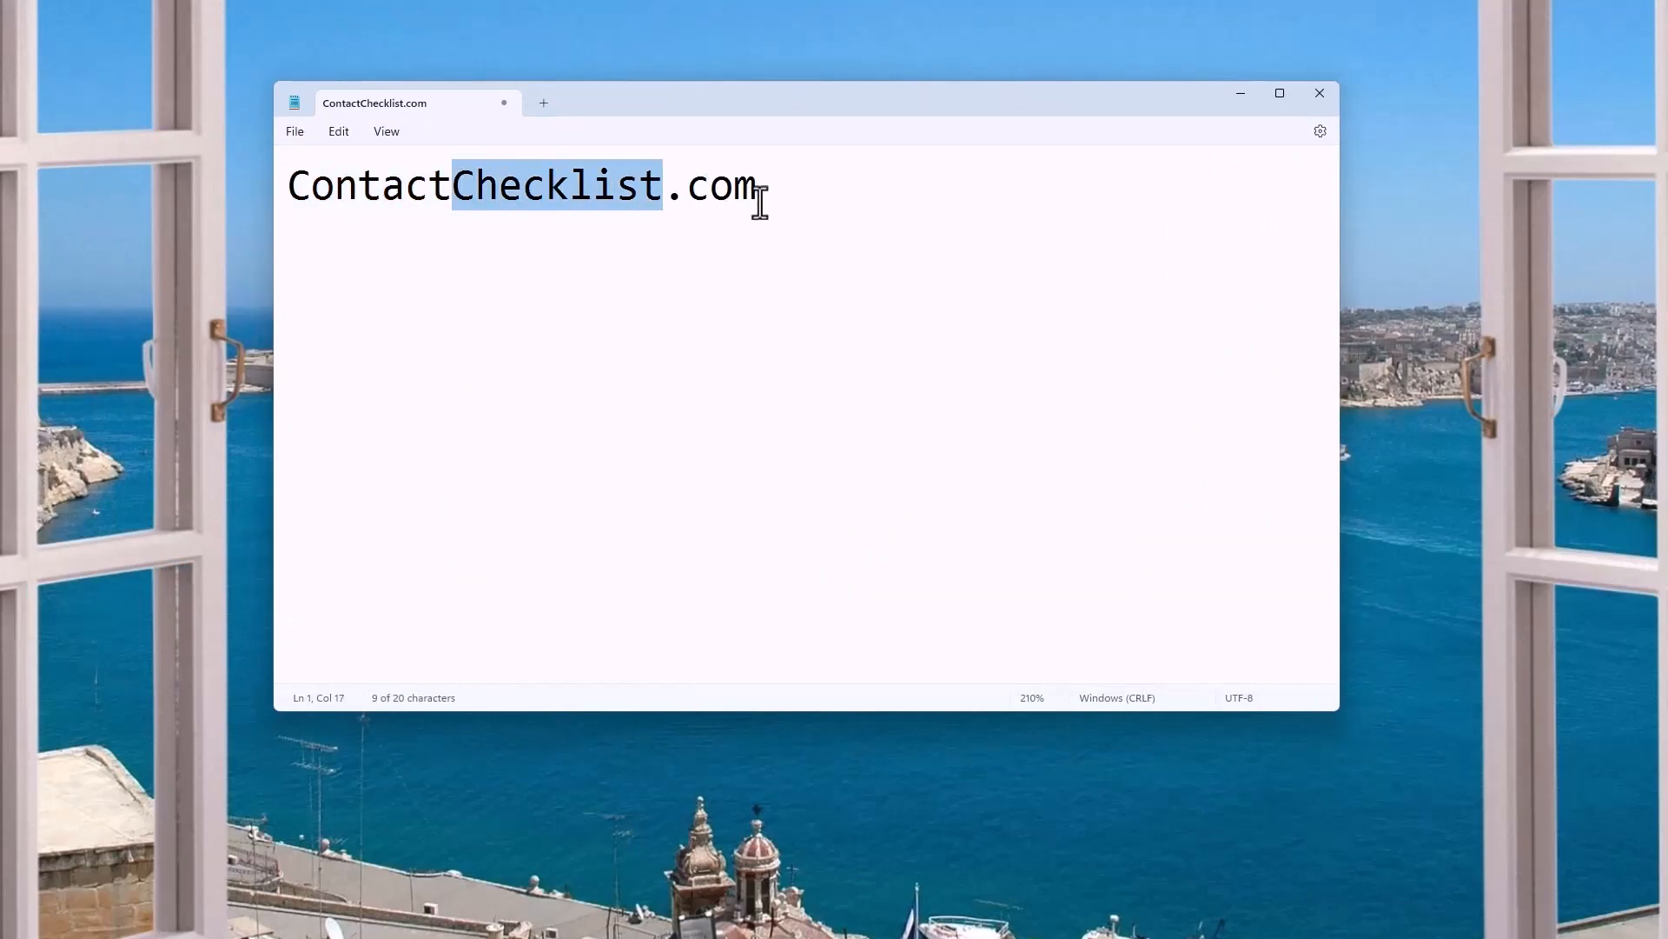
mouse_move(837, 239)
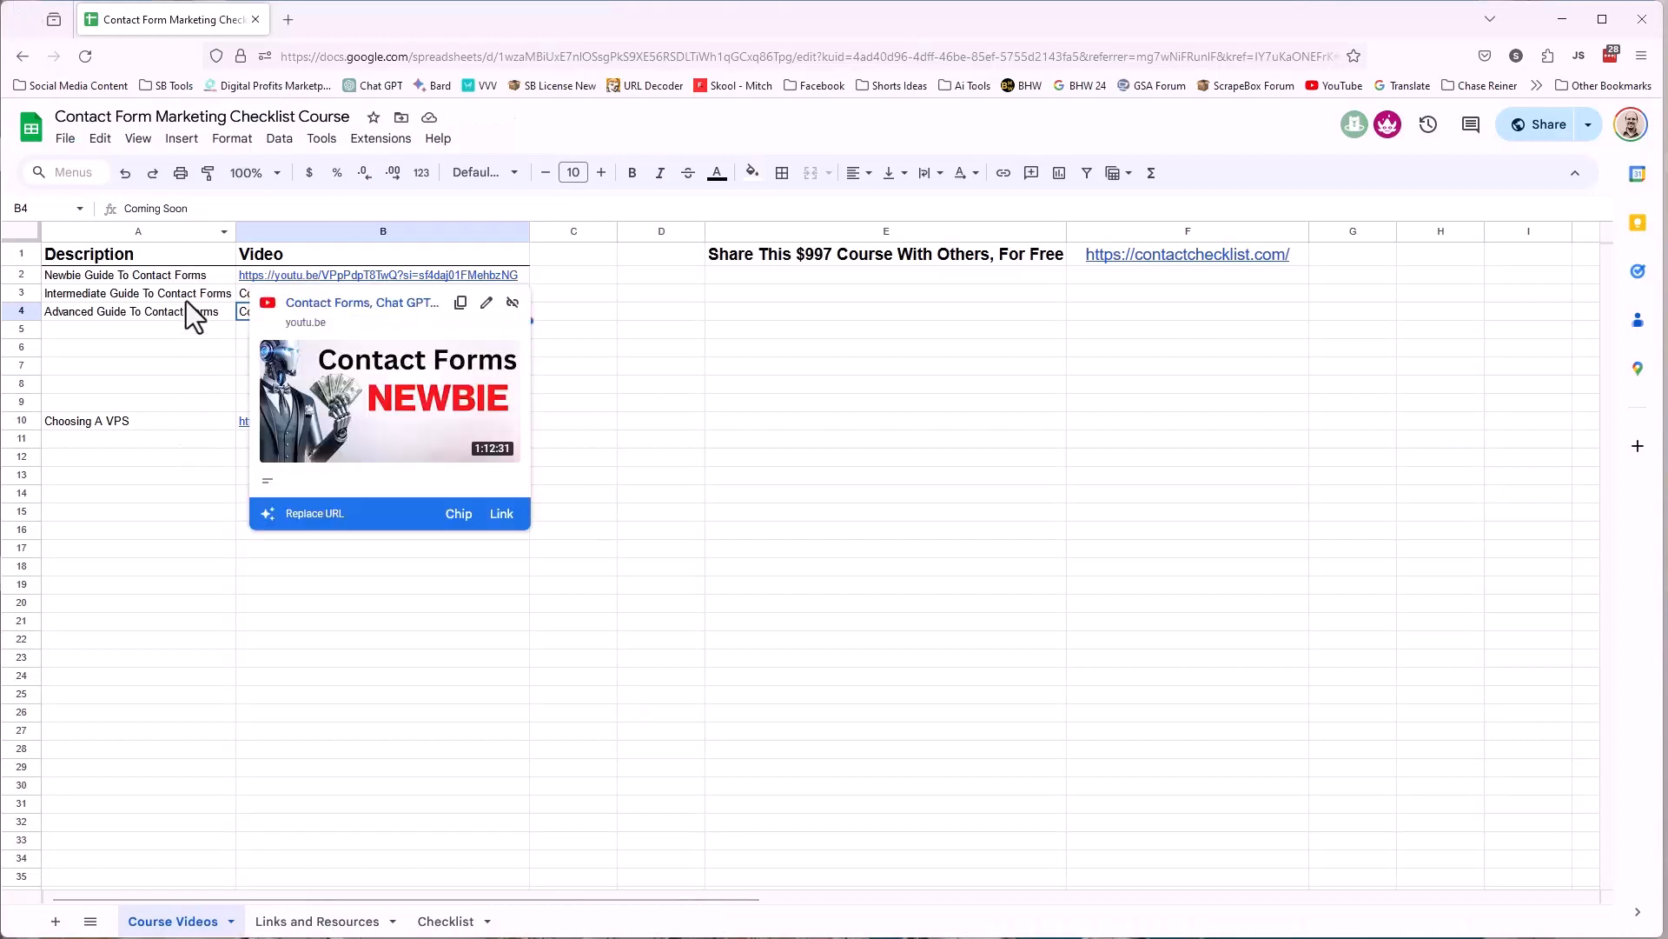
click(351, 311)
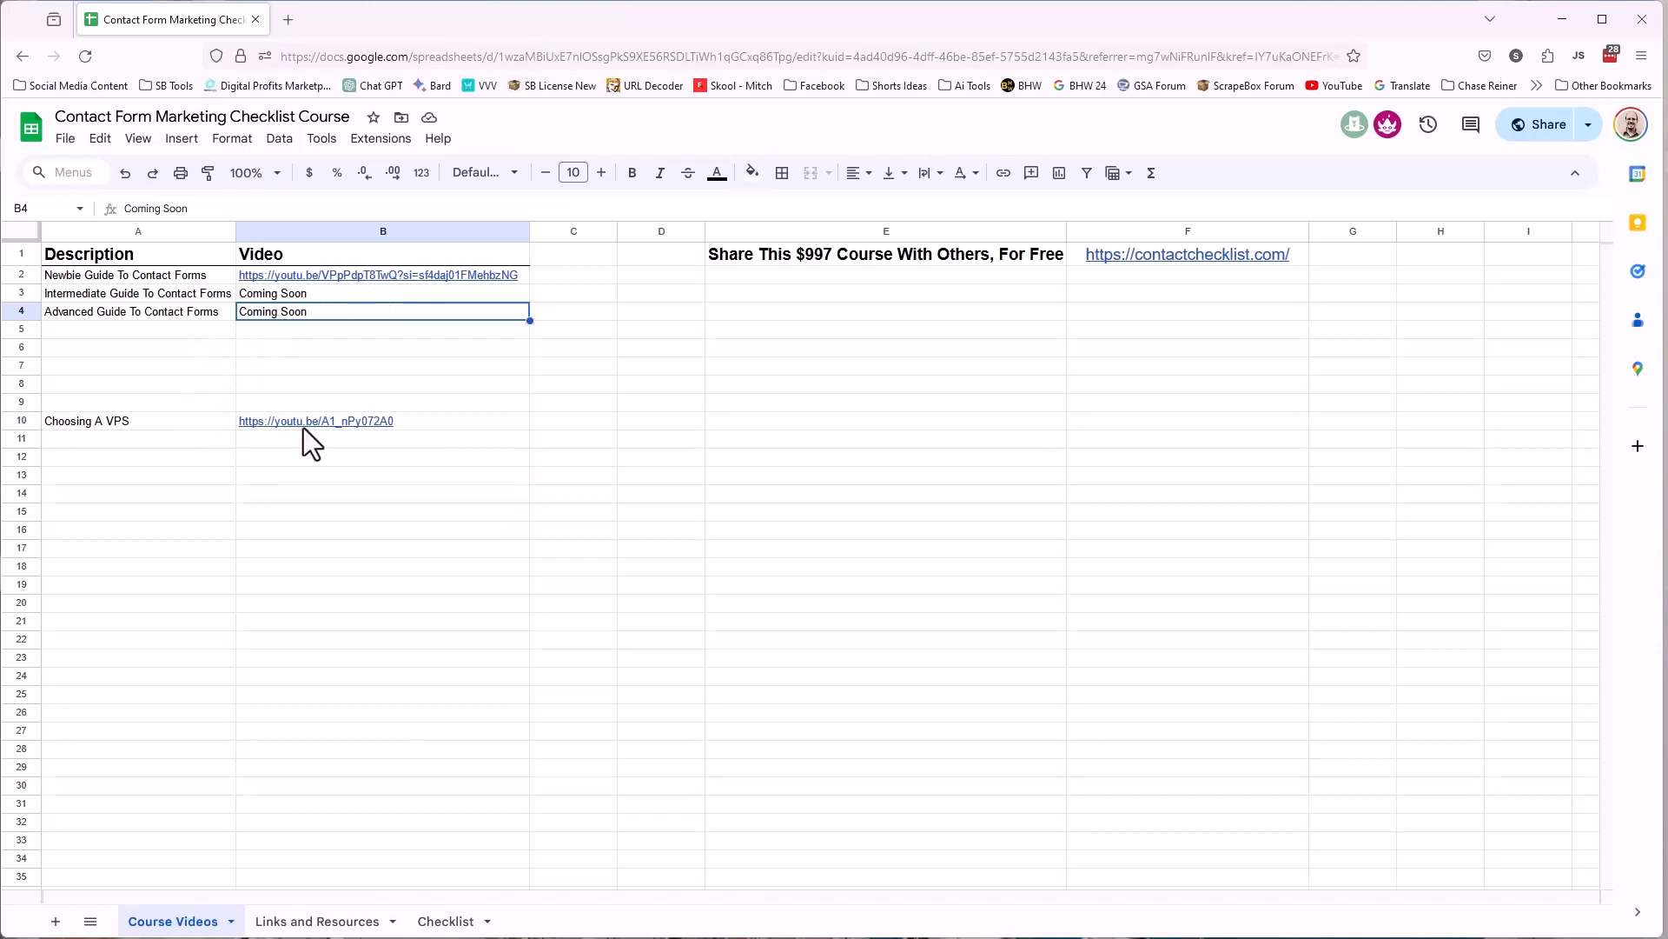
click(315, 920)
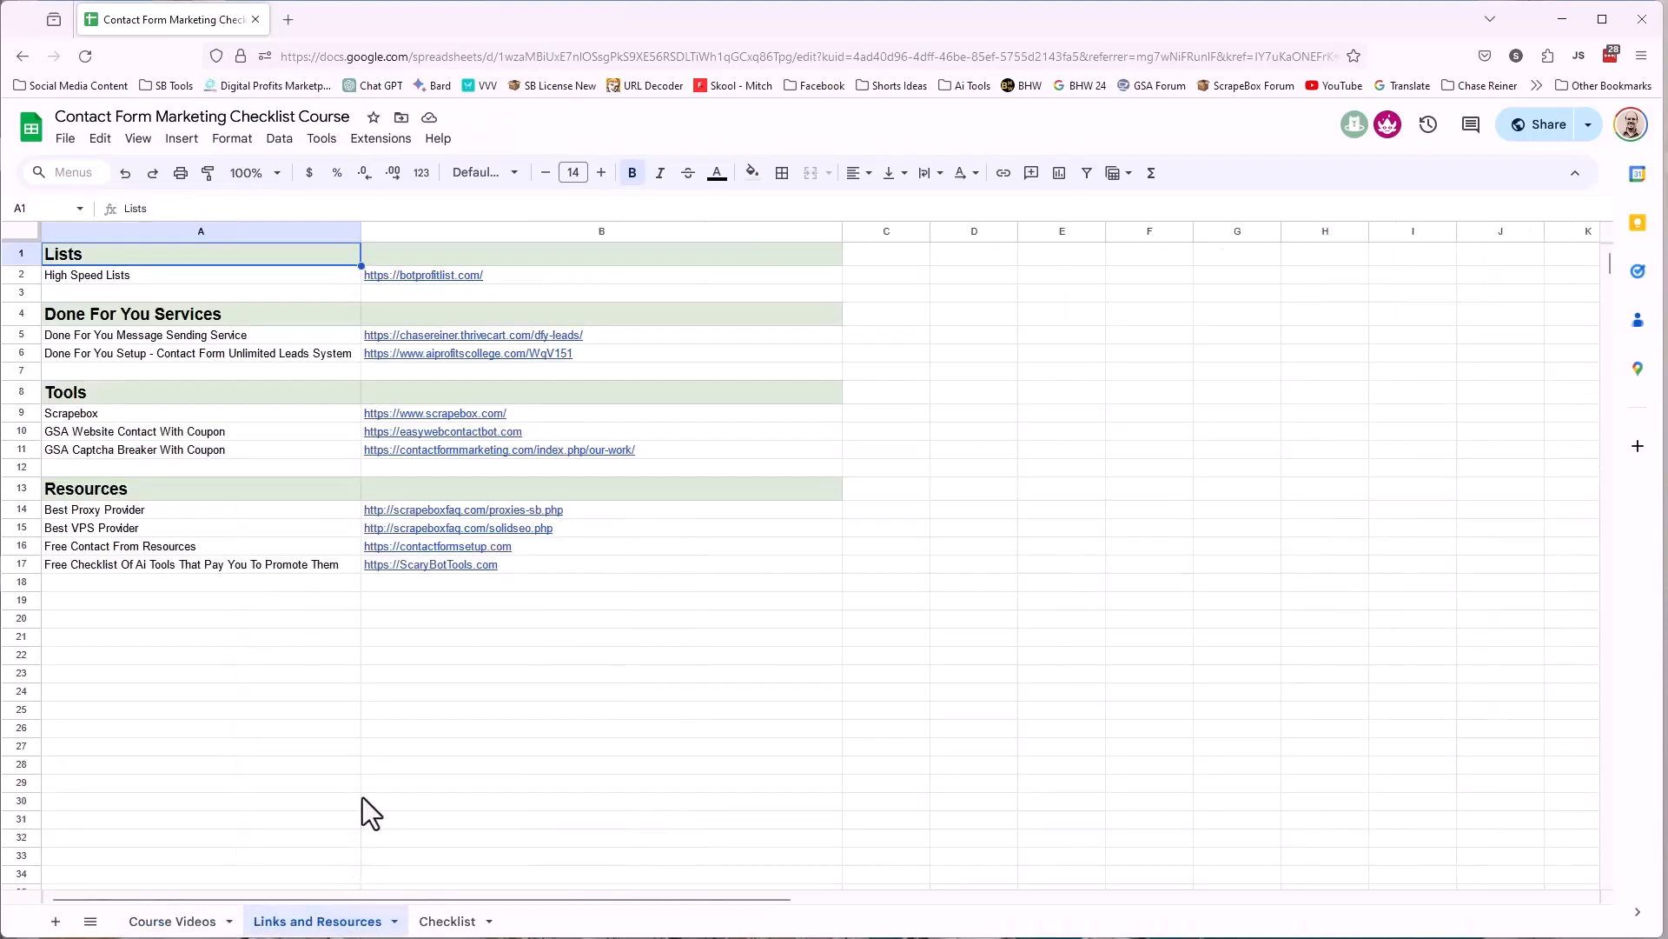
mouse_move(146, 379)
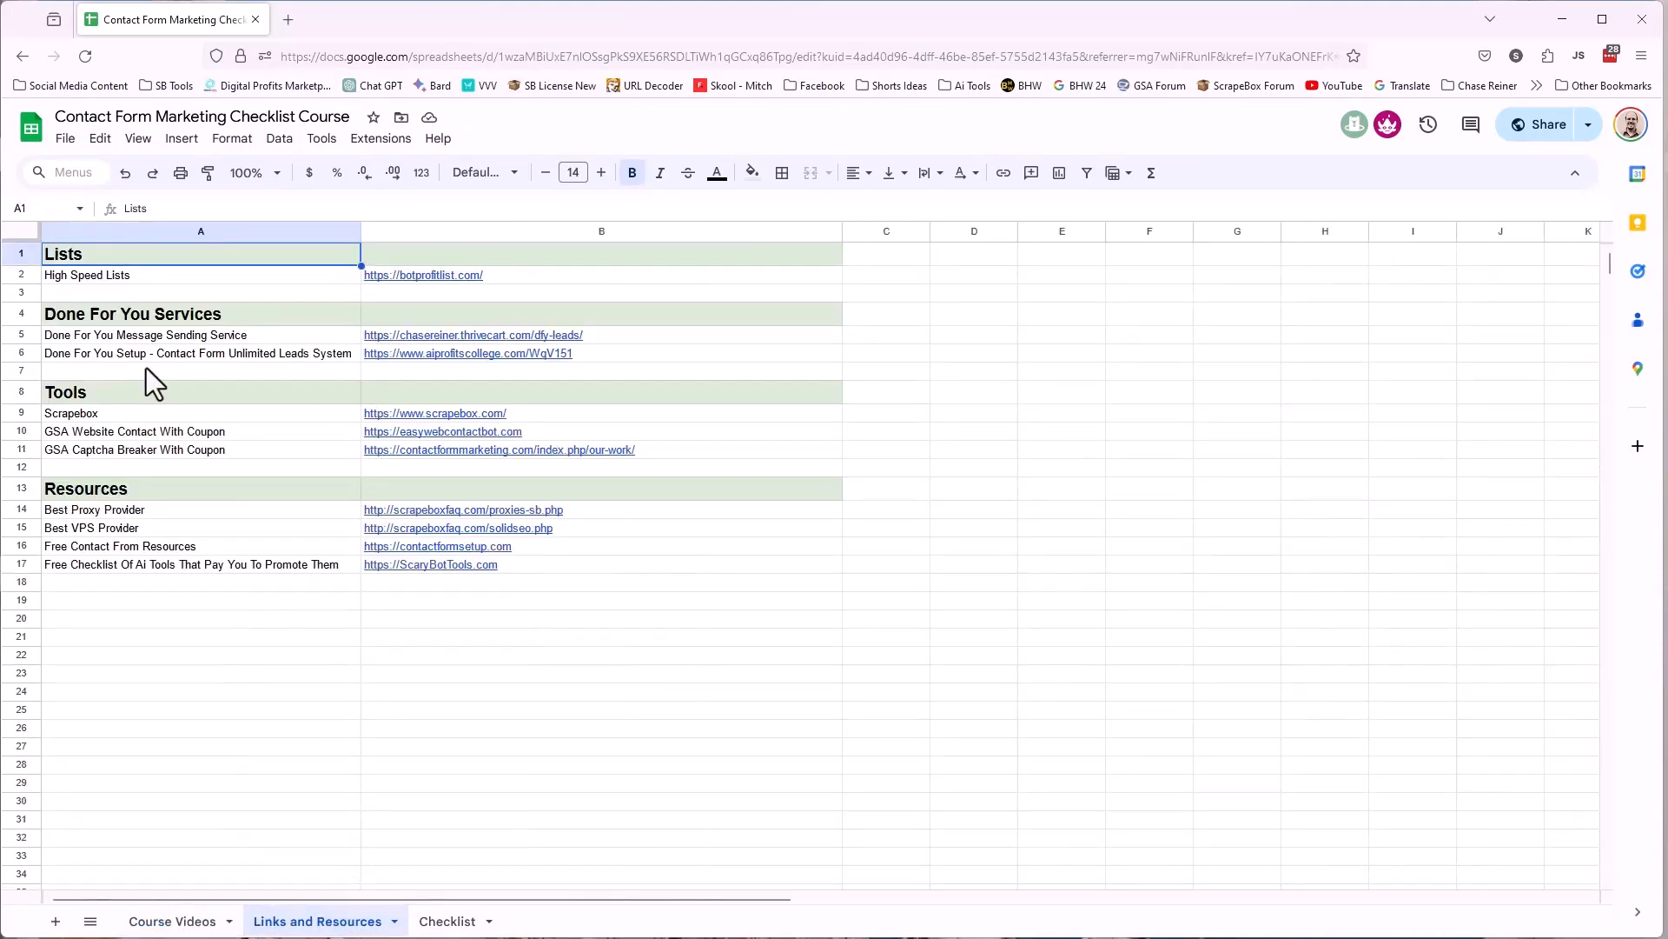
mouse_move(207, 537)
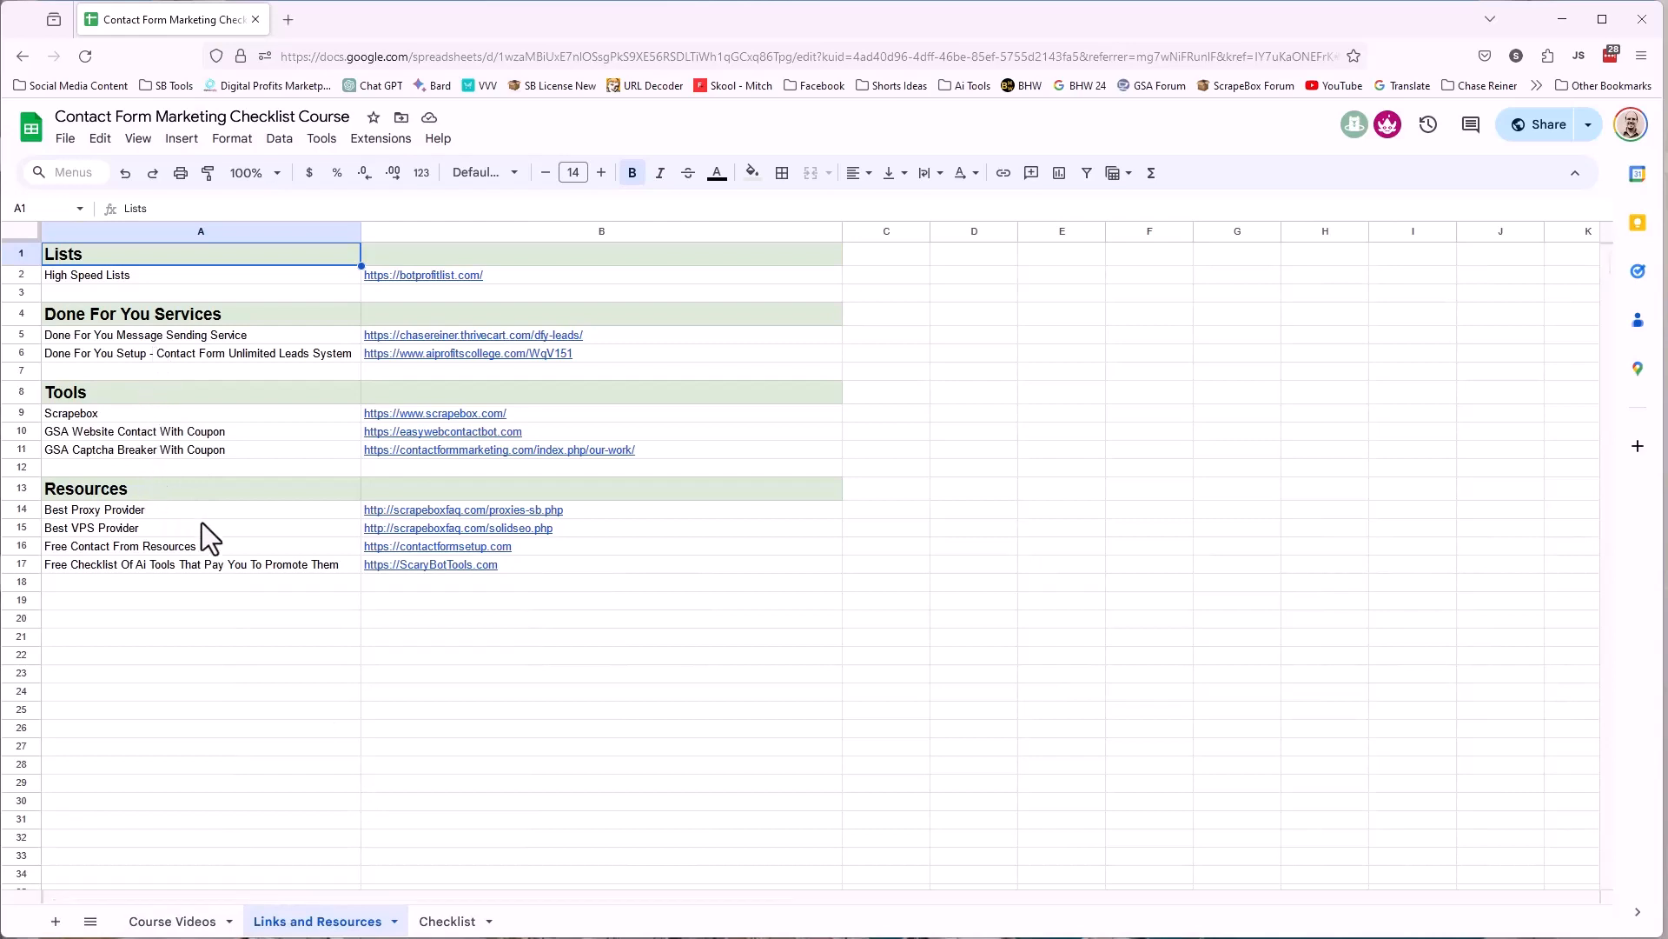
click(451, 921)
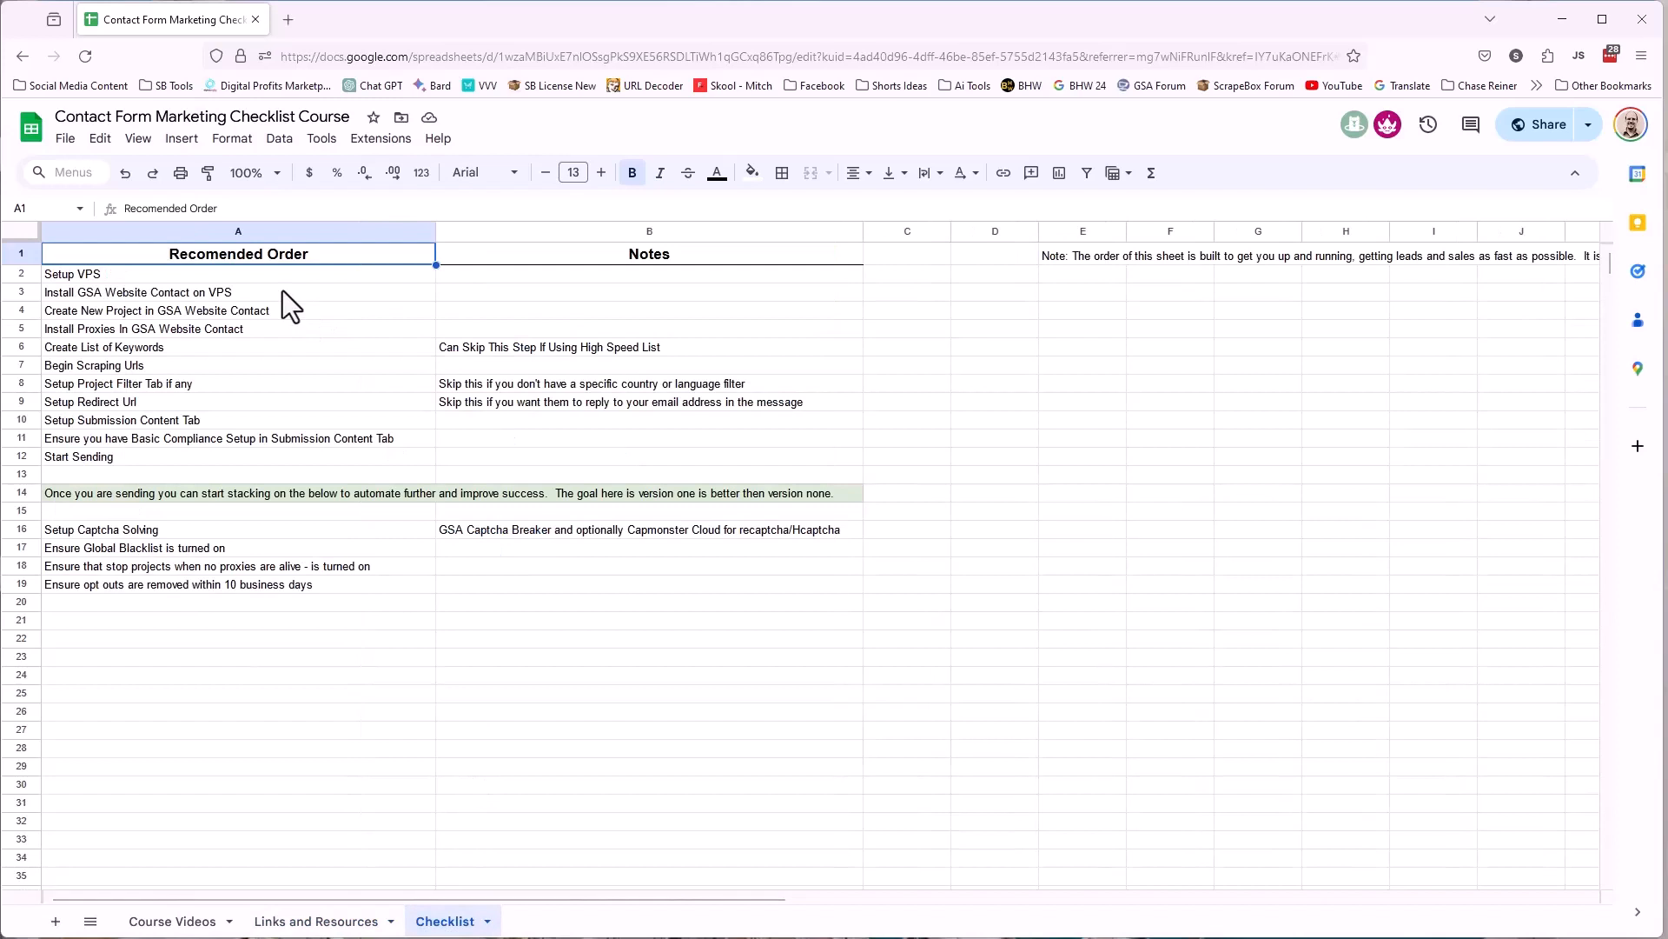
mouse_move(312, 554)
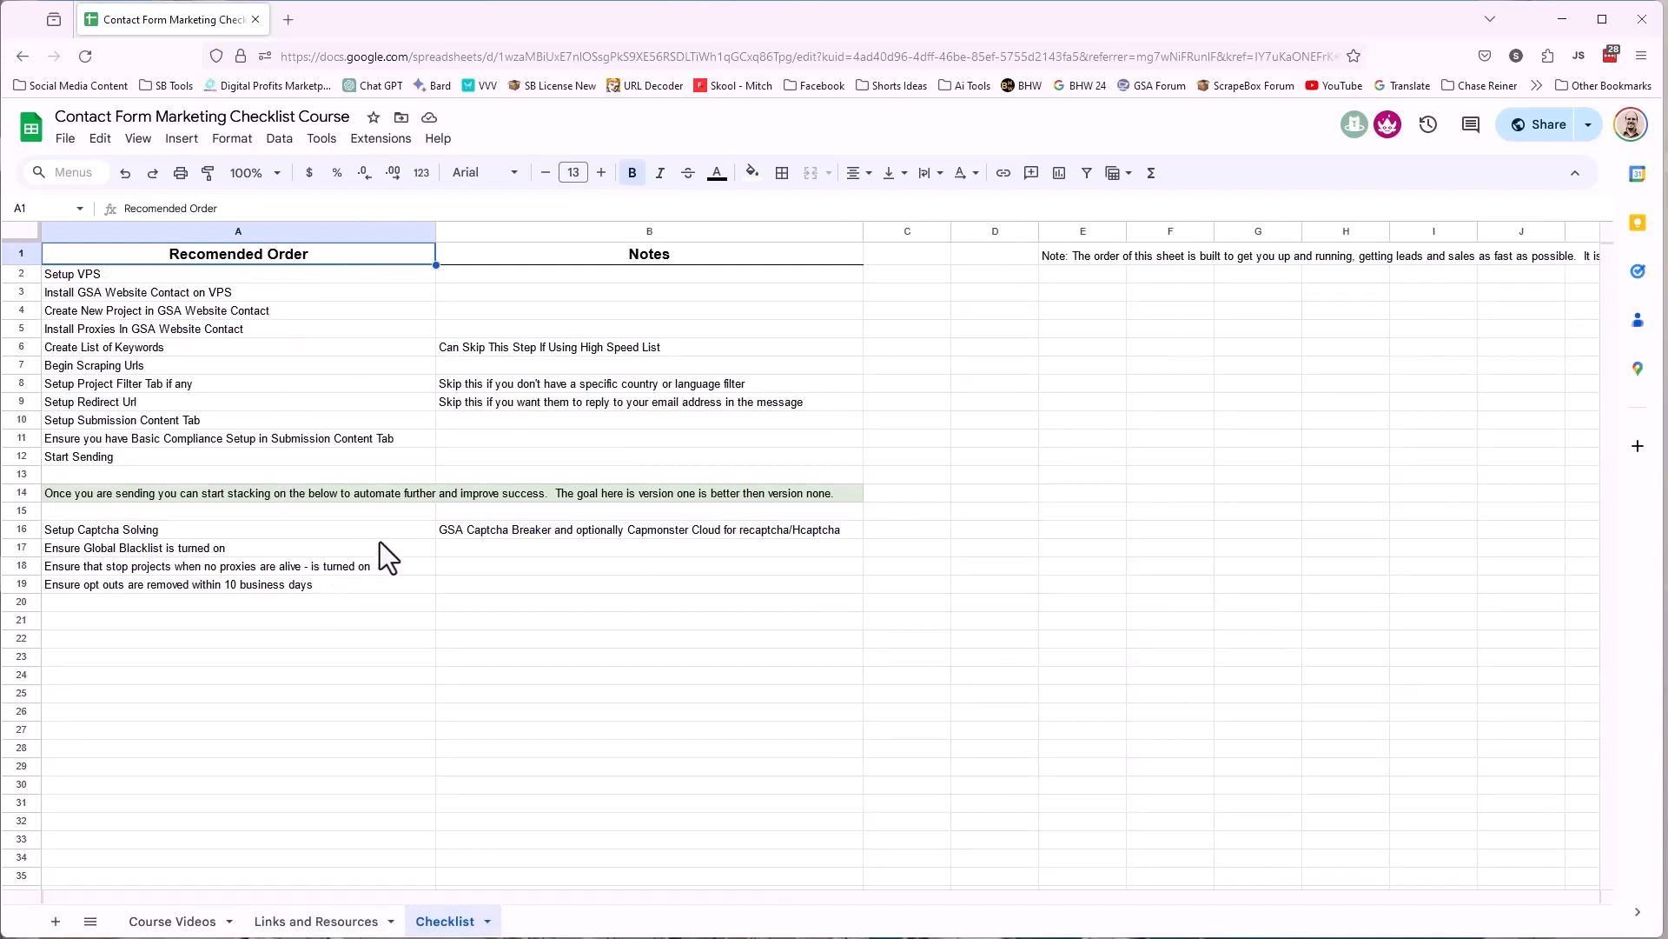
click(171, 921)
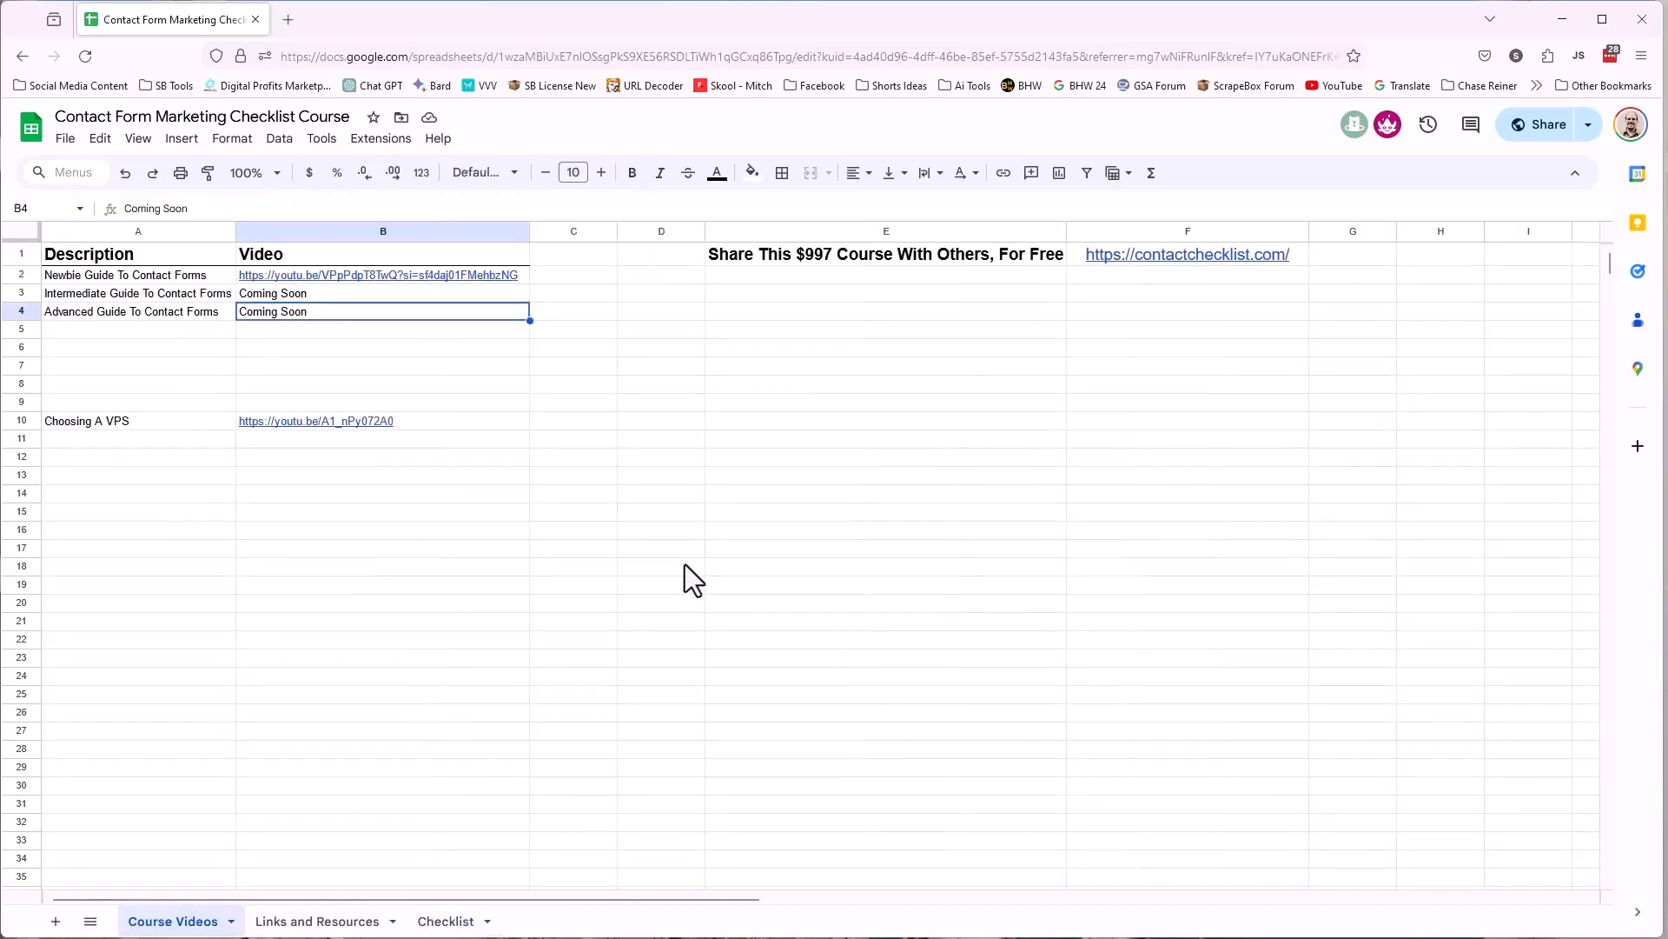
click(841, 254)
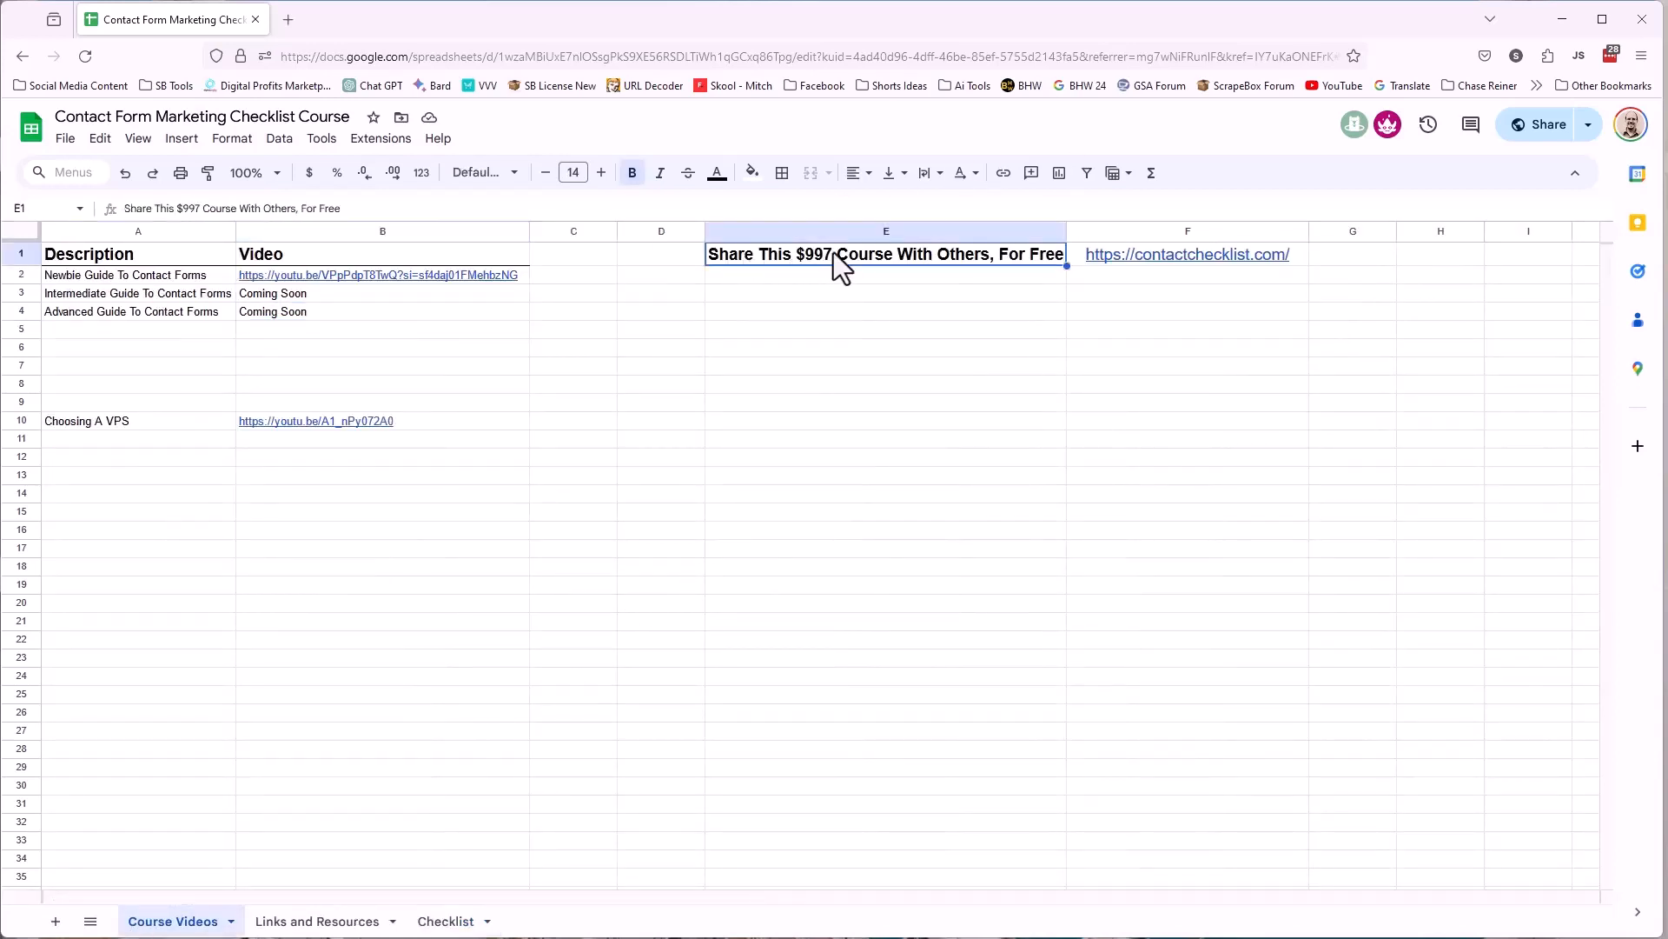
double_click(820, 253)
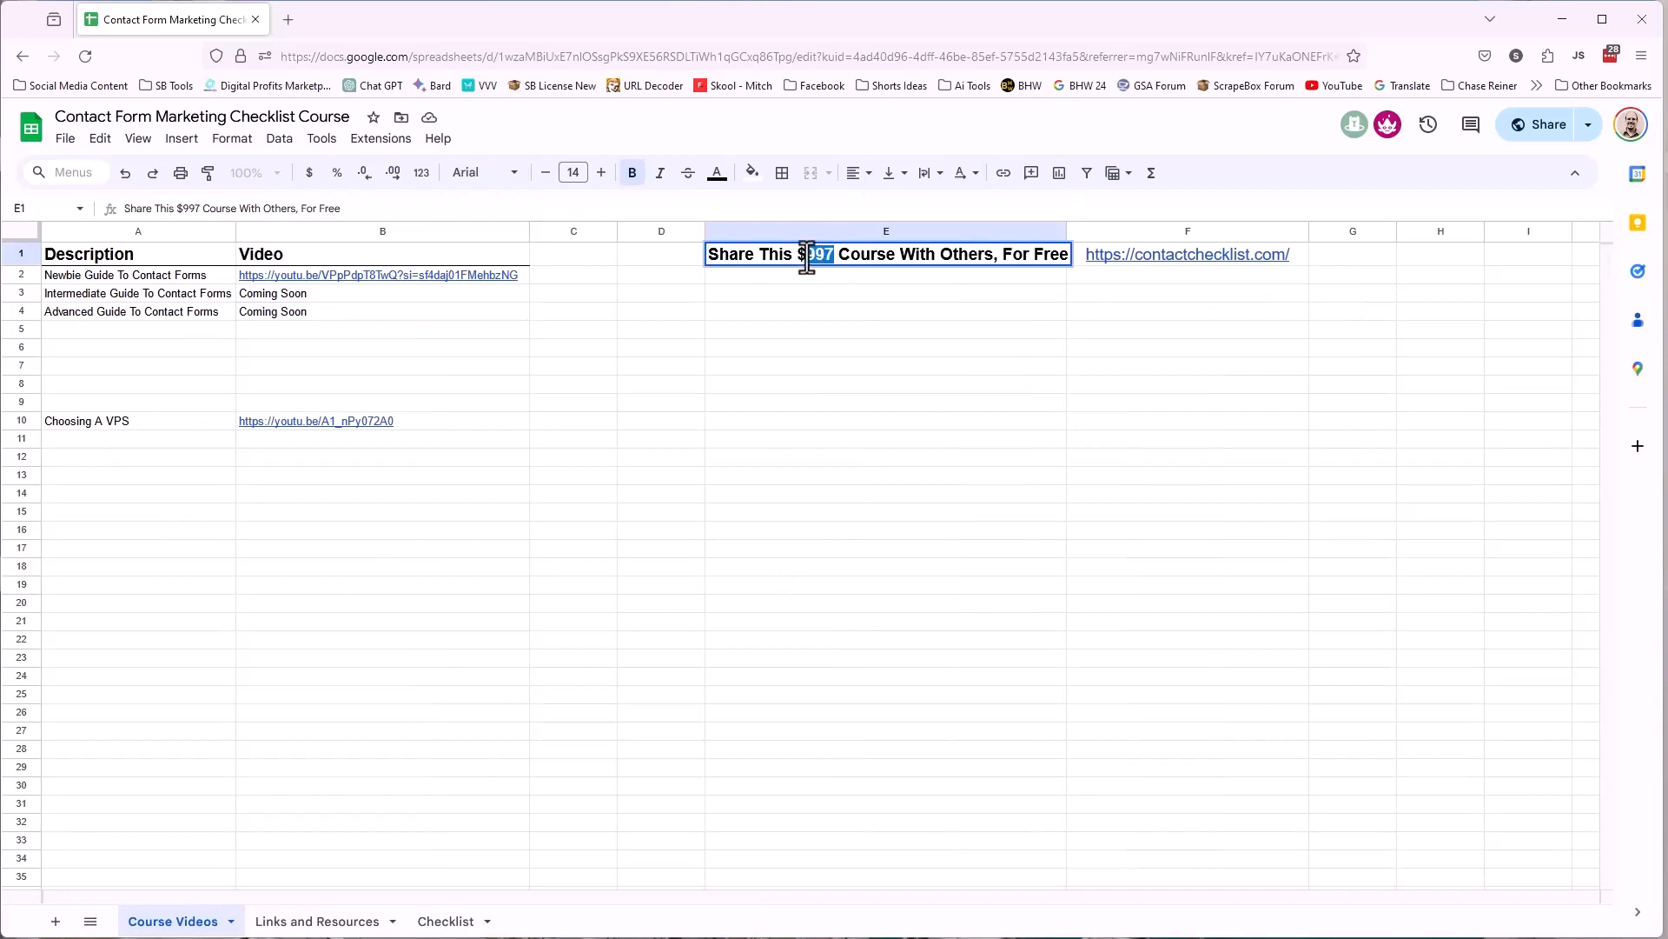
click(885, 383)
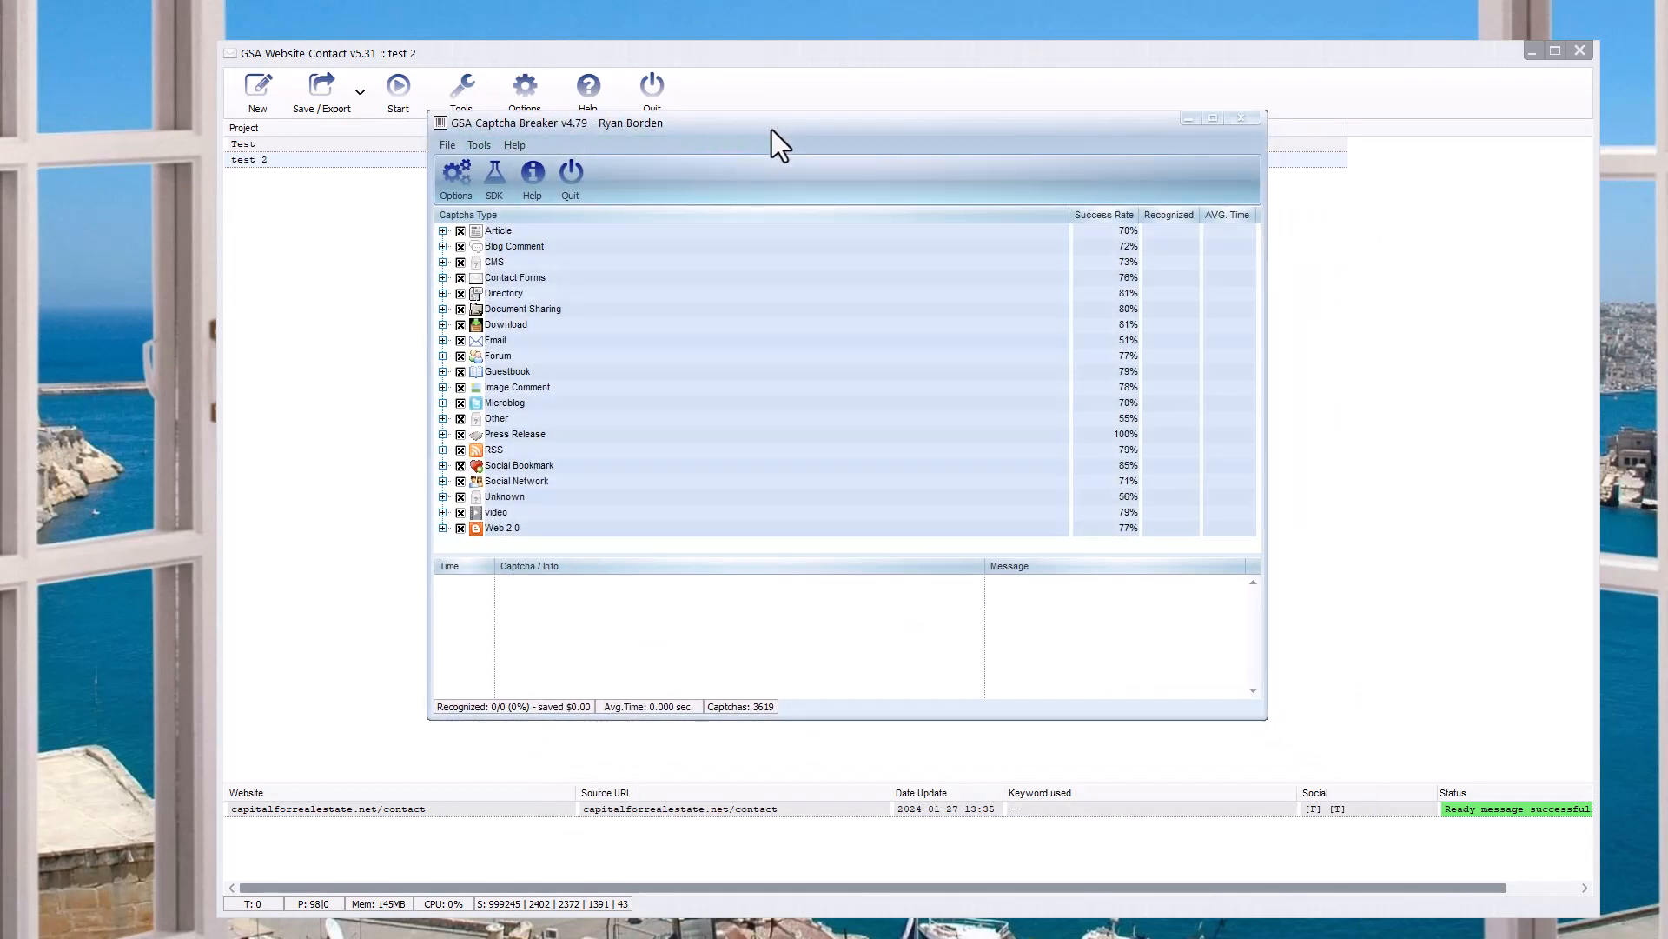
mouse_move(863, 267)
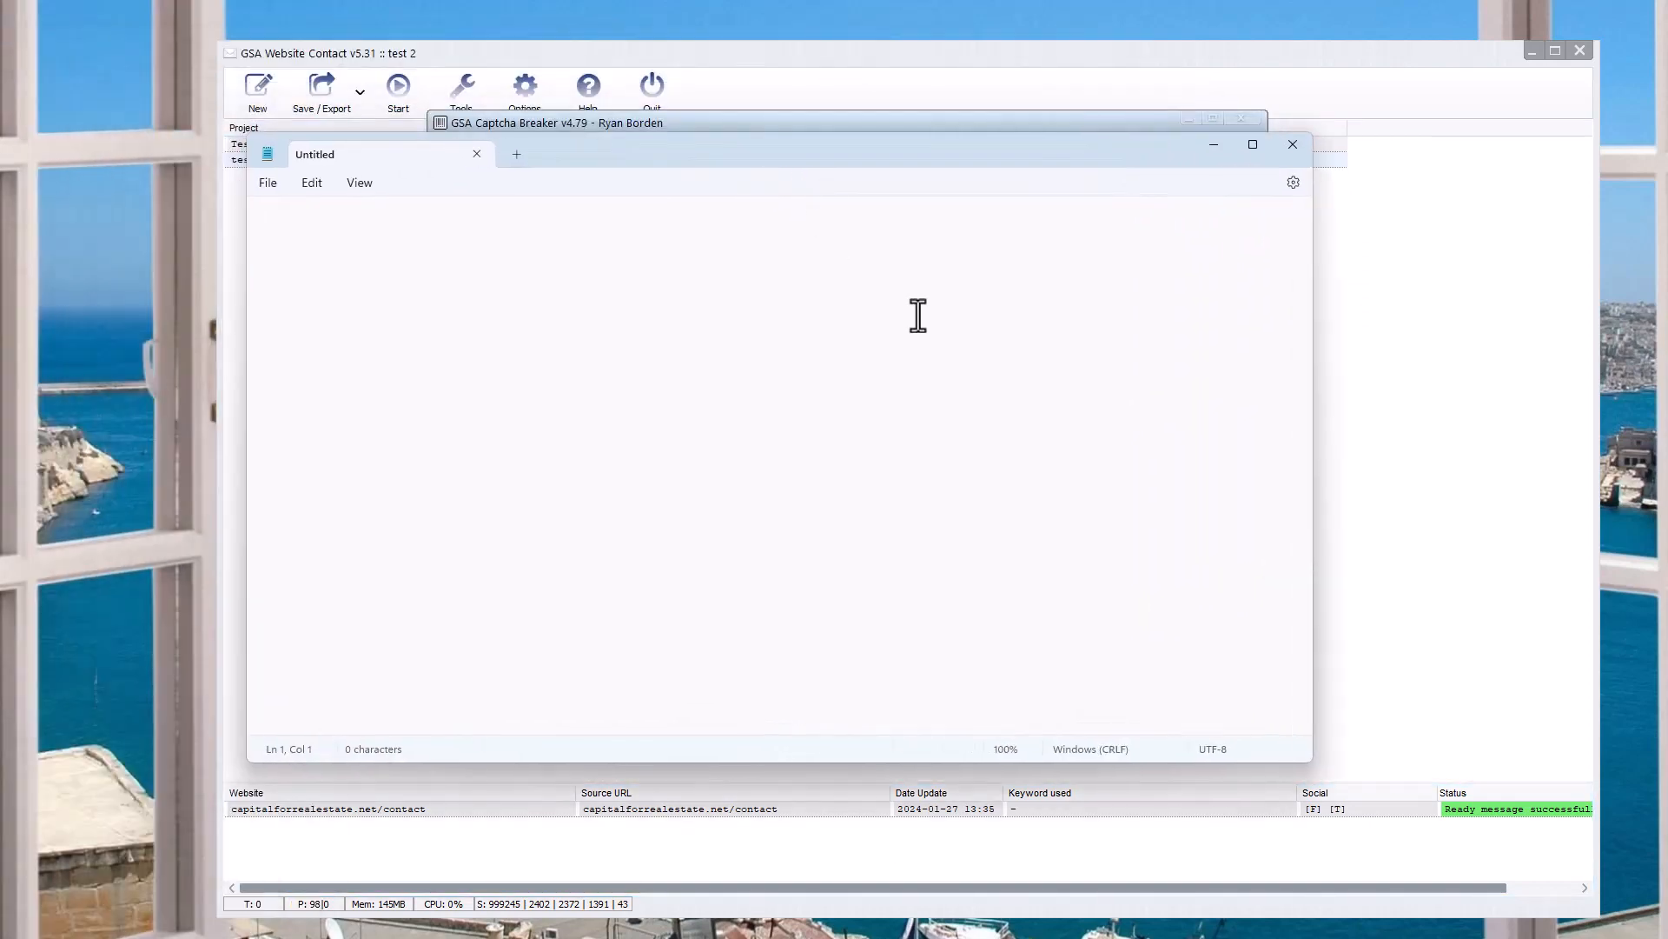
- Write '3 types' and item 1, basic text captchas: 2+3=5 and elephant colour = grey
text(3 types)
text(1 -)
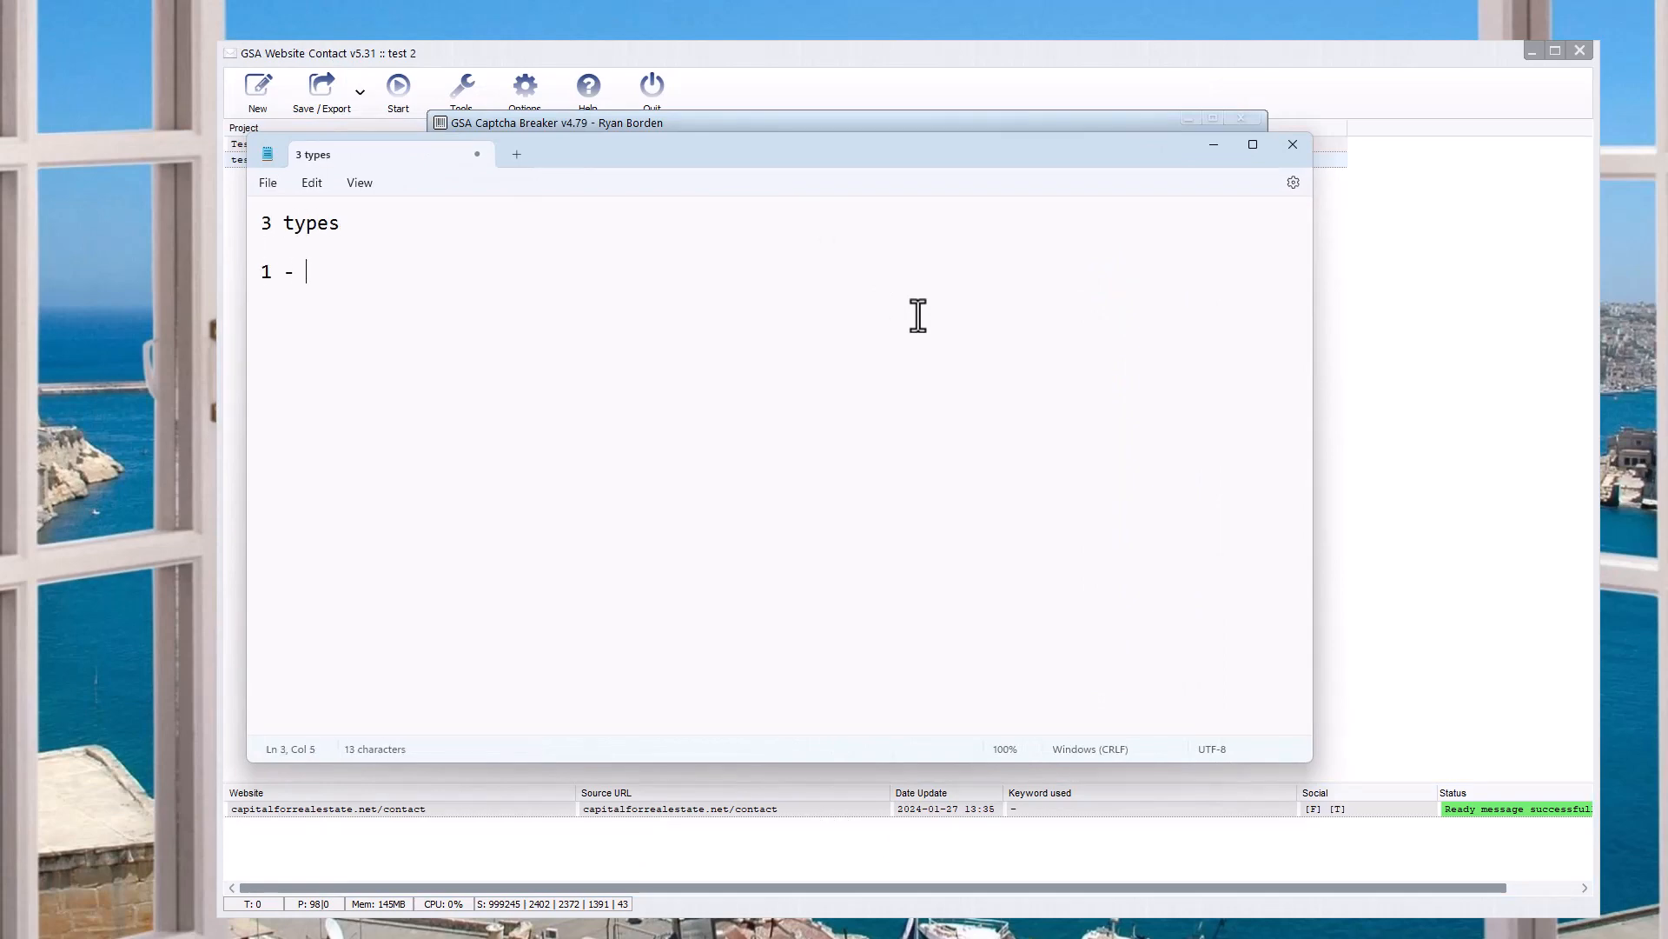
text(basic te)
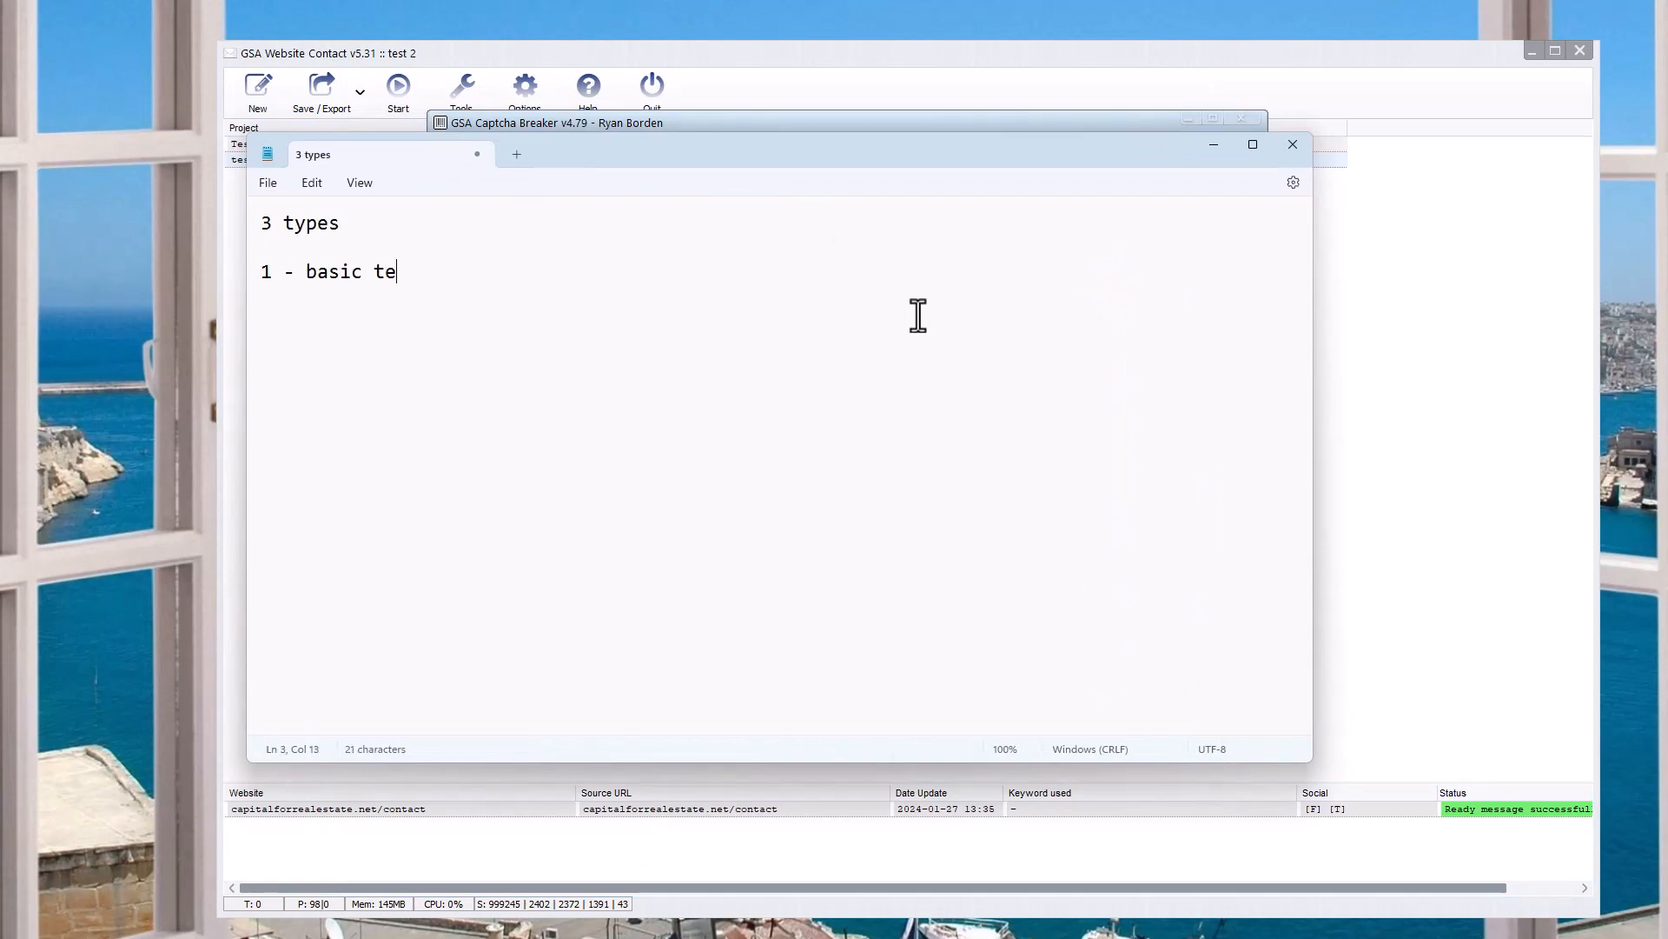
text(xt)
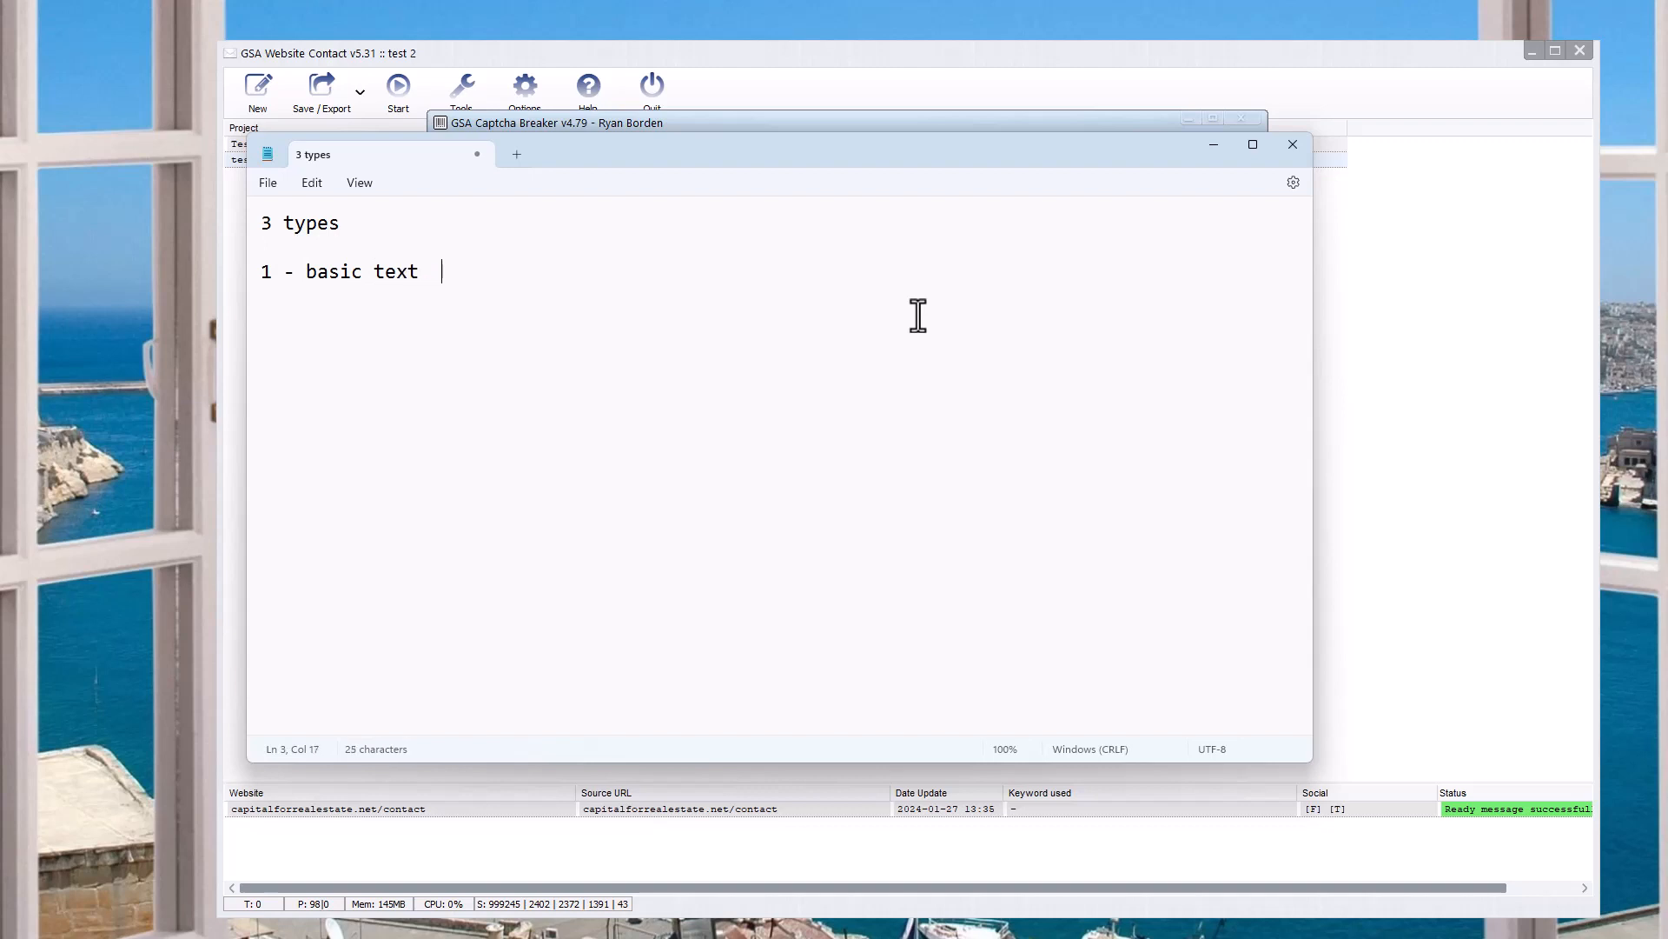
text(2+3)
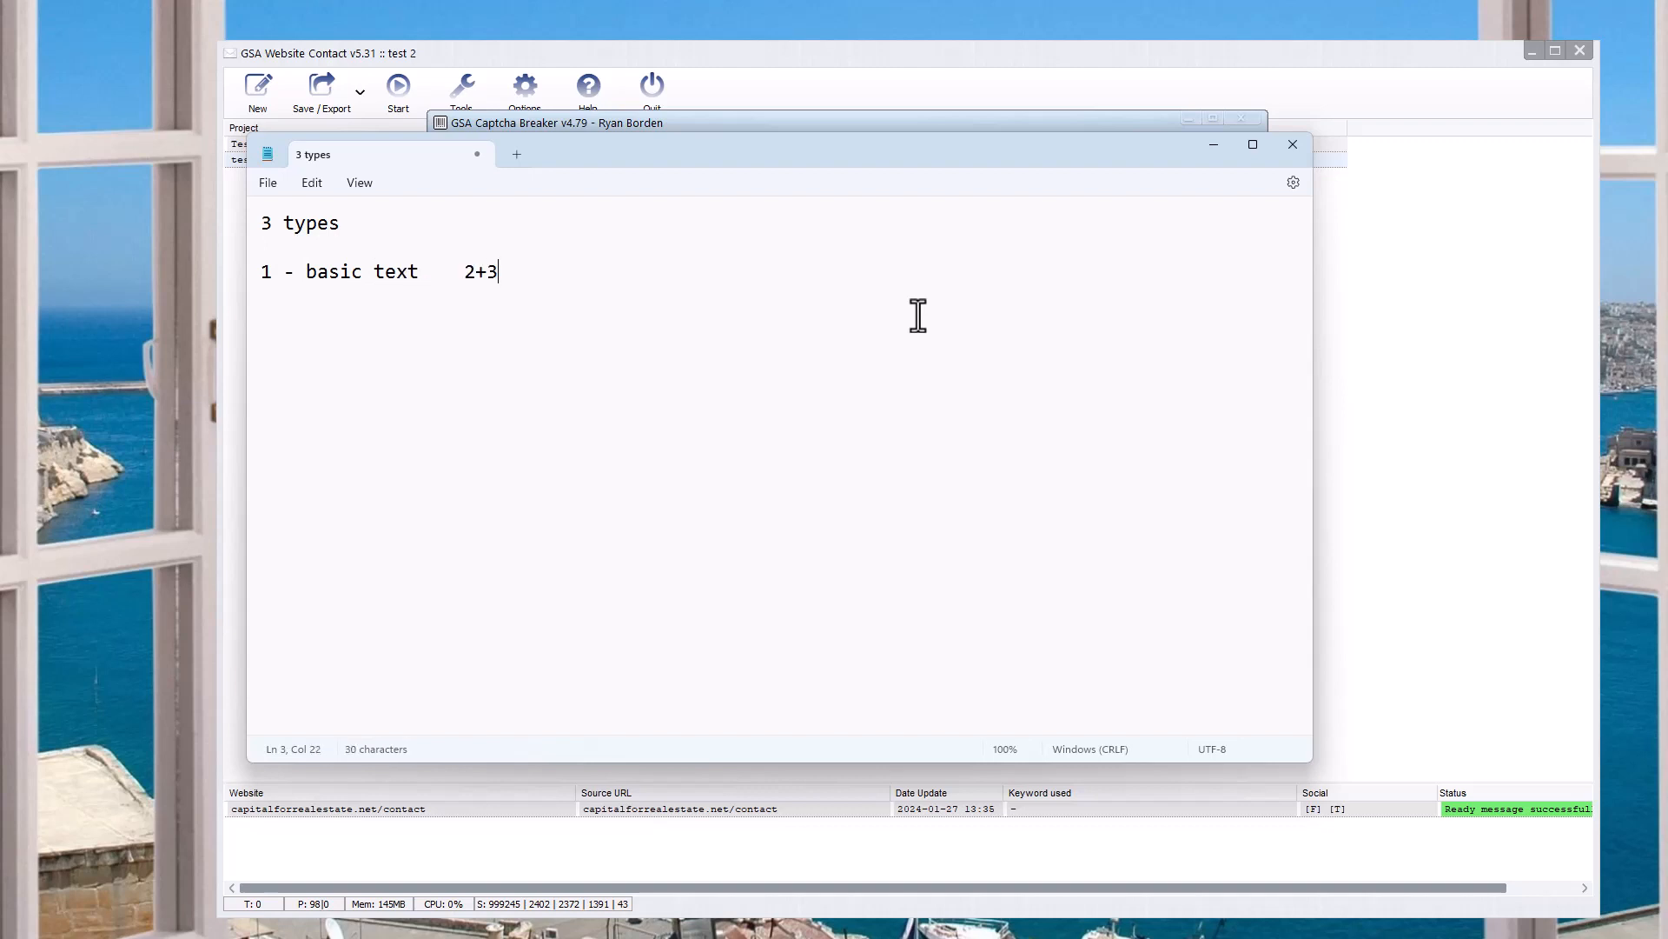
text(=)
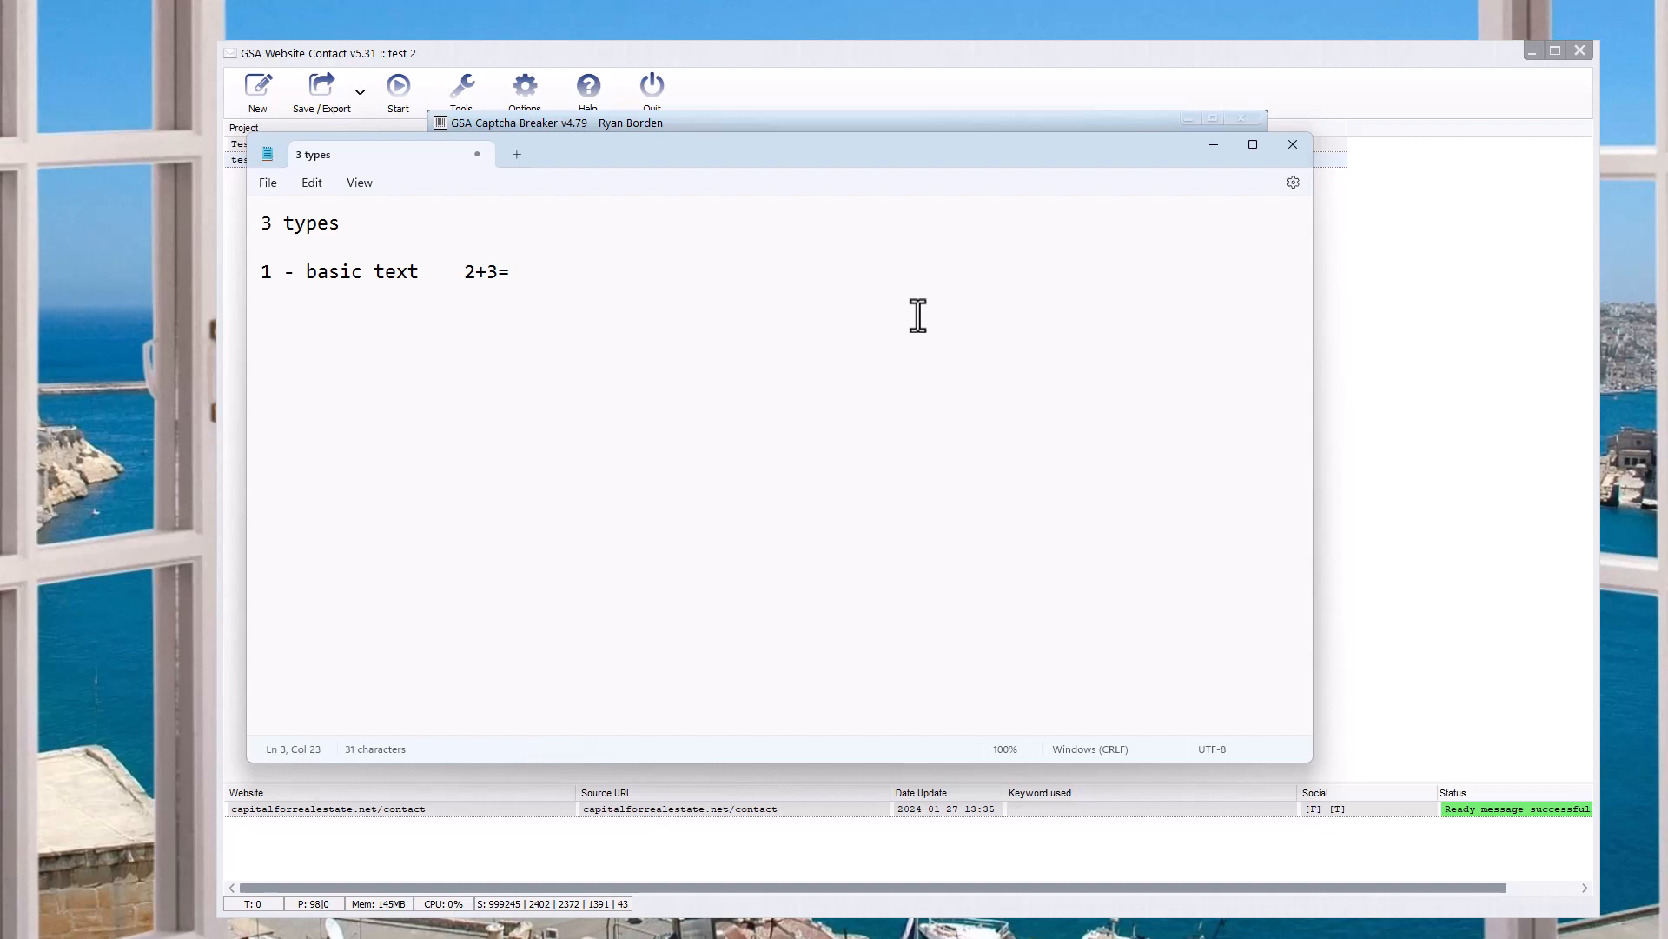
text(5)
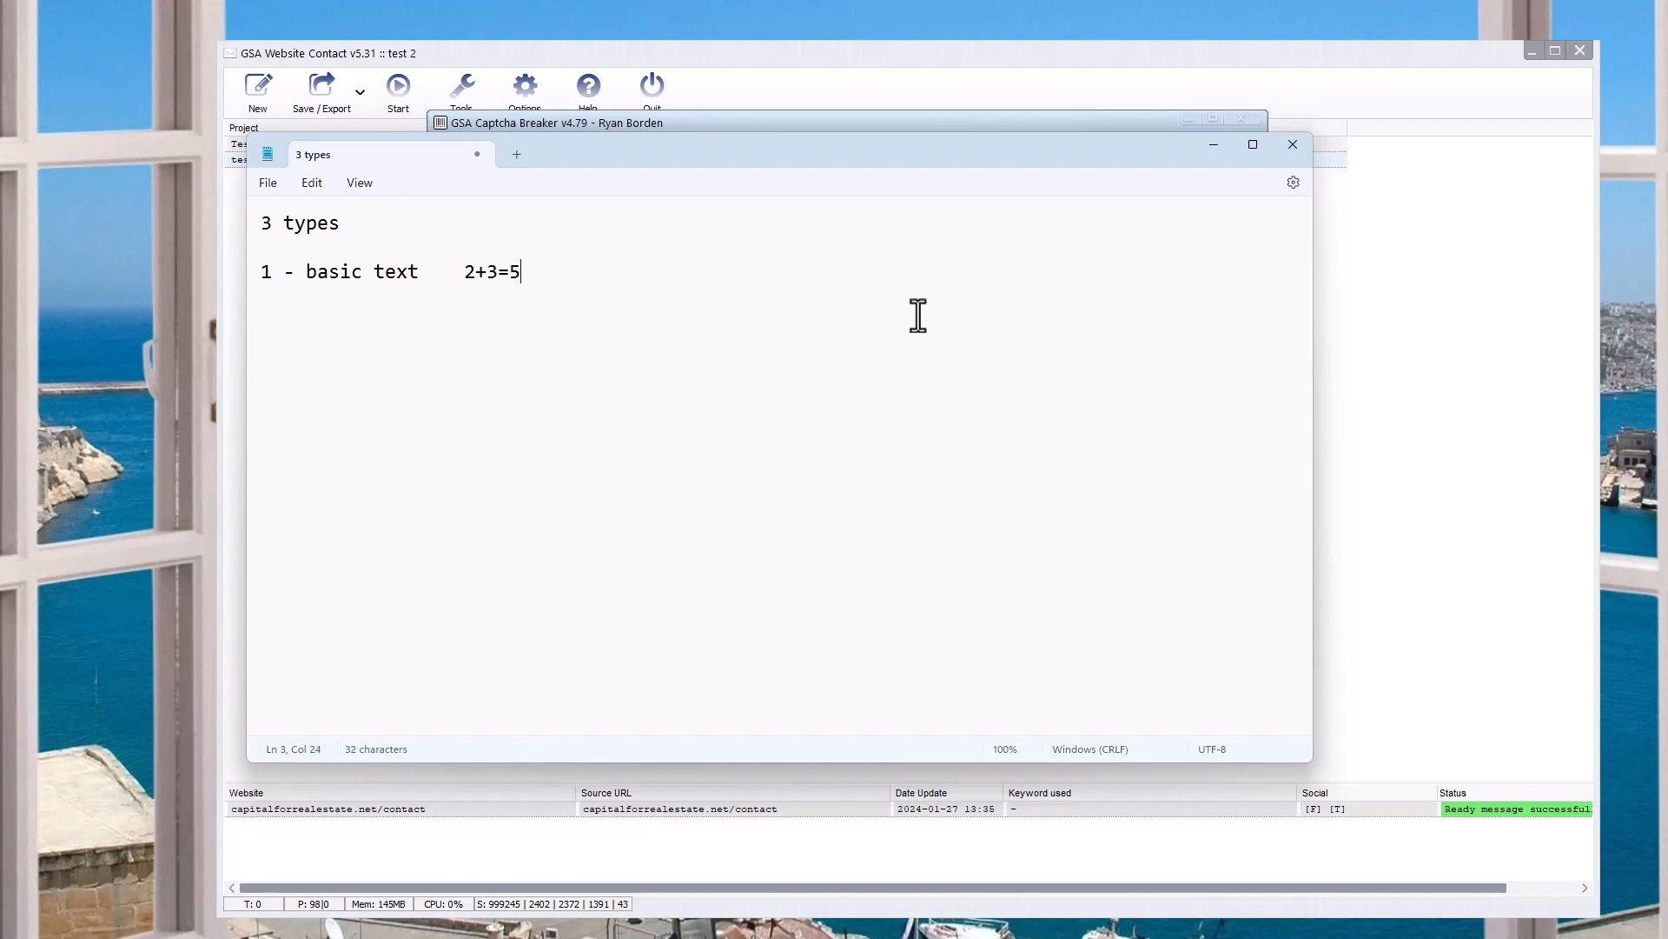
text(what color is an el)
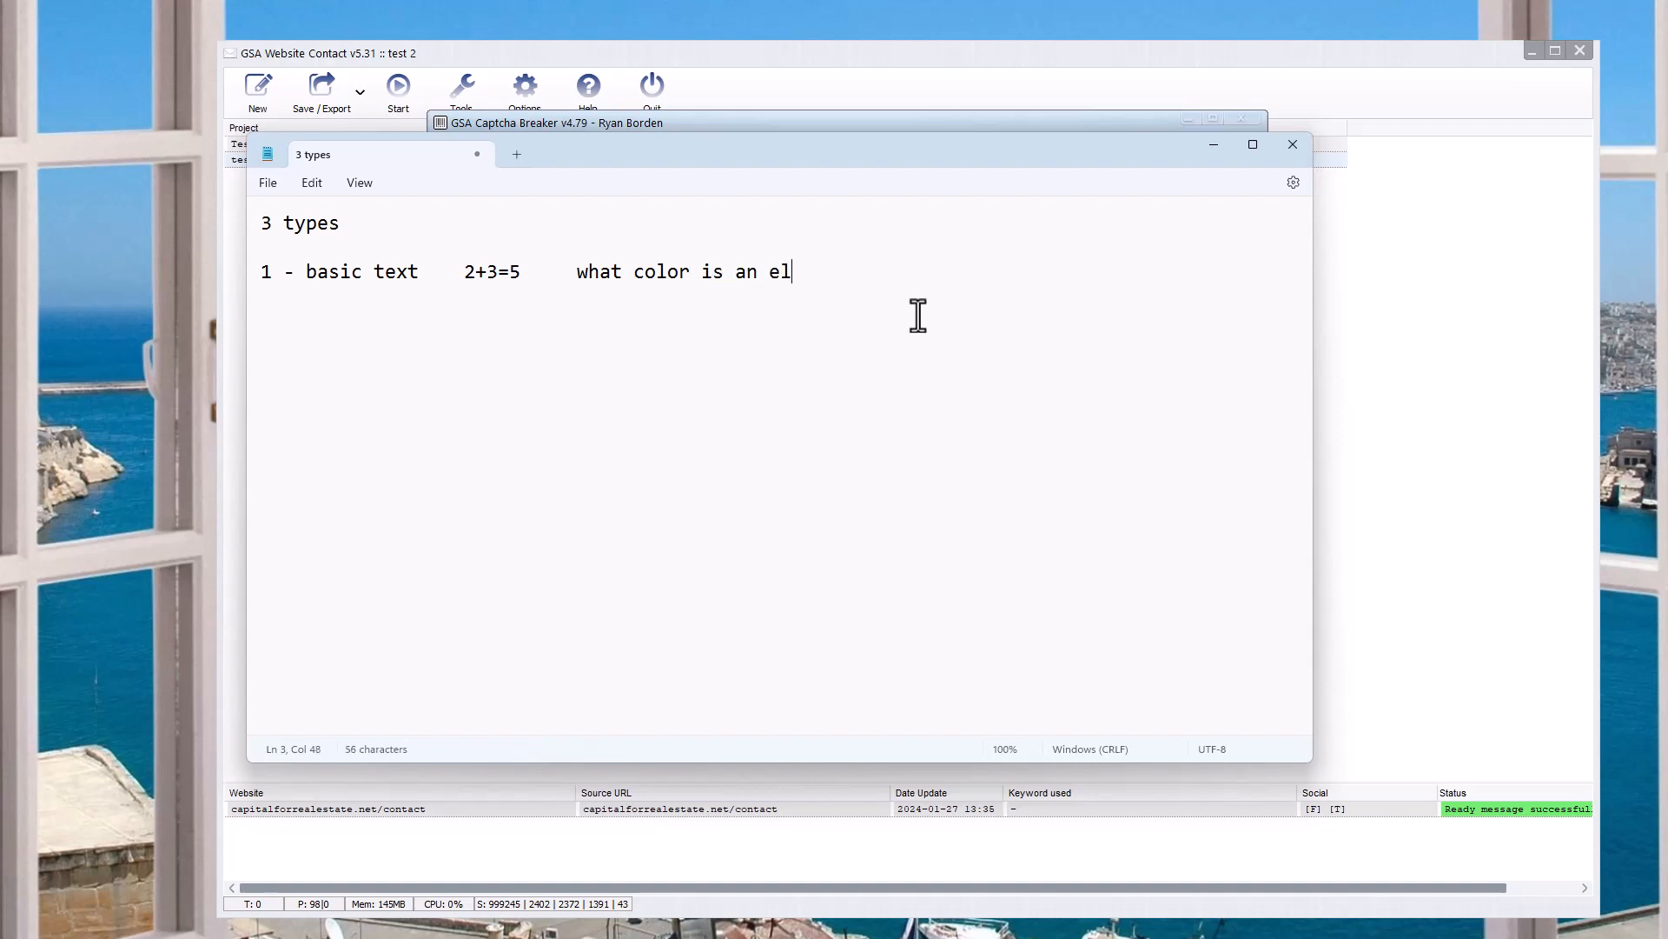
text(ephant)
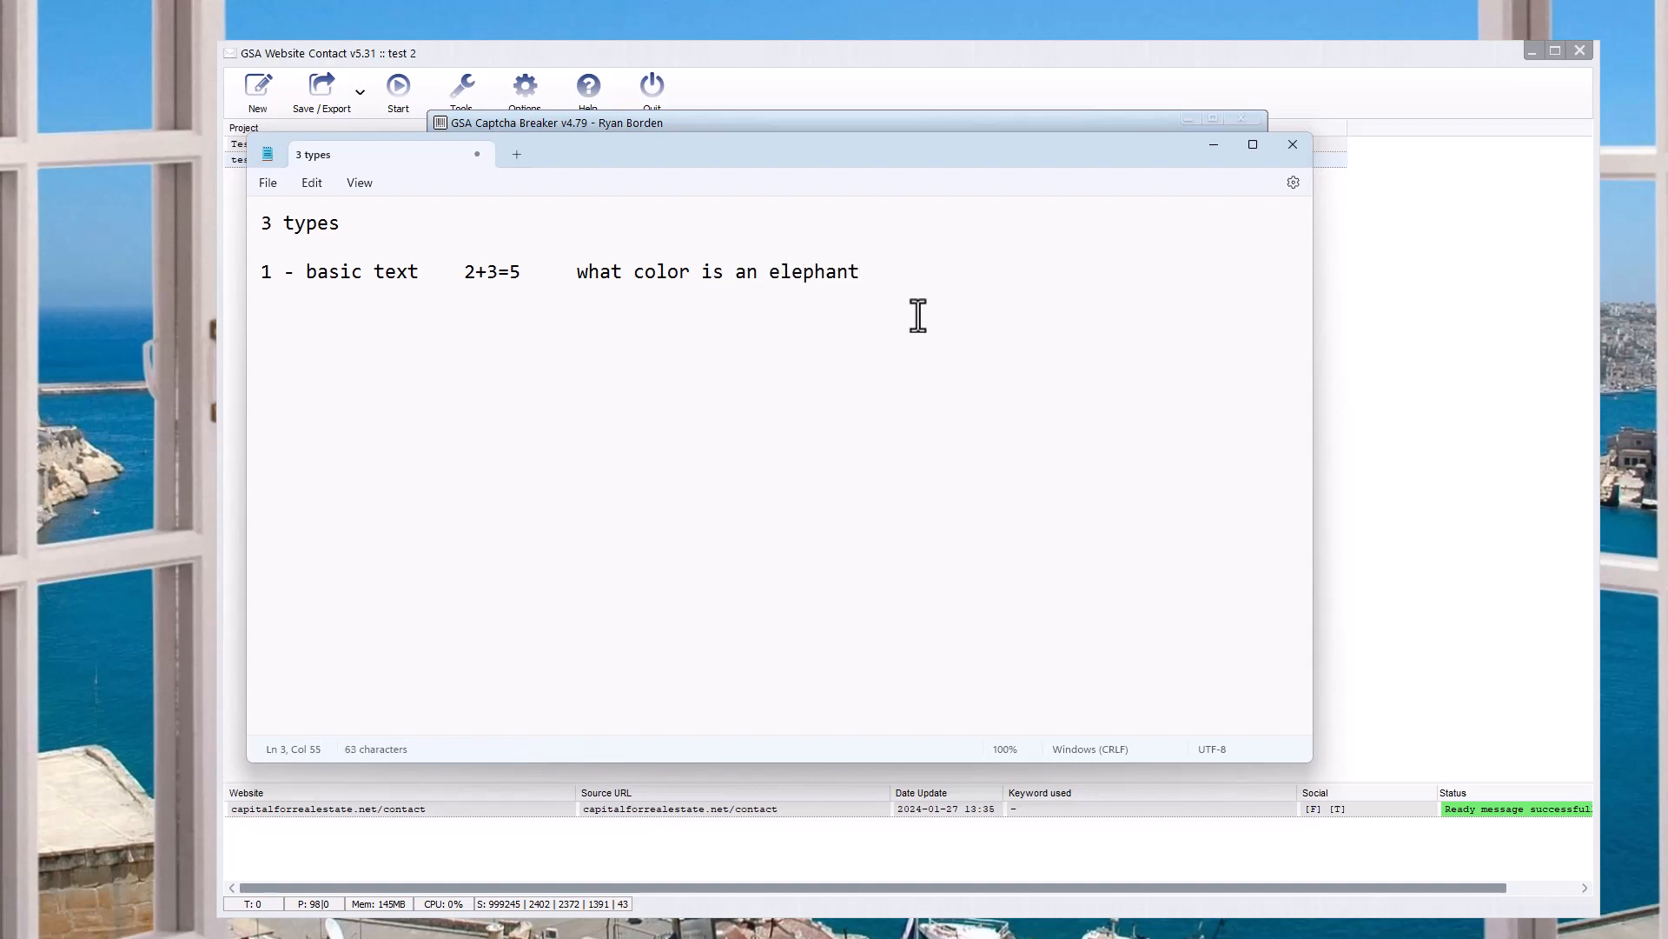
text(=)
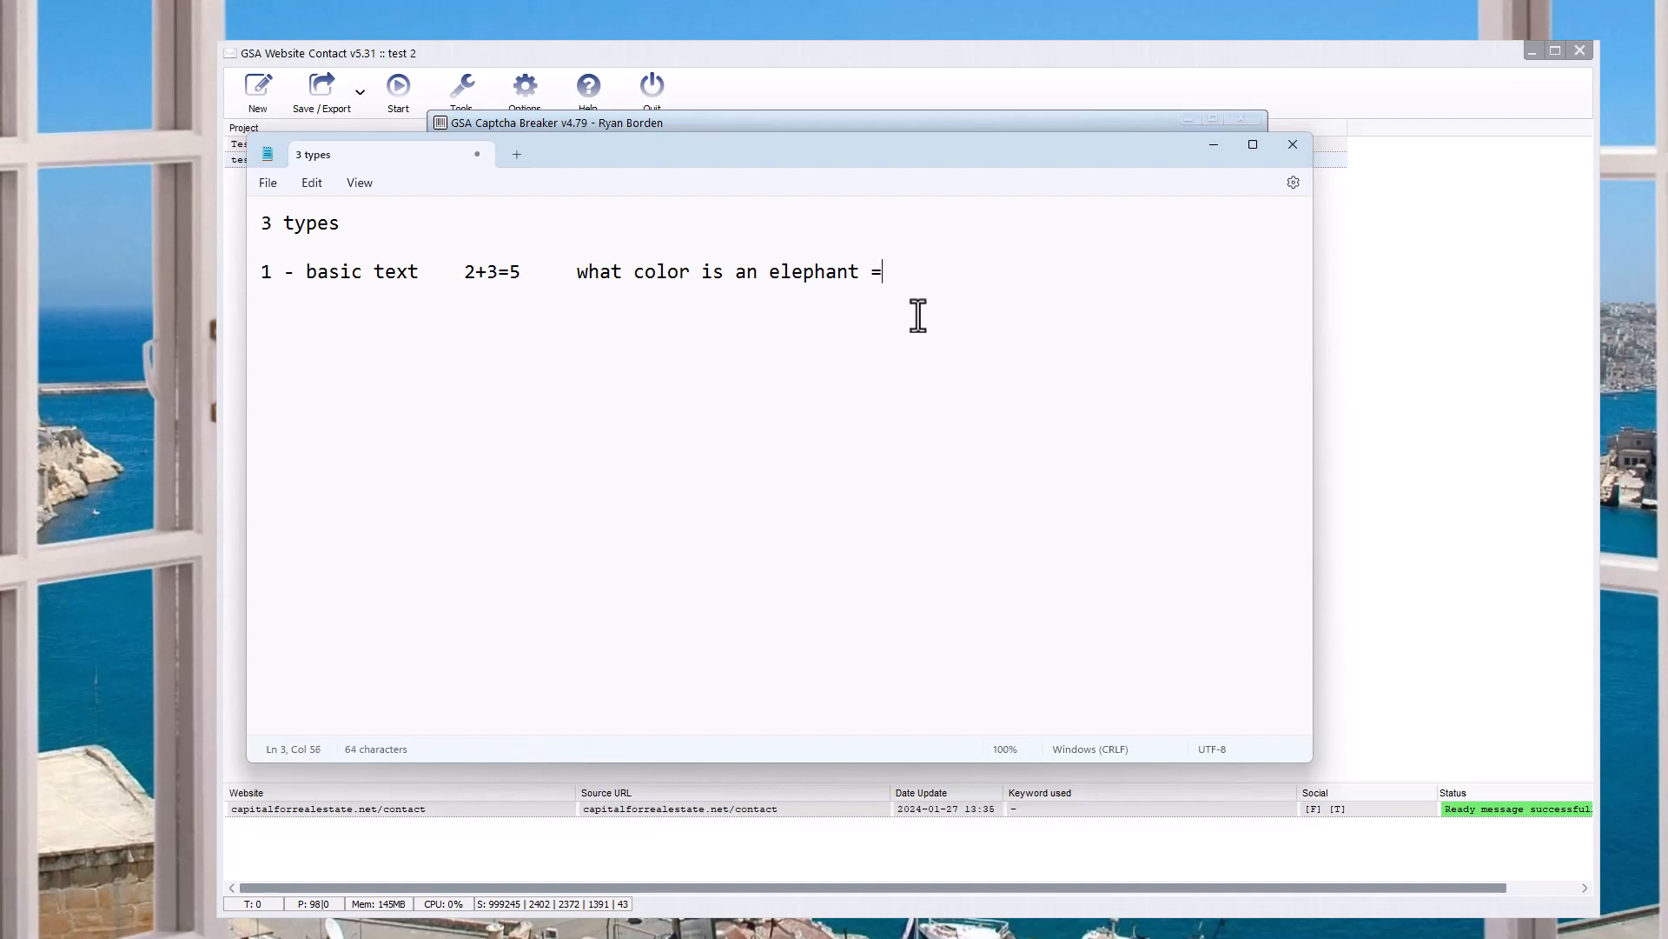
text(grey)
text(2 -)
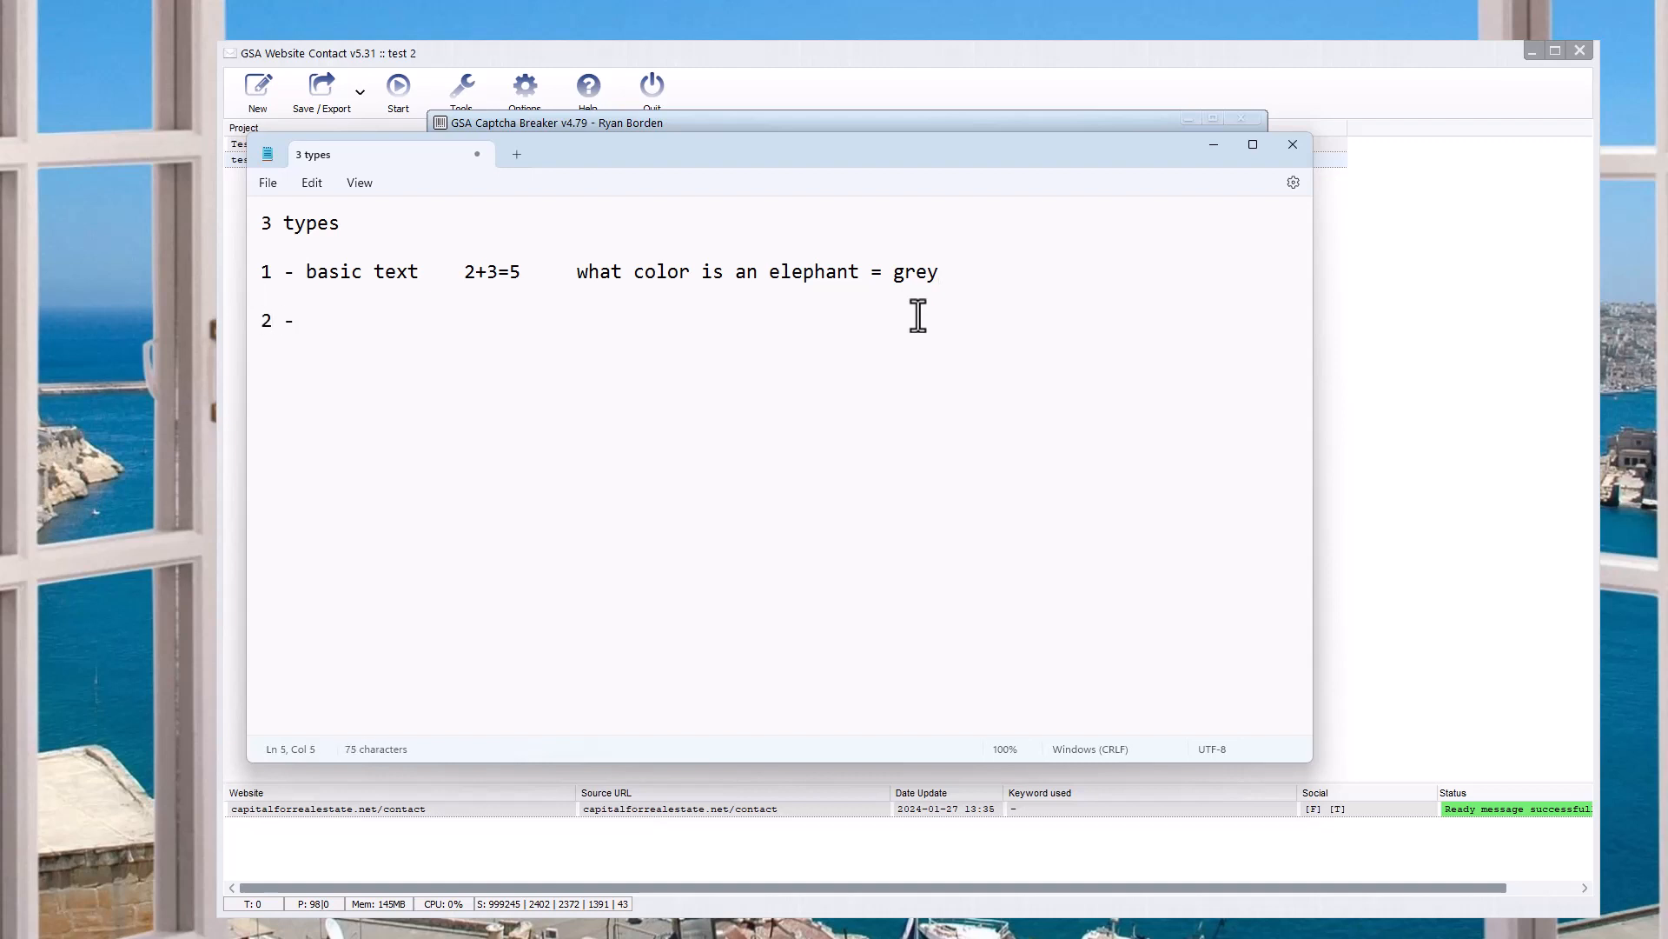
mouse_move(680, 298)
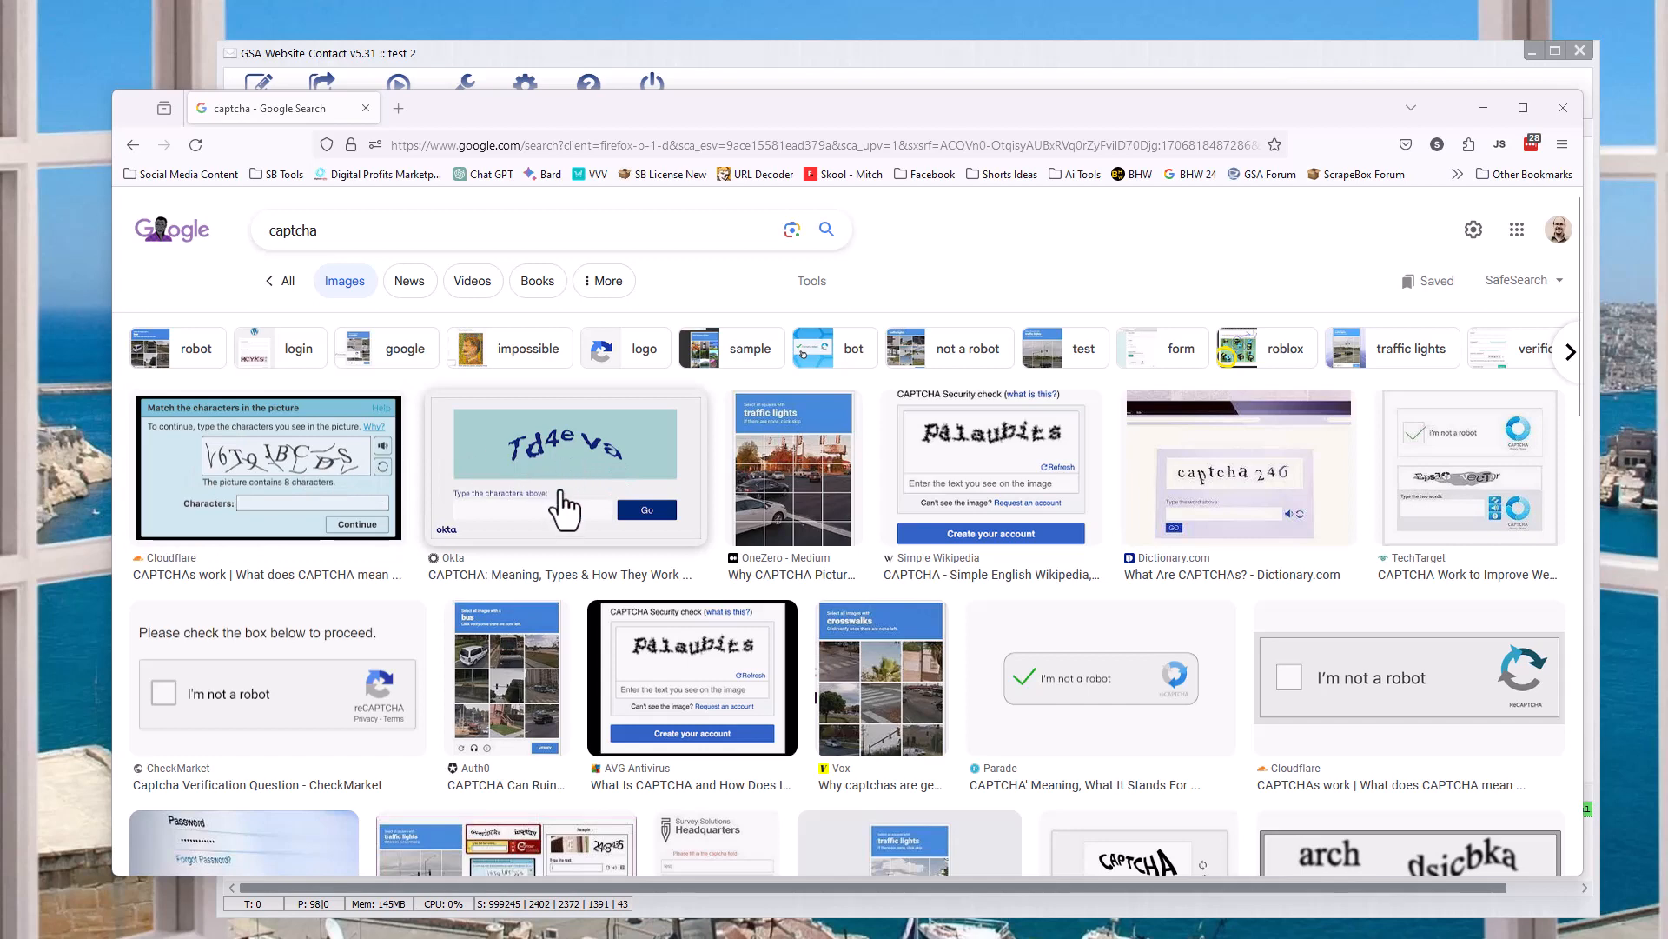
- Scroll through the 'captcha' image results showing distorted-text and checkbox examples
scroll(down, 3)
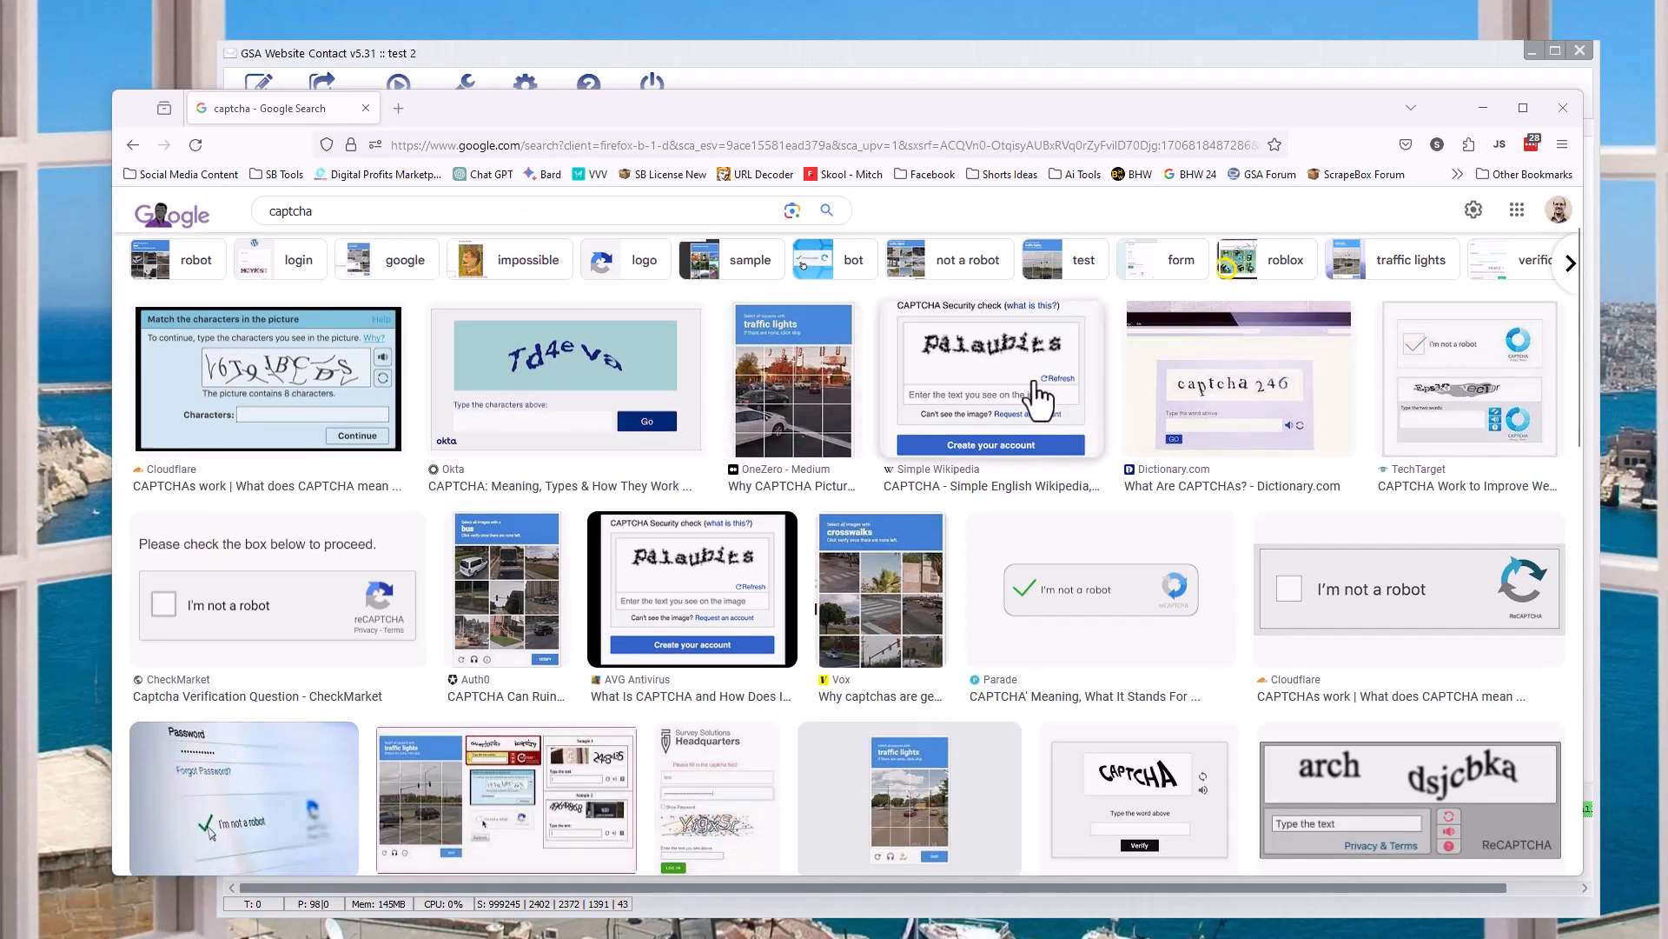
scroll(down, 3)
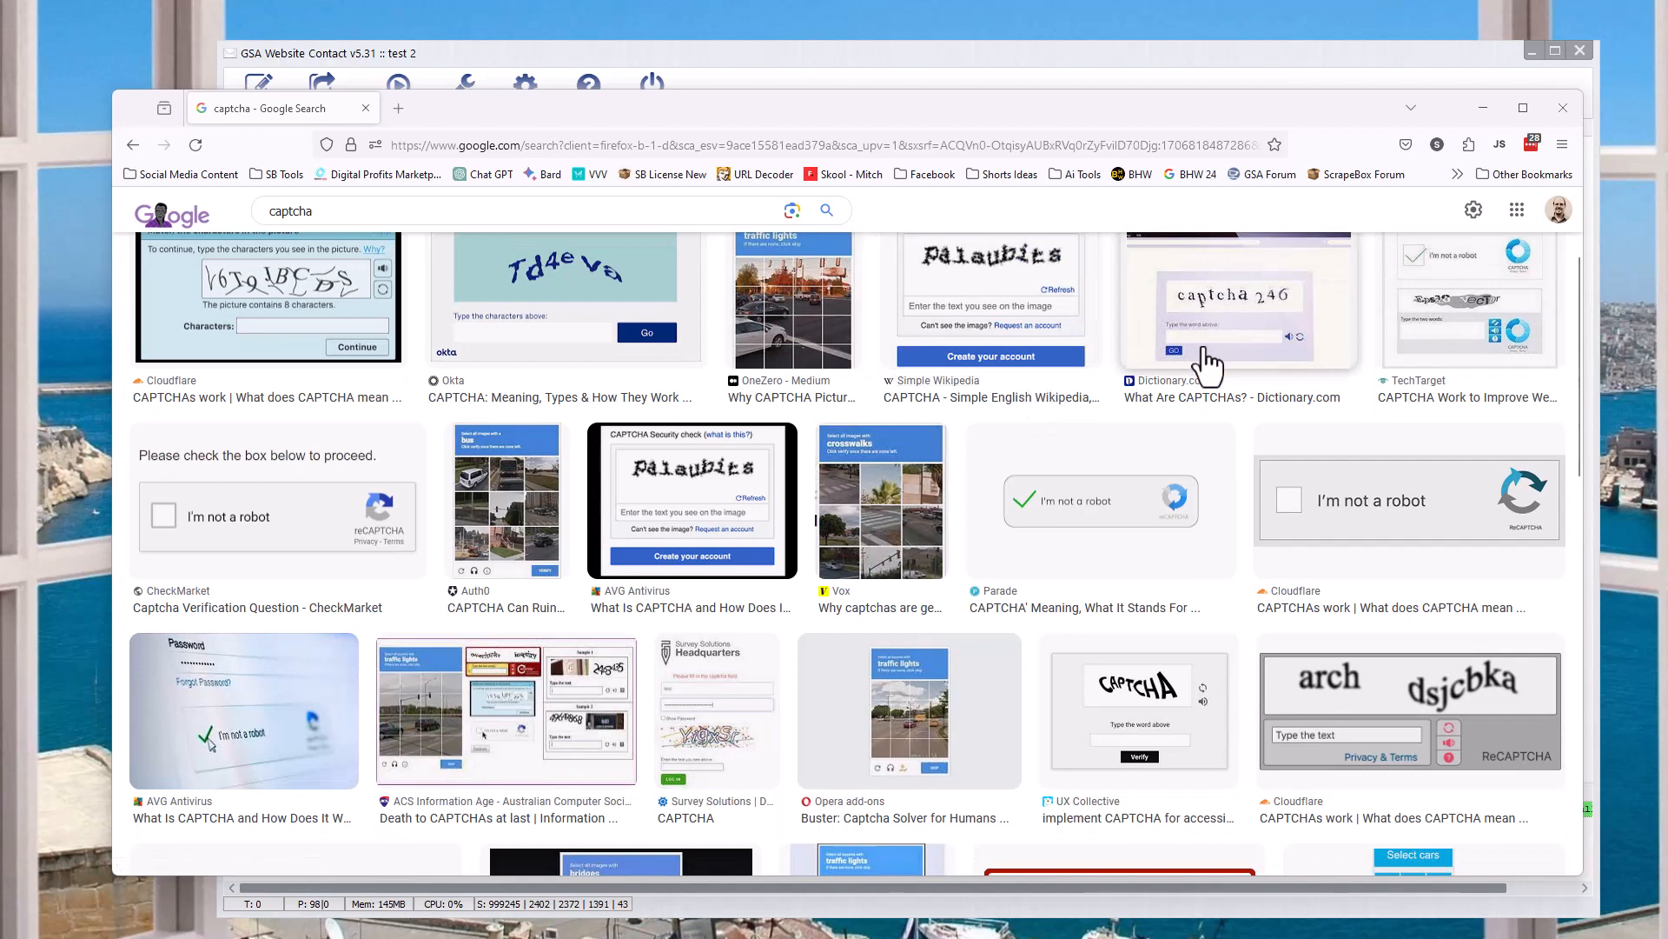
mouse_move(987, 278)
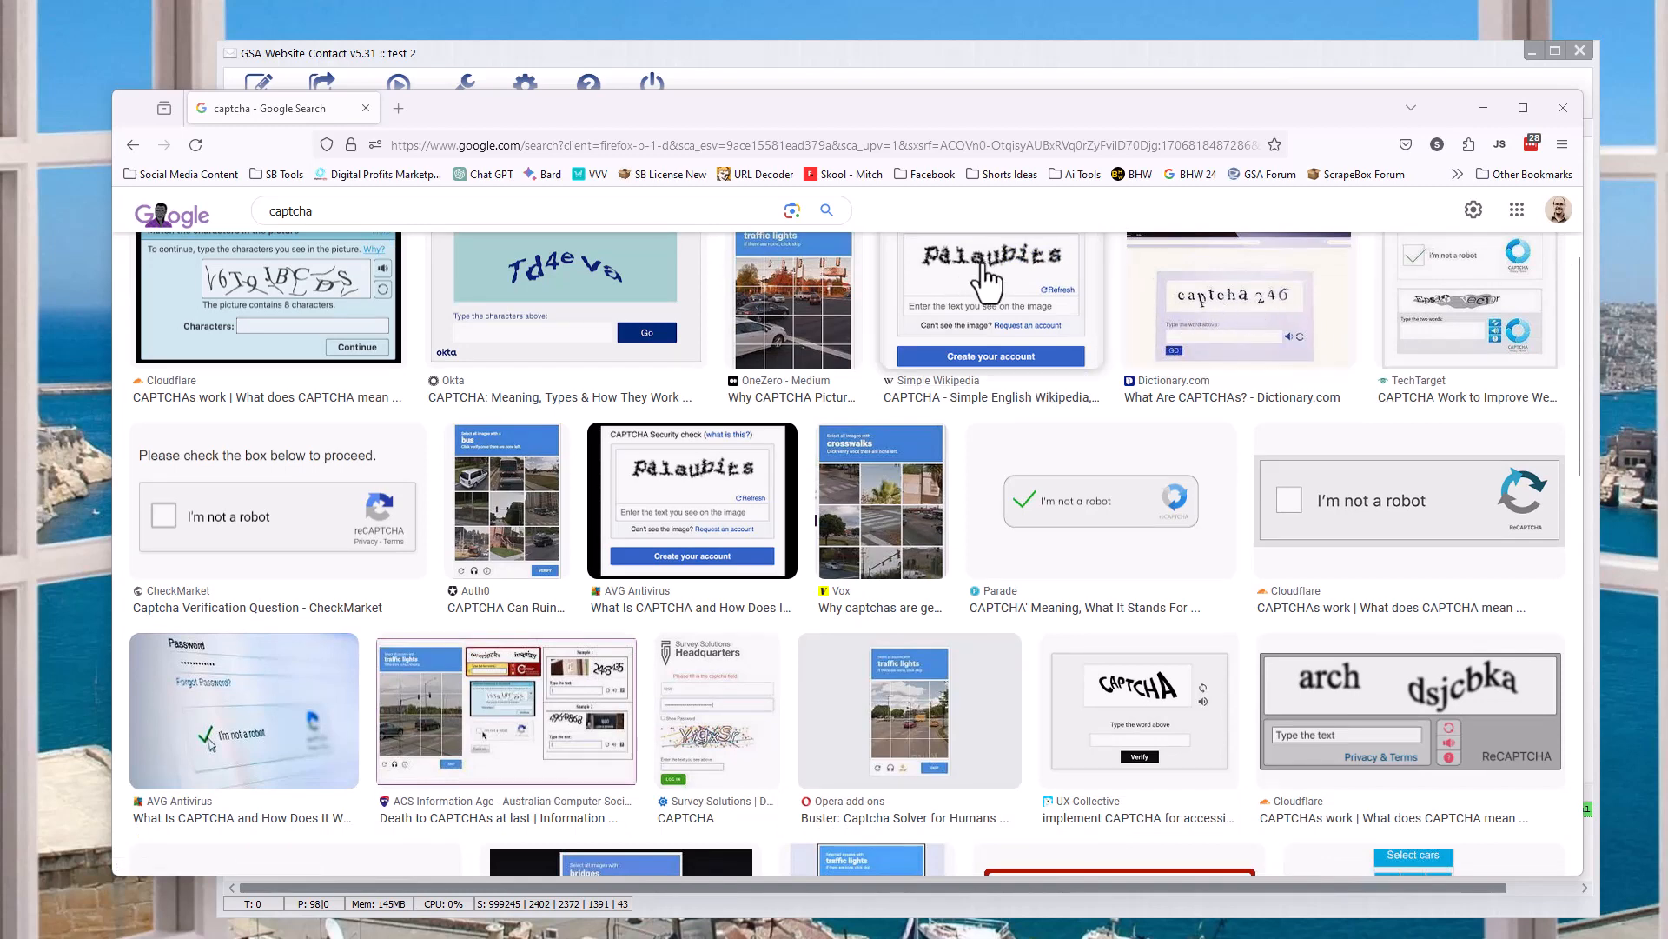
mouse_move(1030, 287)
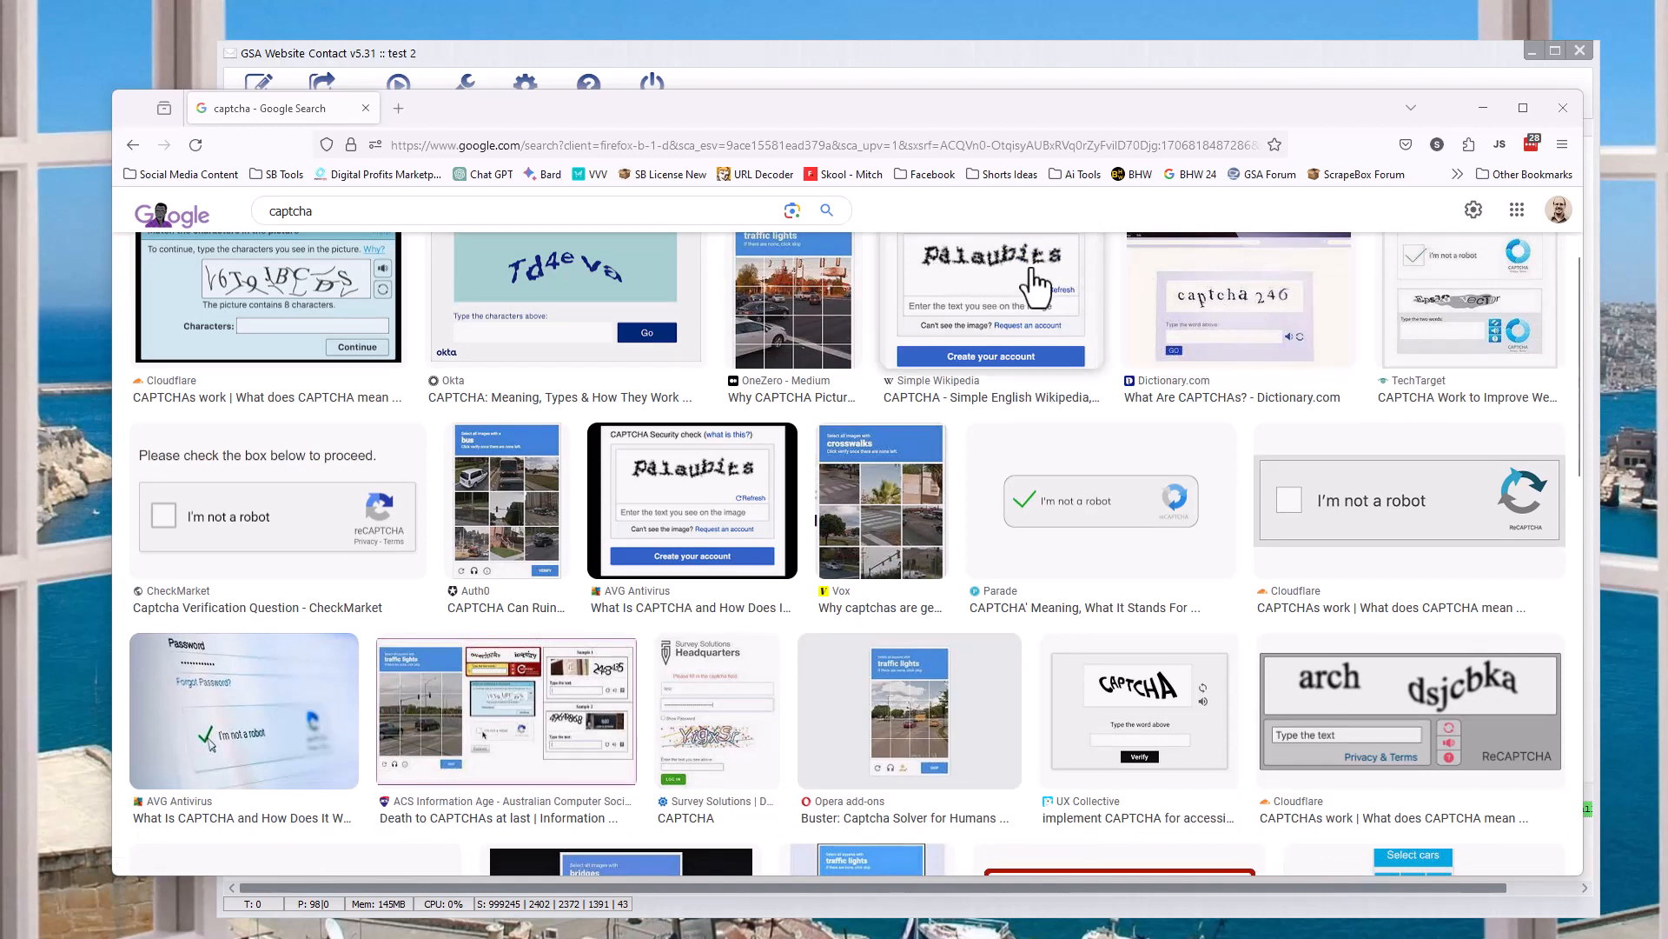
scroll(down, 3)
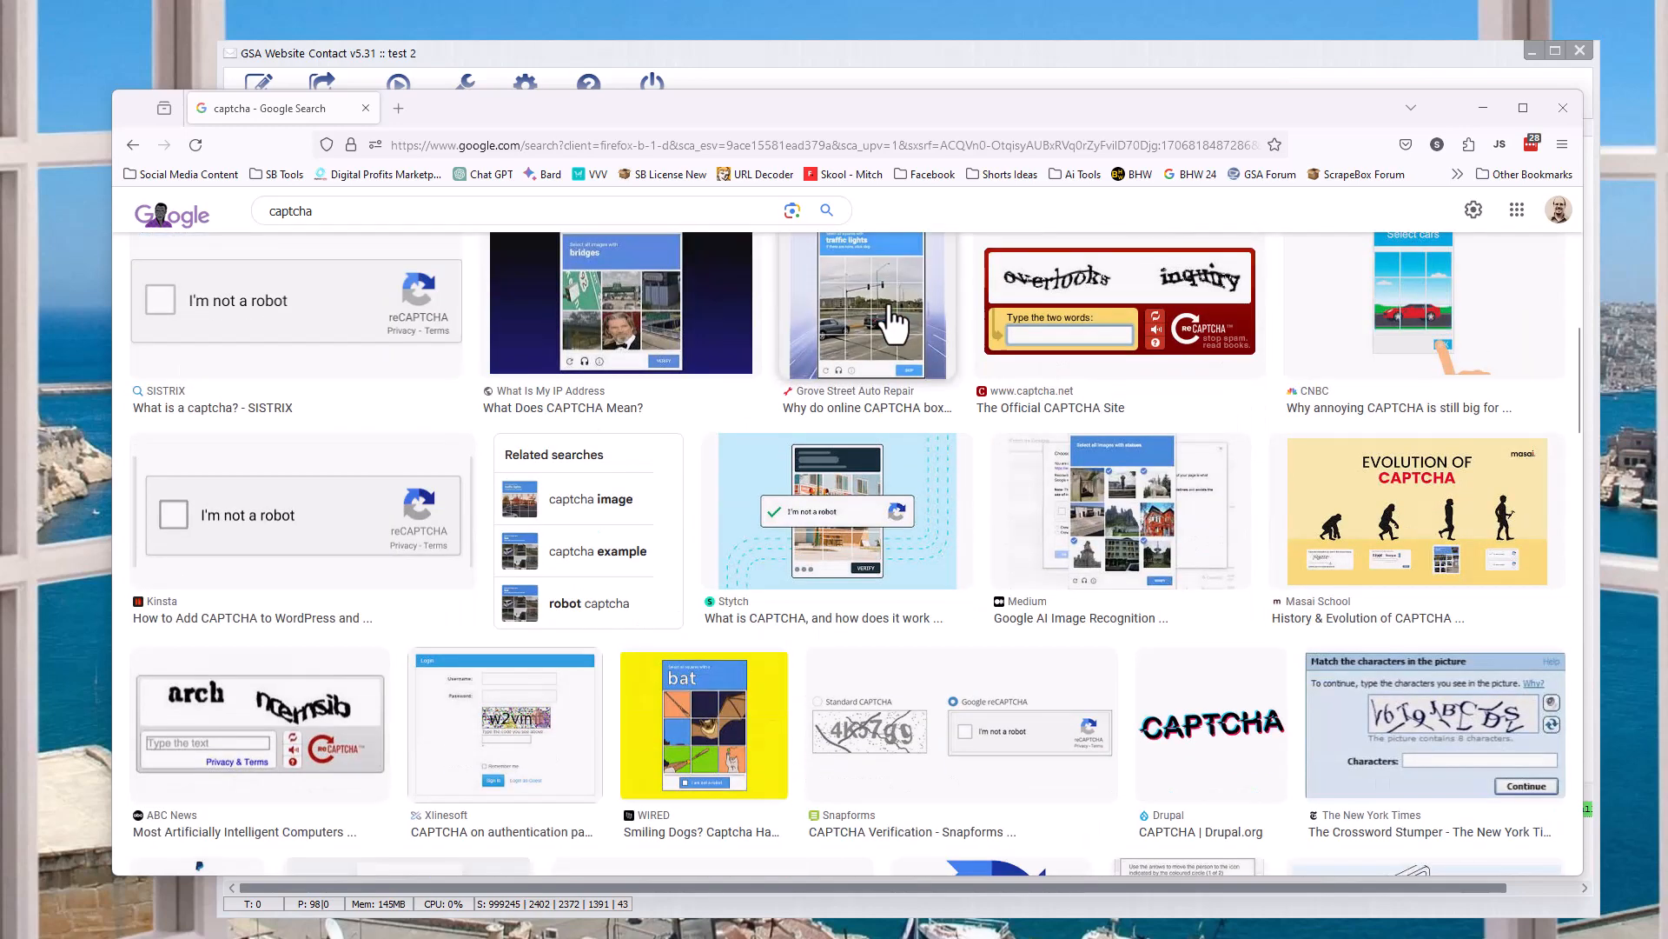
scroll(down, 3)
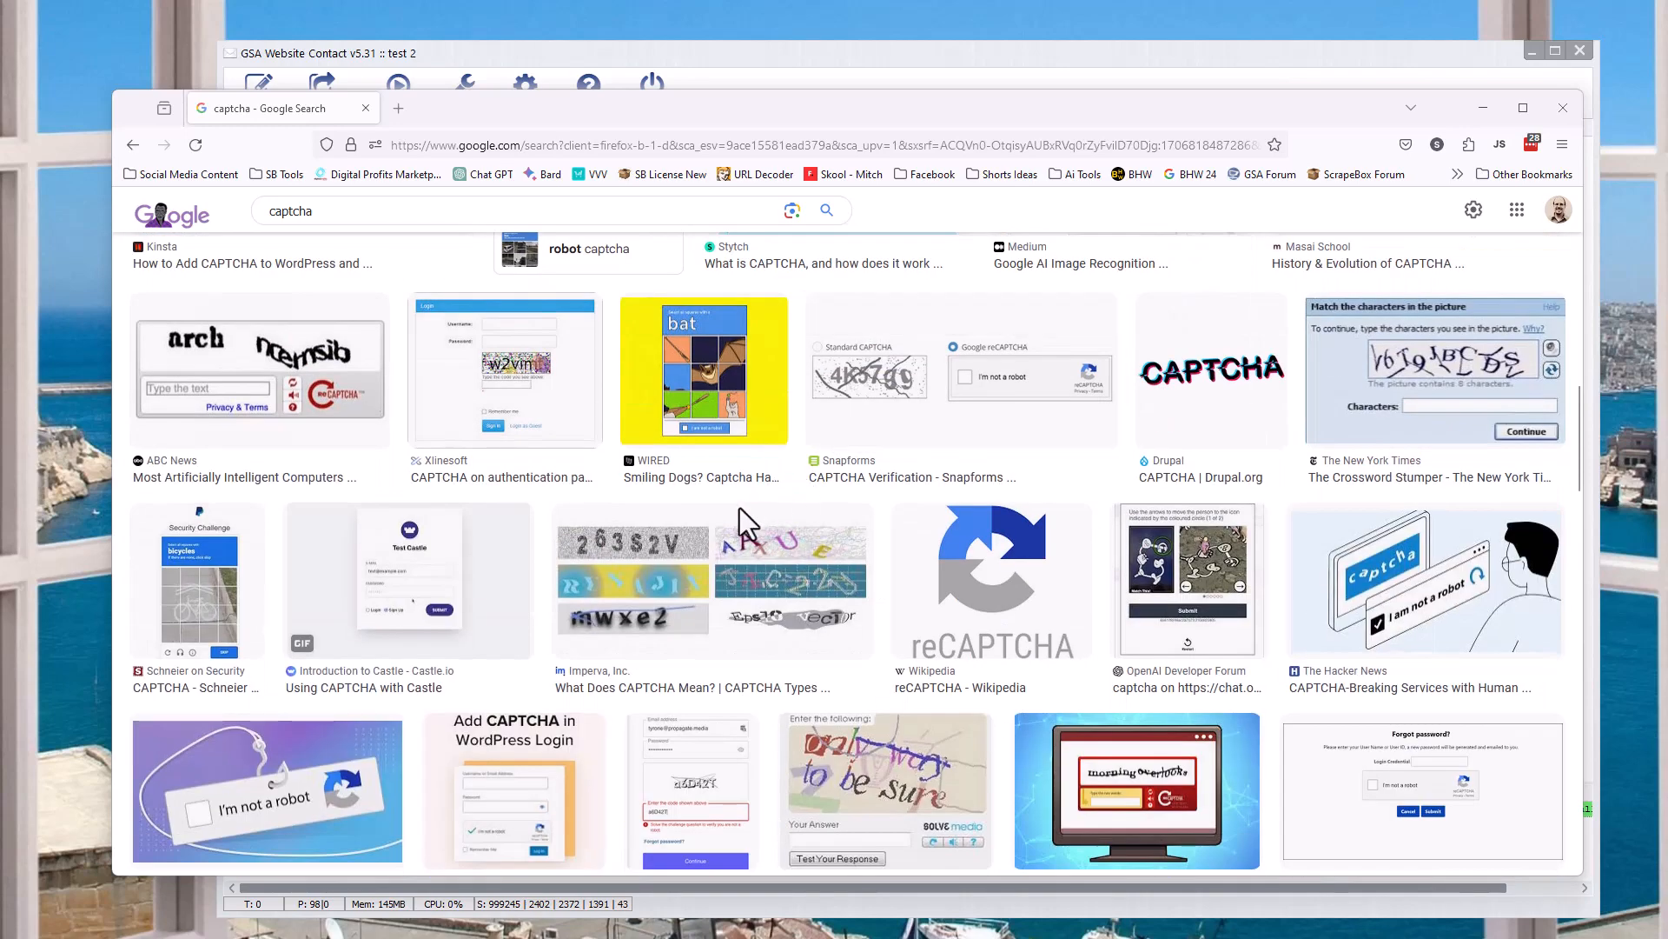
scroll(down, 3)
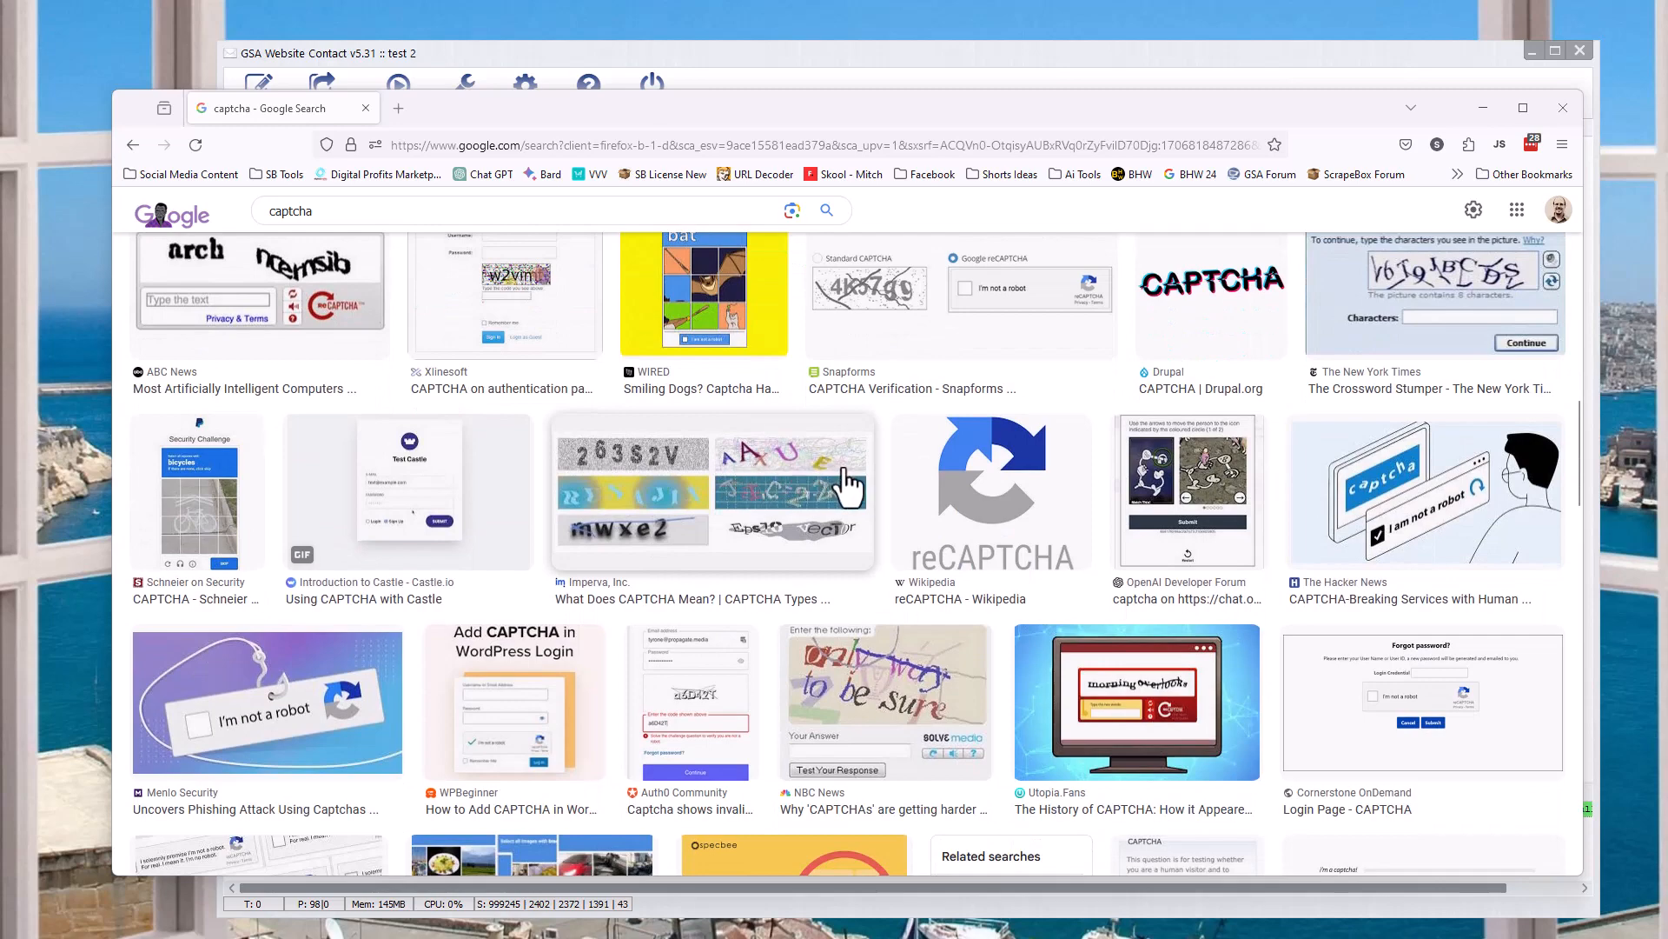
mouse_move(522, 308)
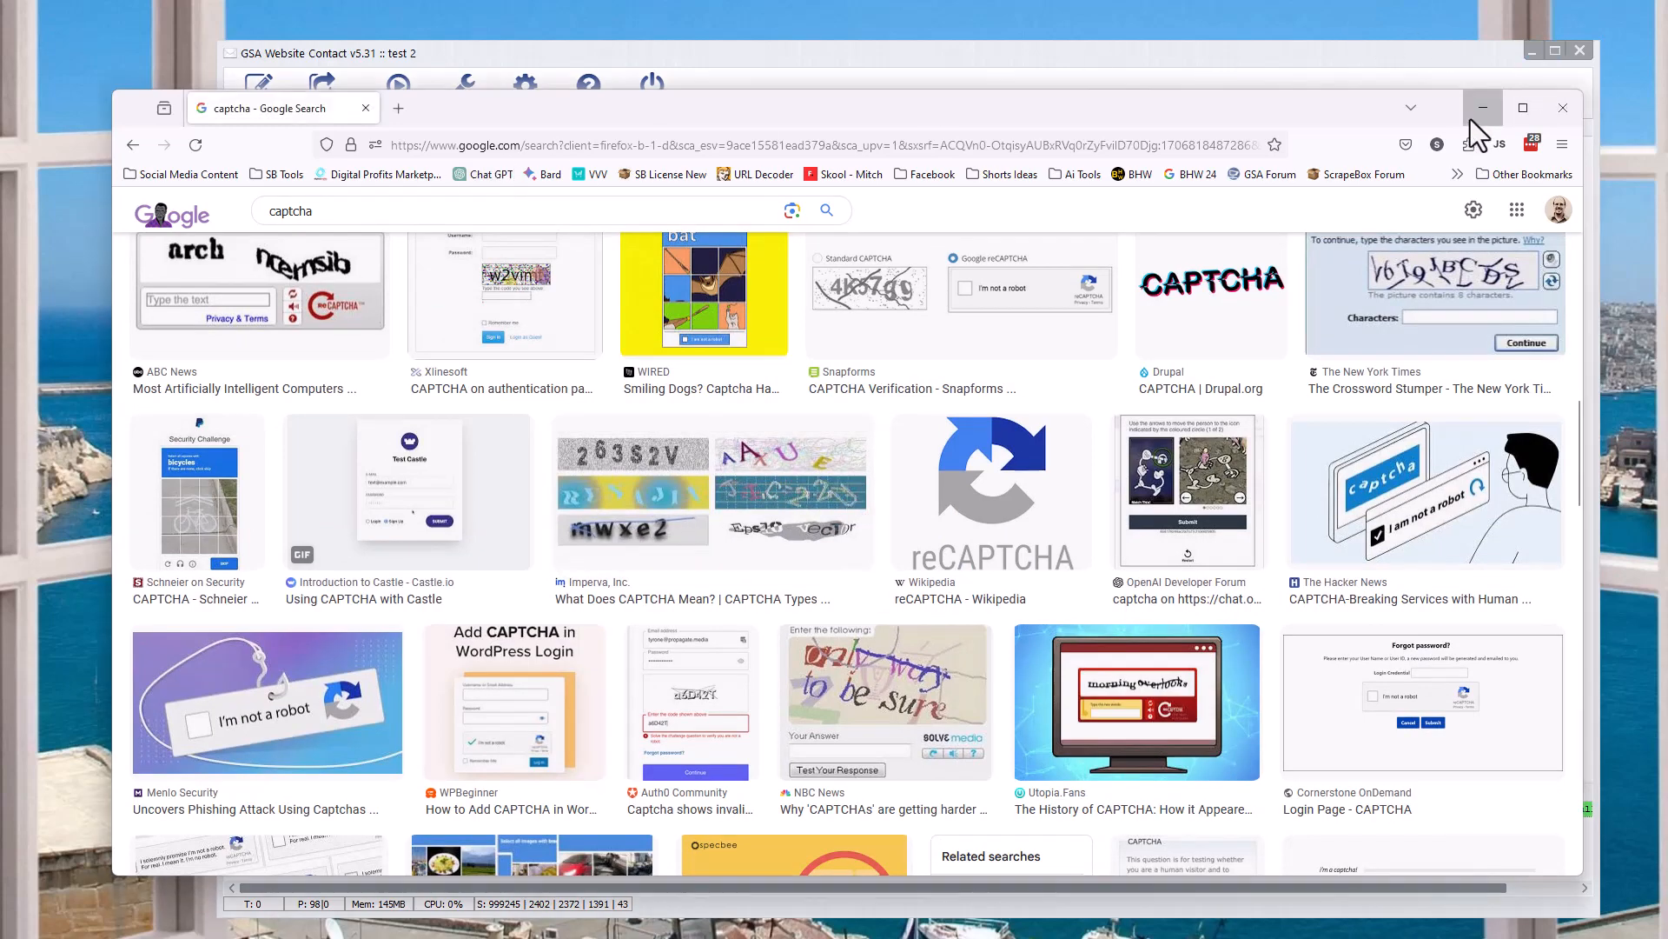
- Minimize Firefox and finish item 2: image captcha, type text numbers
click(1483, 108)
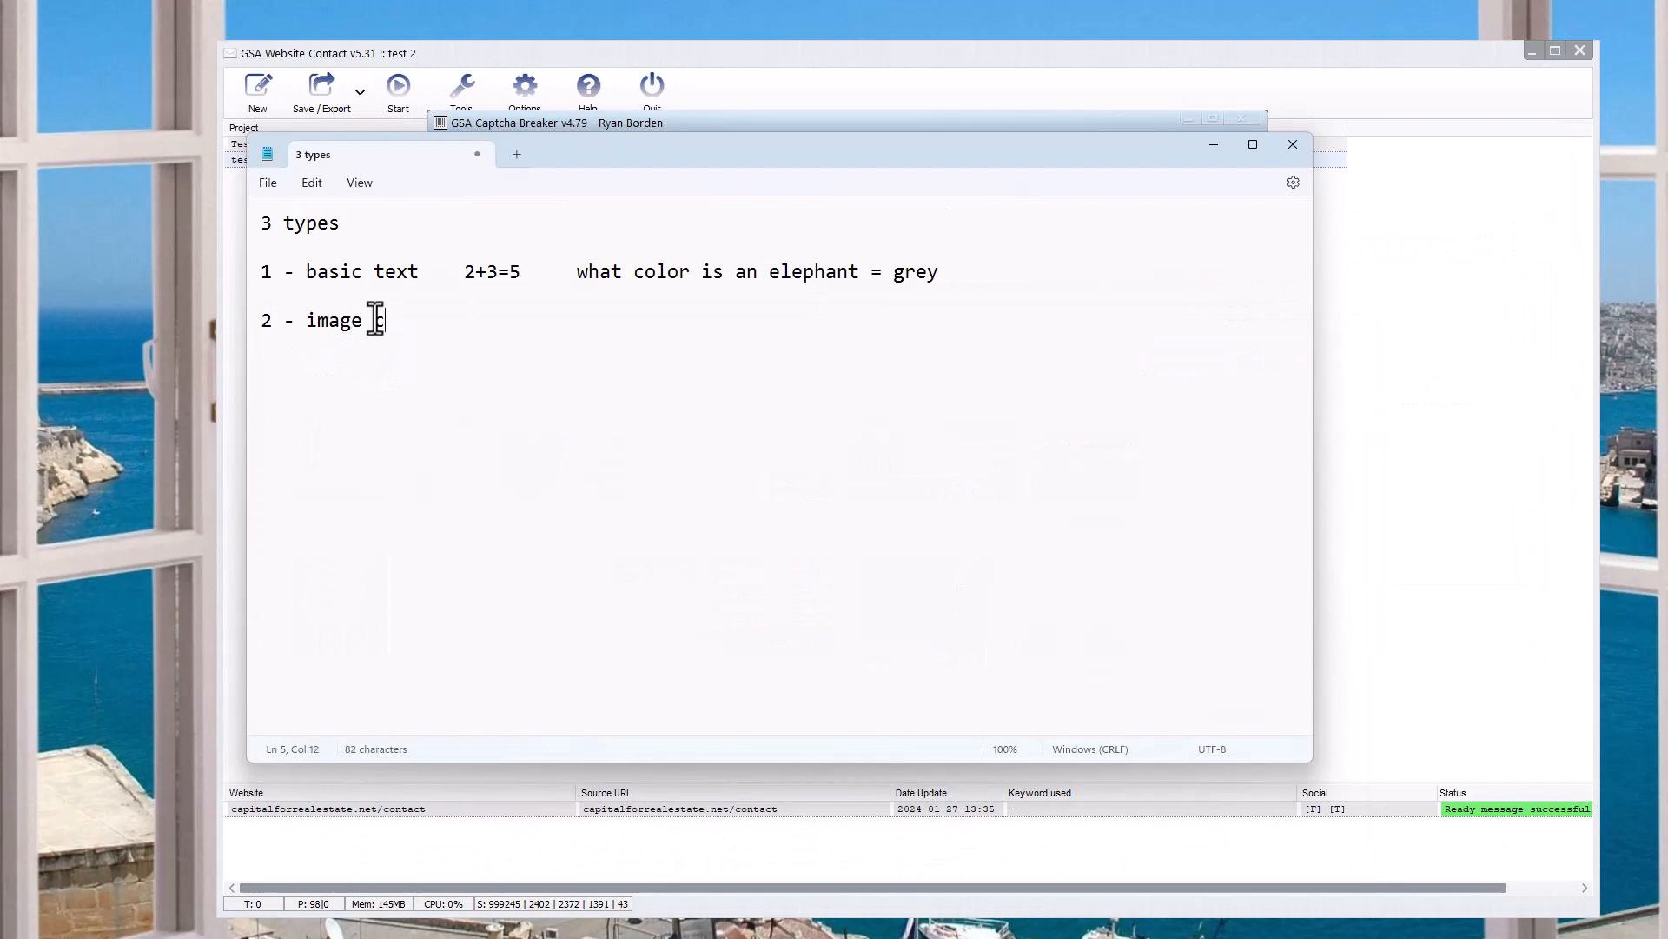
text(capcha)
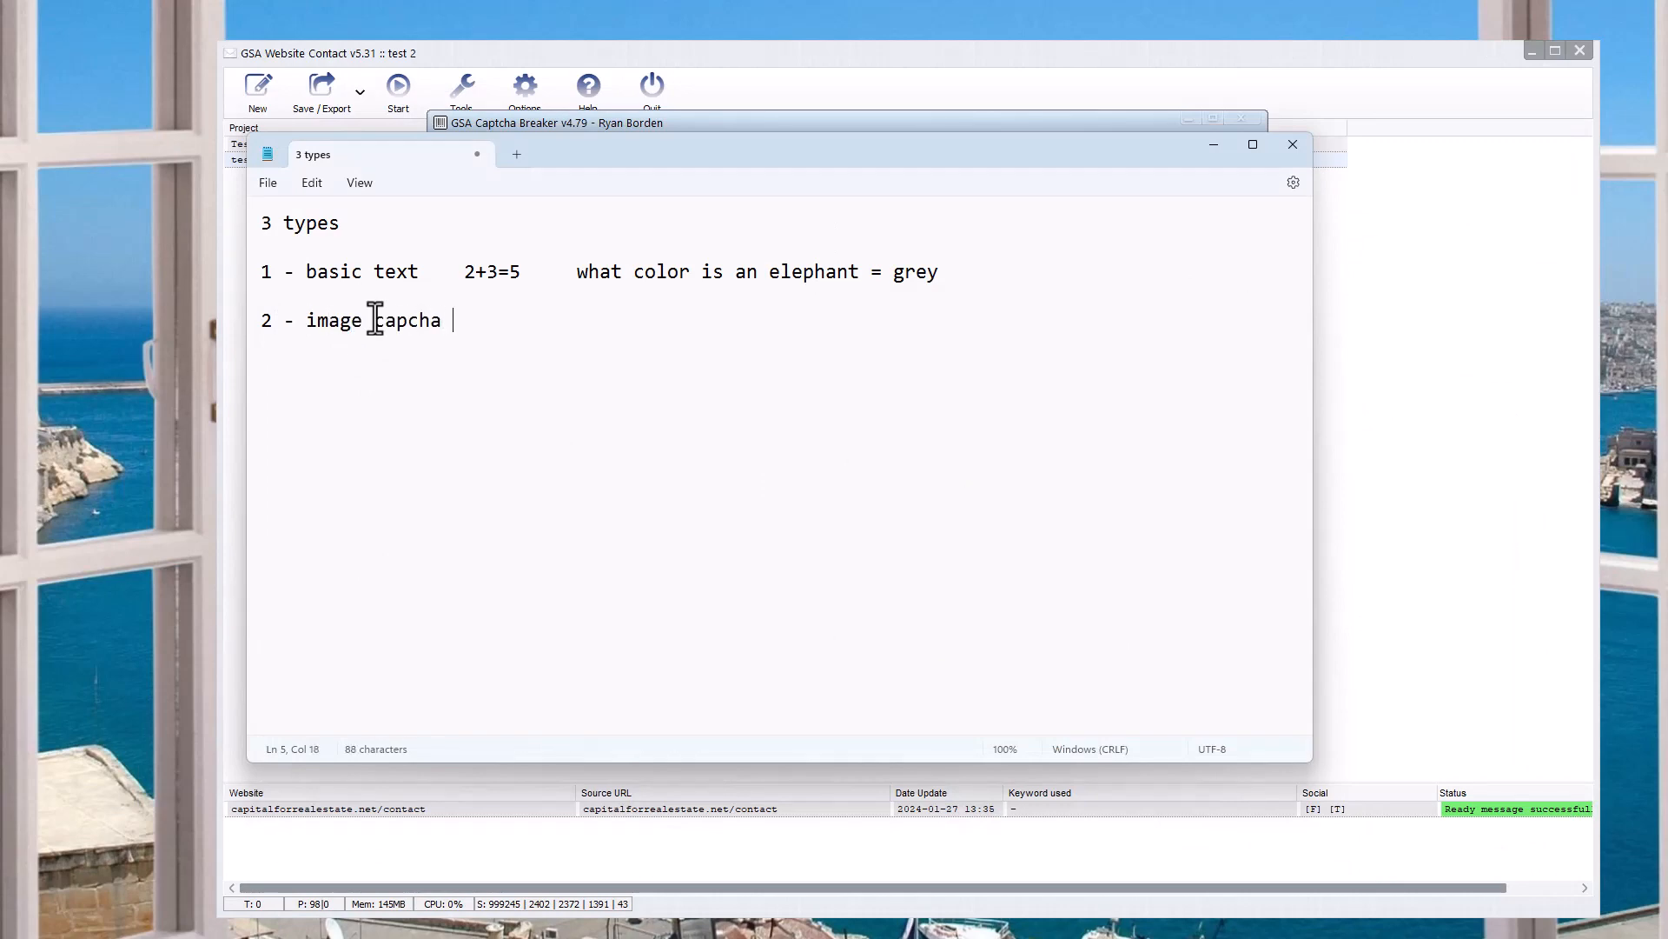
text(- type t)
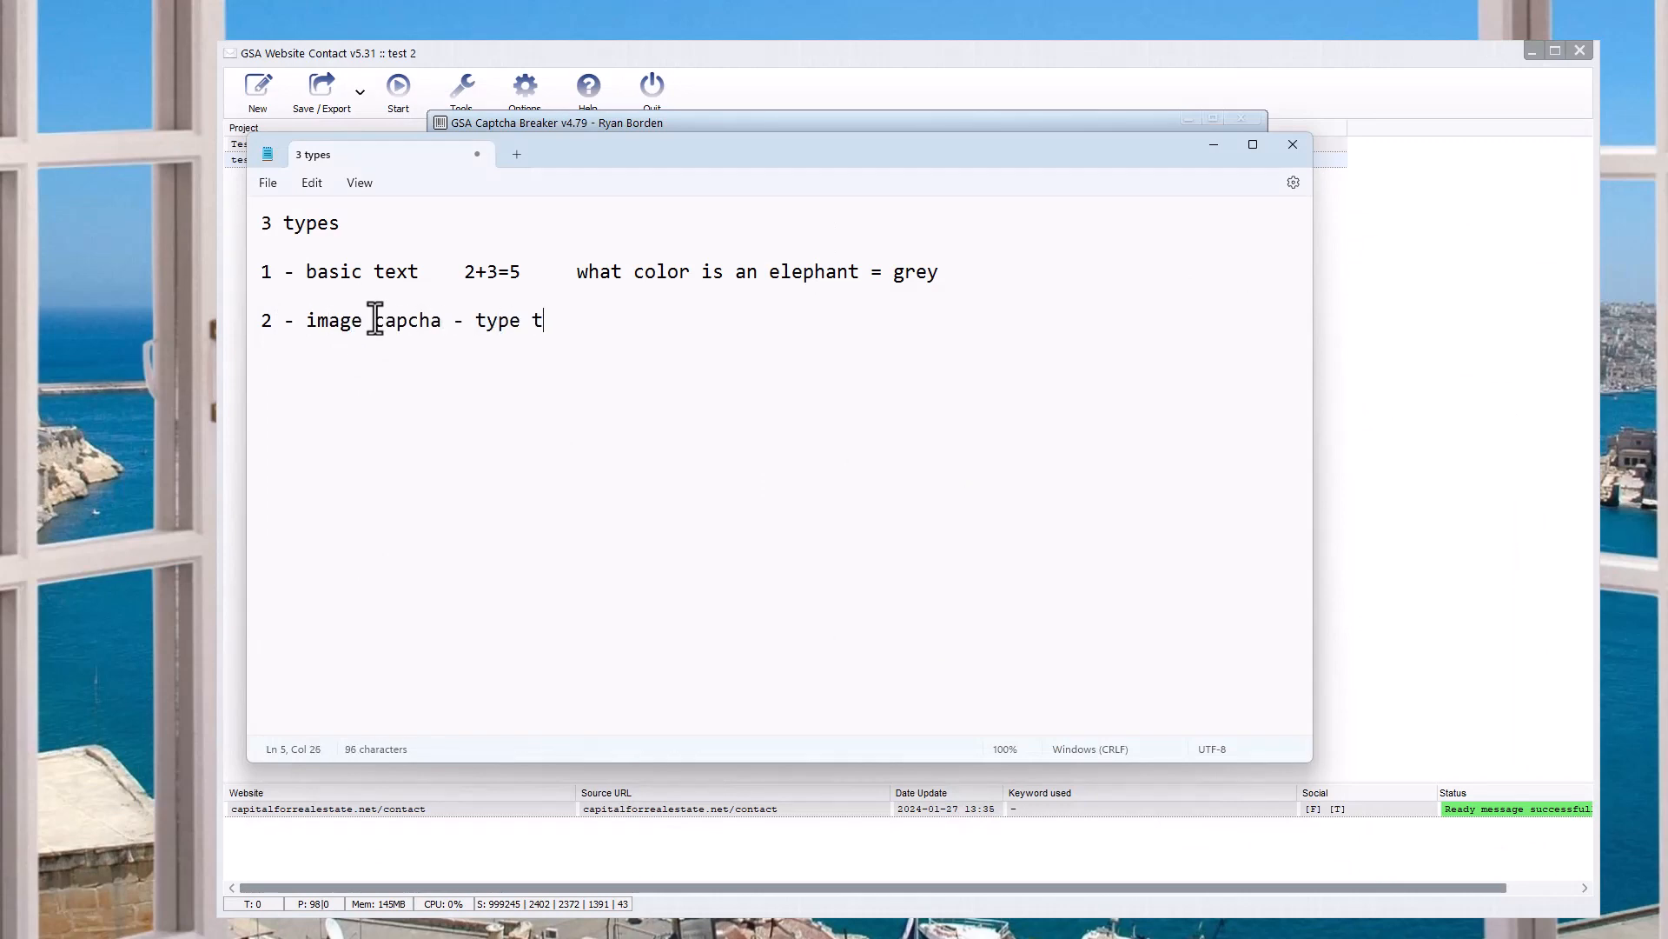
text(ext numbers)
text(3 -)
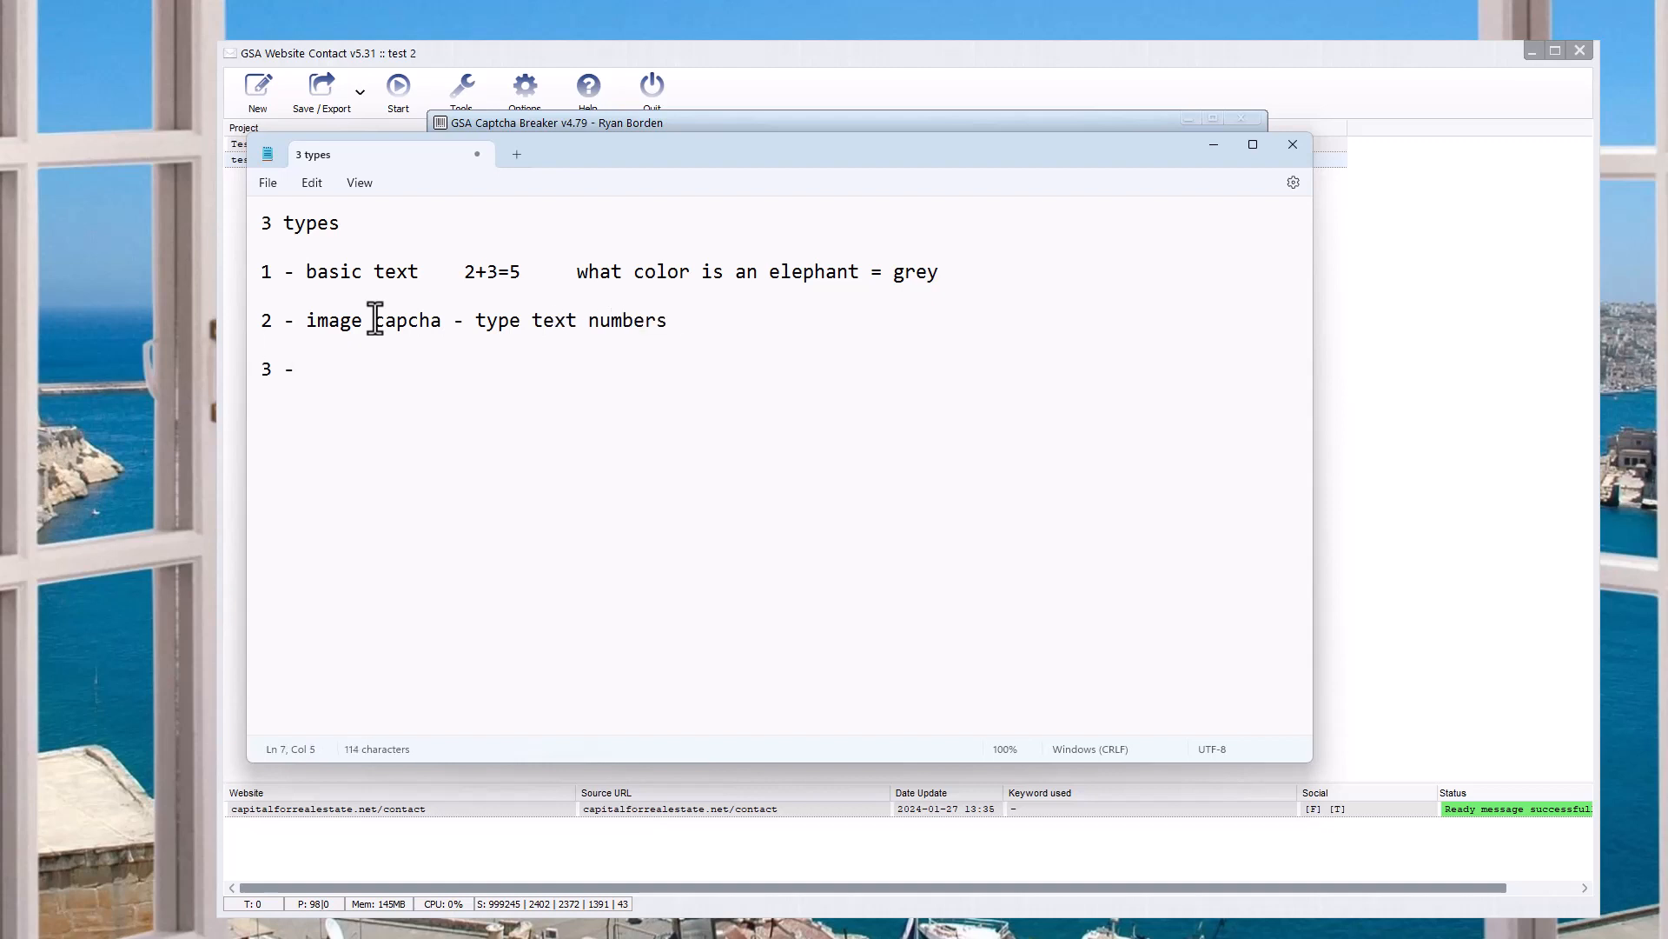
- Add item 3 to the note: complex/harder, reCaptcha
text(compl)
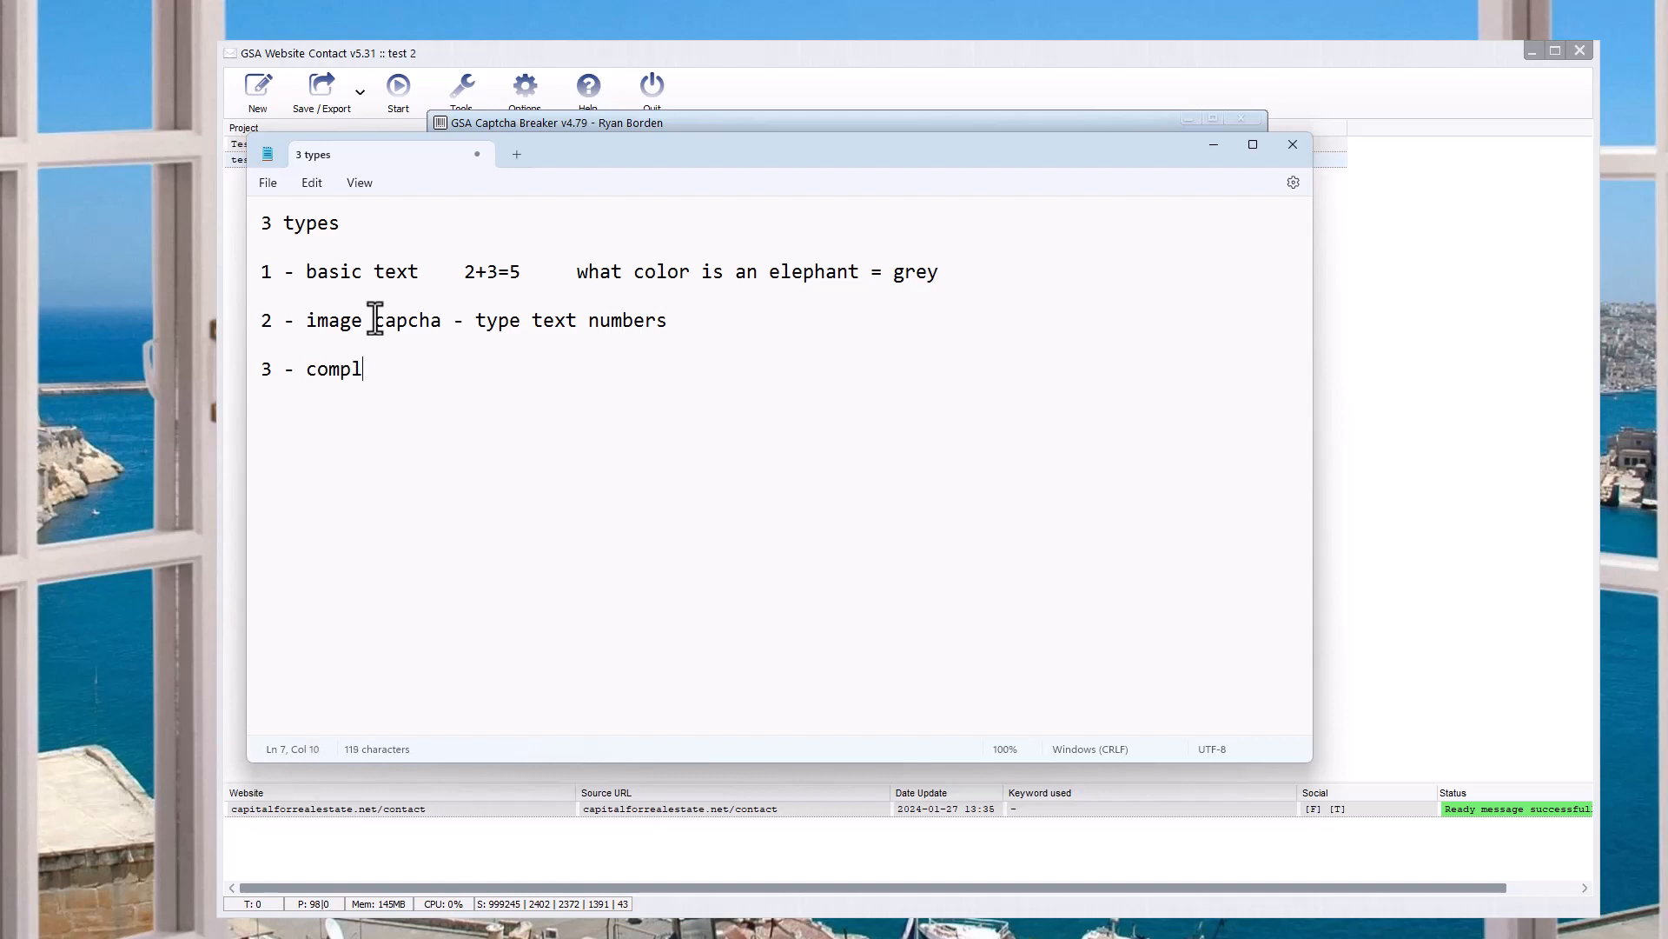
text(ex/harder -)
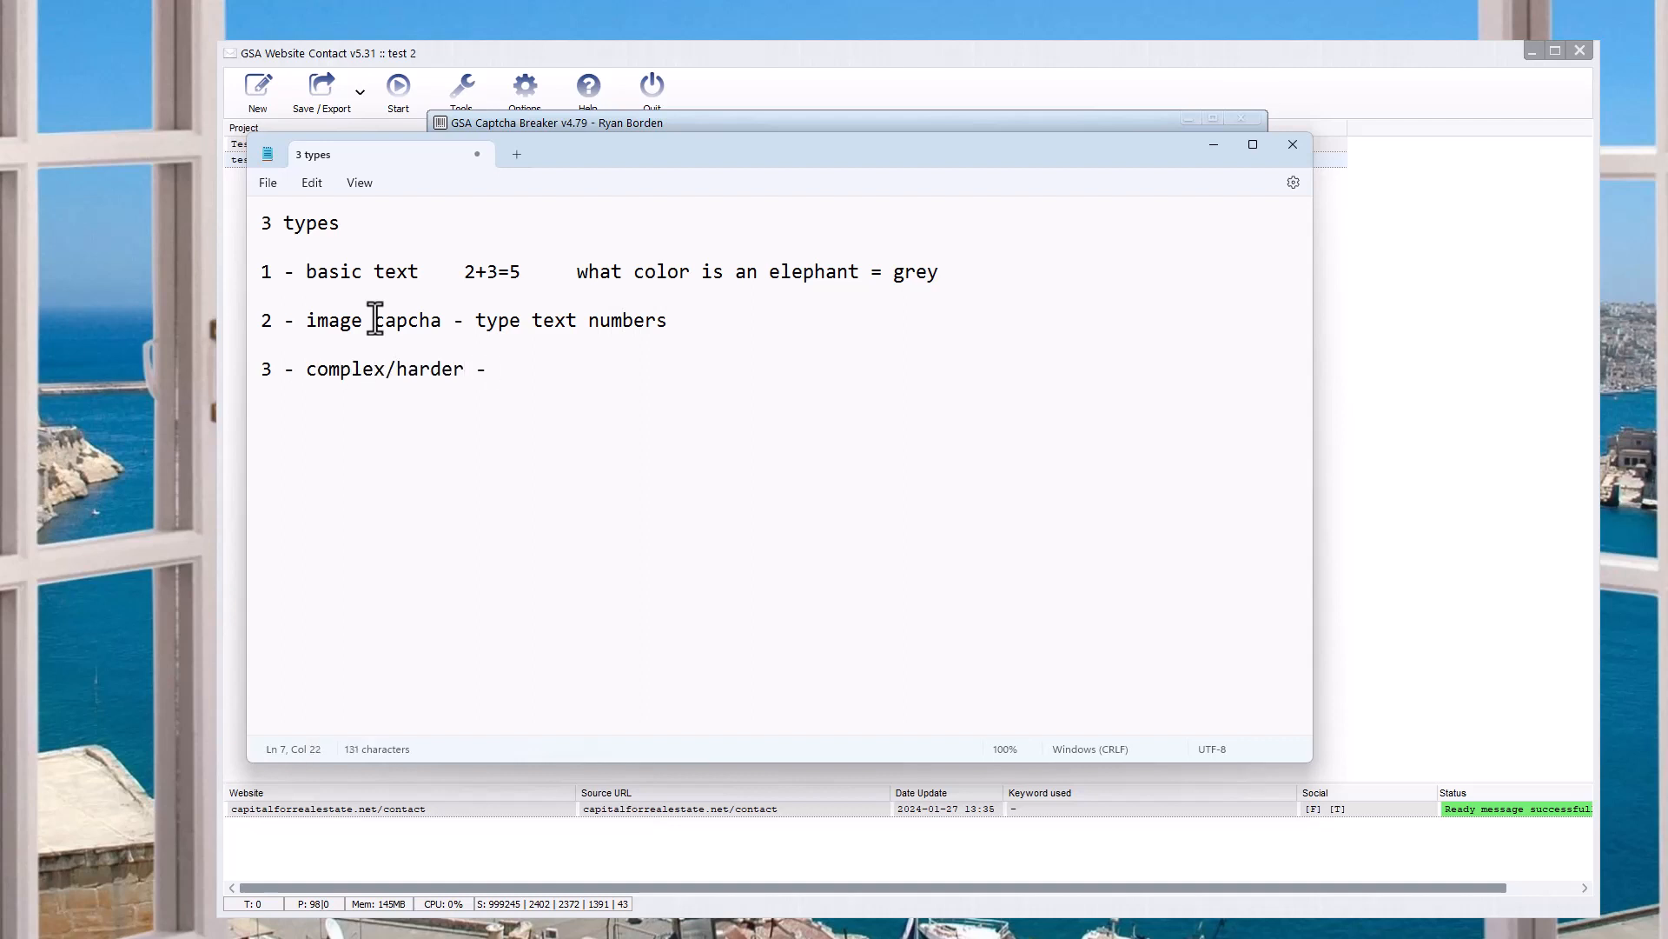
text(reCaptcha V2 and V3 and hCaptcha)
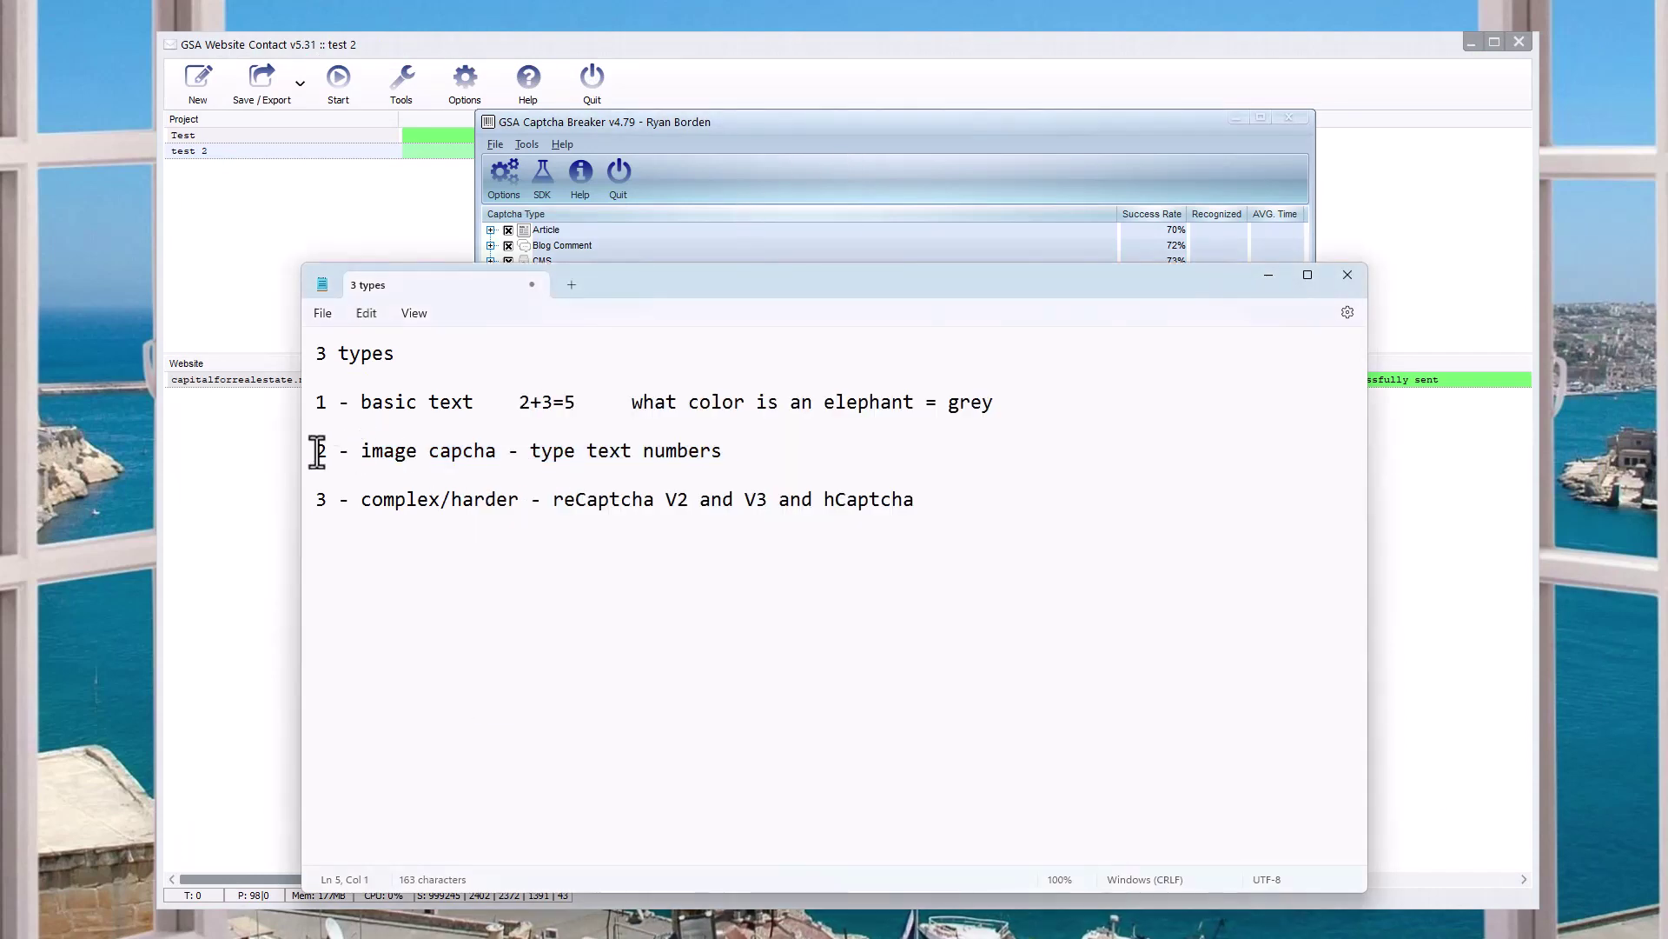
drag(315, 450, 729, 450)
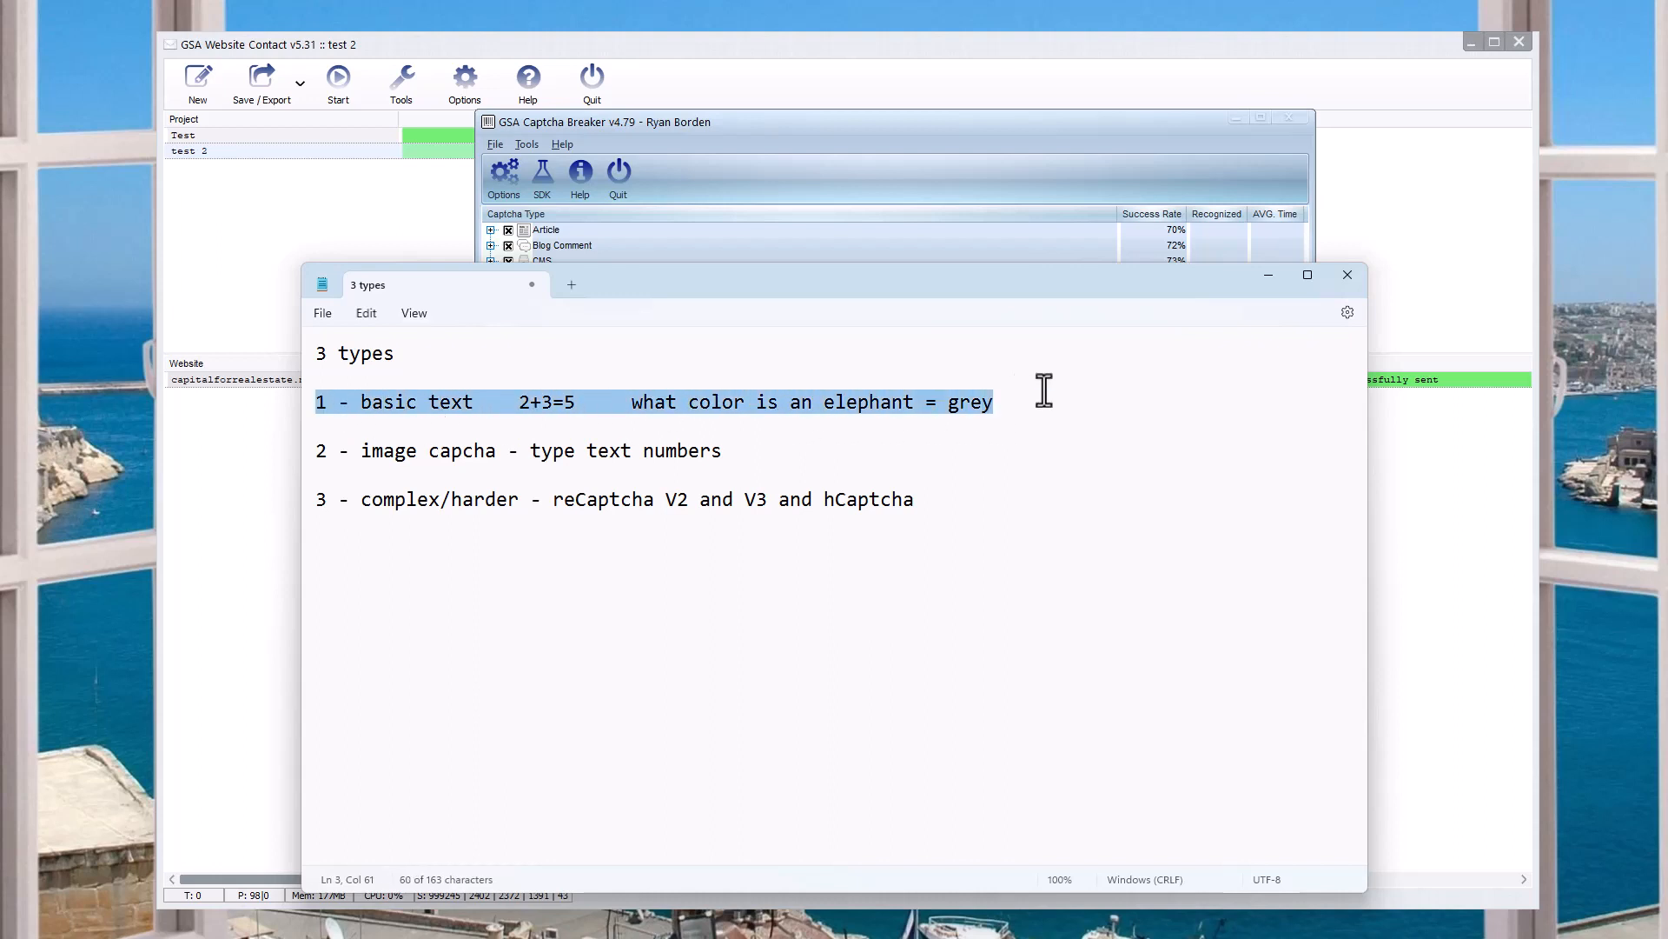
mouse_move(960, 431)
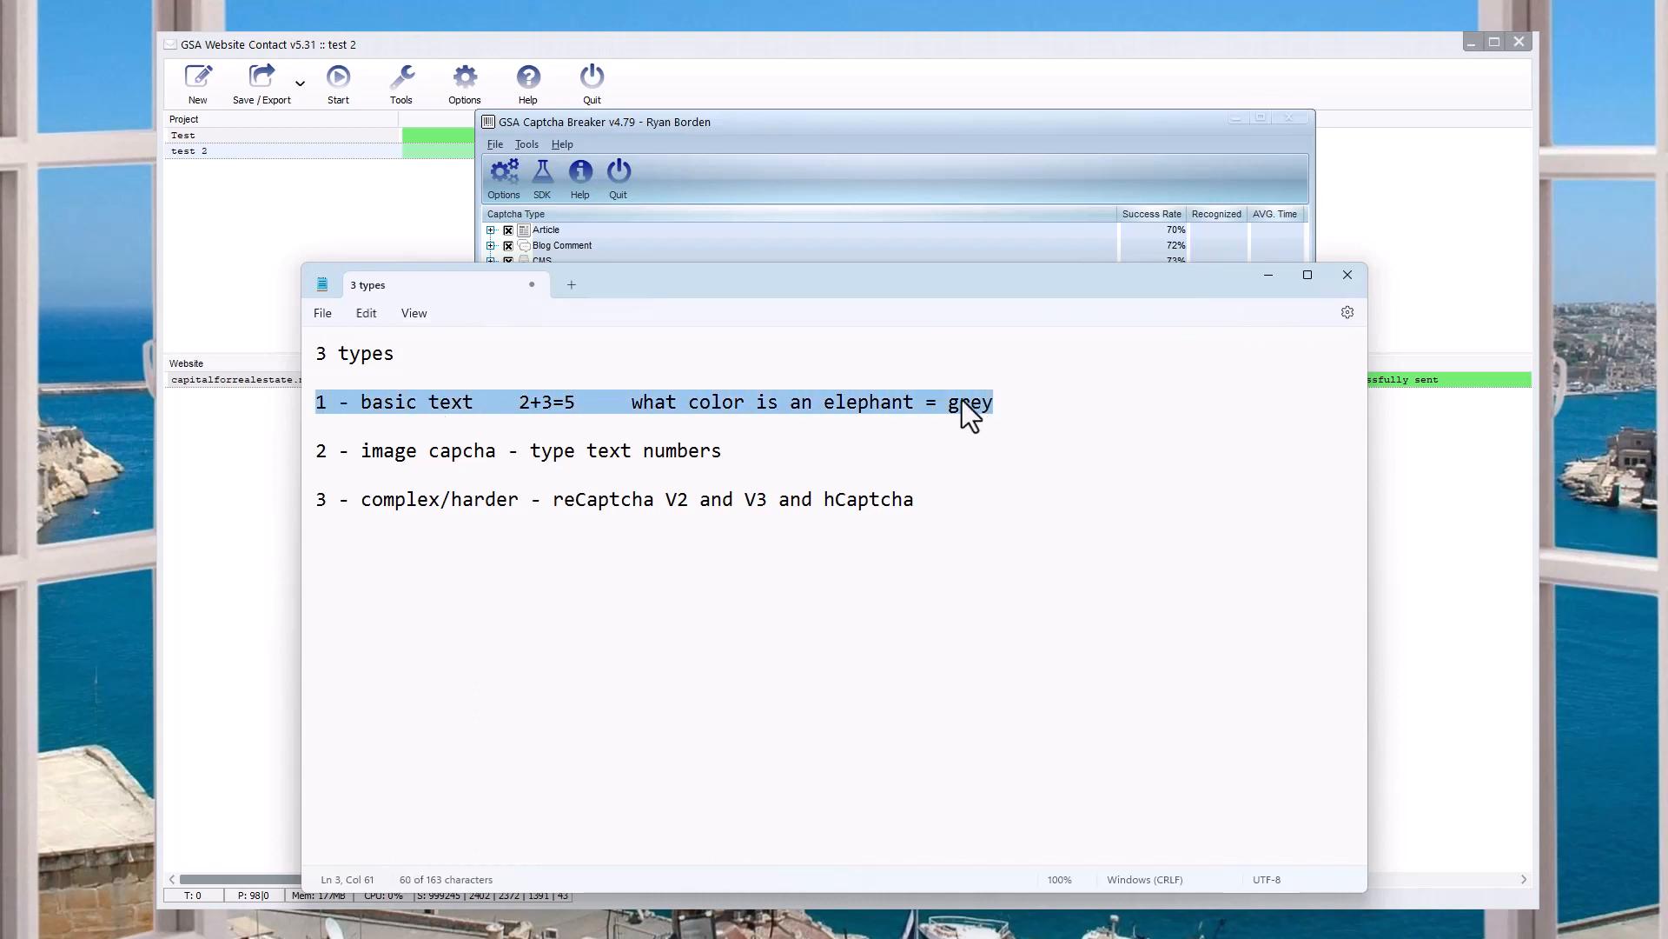
click(997, 403)
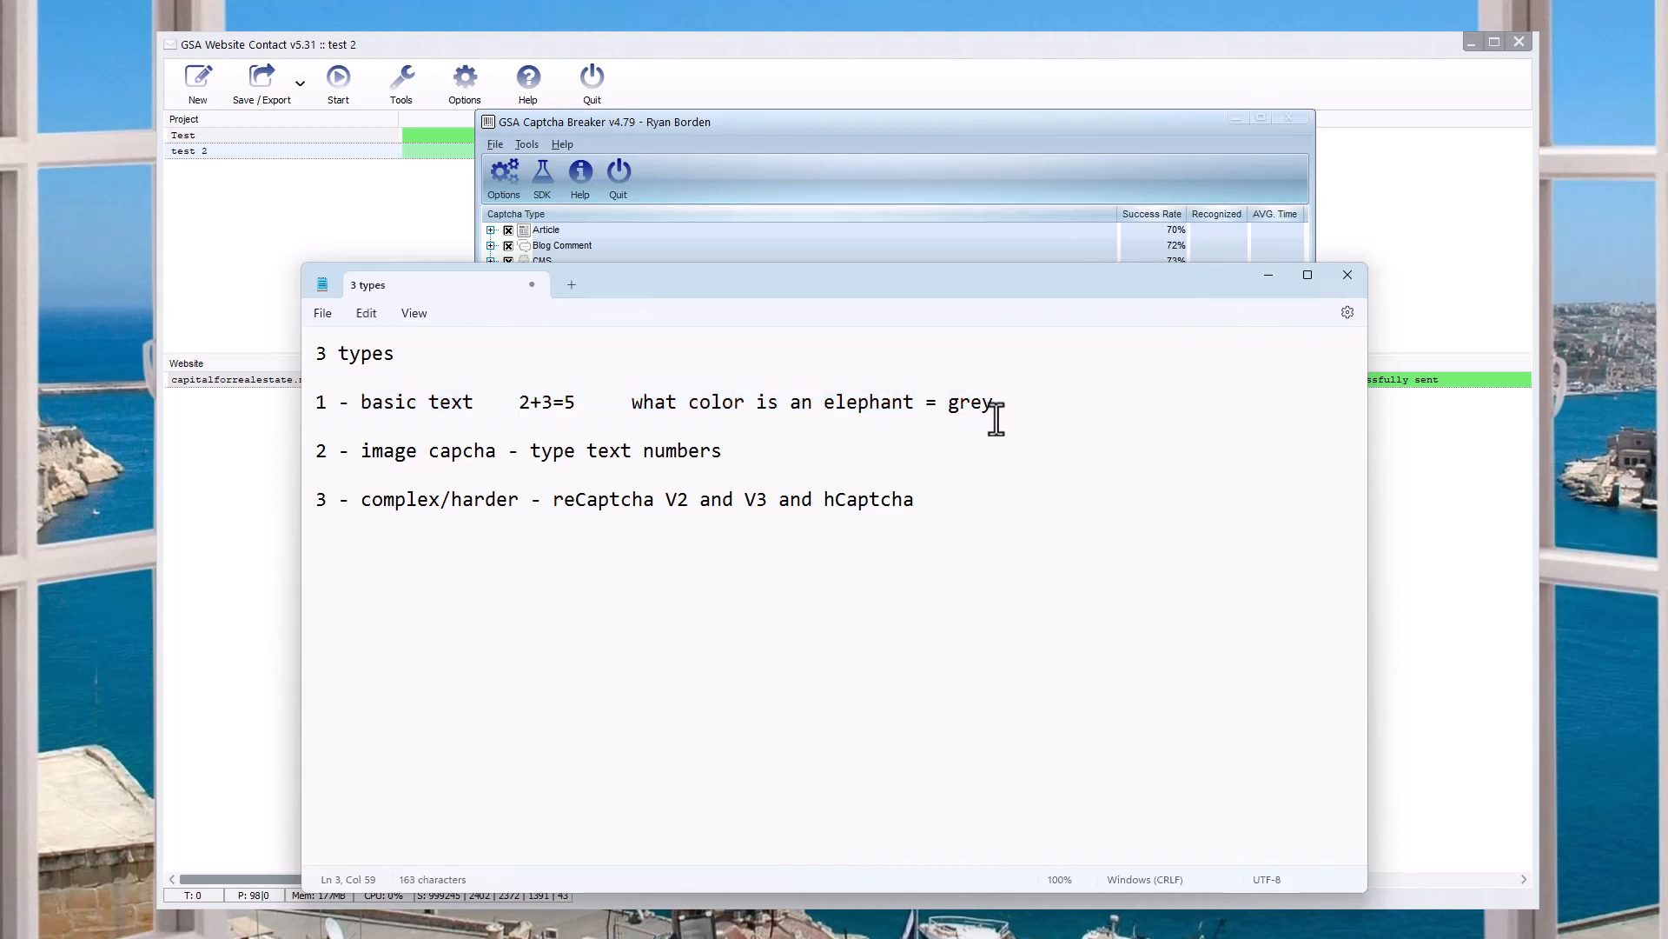
drag(402, 401, 990, 402)
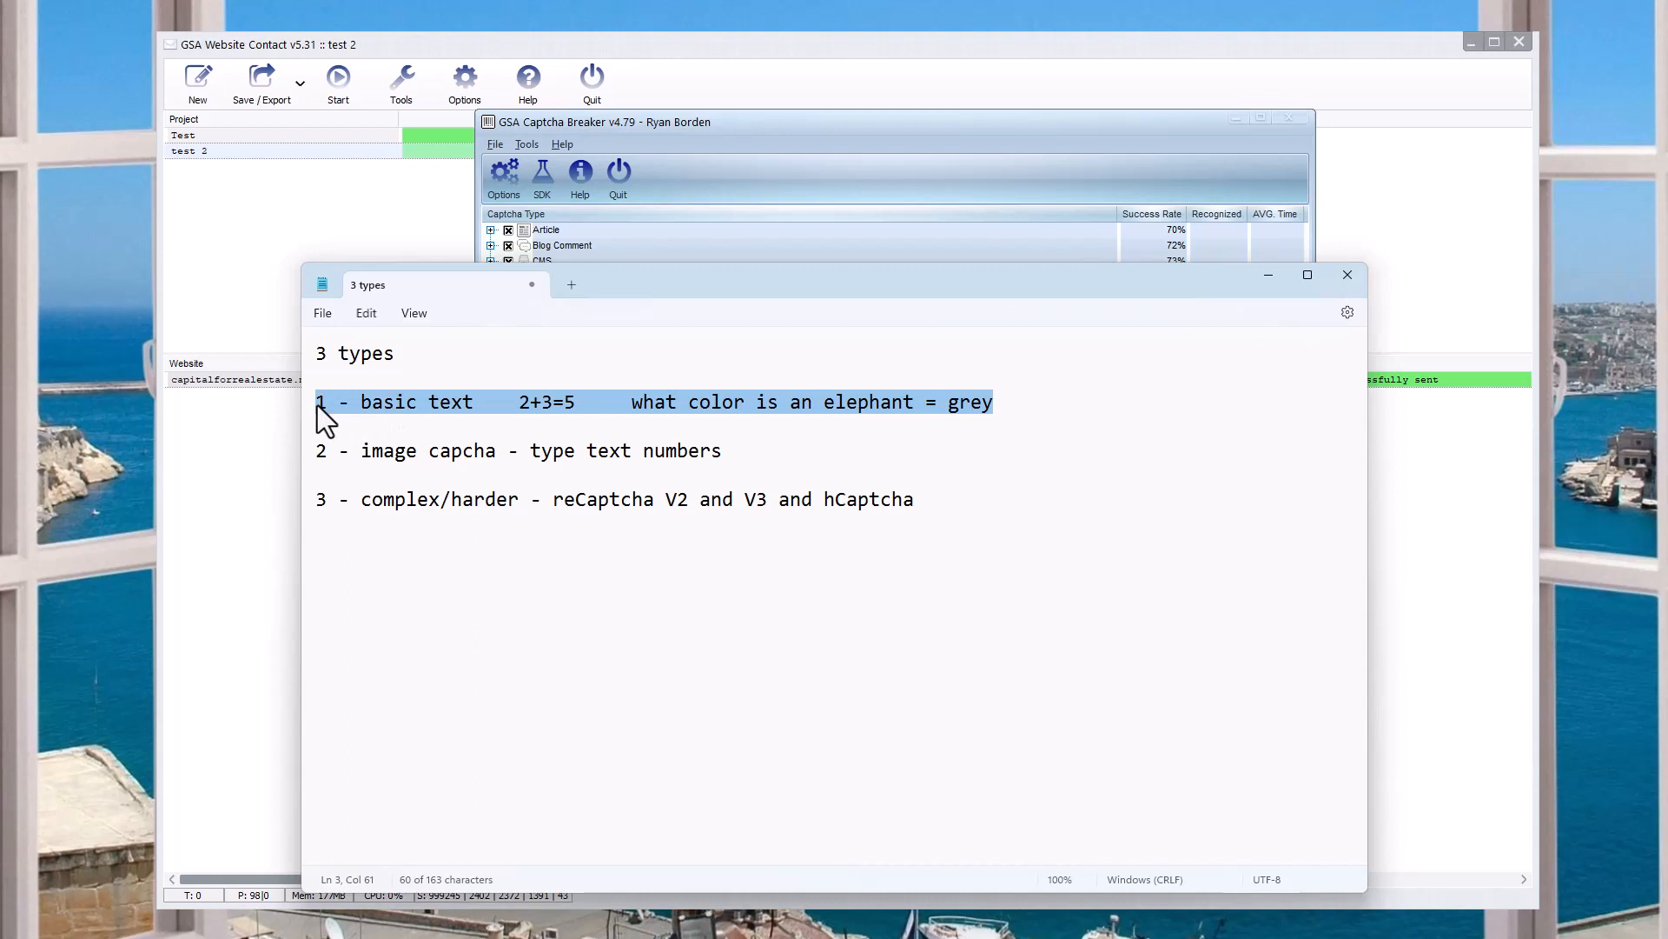
click(911, 438)
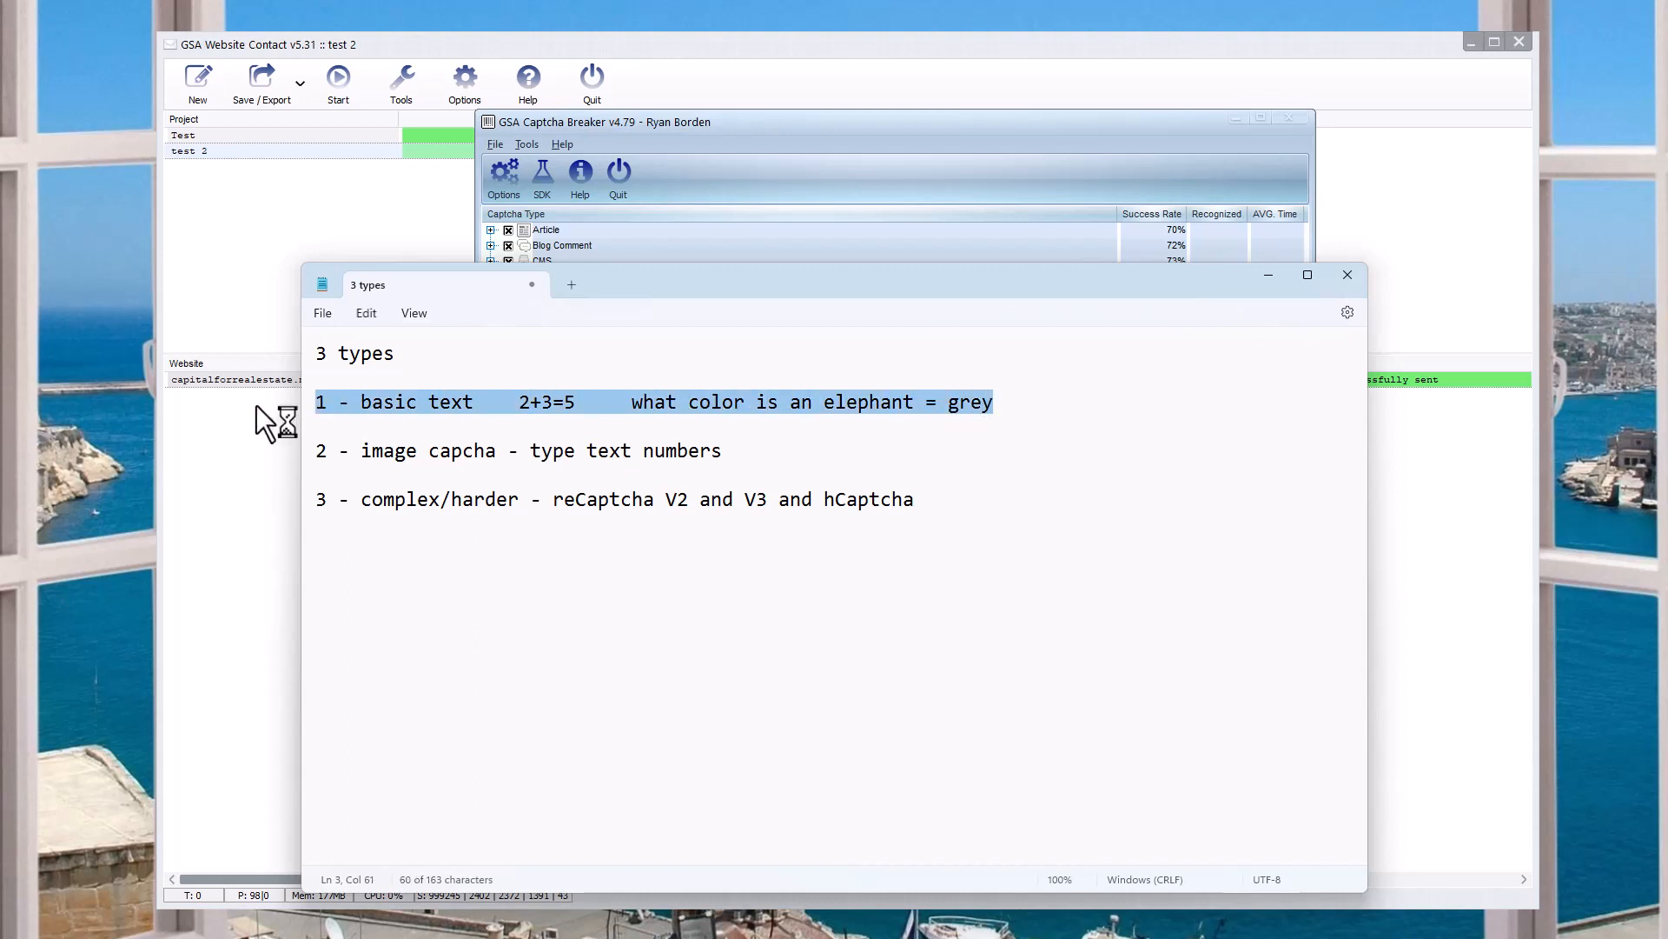
mouse_move(962, 382)
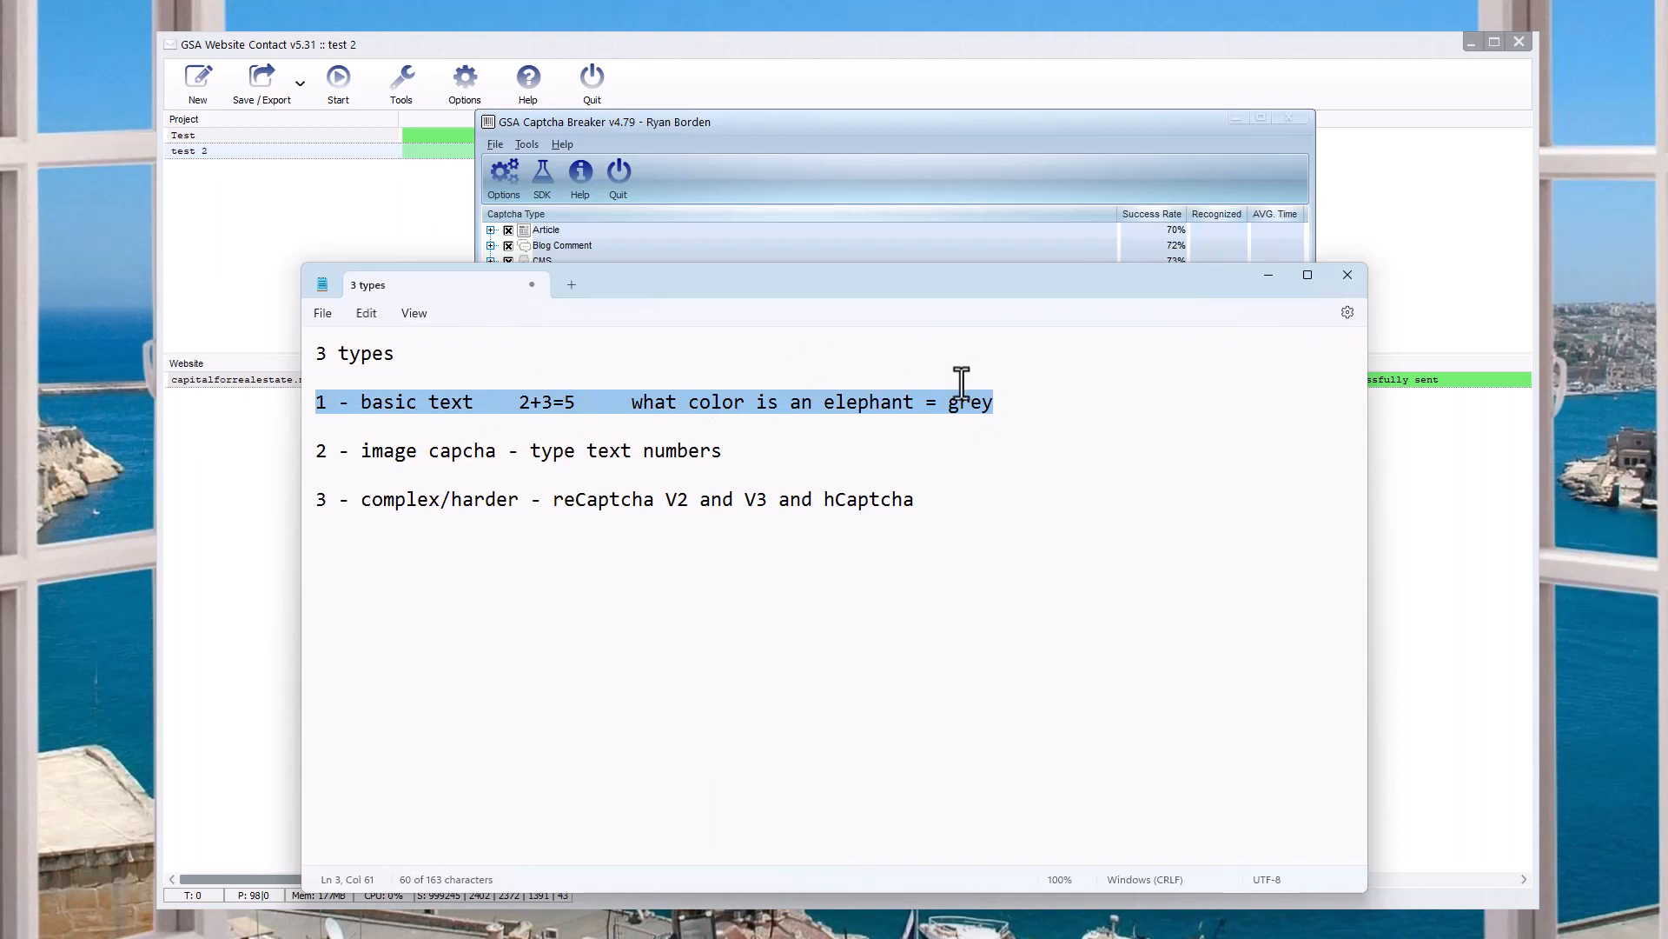
click(1012, 401)
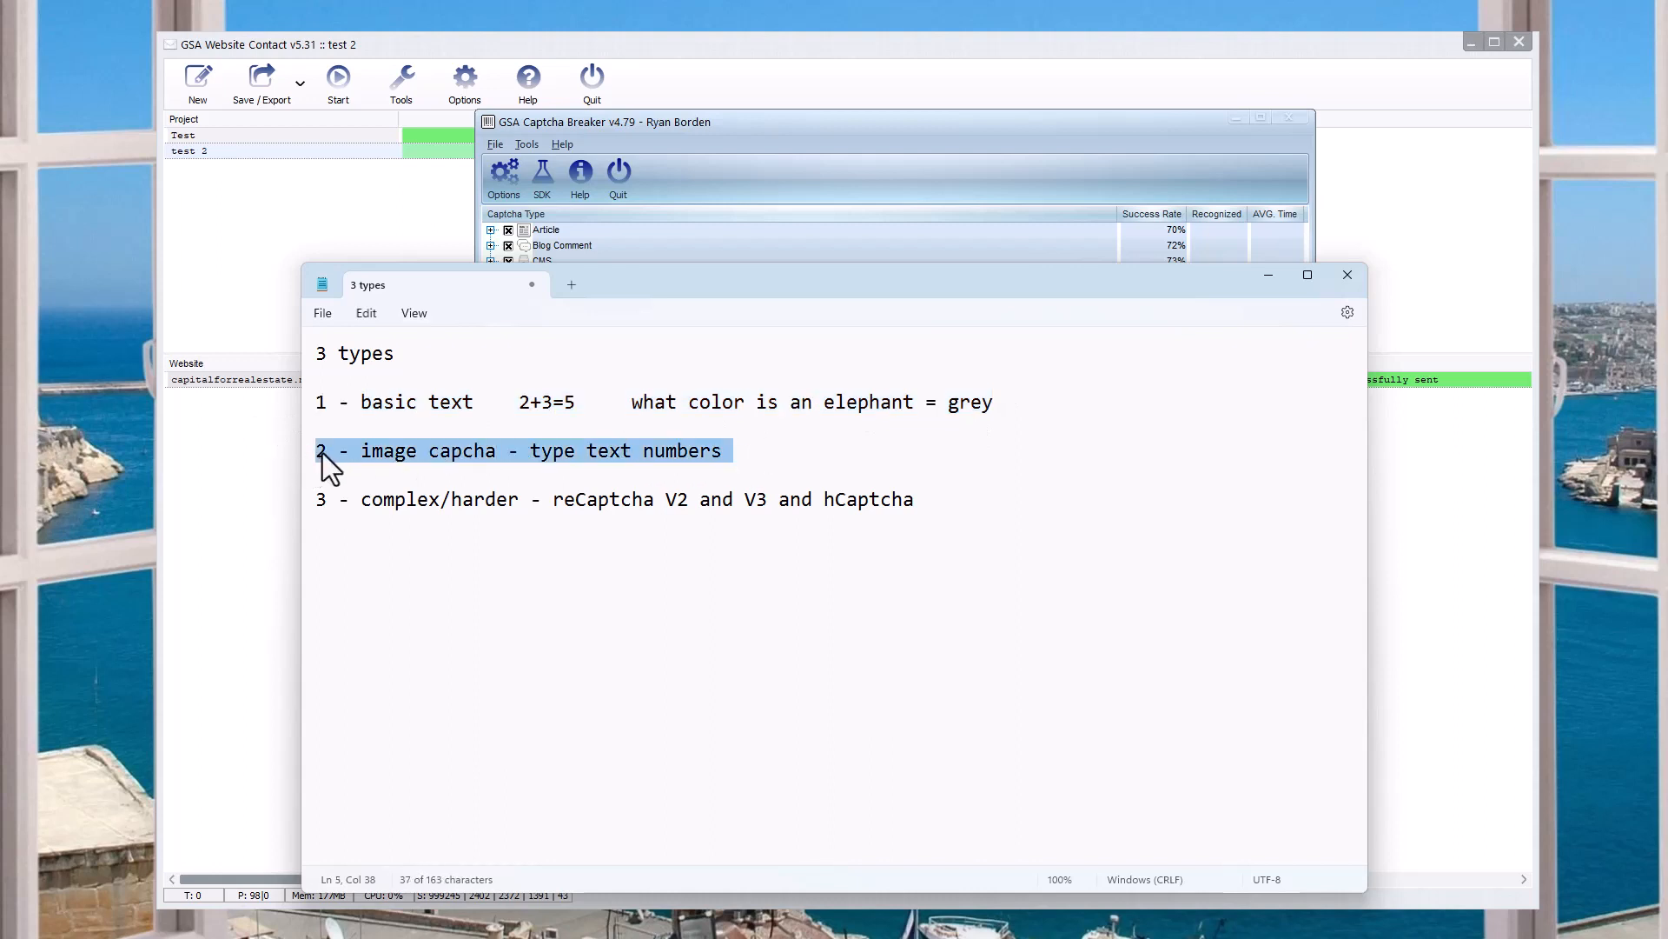
mouse_move(602, 464)
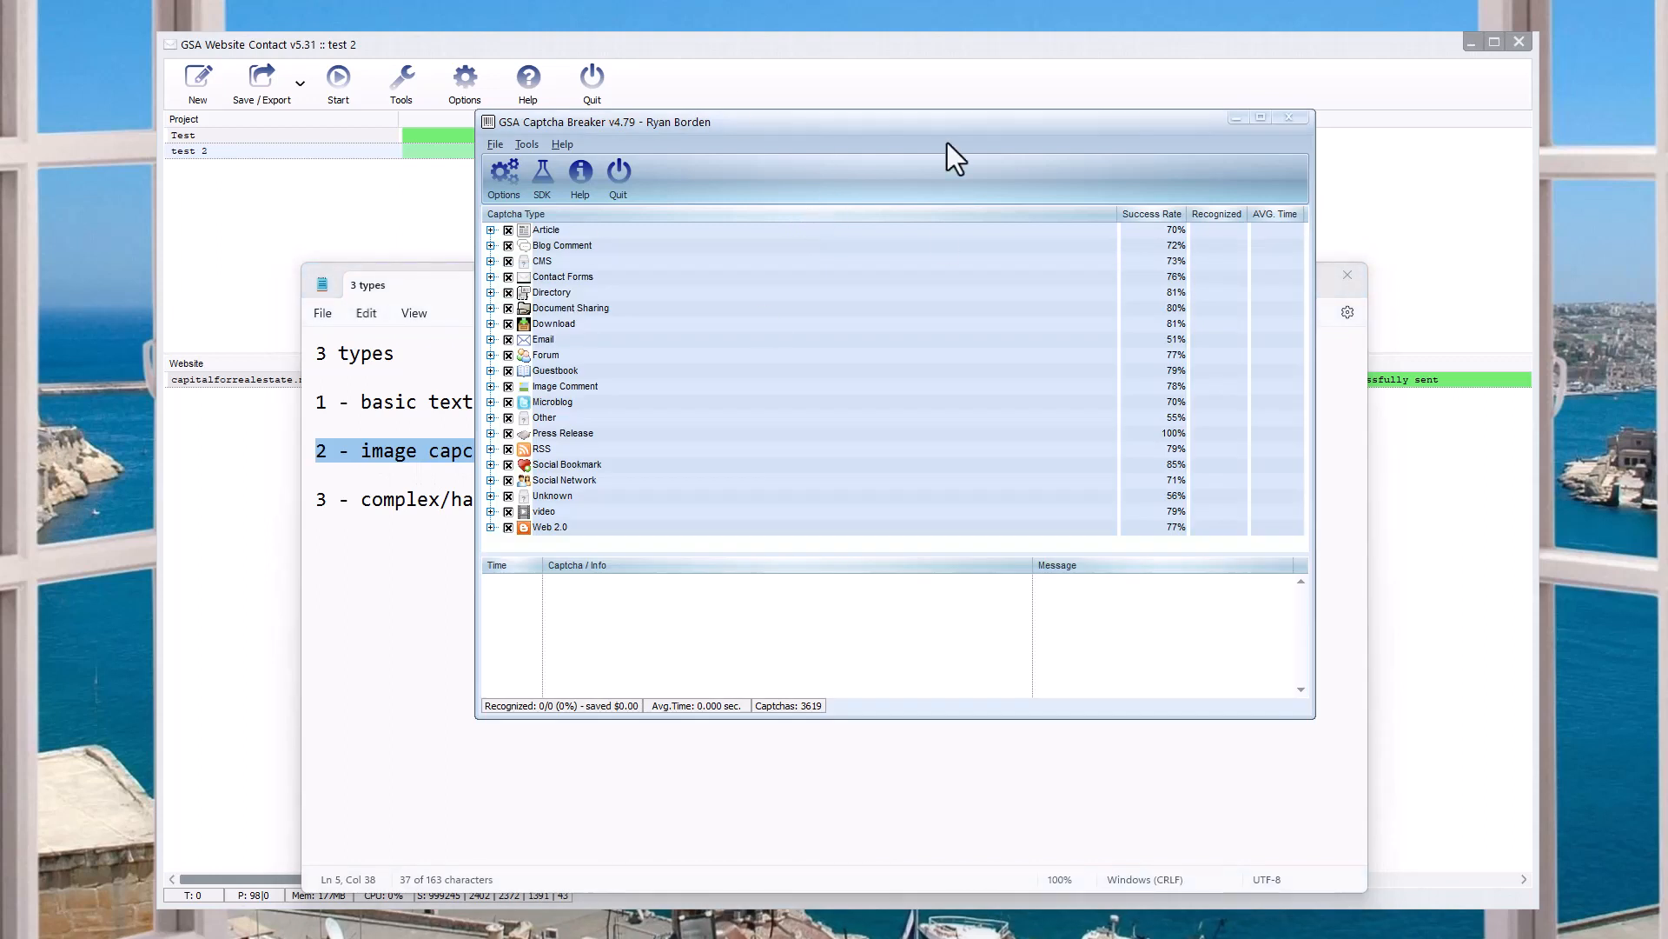
mouse_move(782, 332)
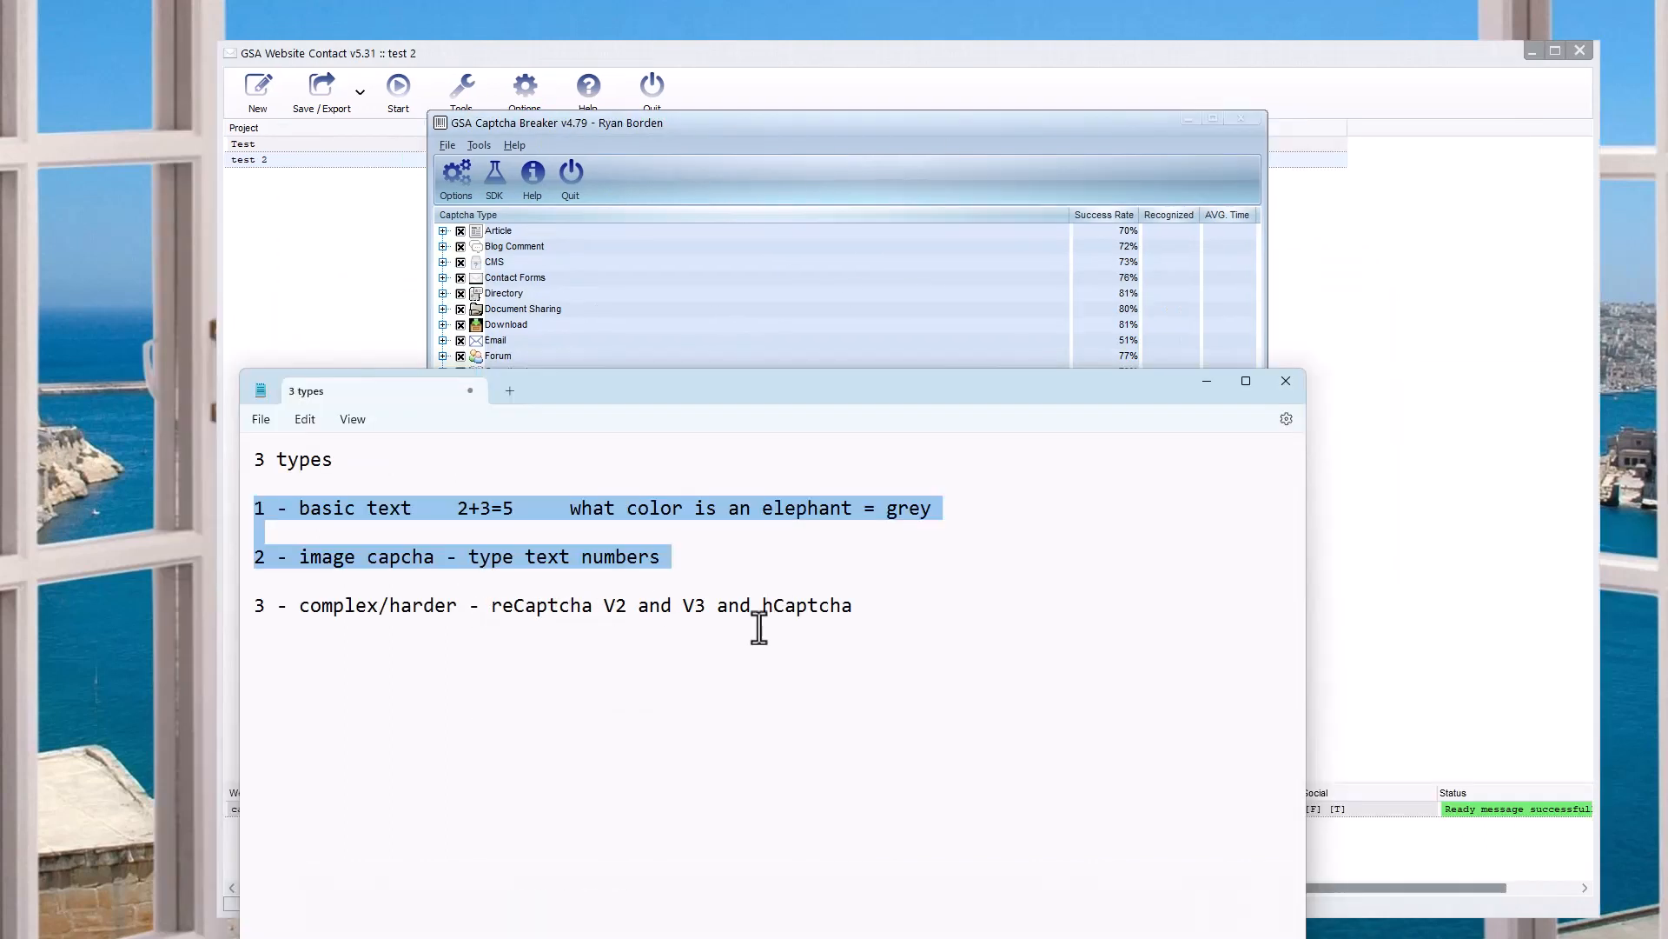
mouse_move(844, 878)
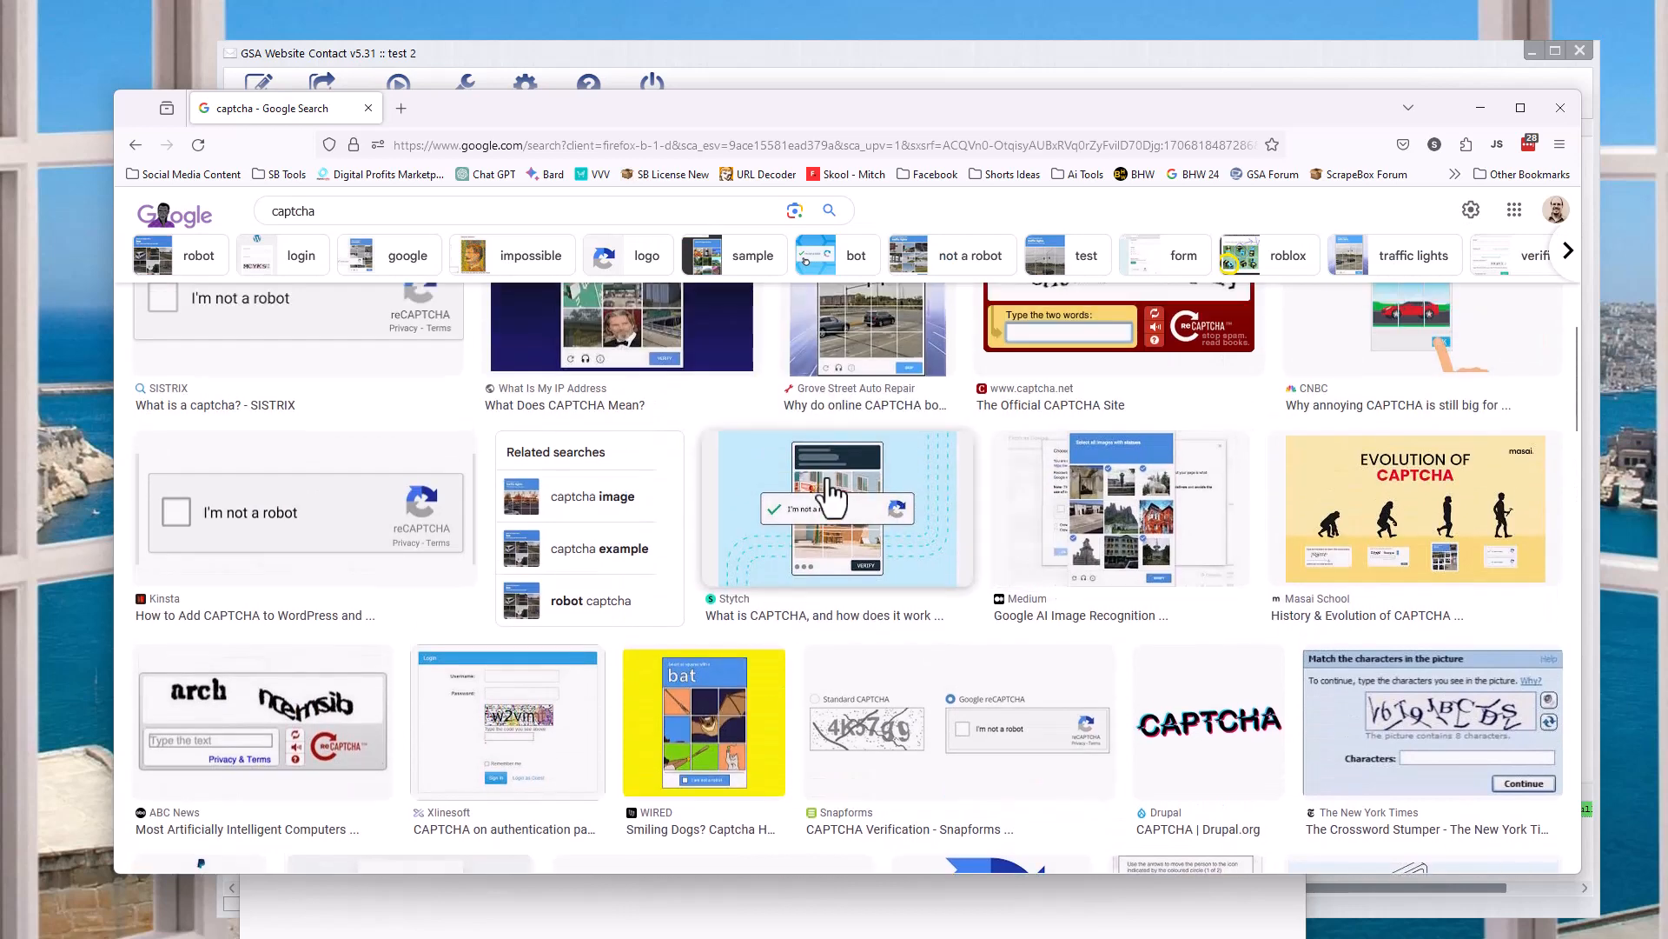
mouse_move(1130, 537)
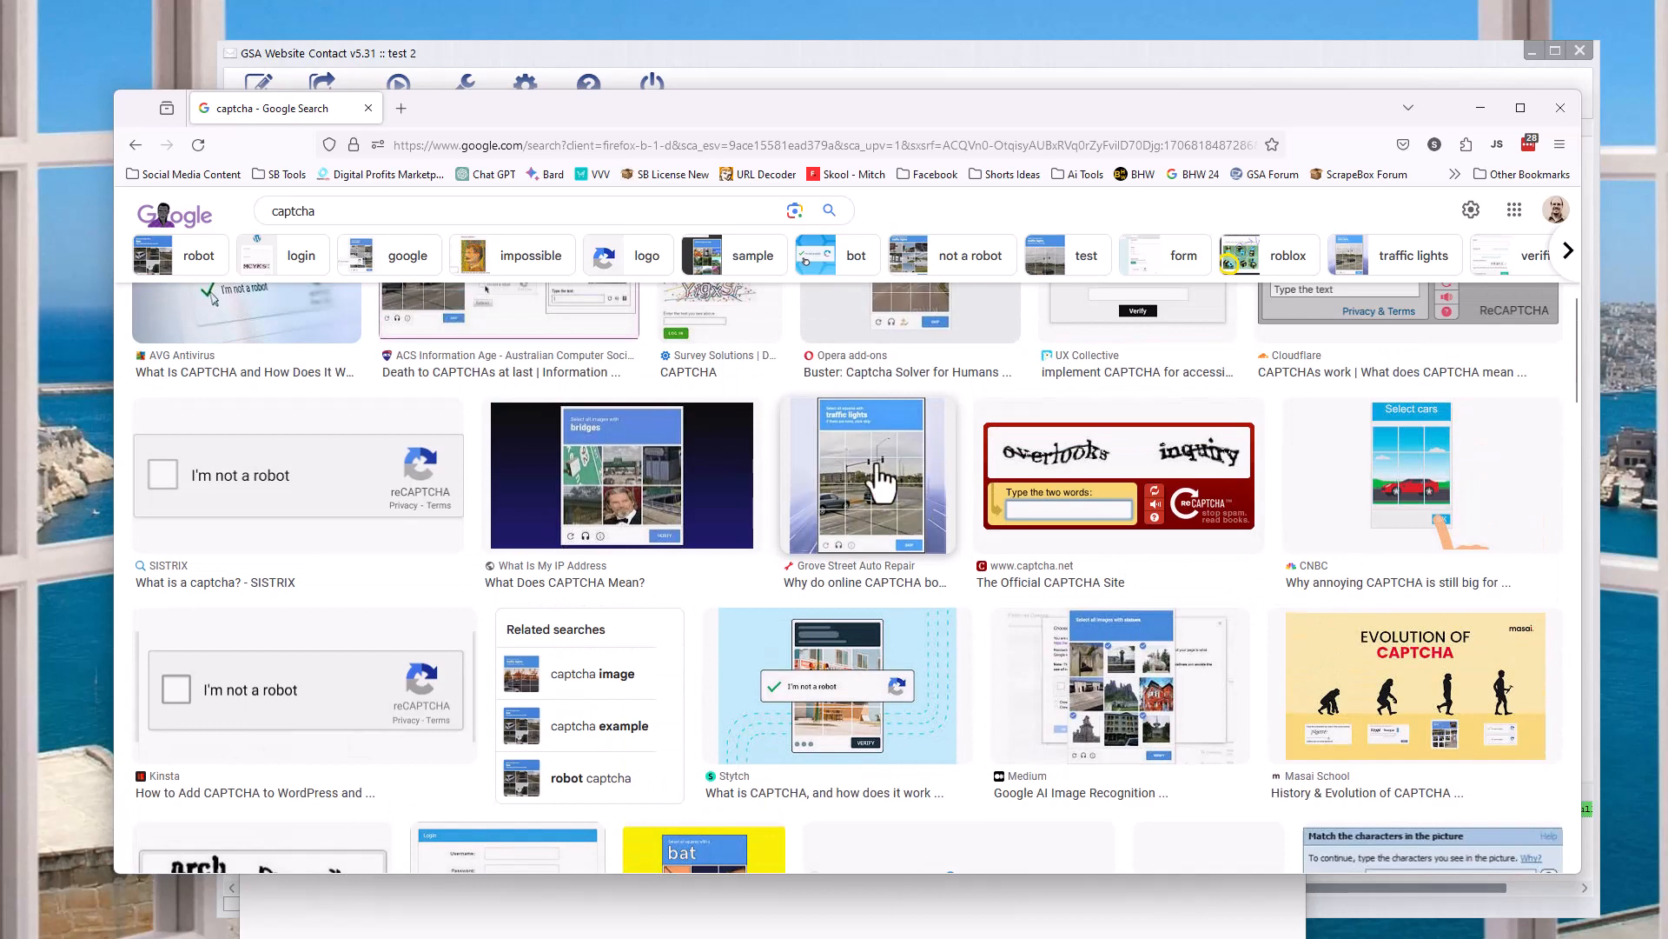
mouse_move(505, 556)
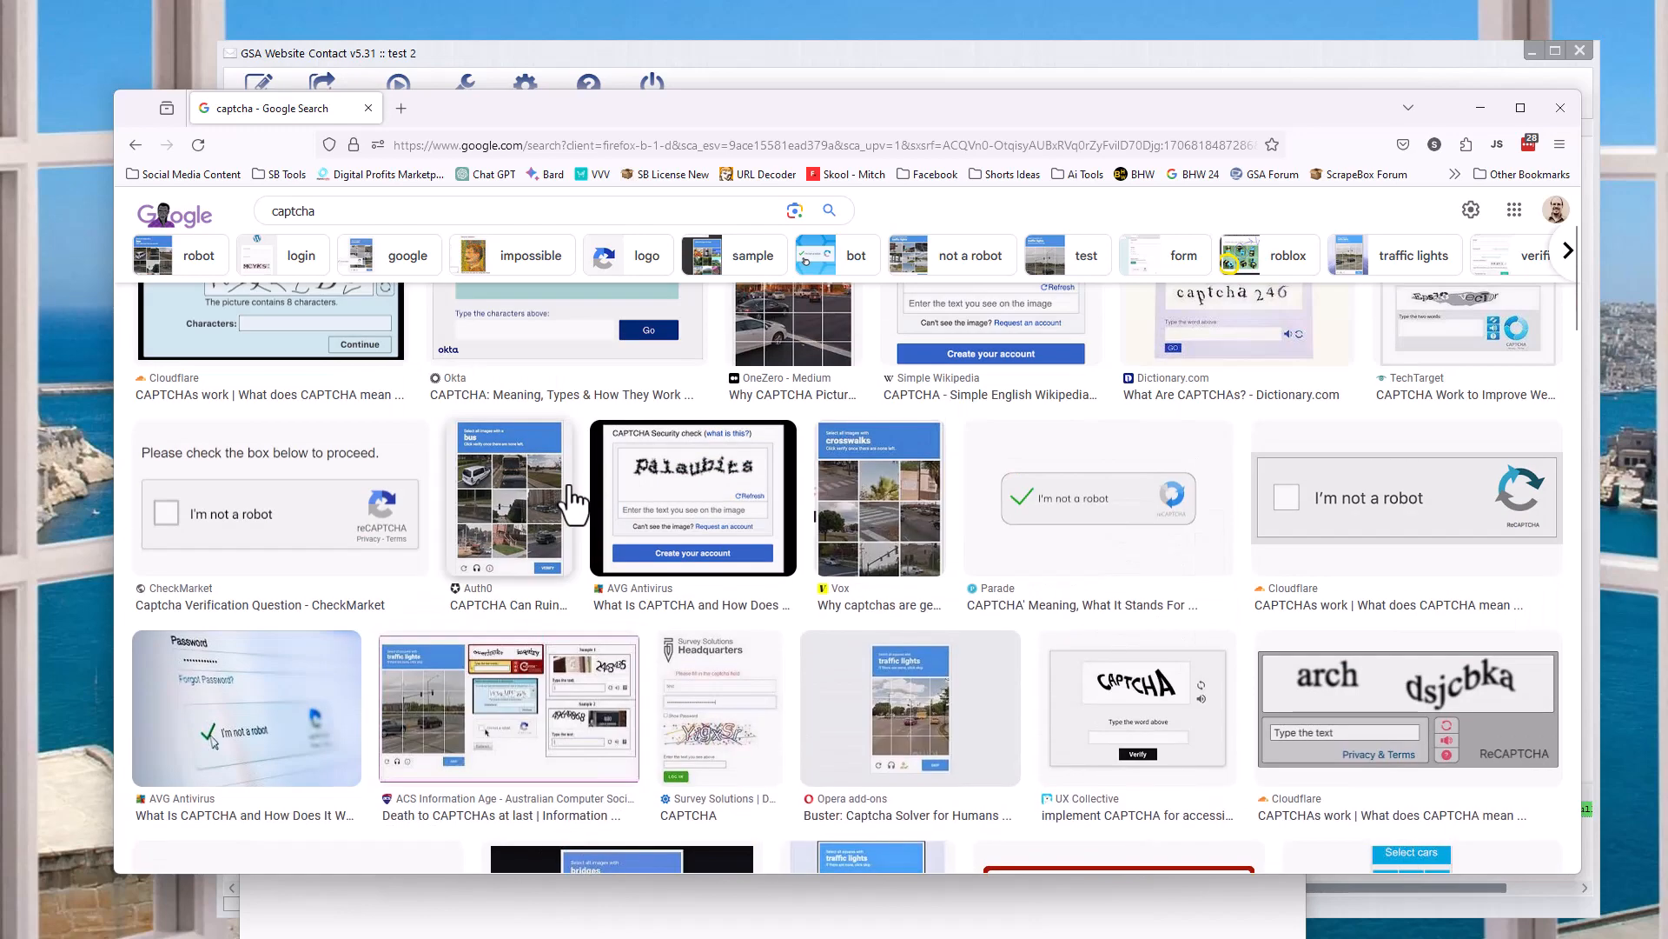
- Scroll down the 'captcha' image results
scroll(down, 3)
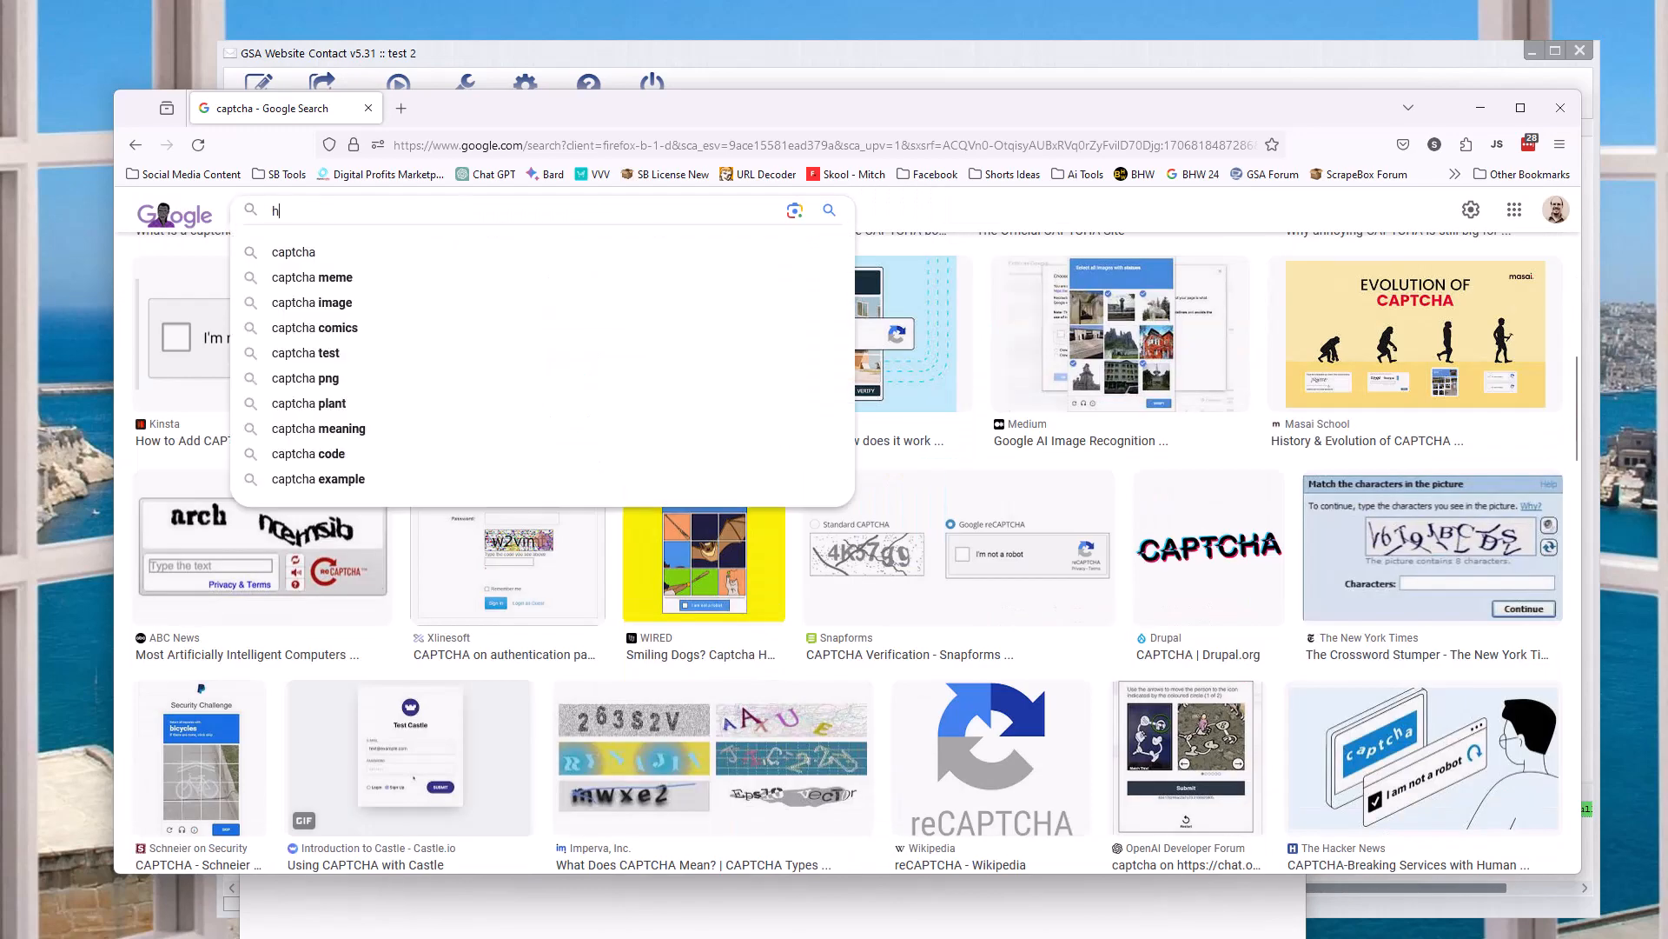
- Search images for 'hcaptcha', browse the examples, and minimize Firefox
text(hcaptcha)
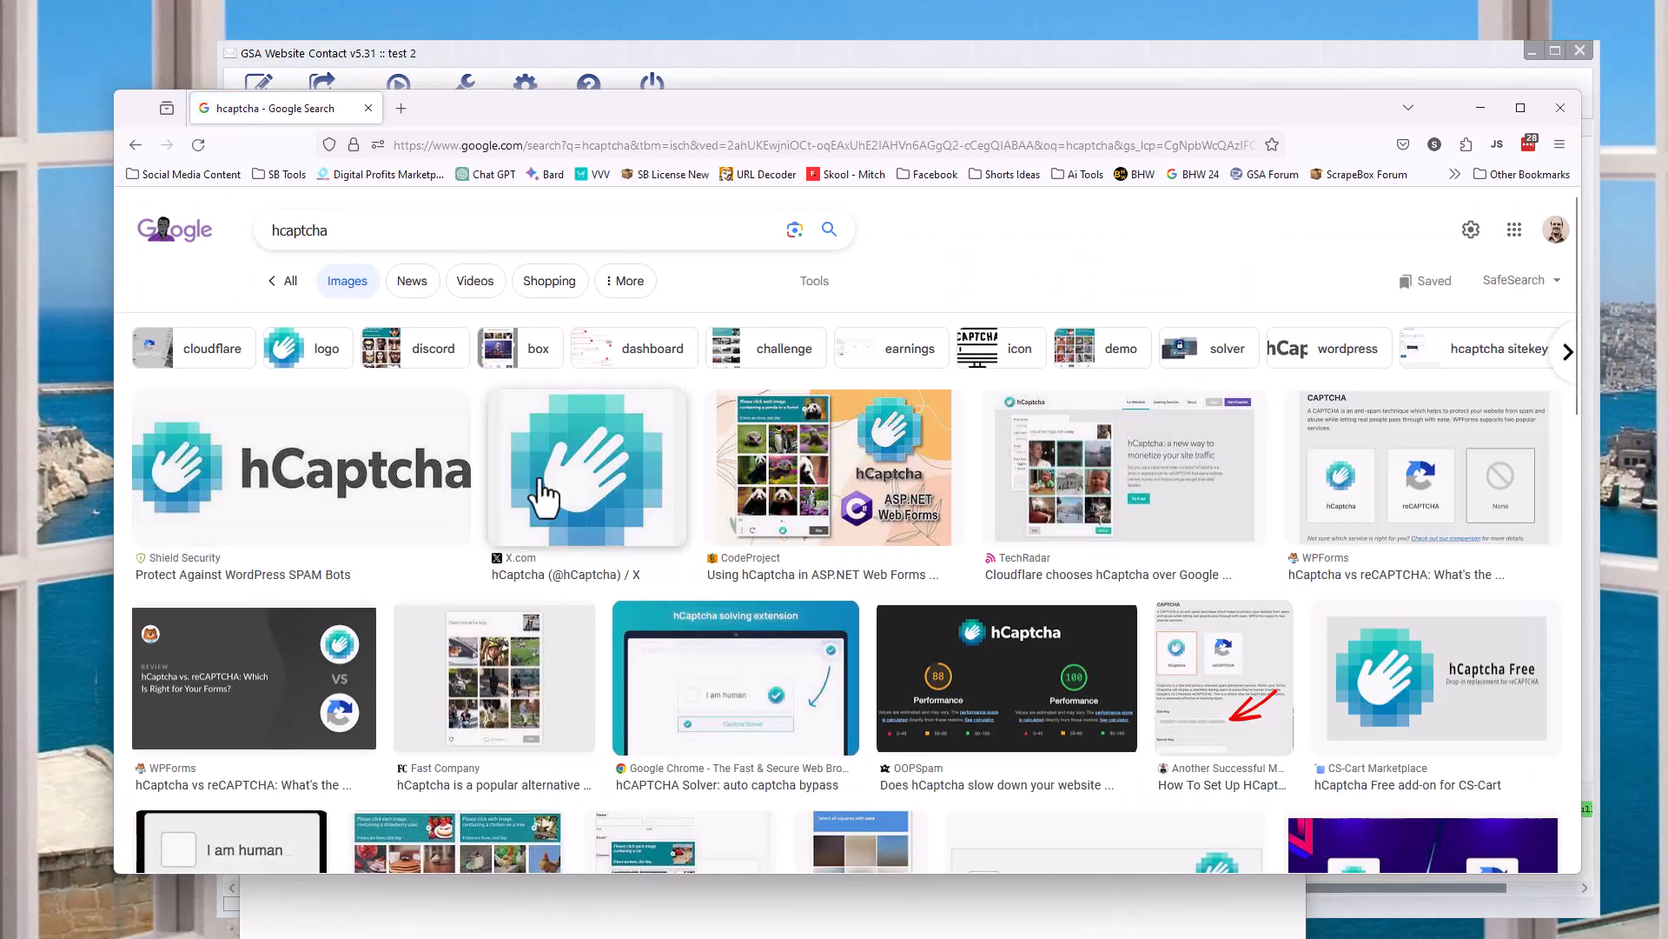
mouse_move(805, 438)
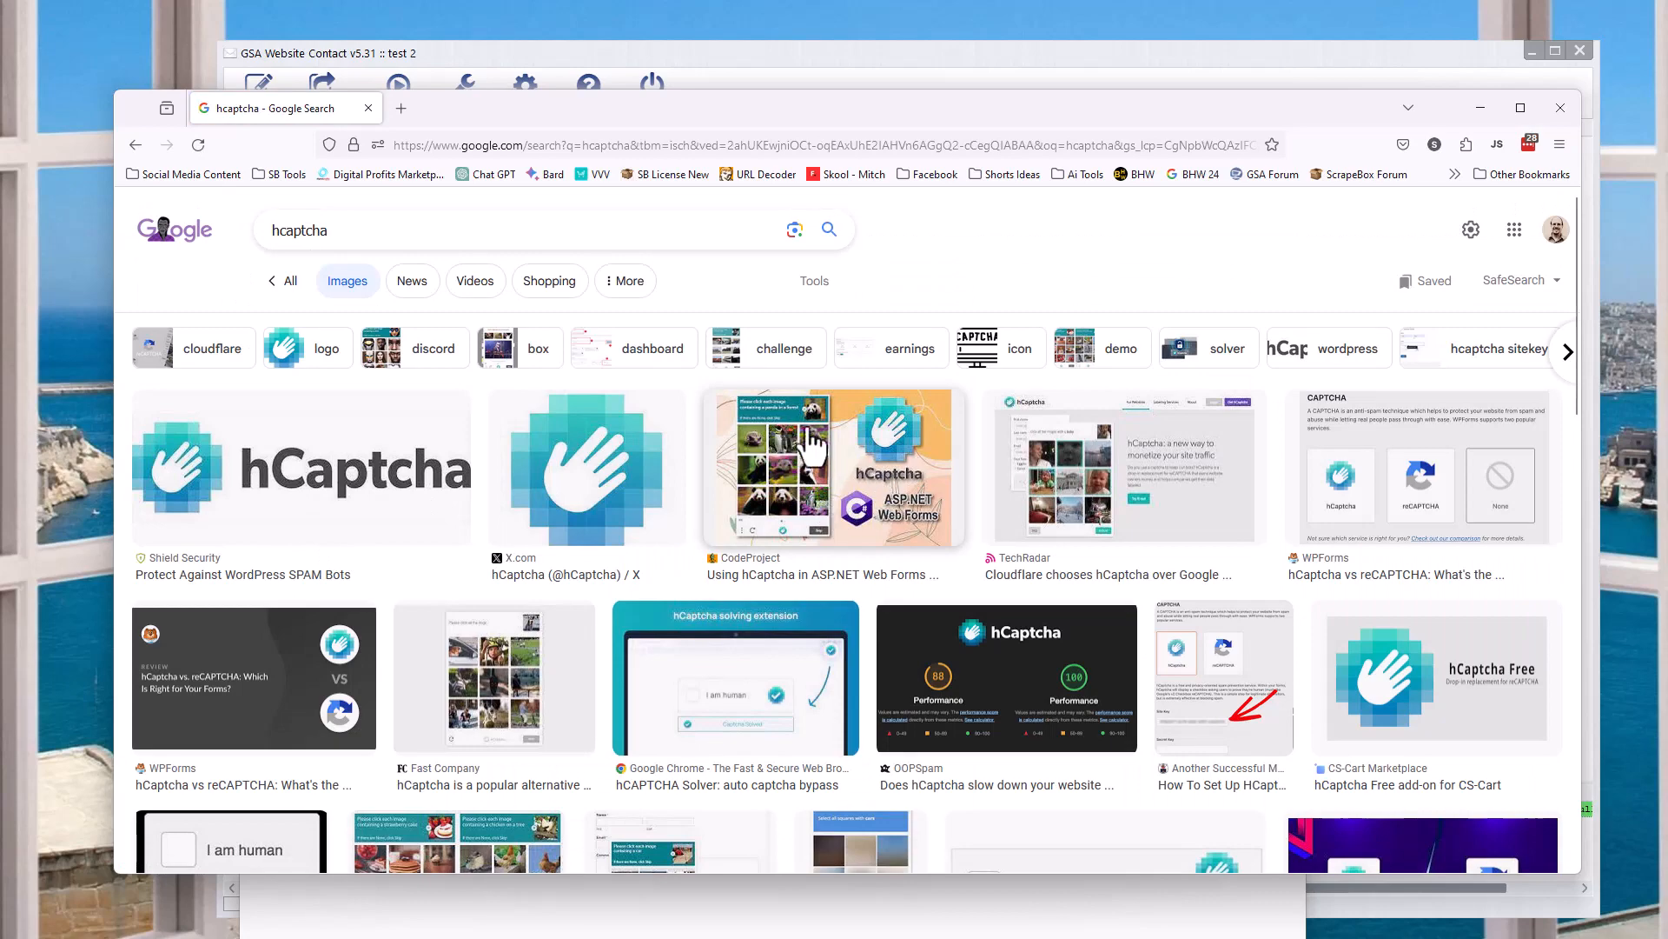
mouse_move(832, 453)
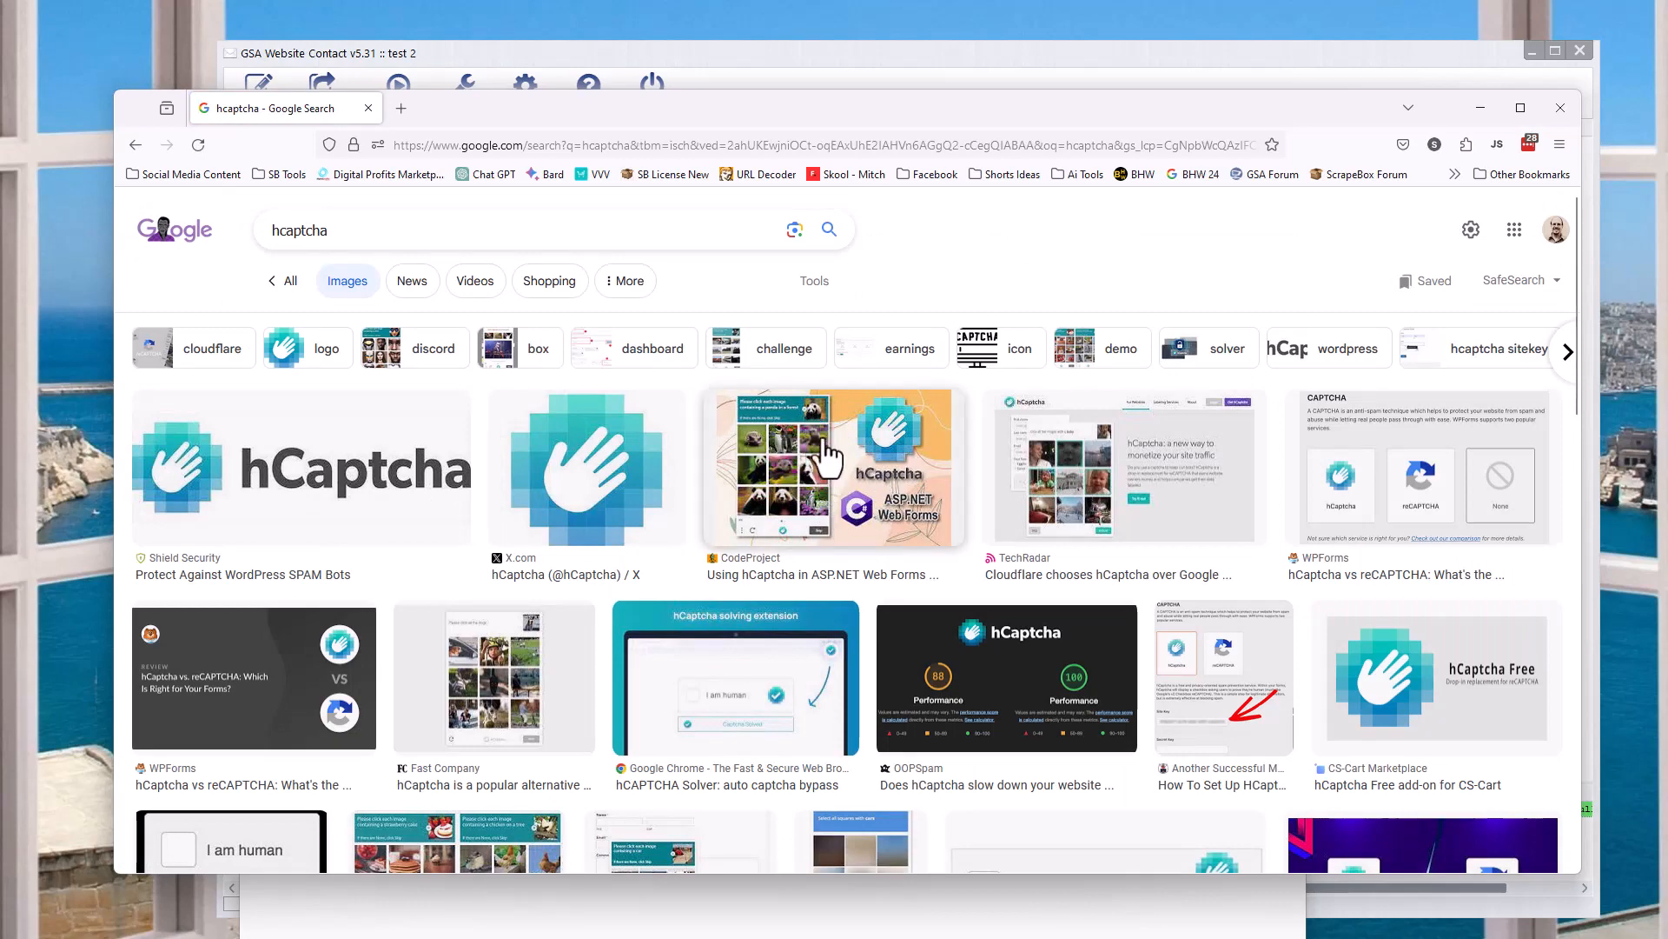
scroll(down, 3)
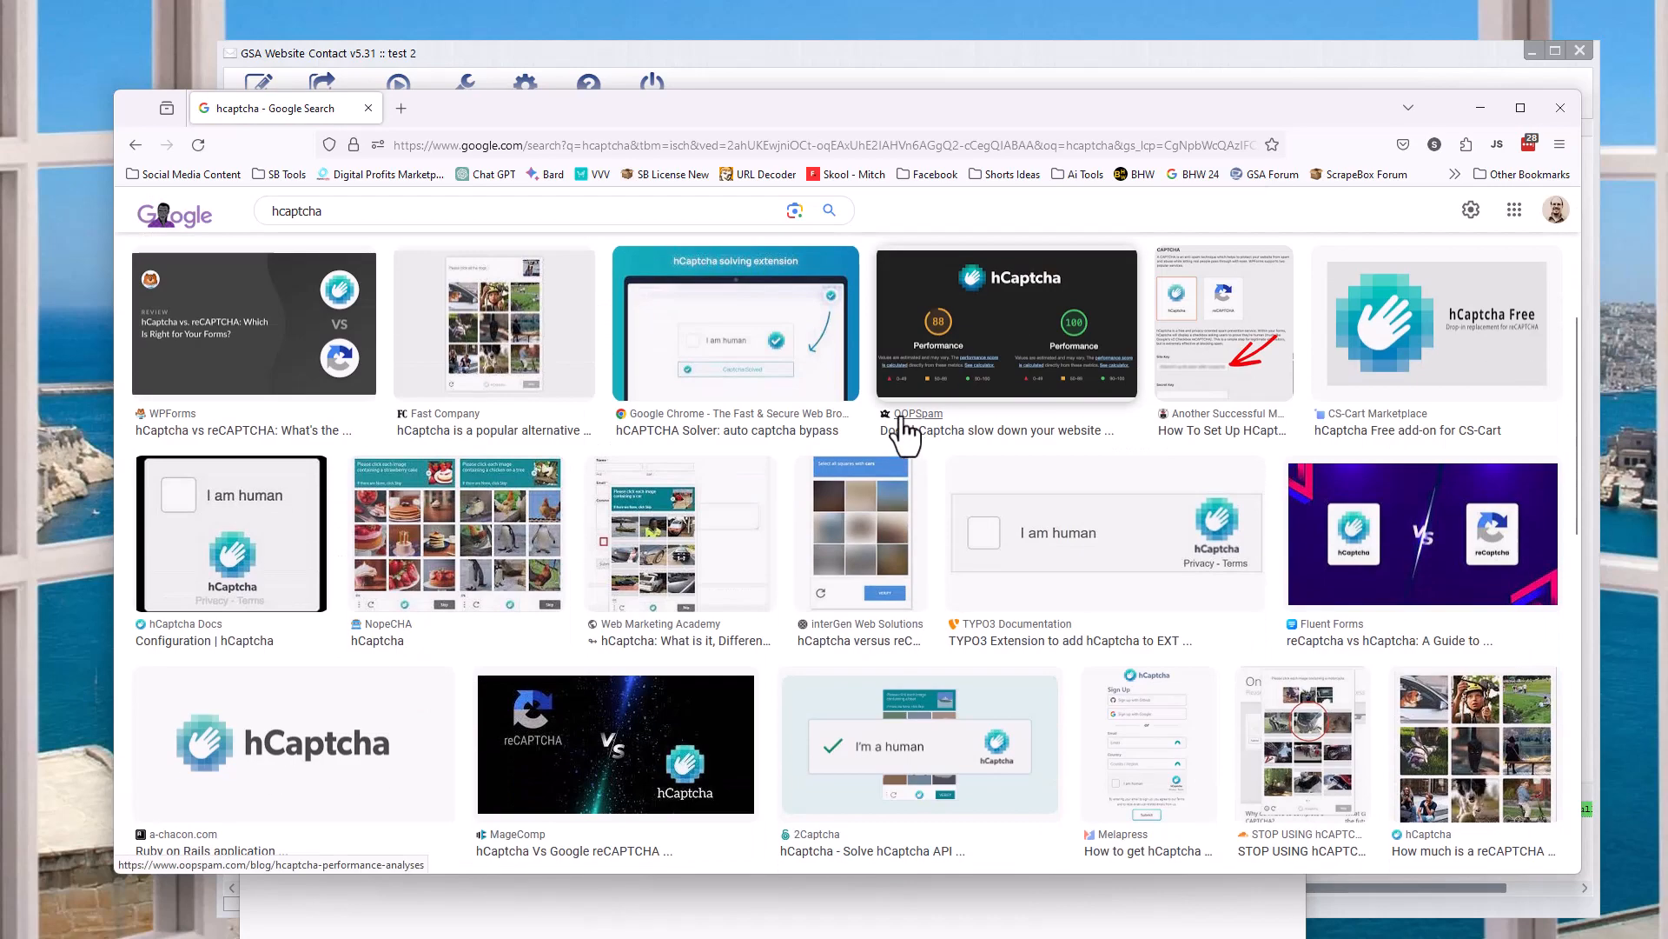
scroll(down, 3)
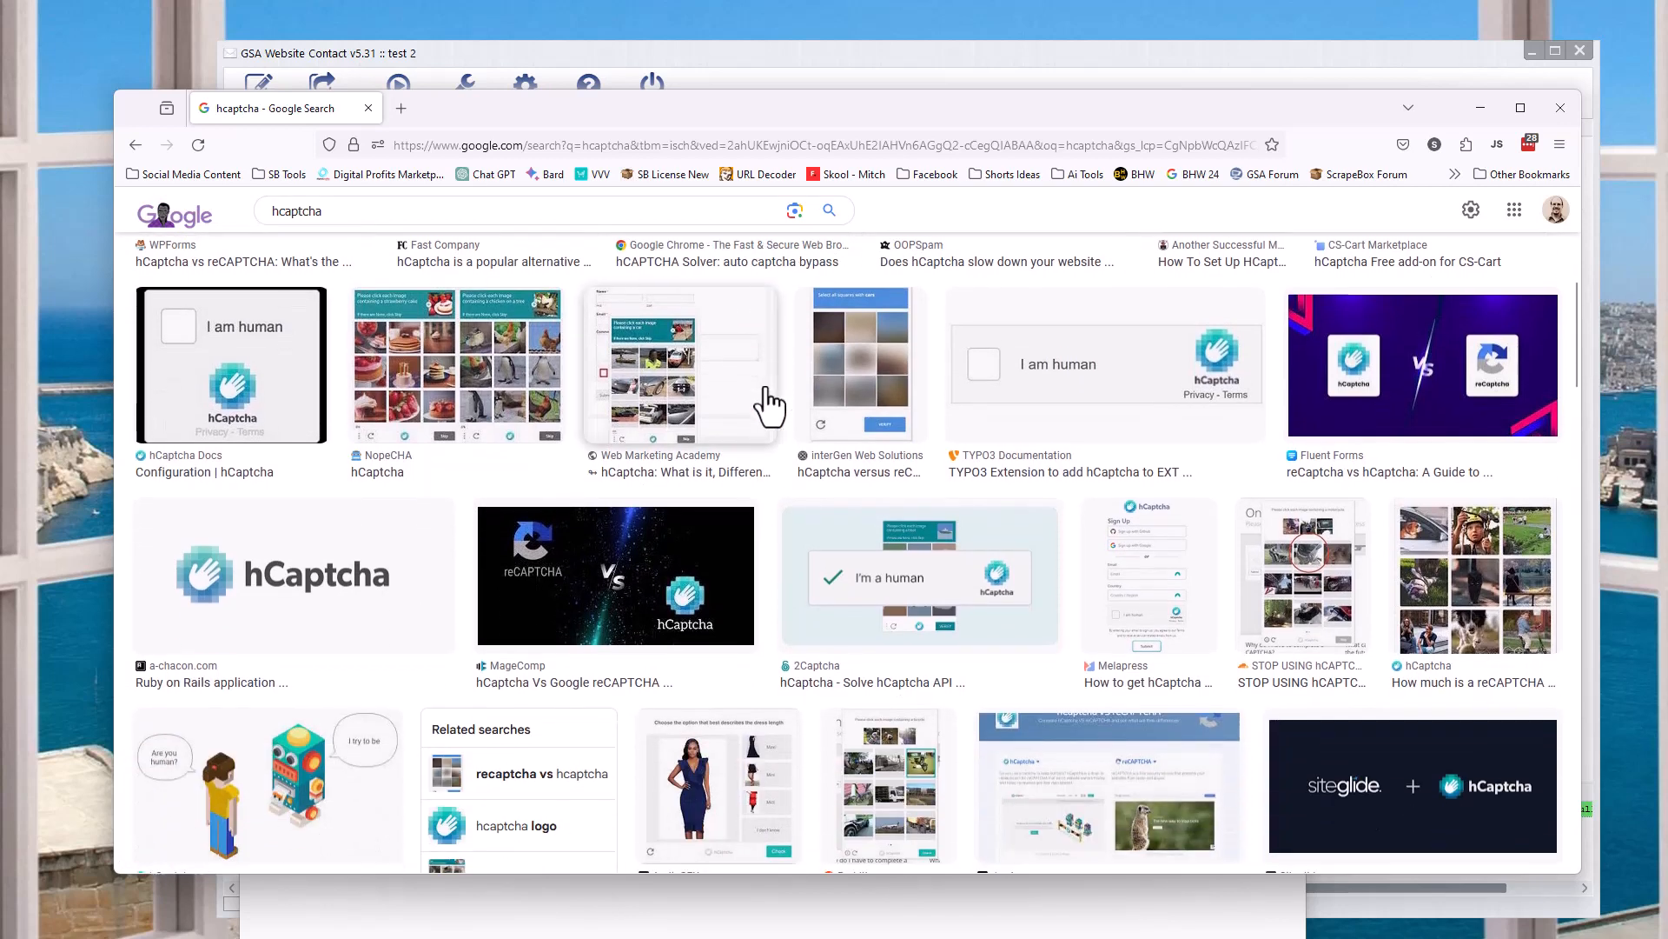
scroll(down, 3)
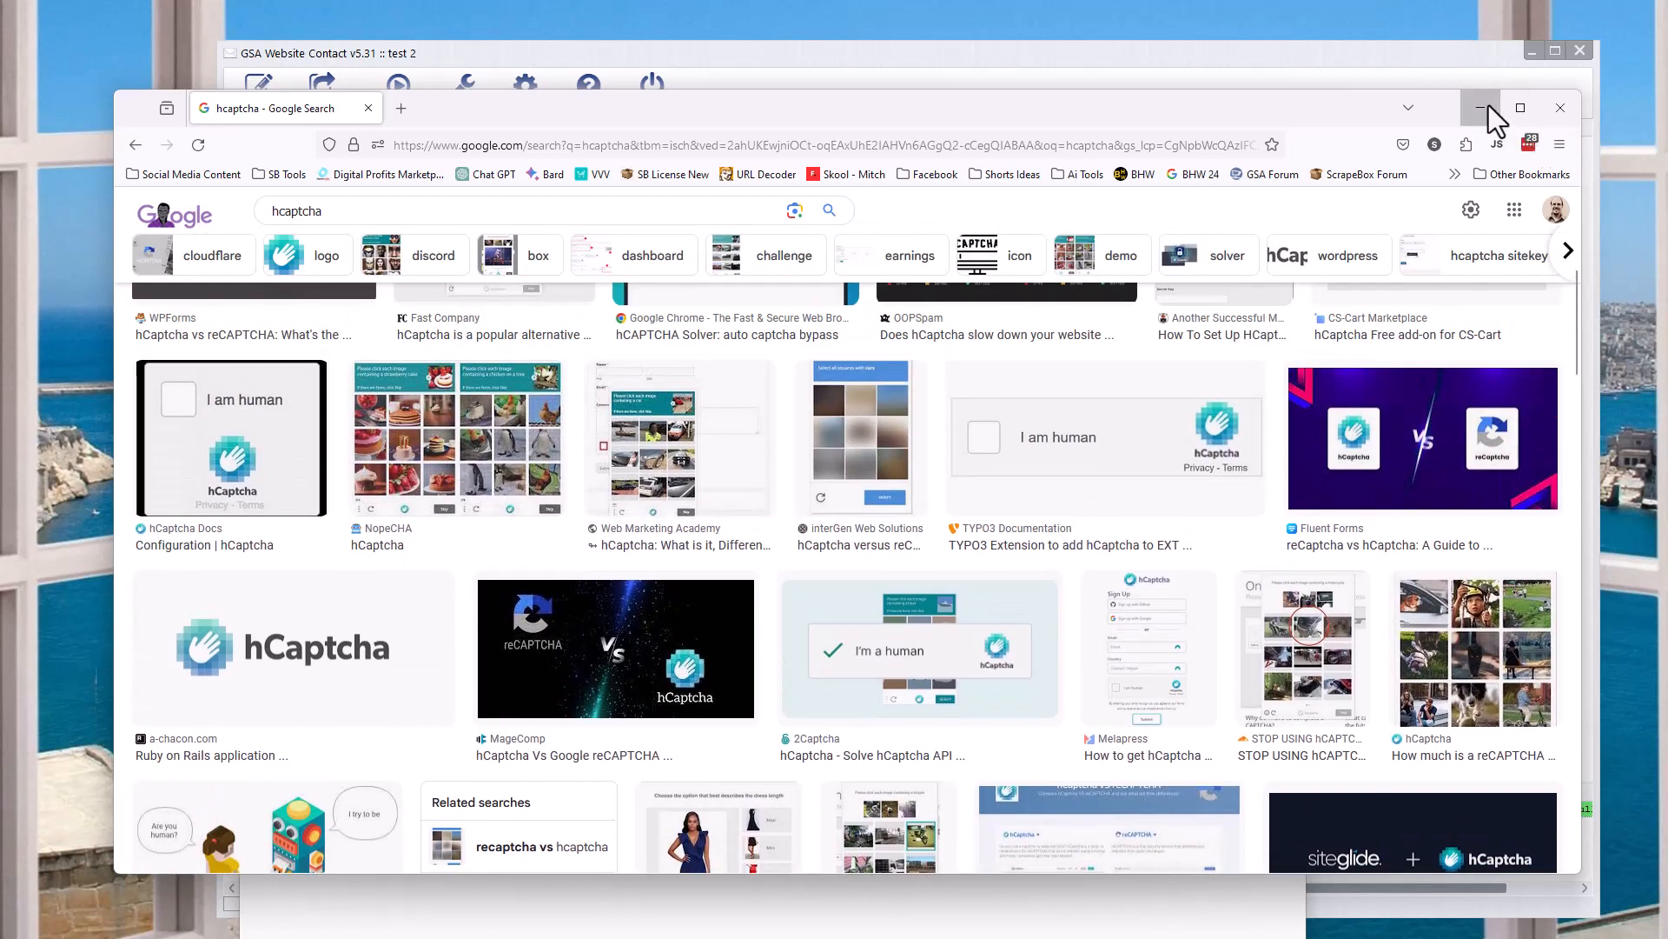
click(1480, 108)
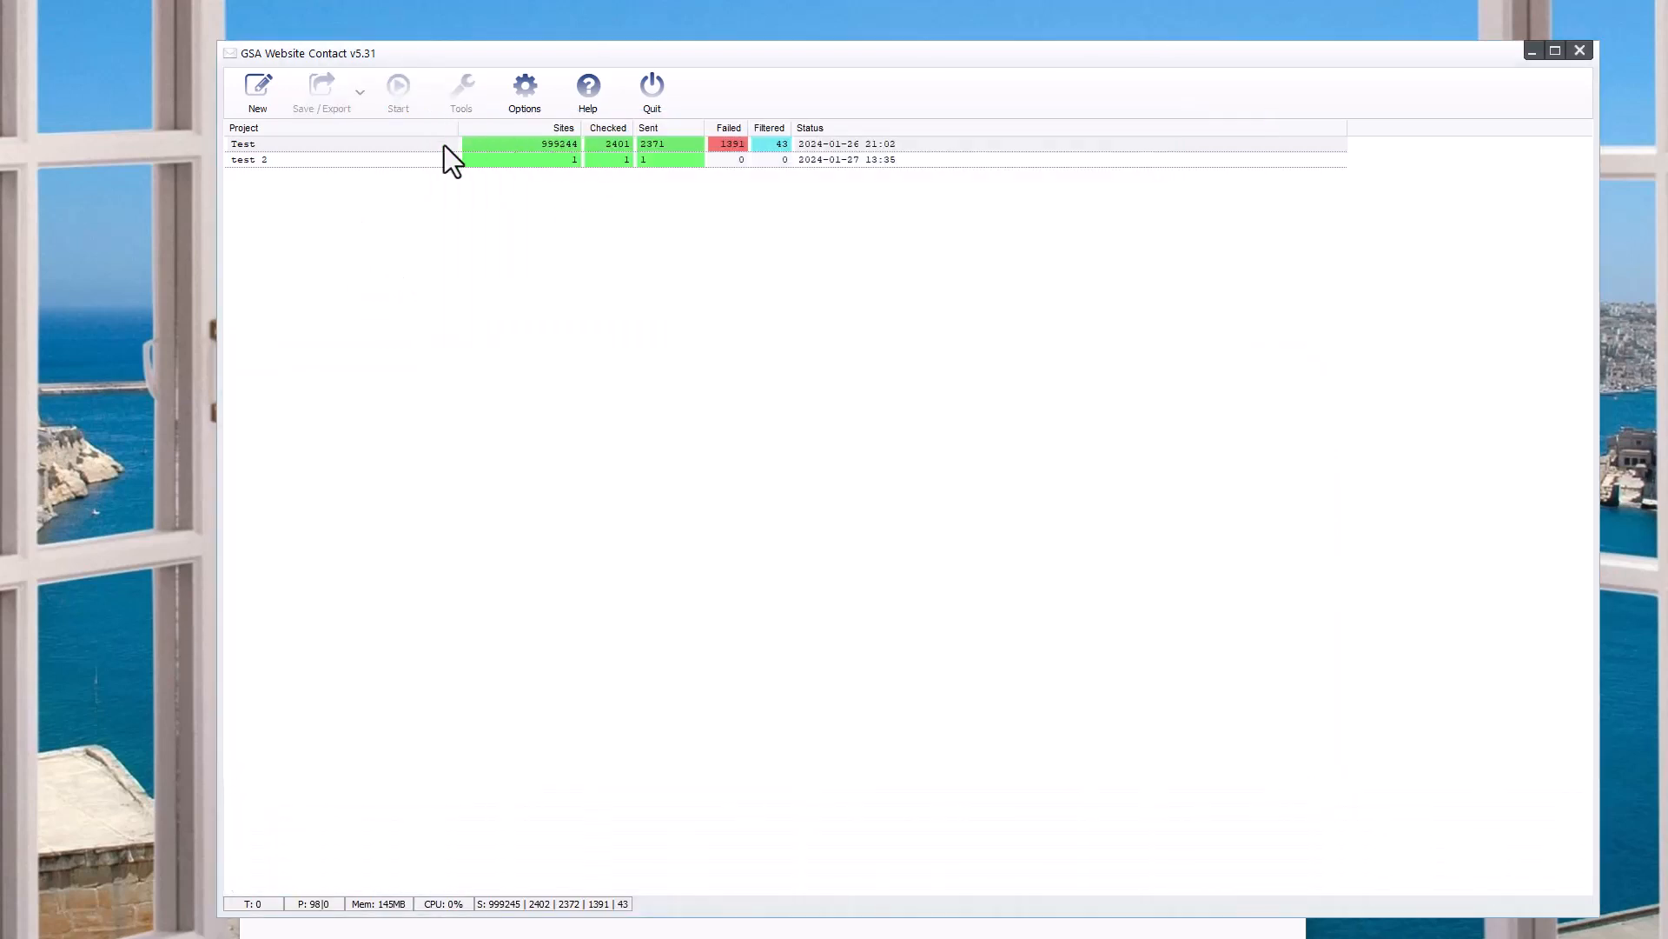
- Load the Test project with 999244 sites and 1391 failed submissions
click(310, 144)
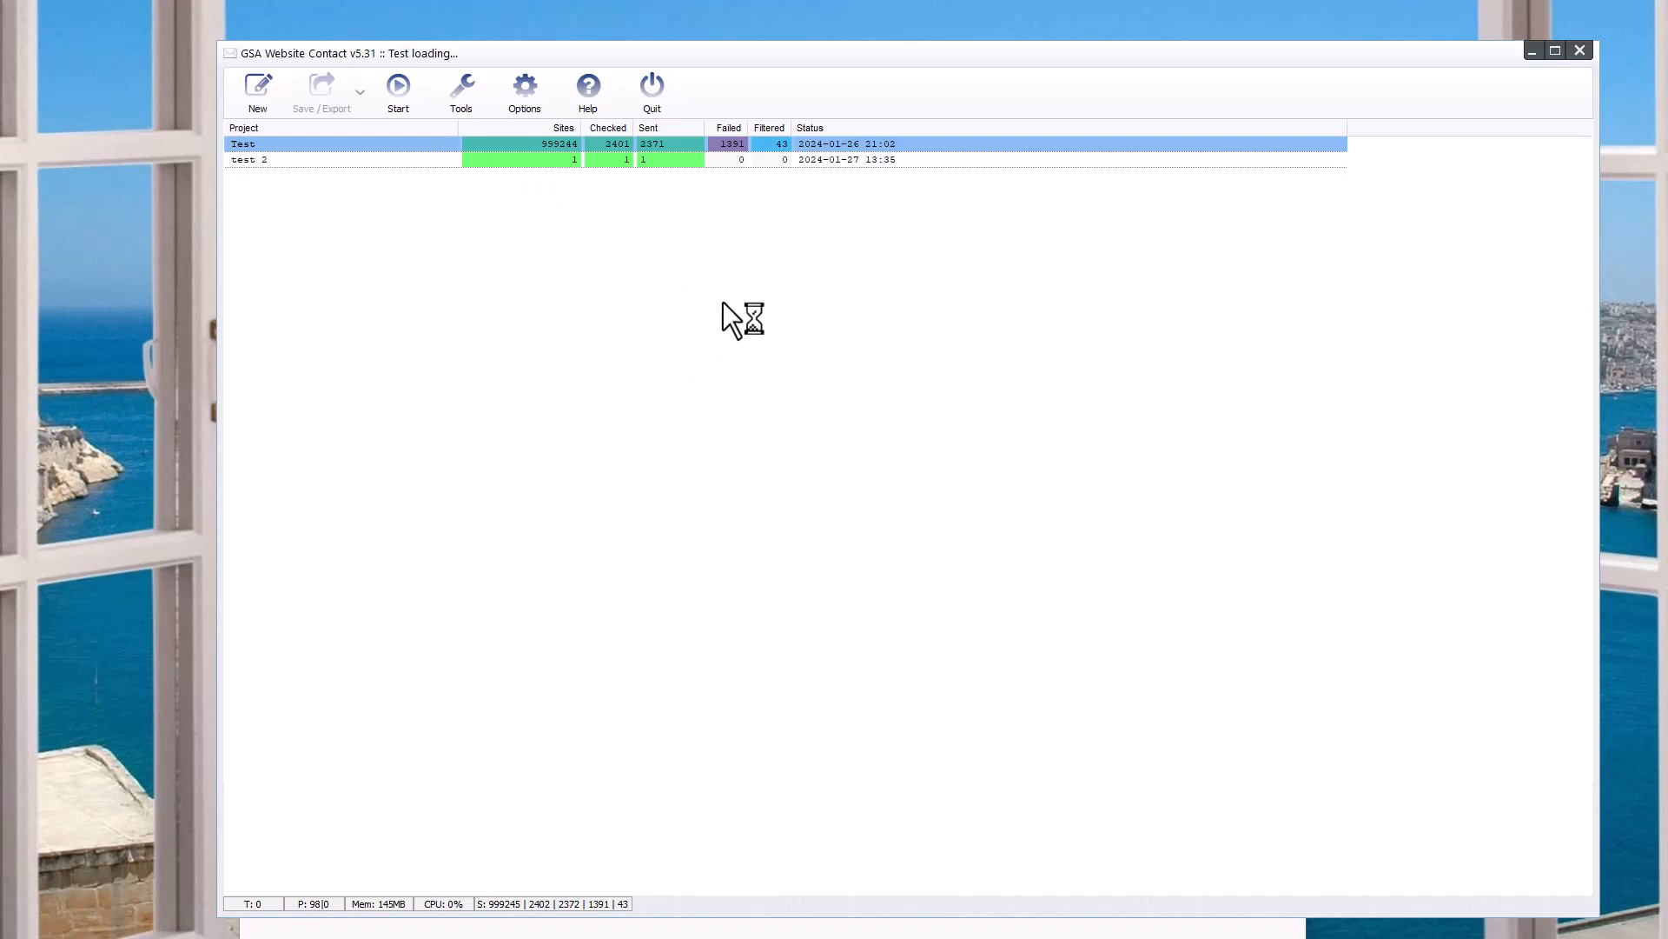
mouse_move(611, 284)
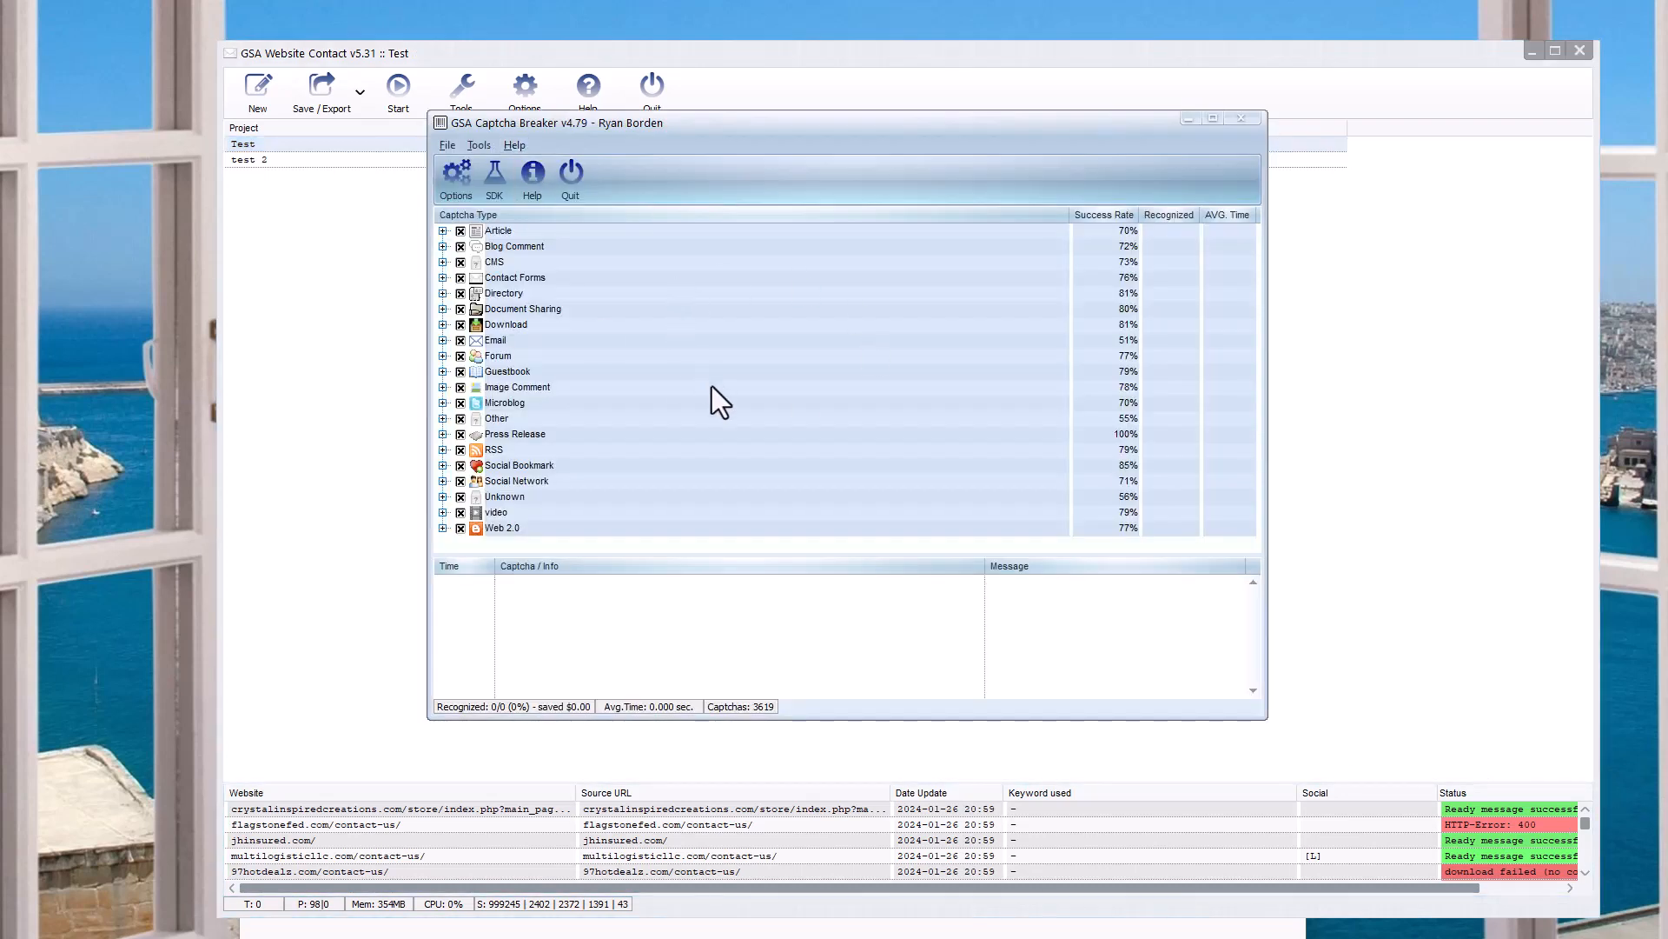
mouse_move(750, 252)
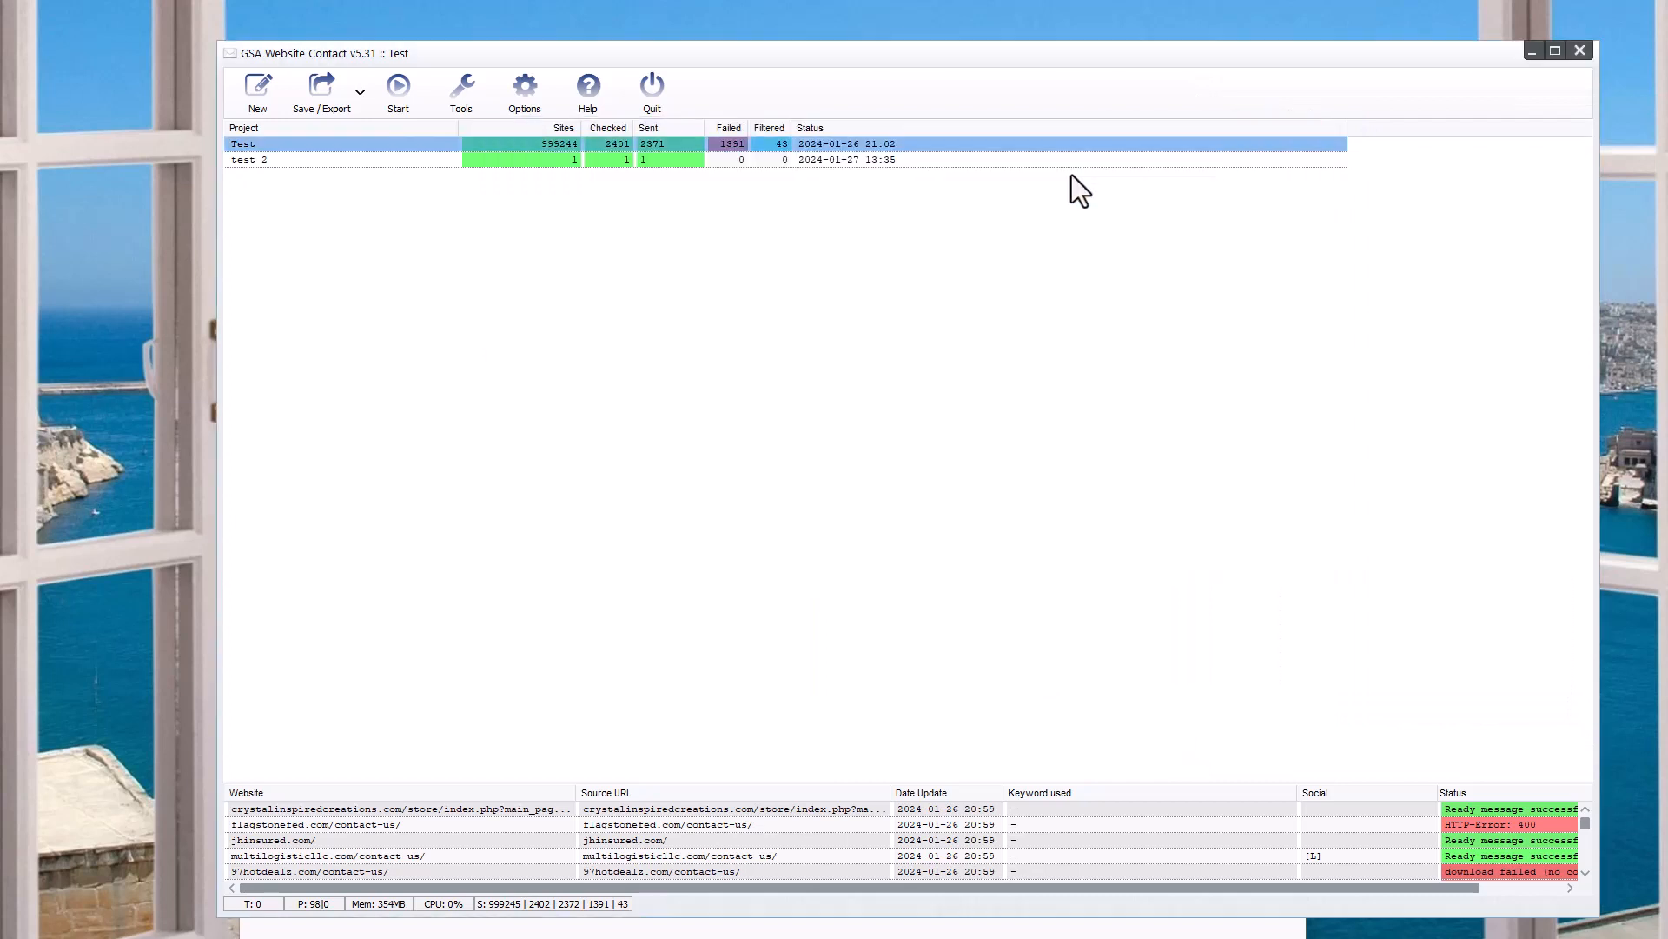
mouse_move(692, 848)
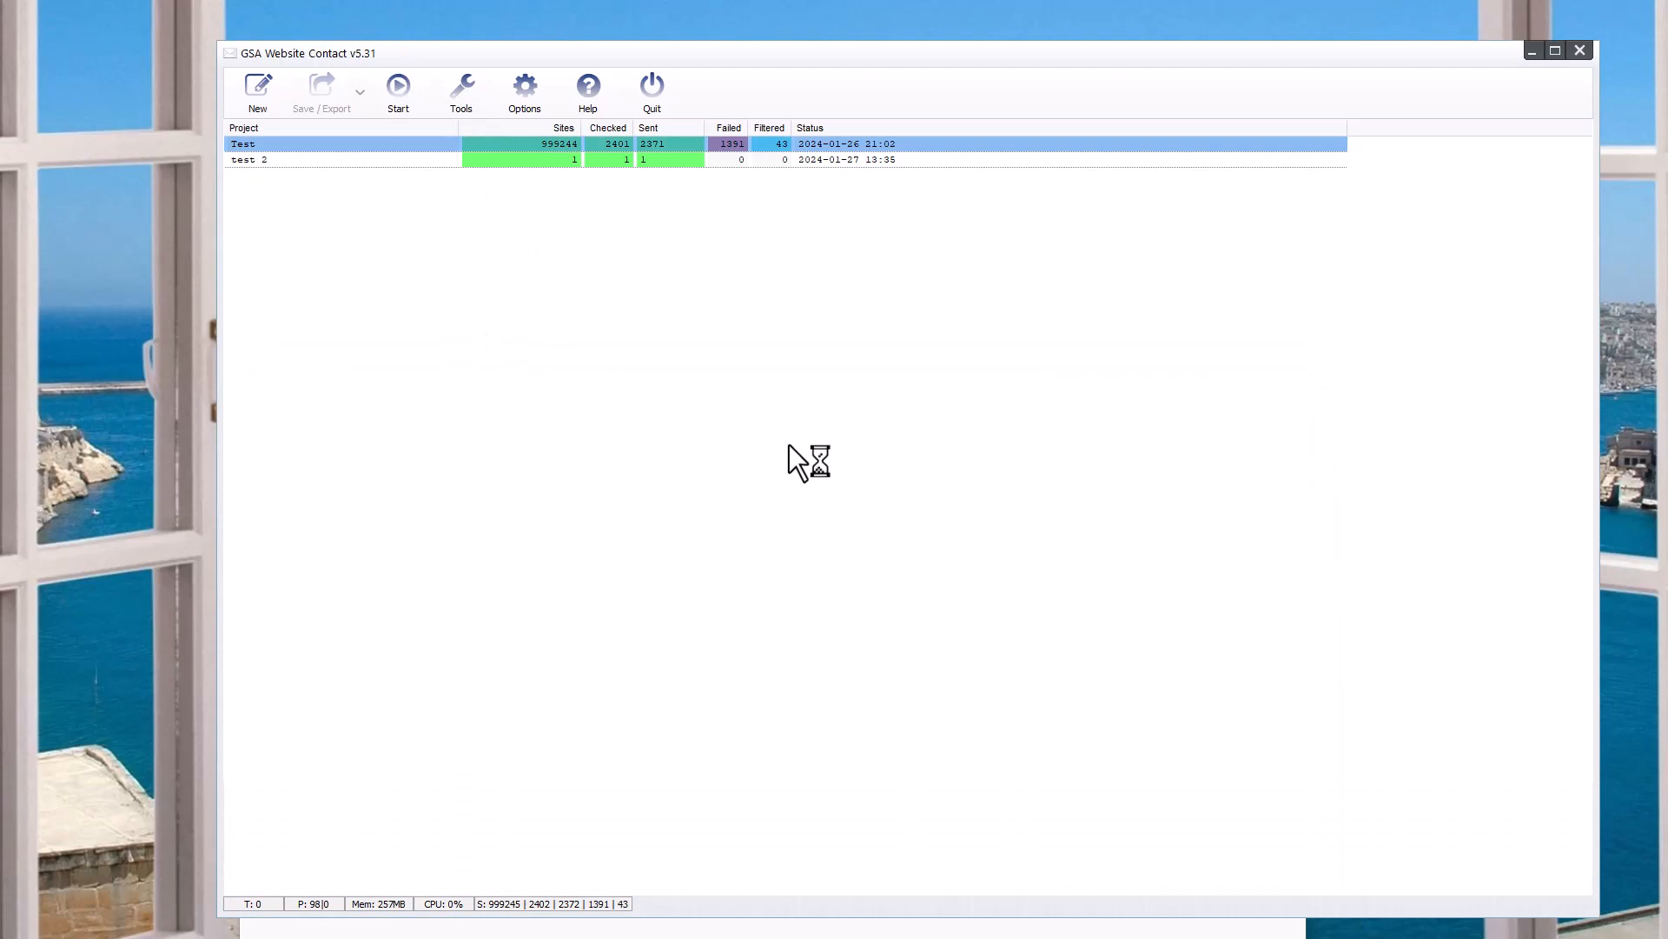
- Open the Test project's site list and review sent, failed and captcha-error statuses
double_click(245, 144)
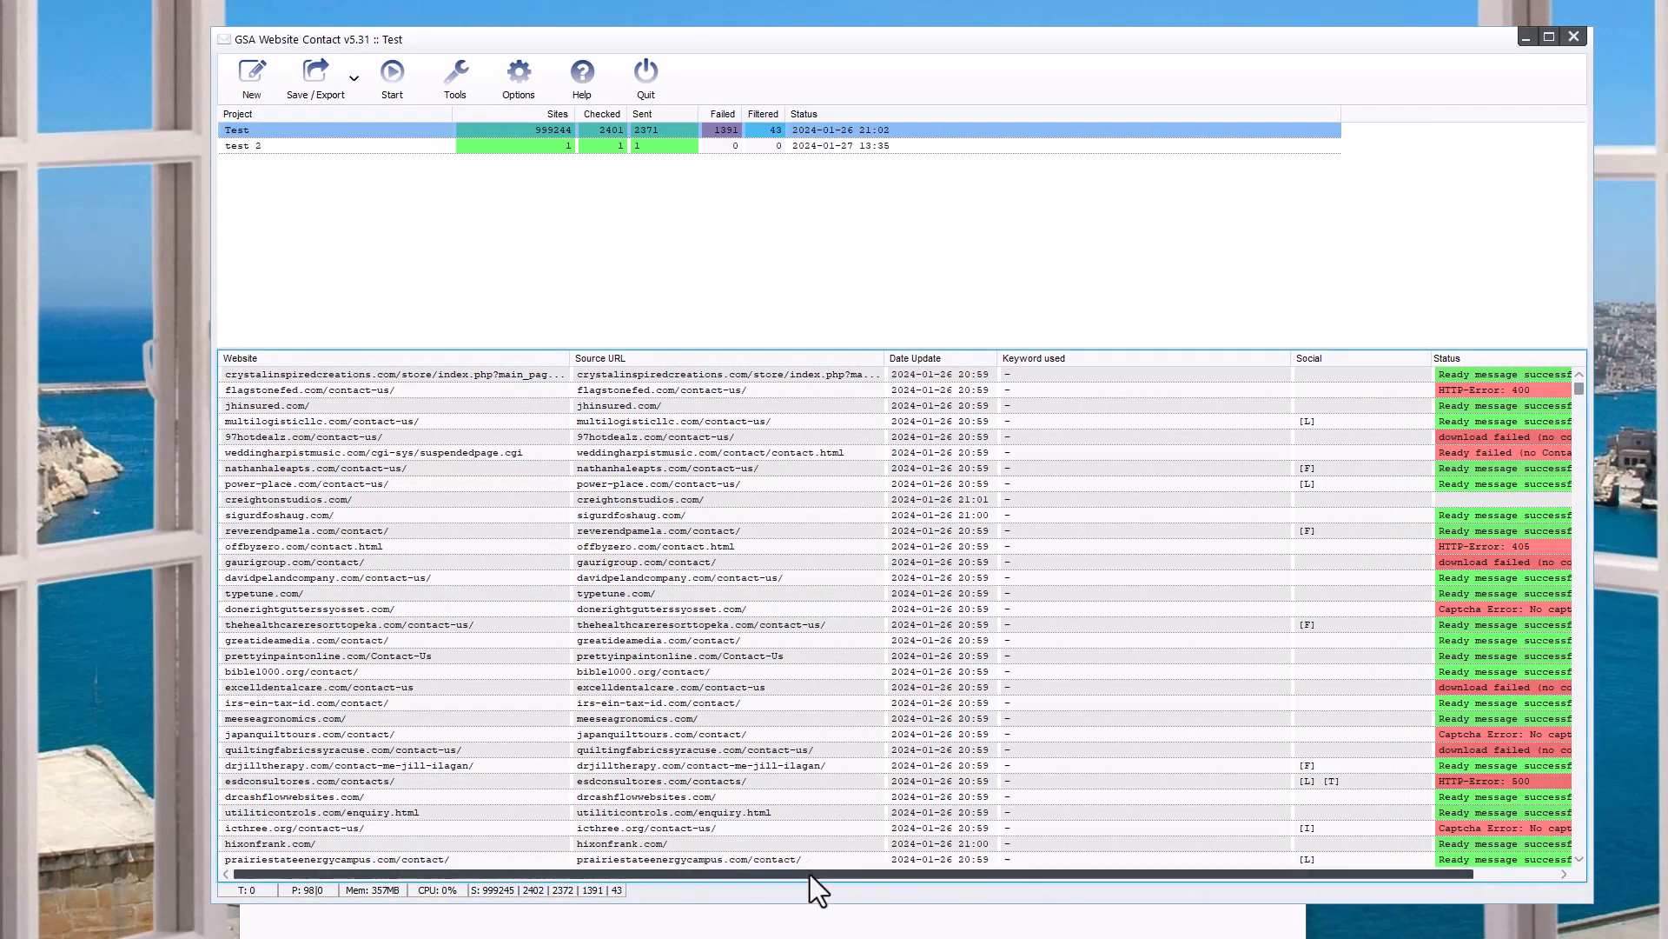
scroll(right, 3)
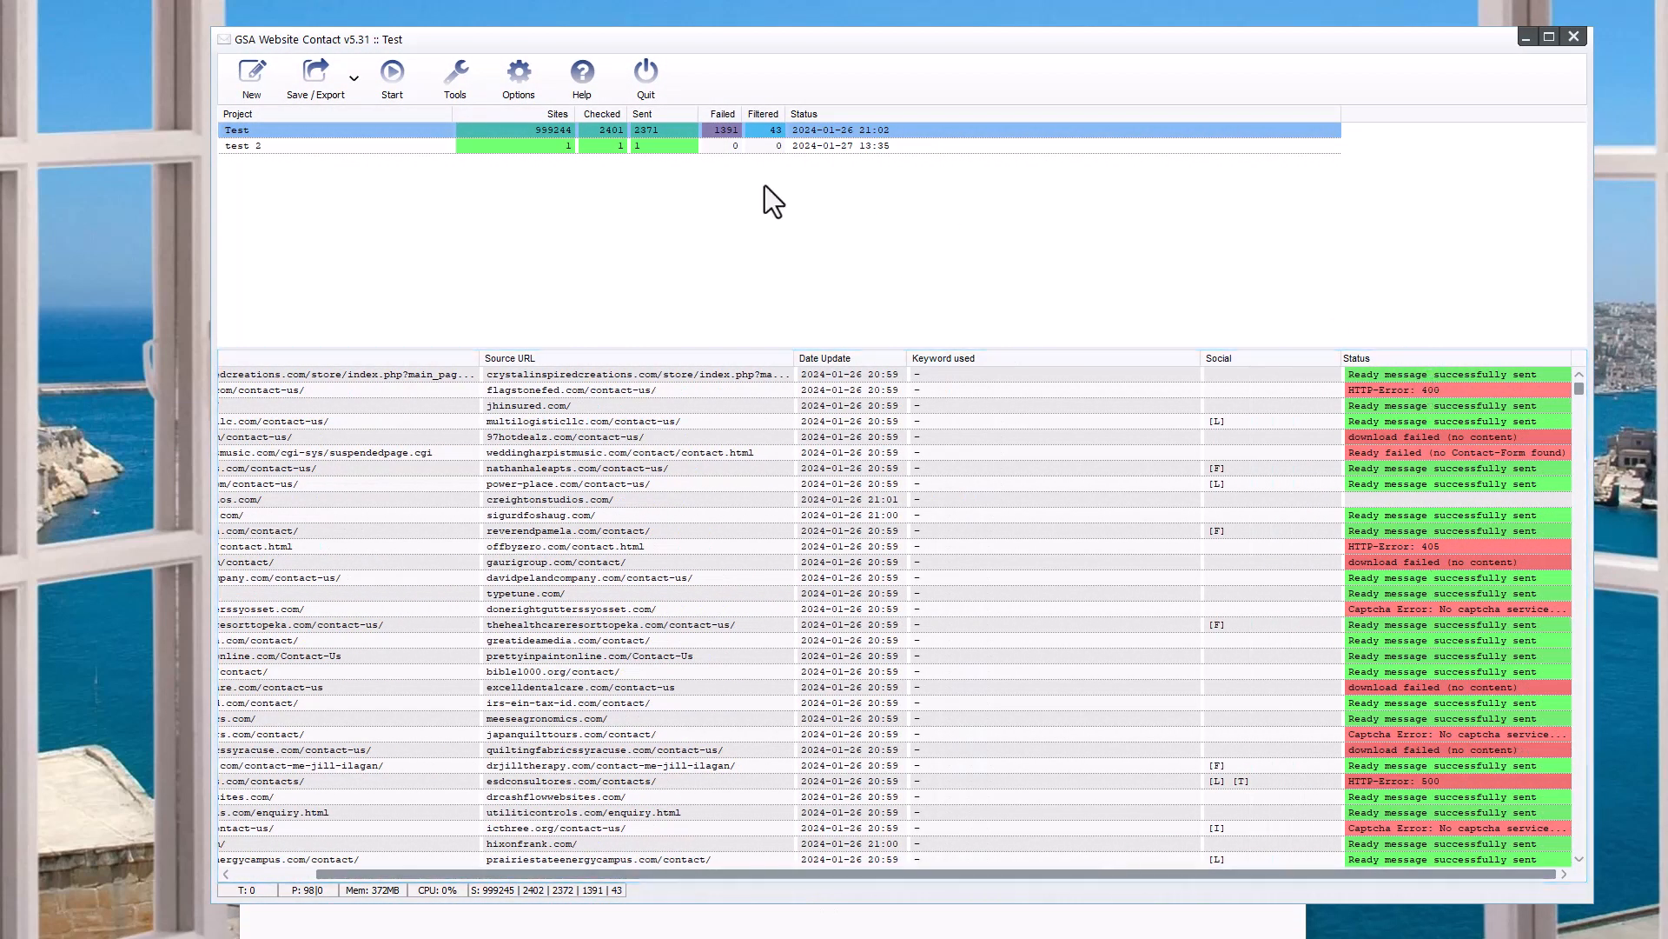
mouse_move(583, 500)
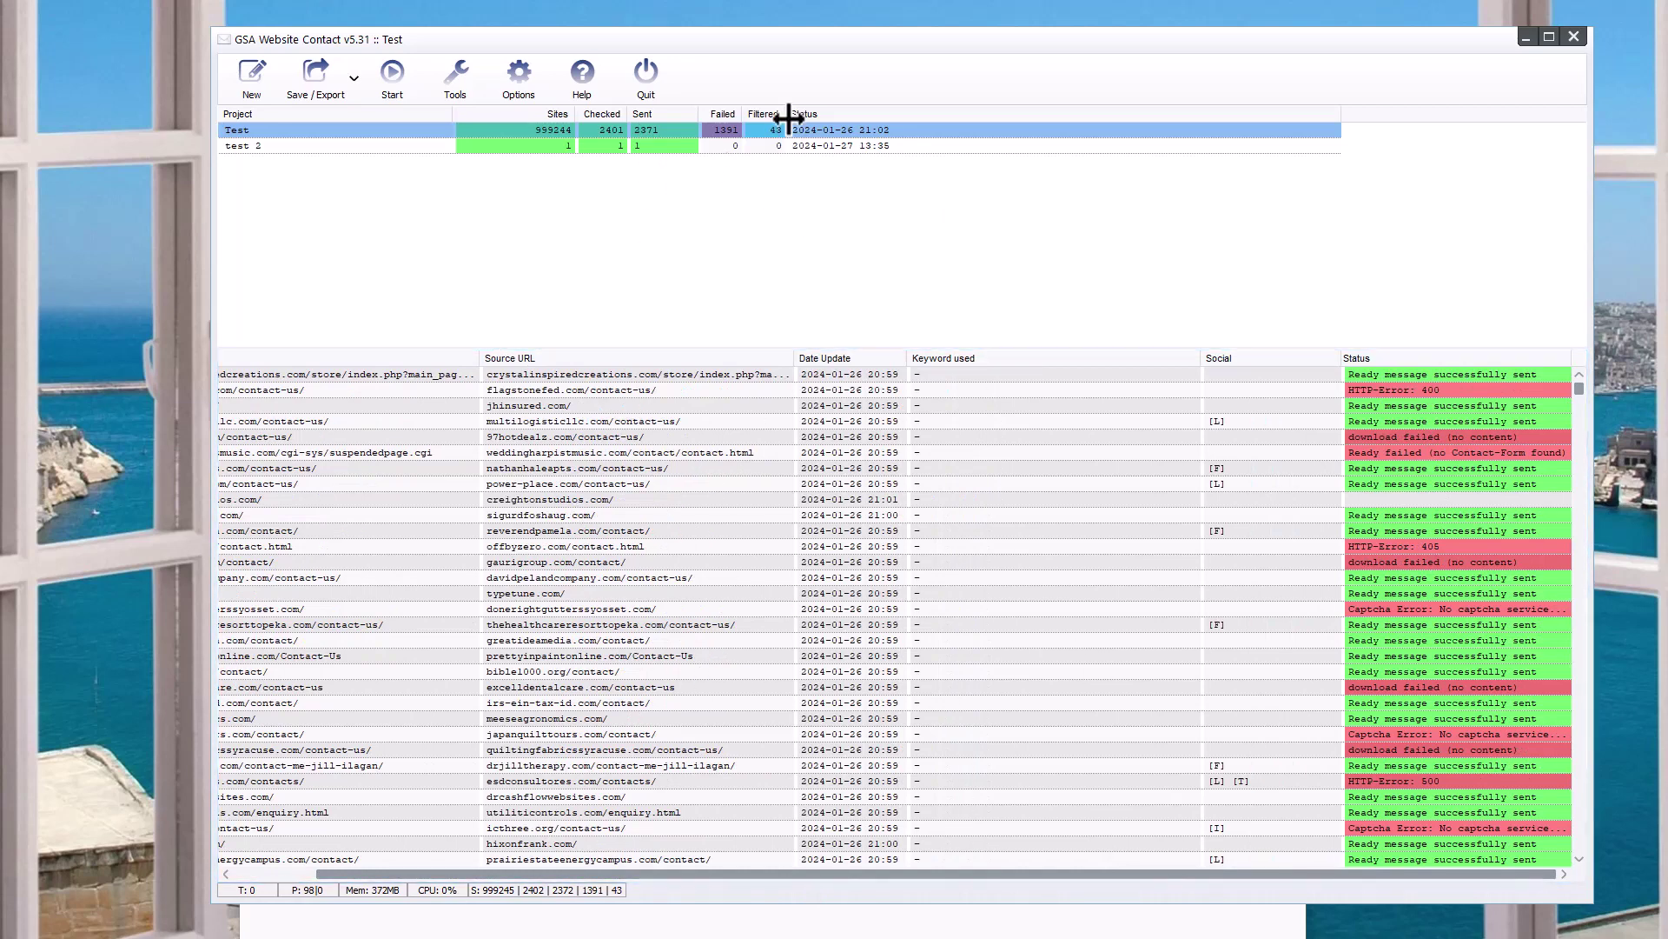
mouse_move(1208, 382)
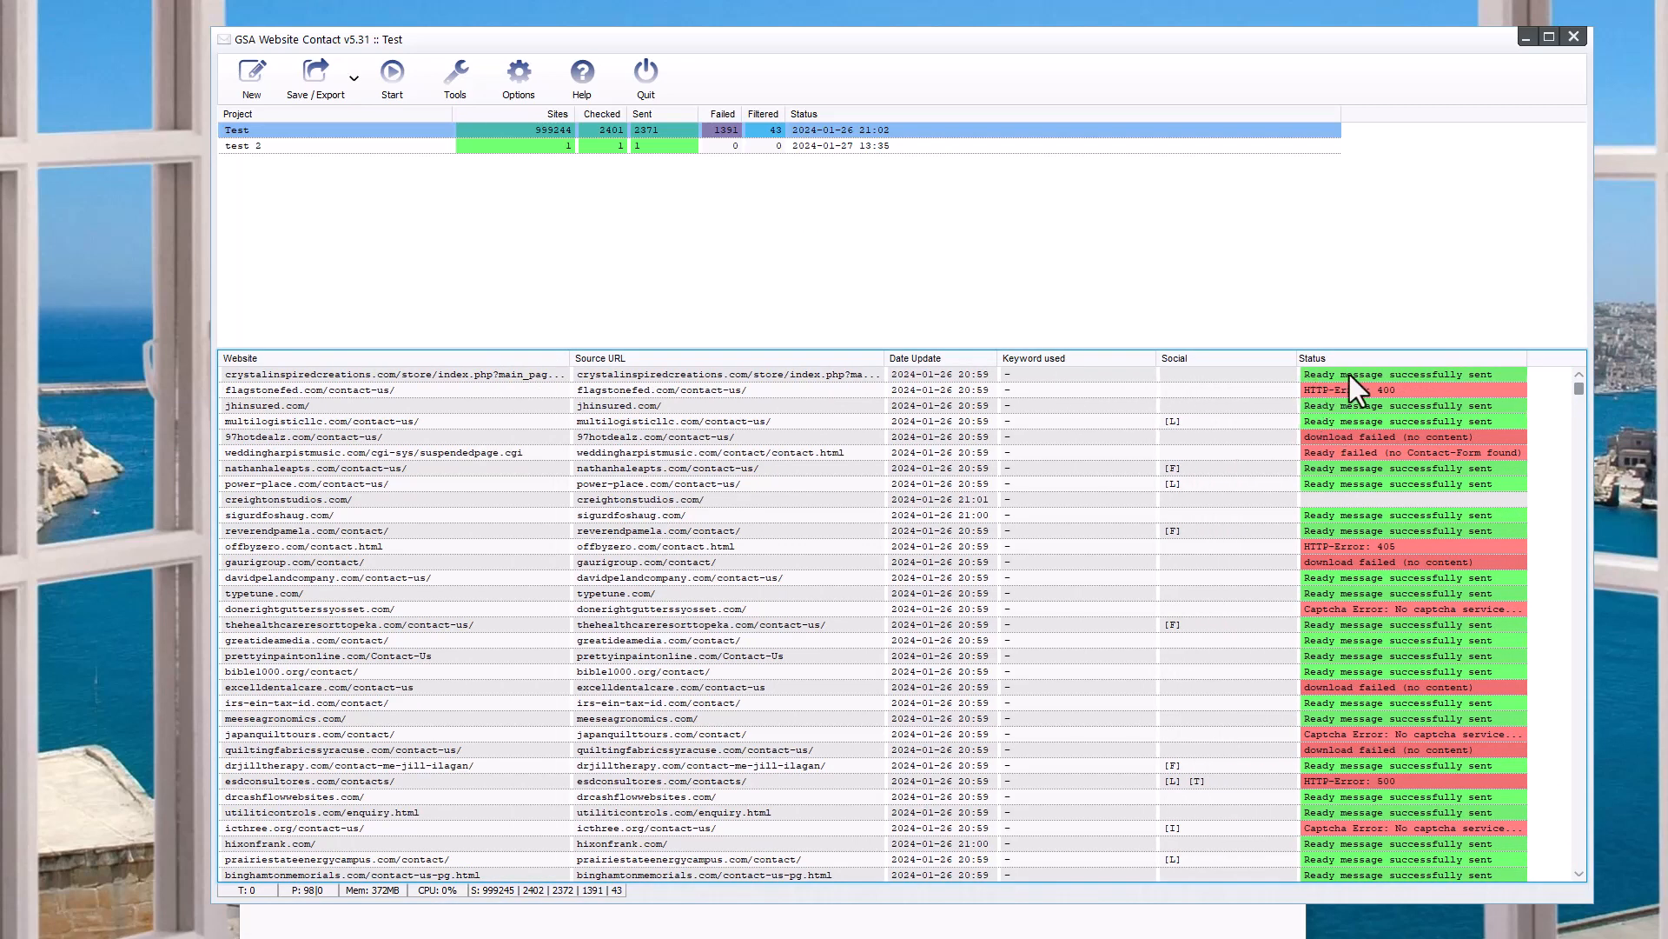
right_click(305, 468)
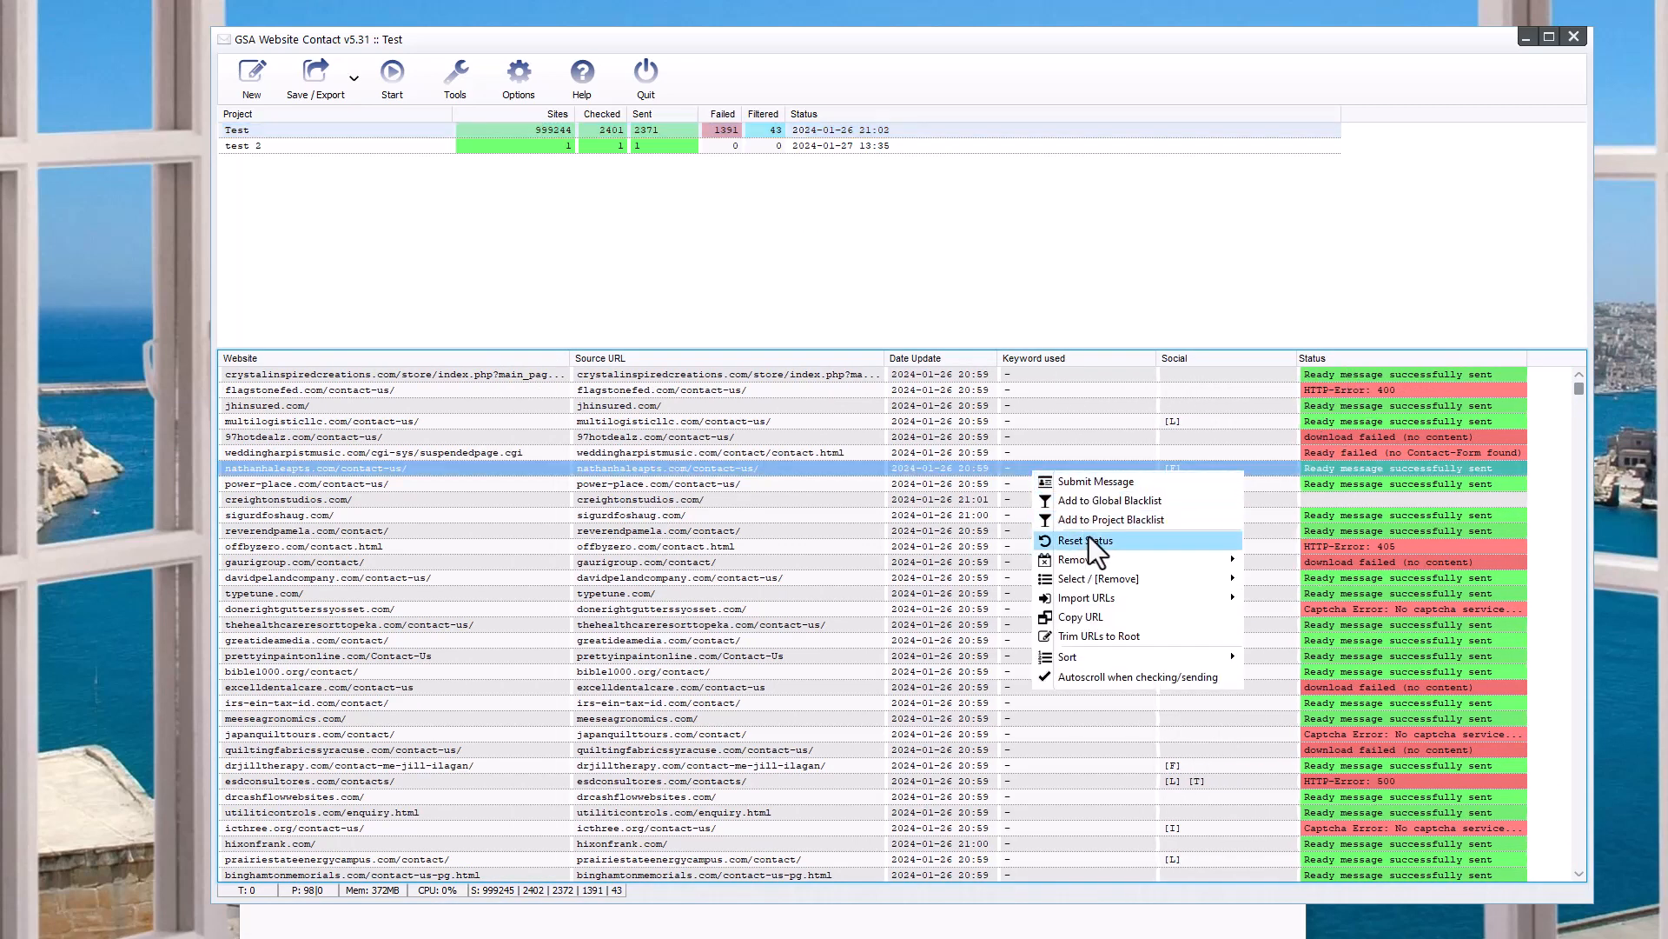
click(1086, 539)
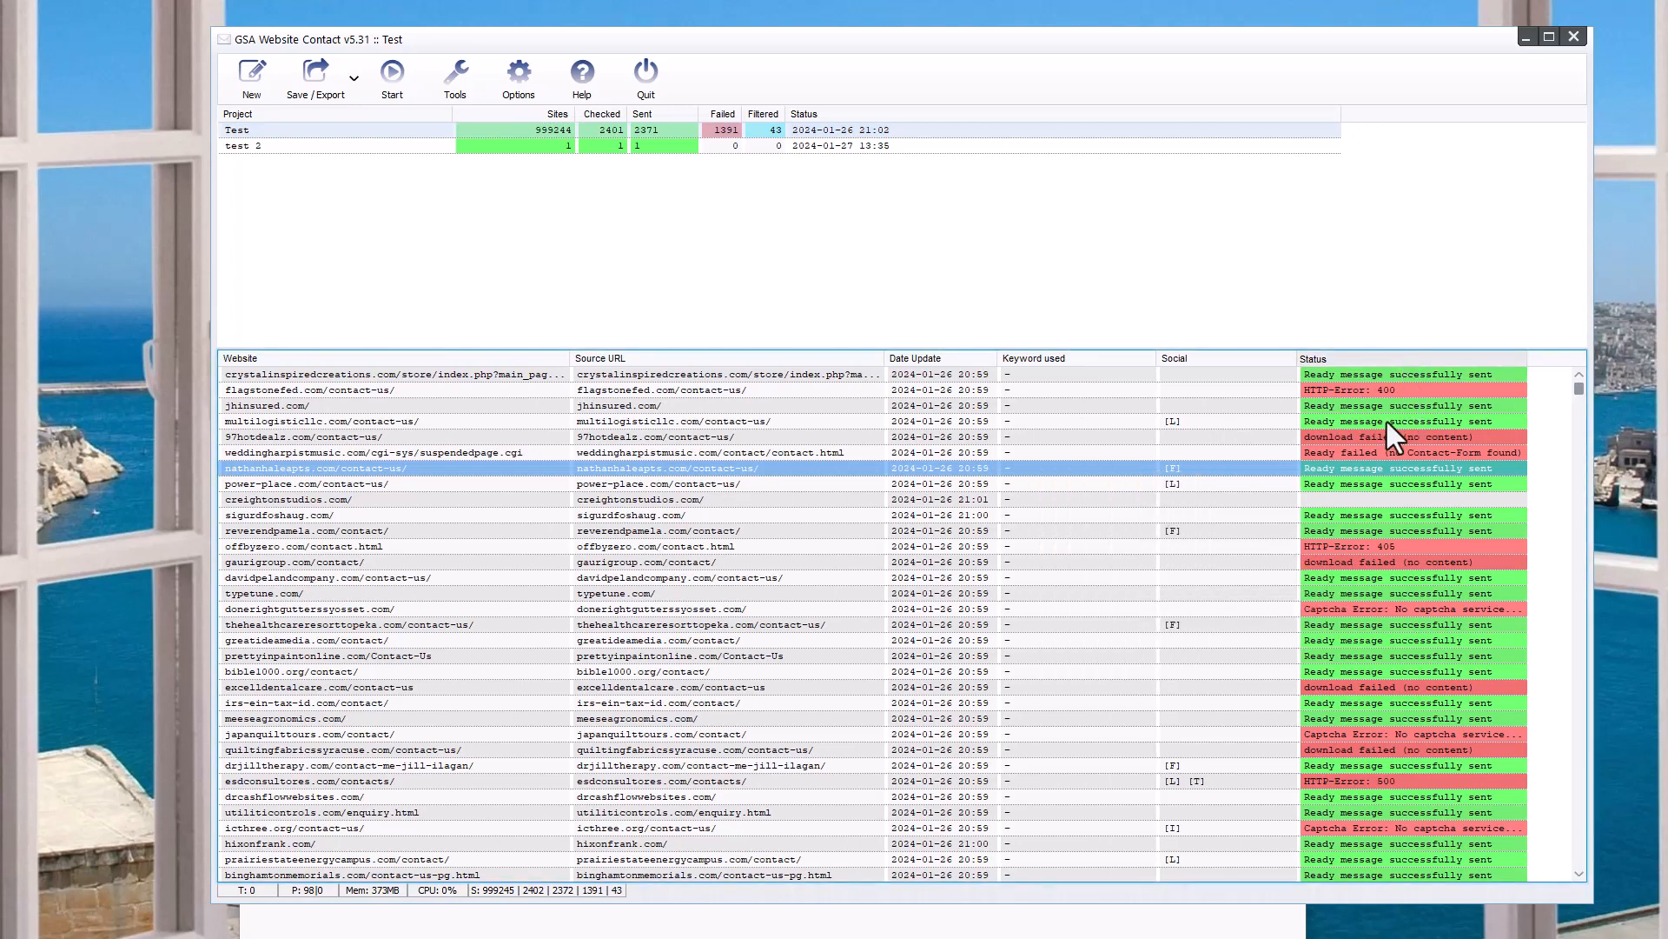
mouse_move(623, 130)
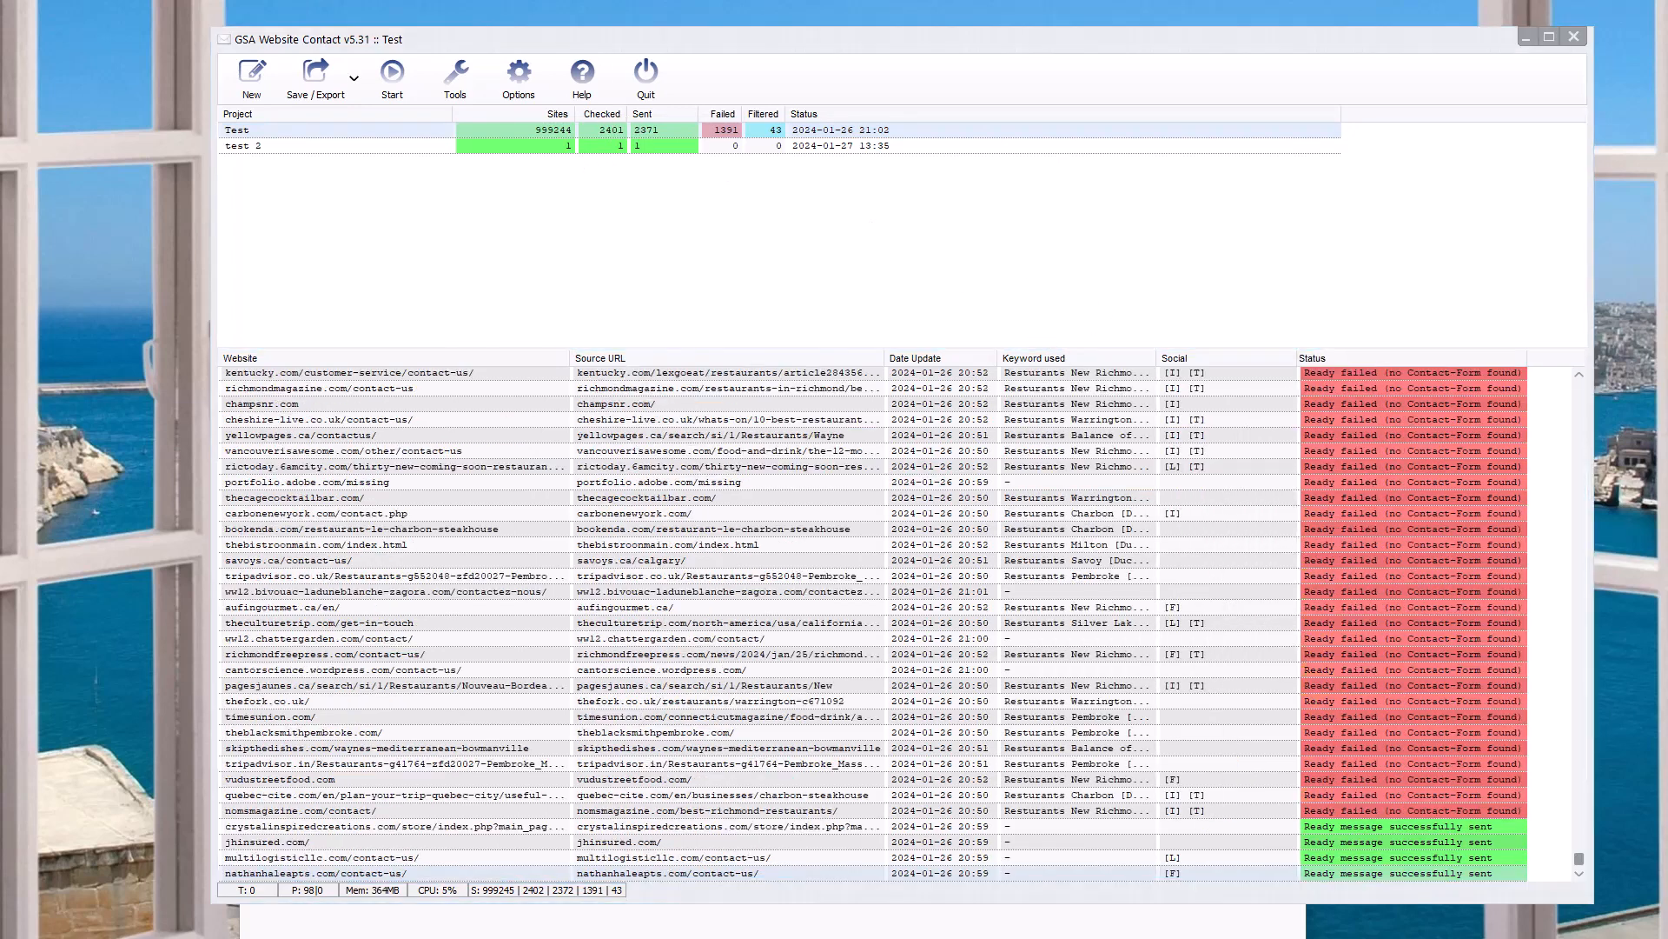
click(309, 513)
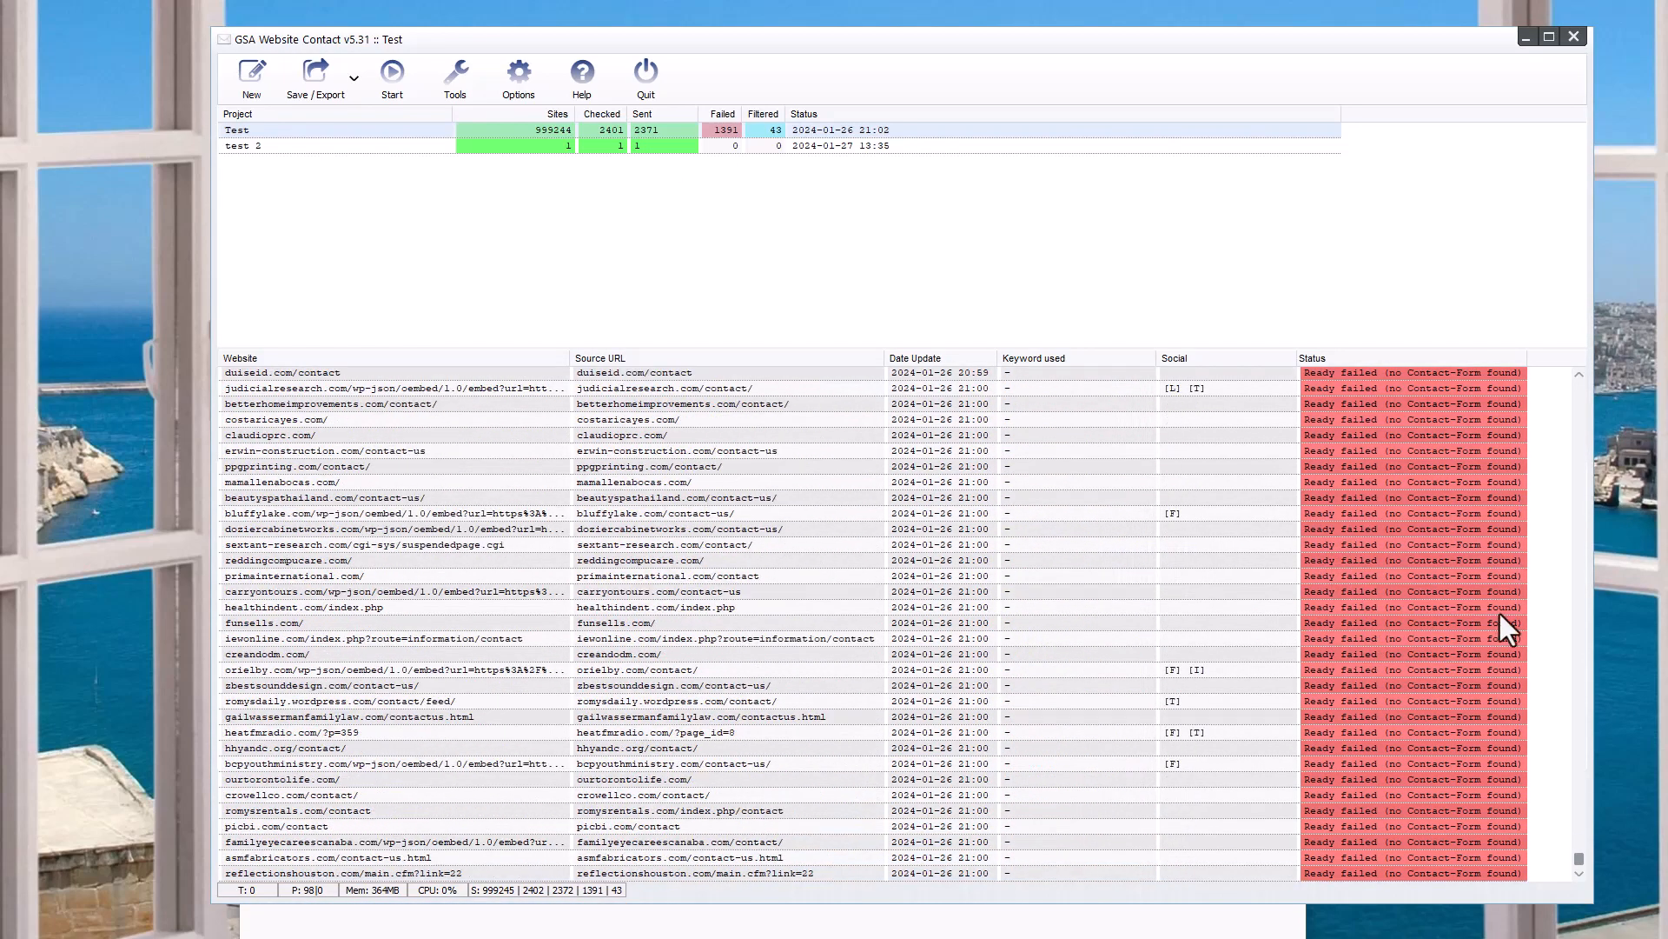
scroll(down, 3)
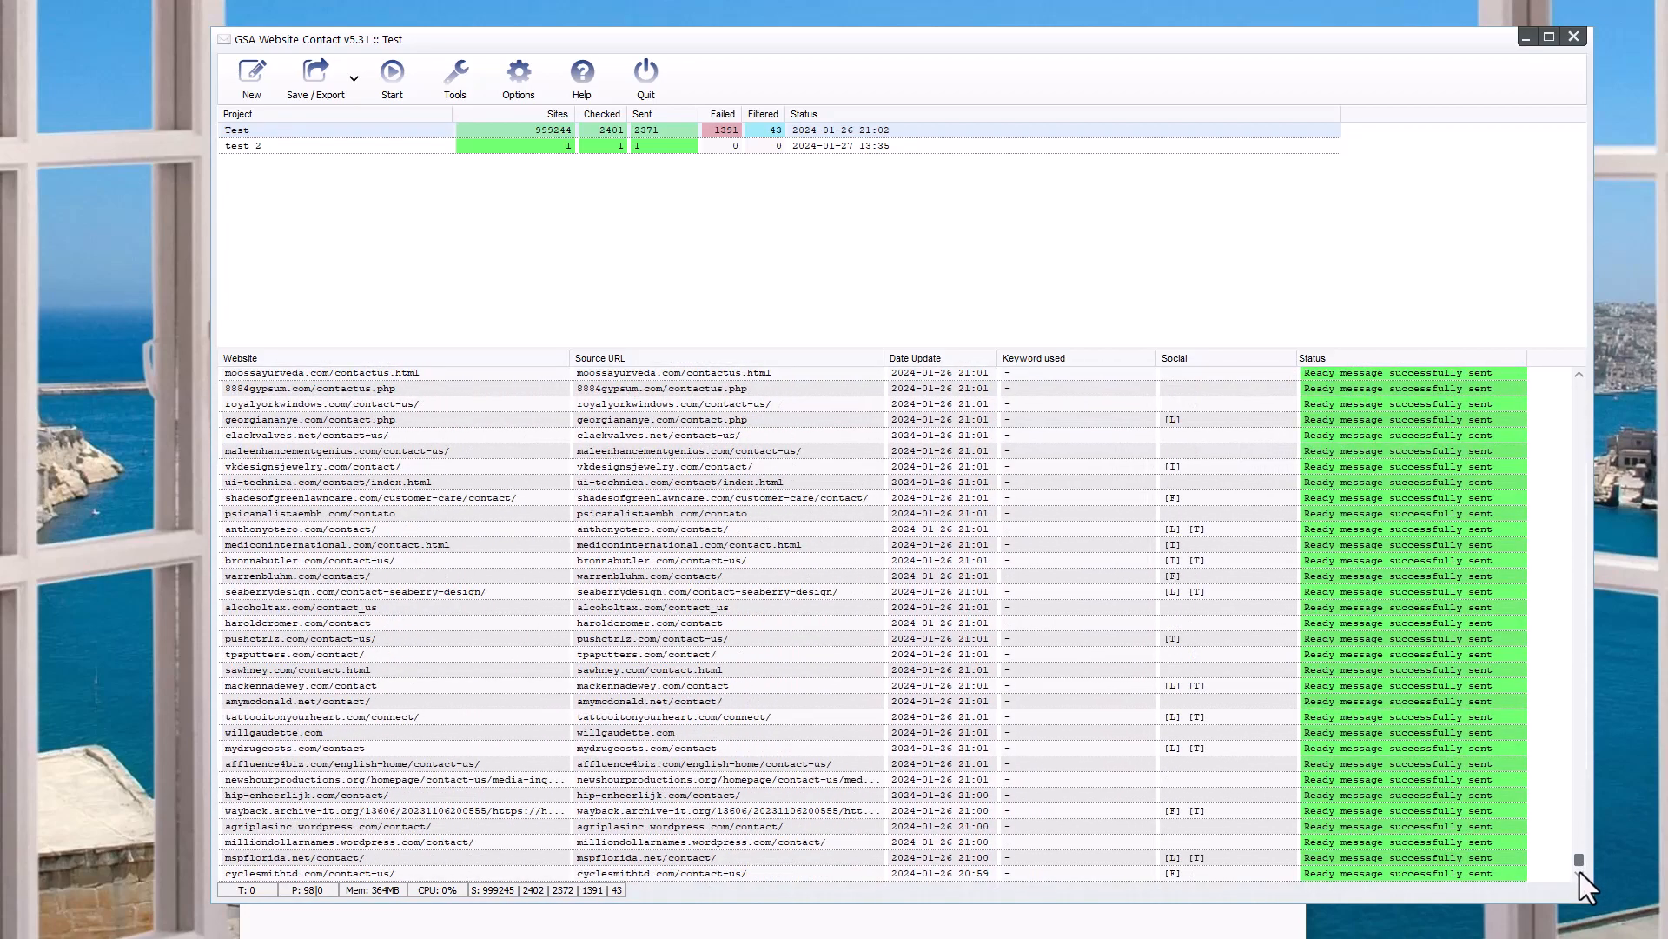
scroll(down, 3)
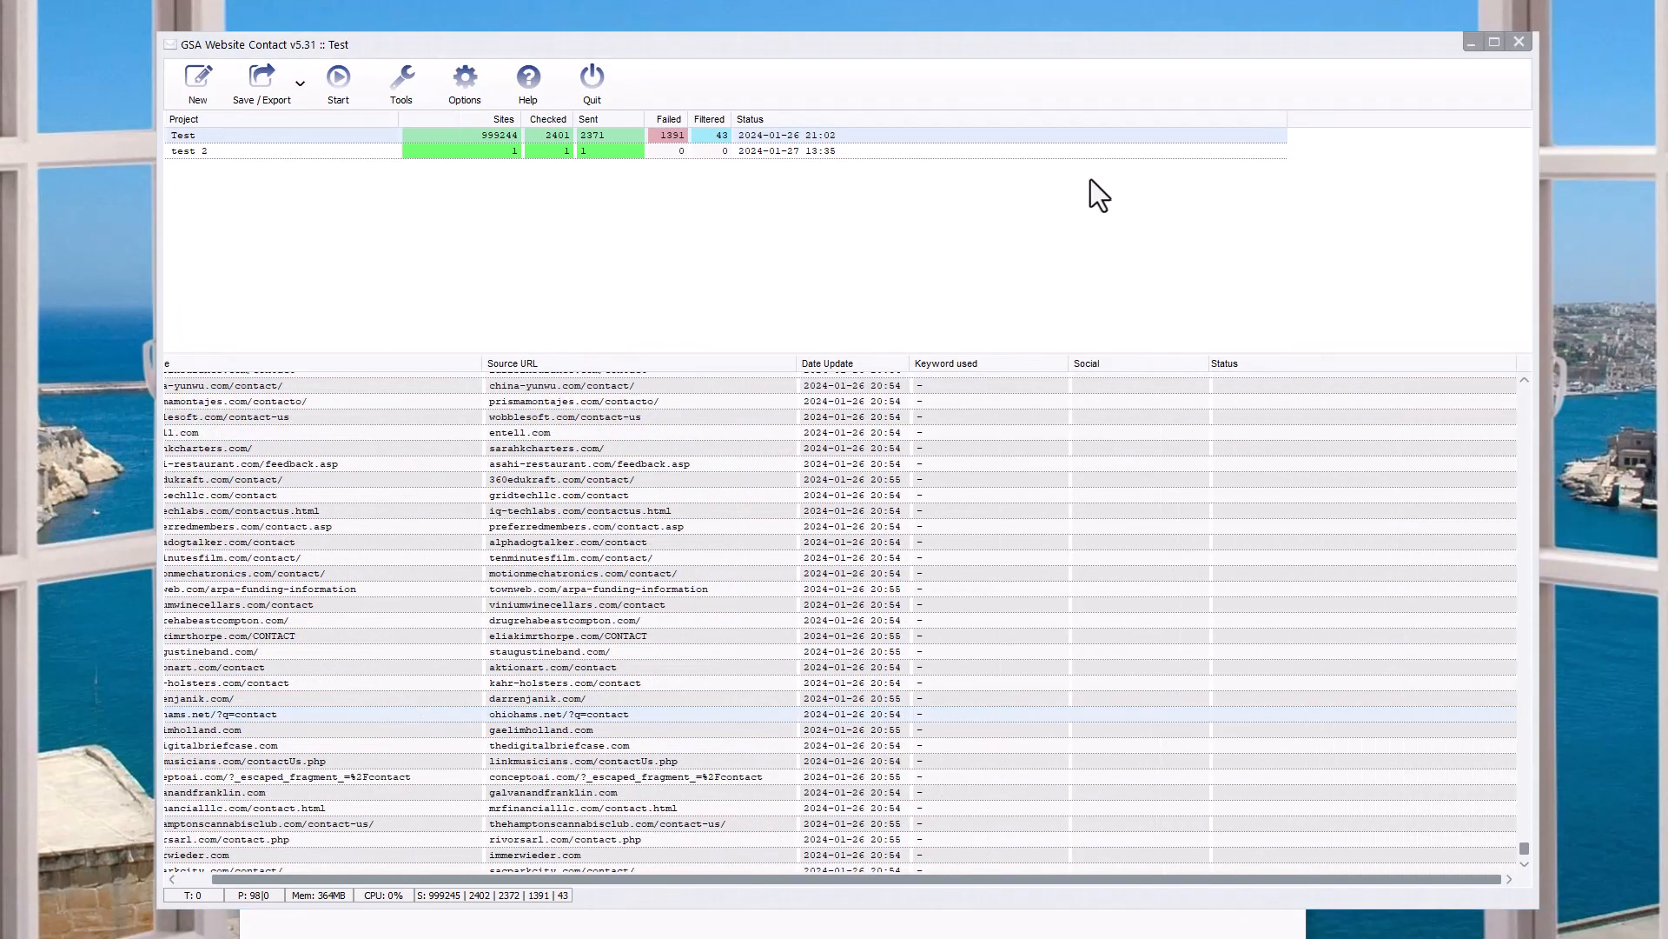
click(286, 650)
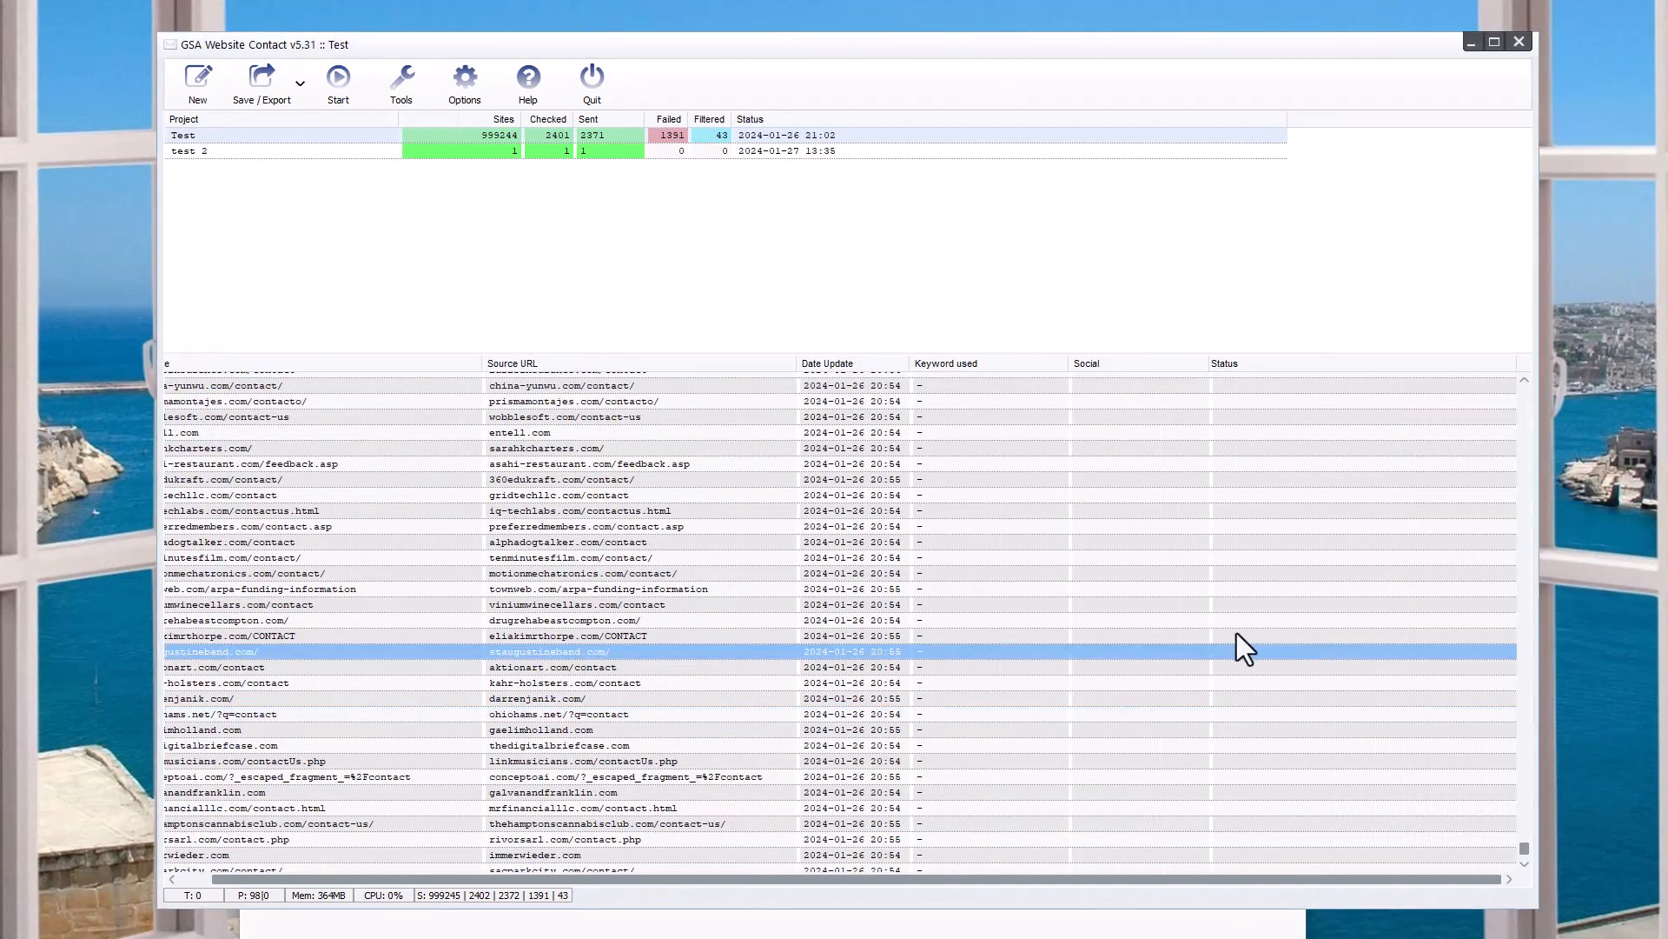
mouse_move(1271, 620)
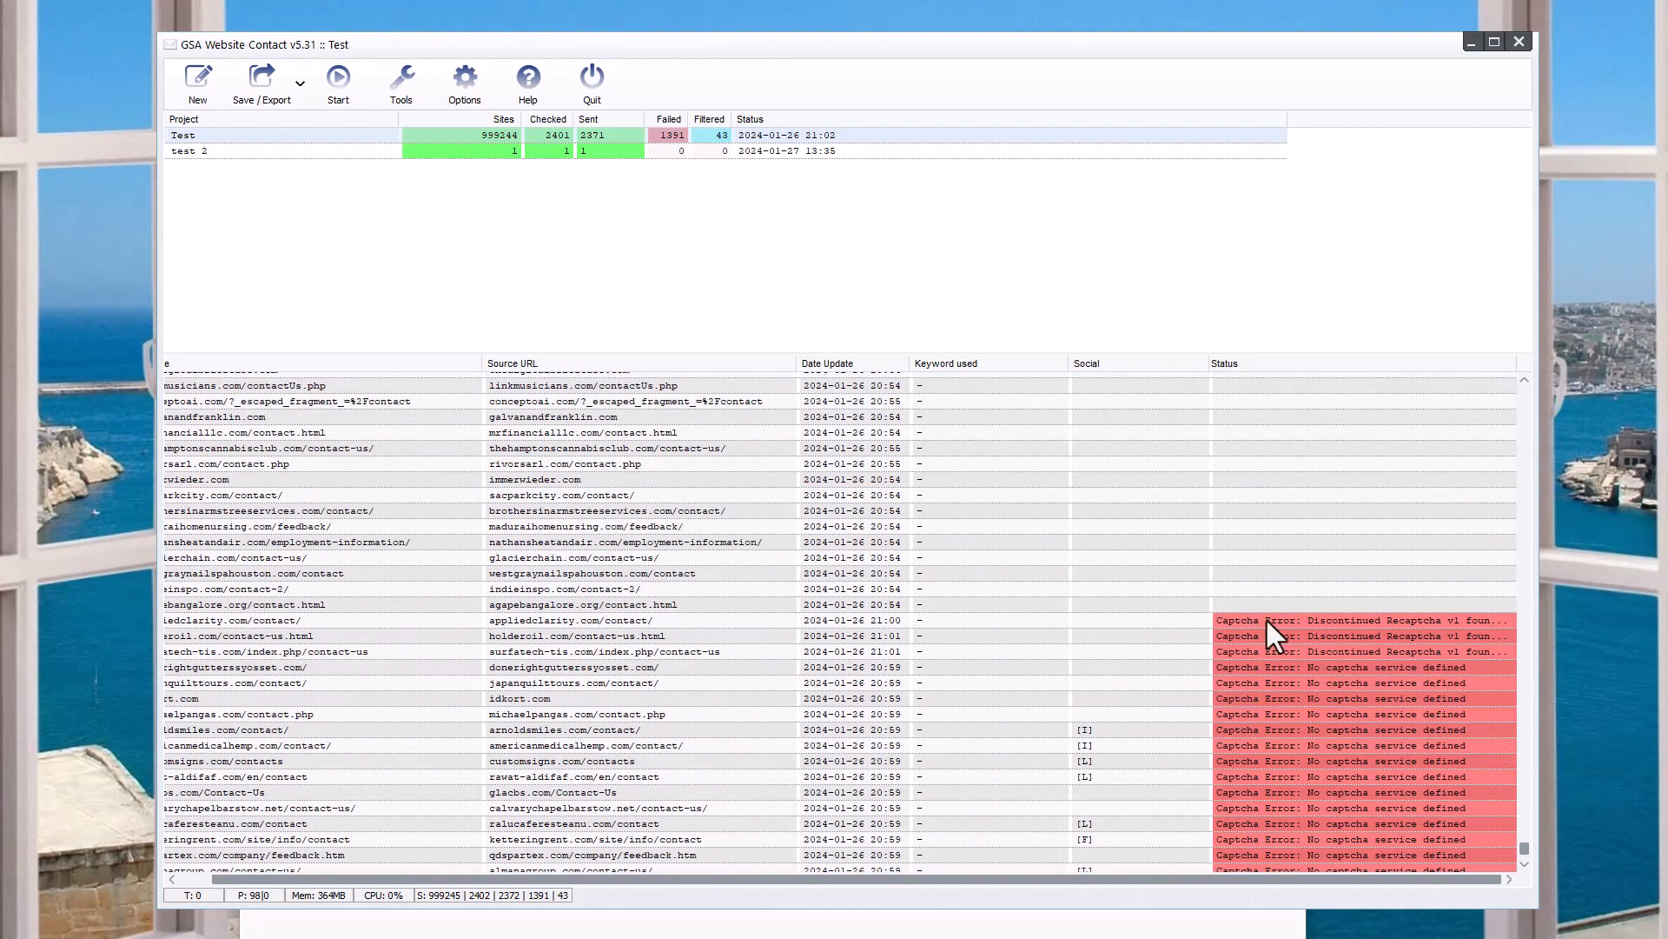
click(286, 620)
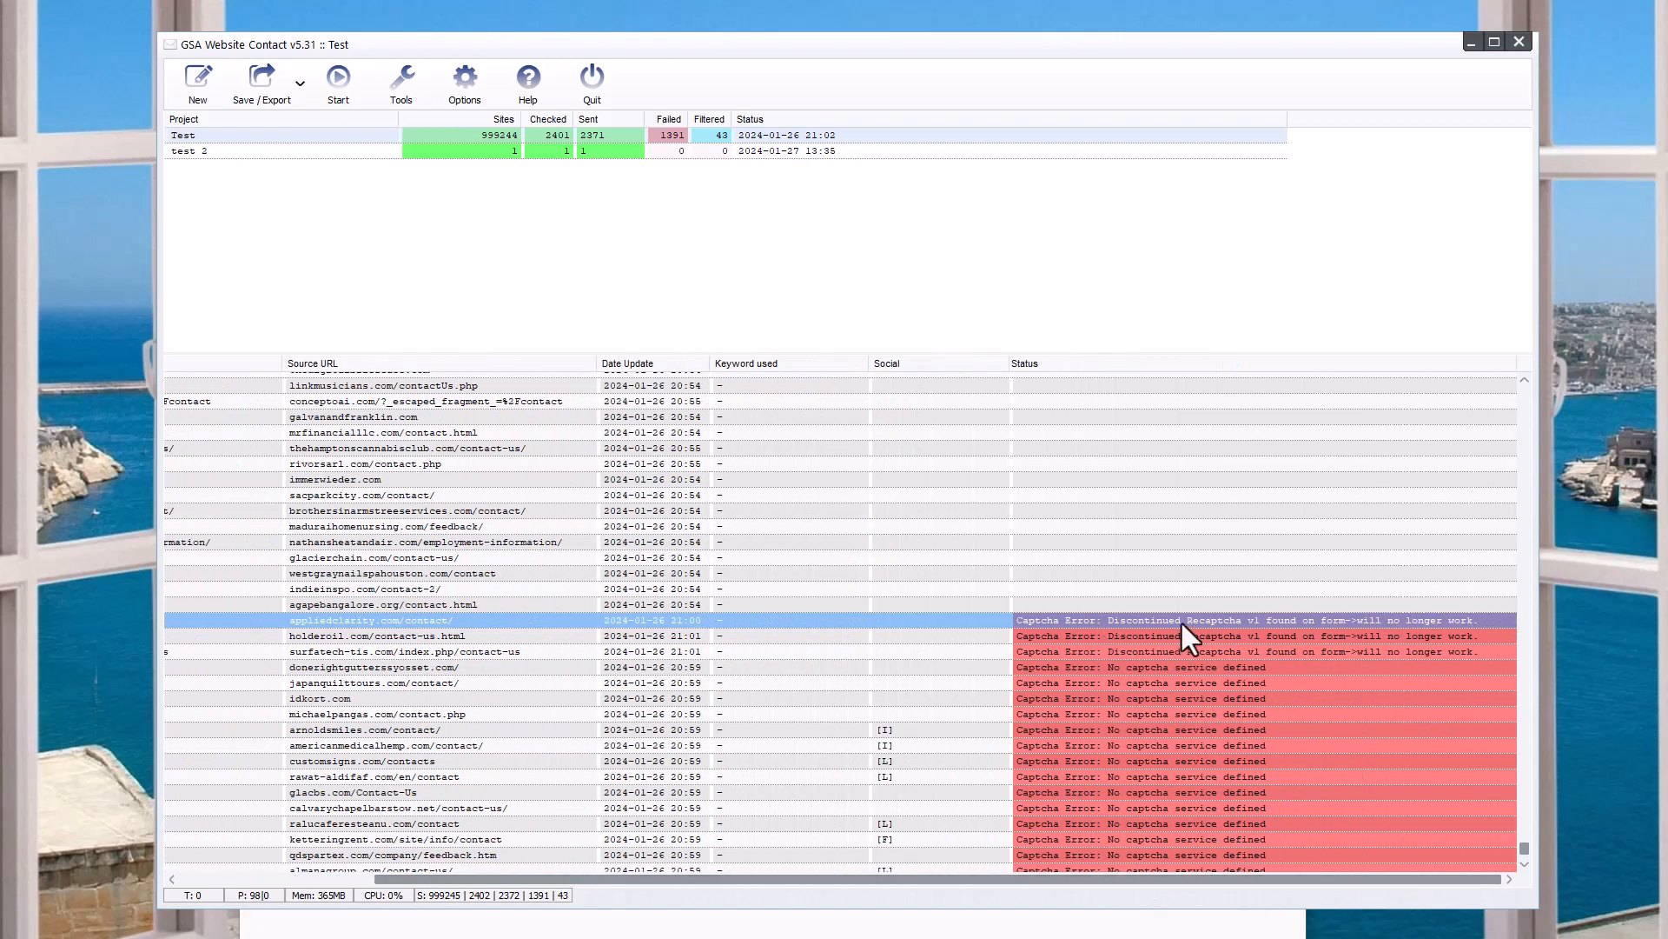
mouse_move(1148, 634)
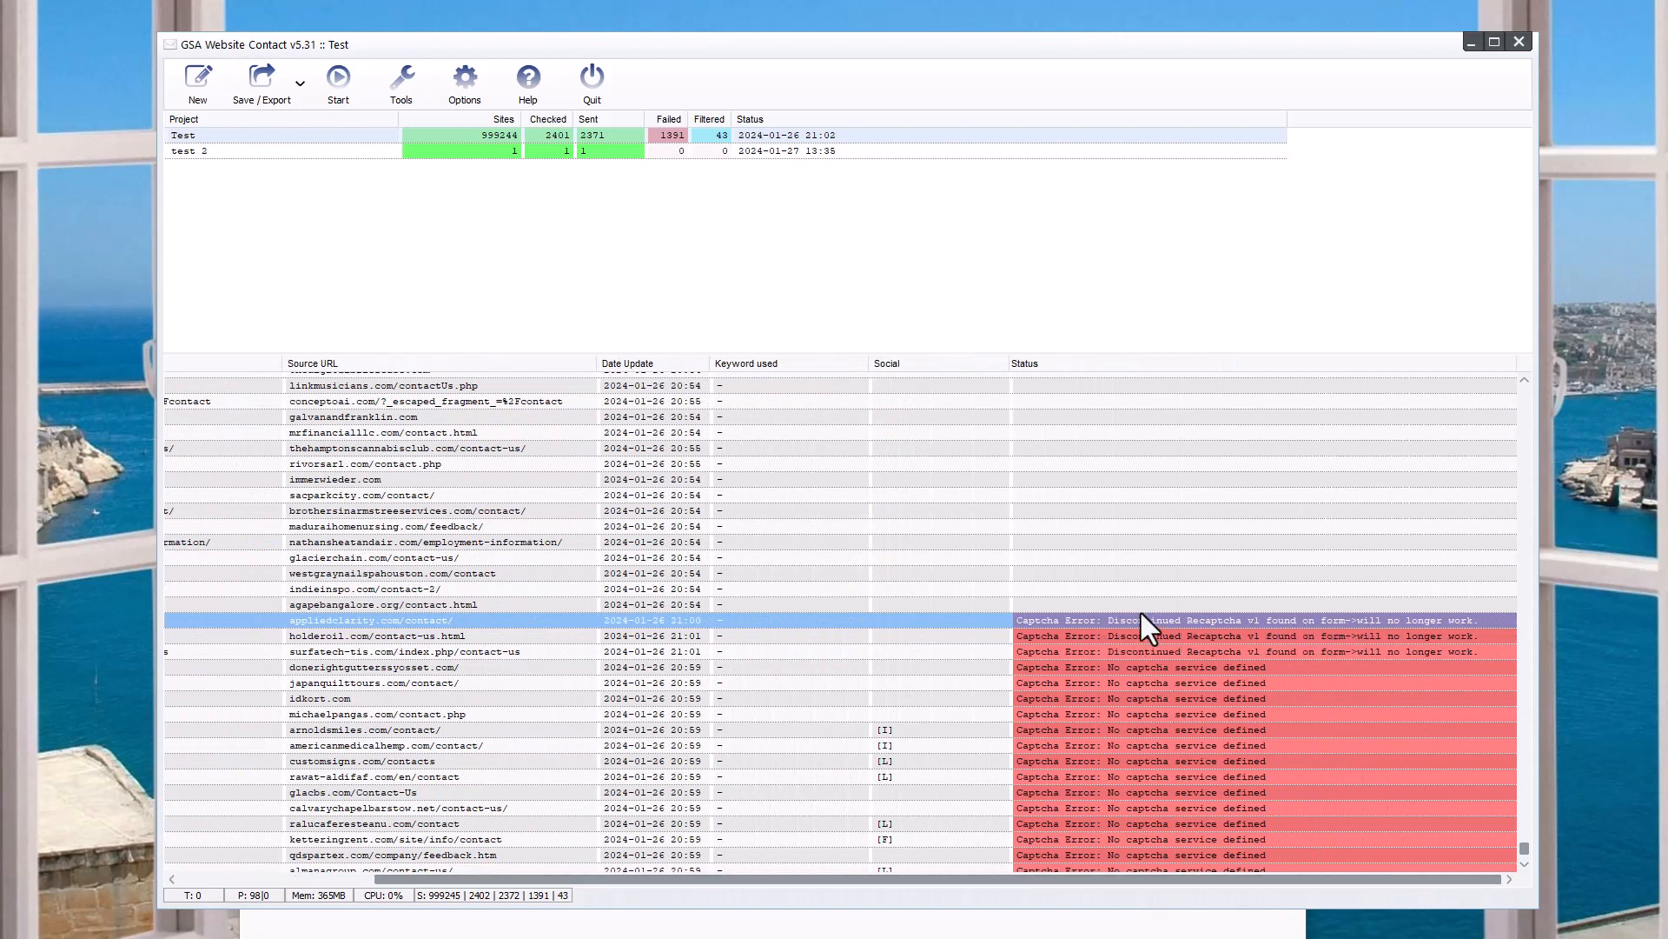
mouse_move(1137, 639)
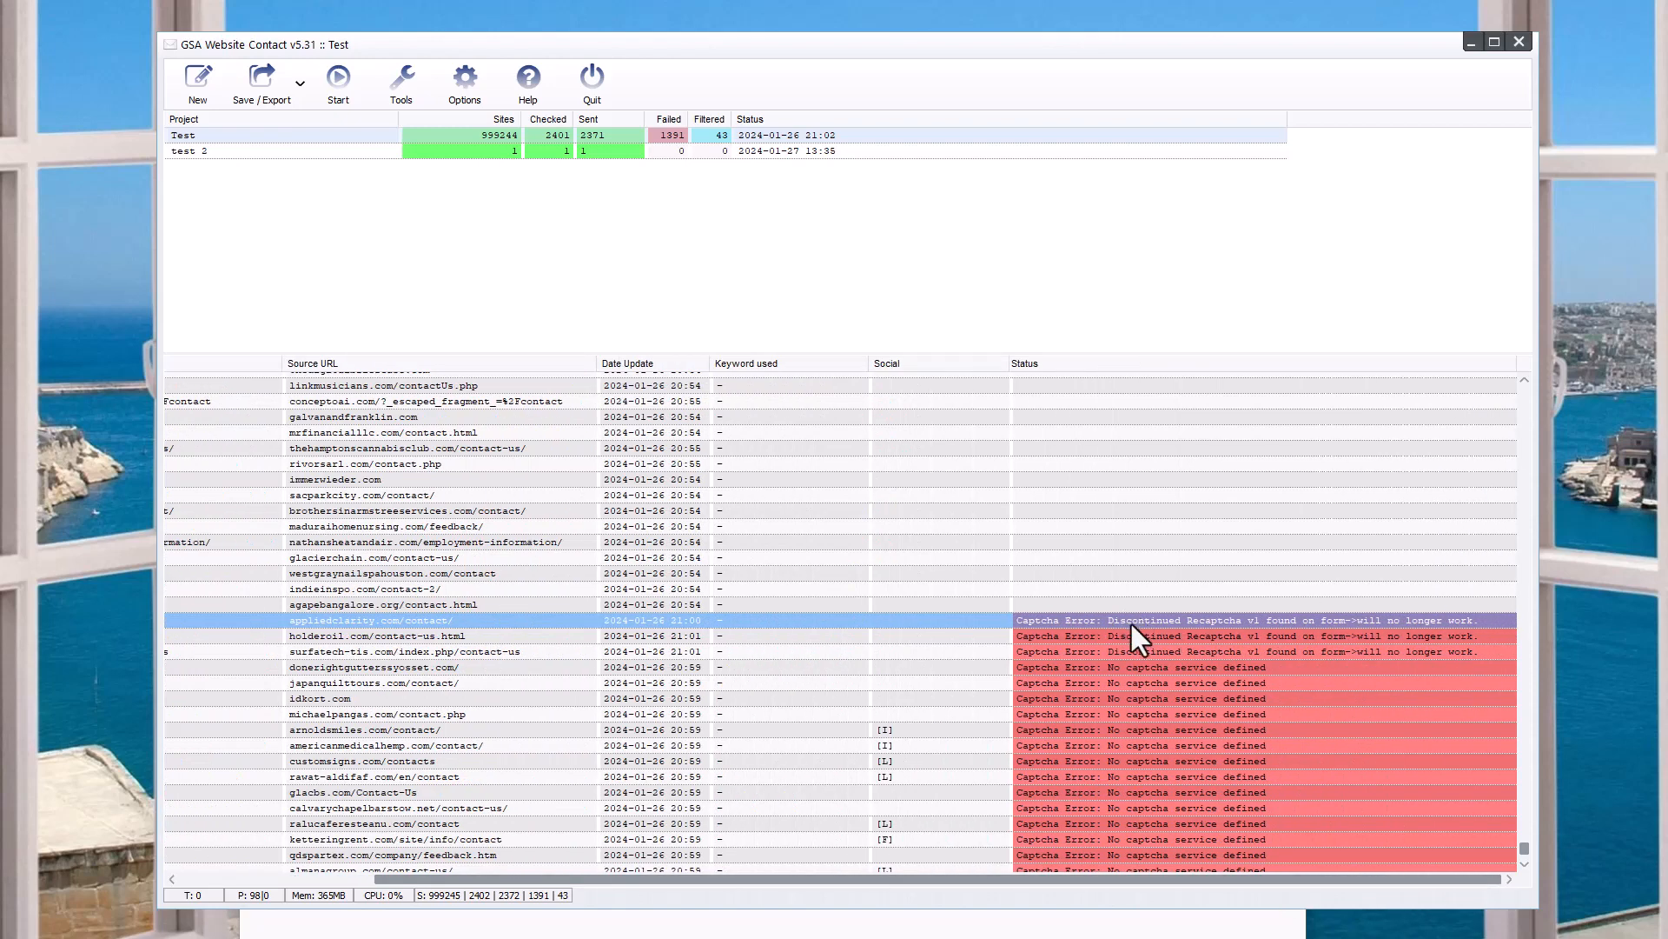
mouse_move(1244, 654)
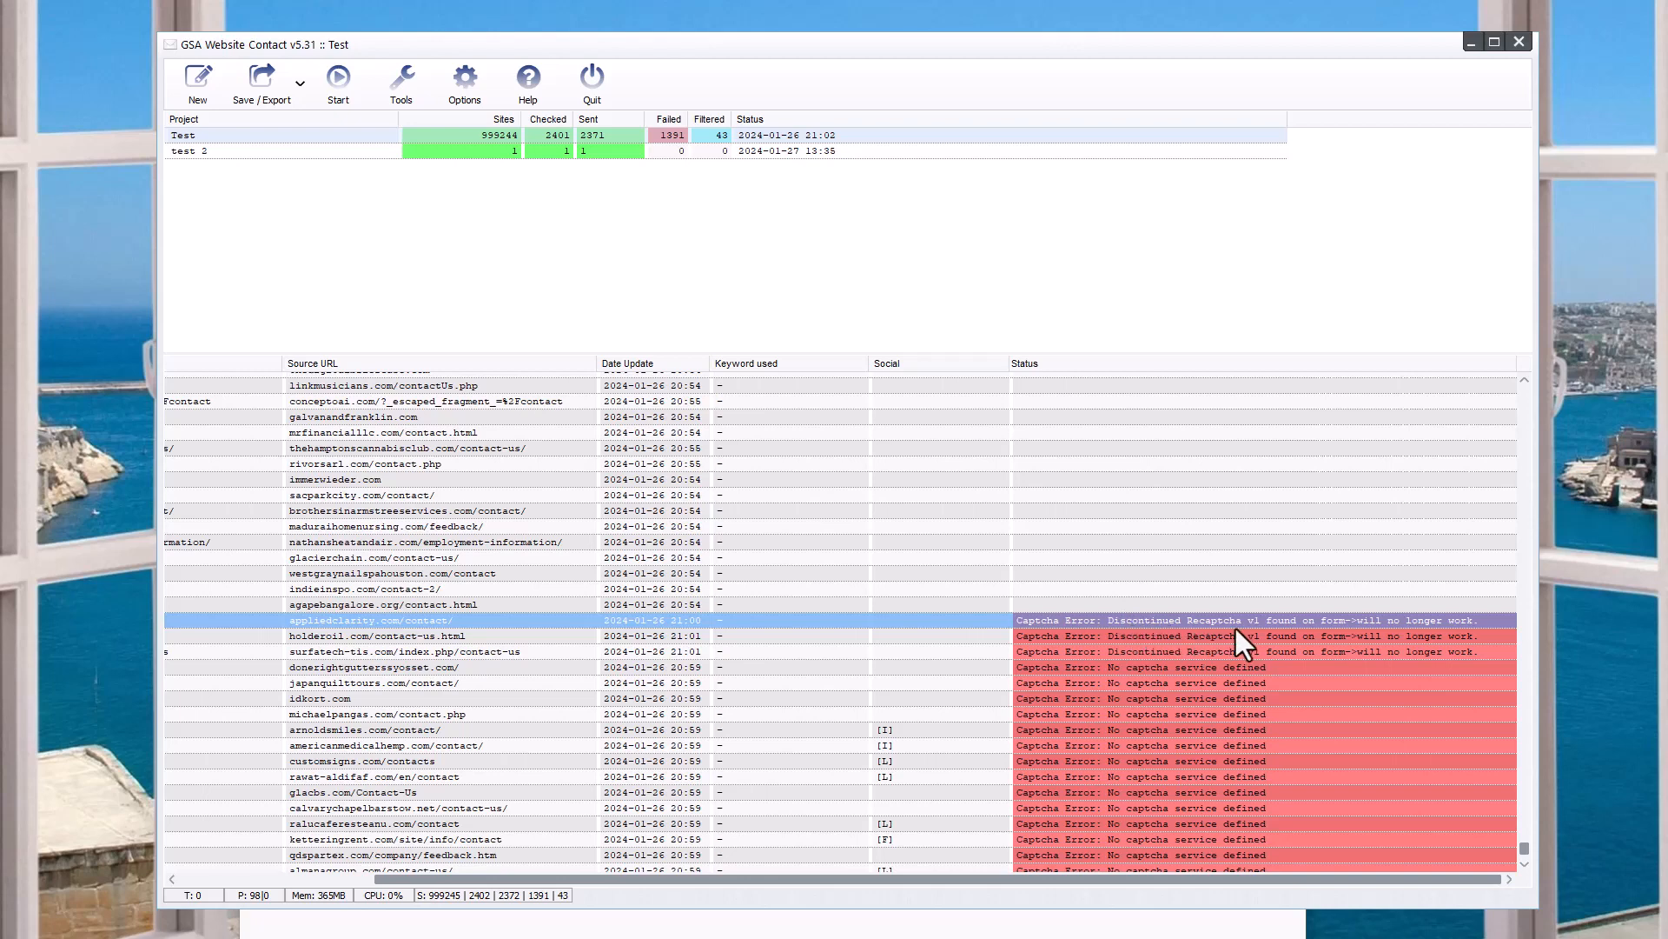
mouse_move(1326, 628)
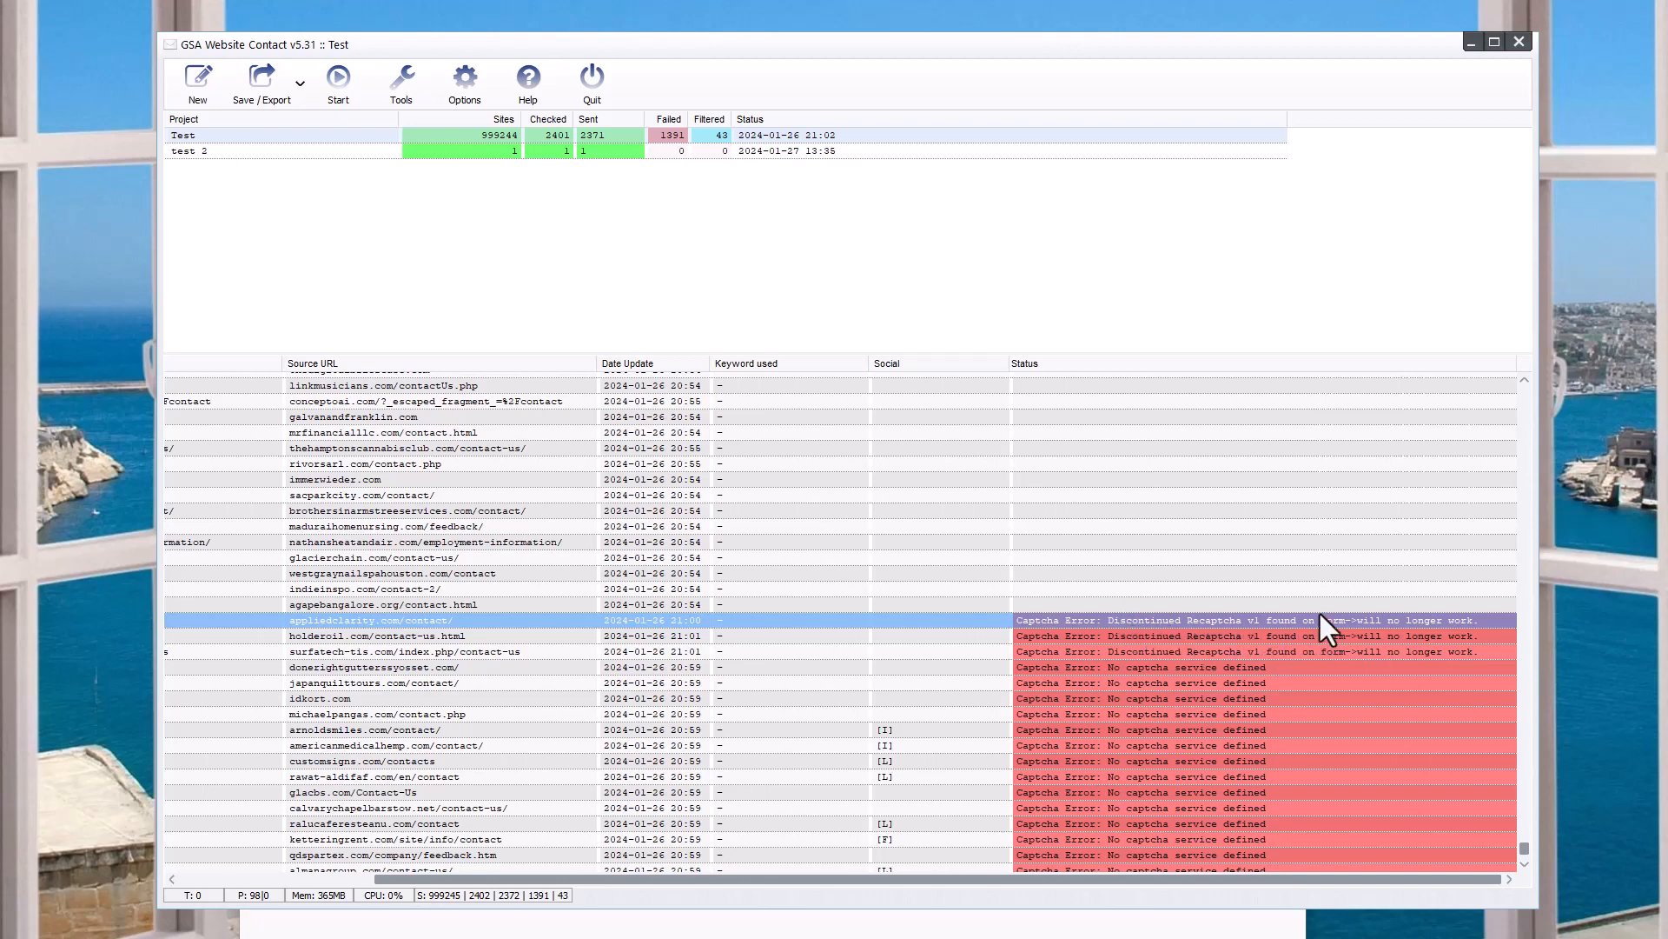
mouse_move(1284, 635)
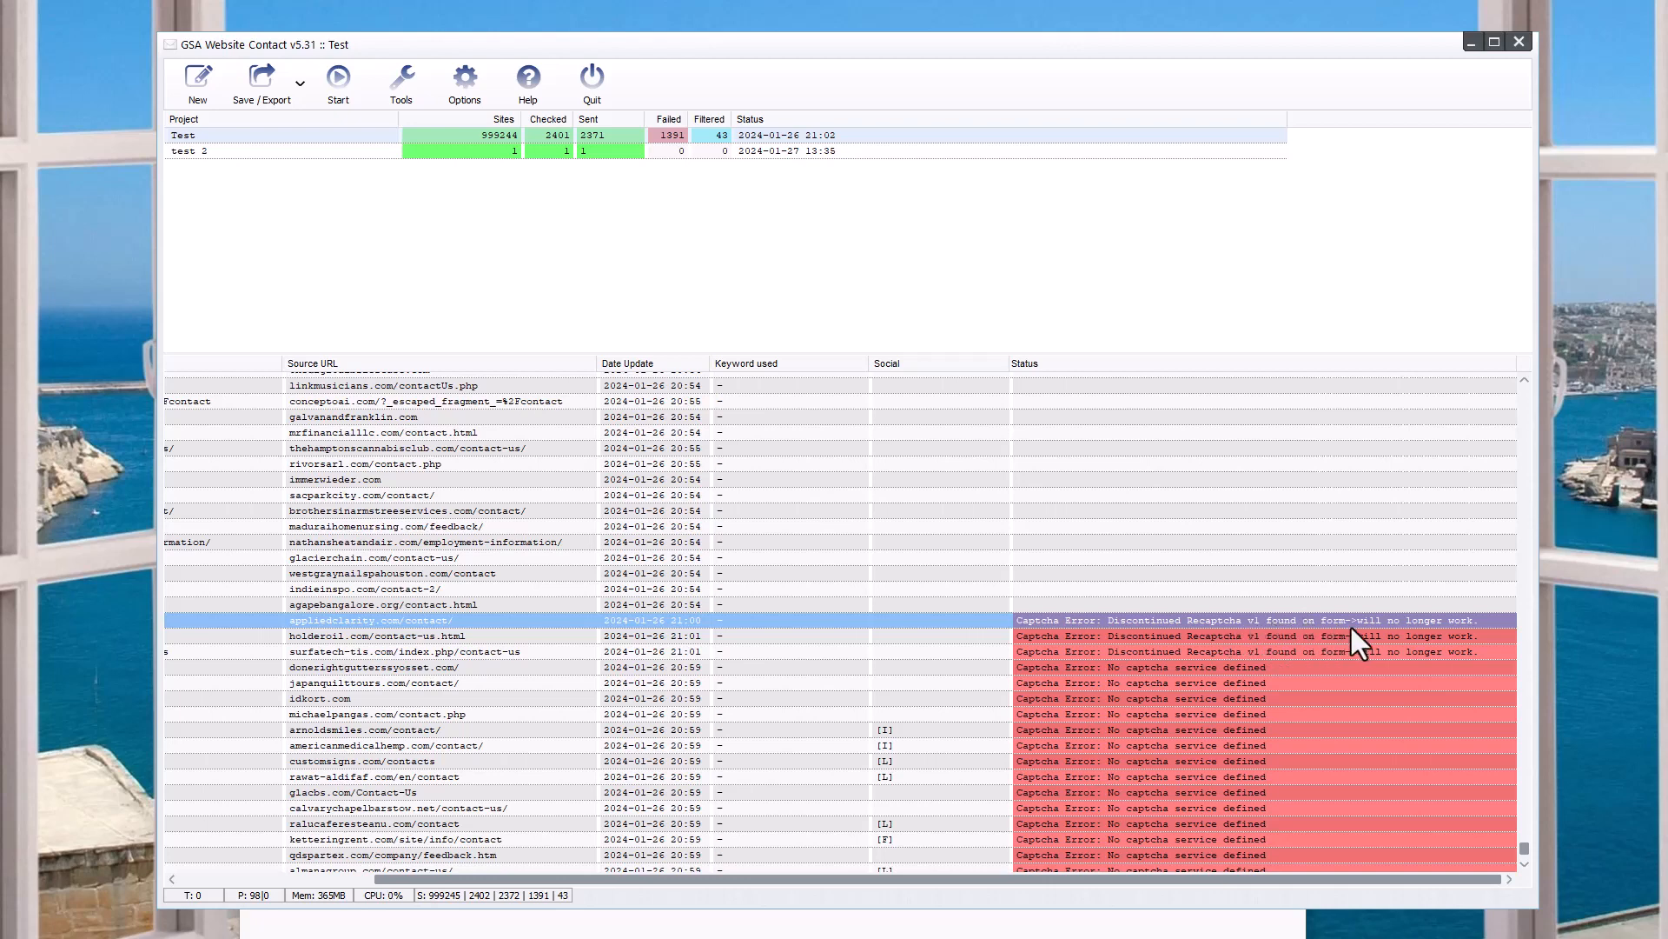
mouse_move(917, 624)
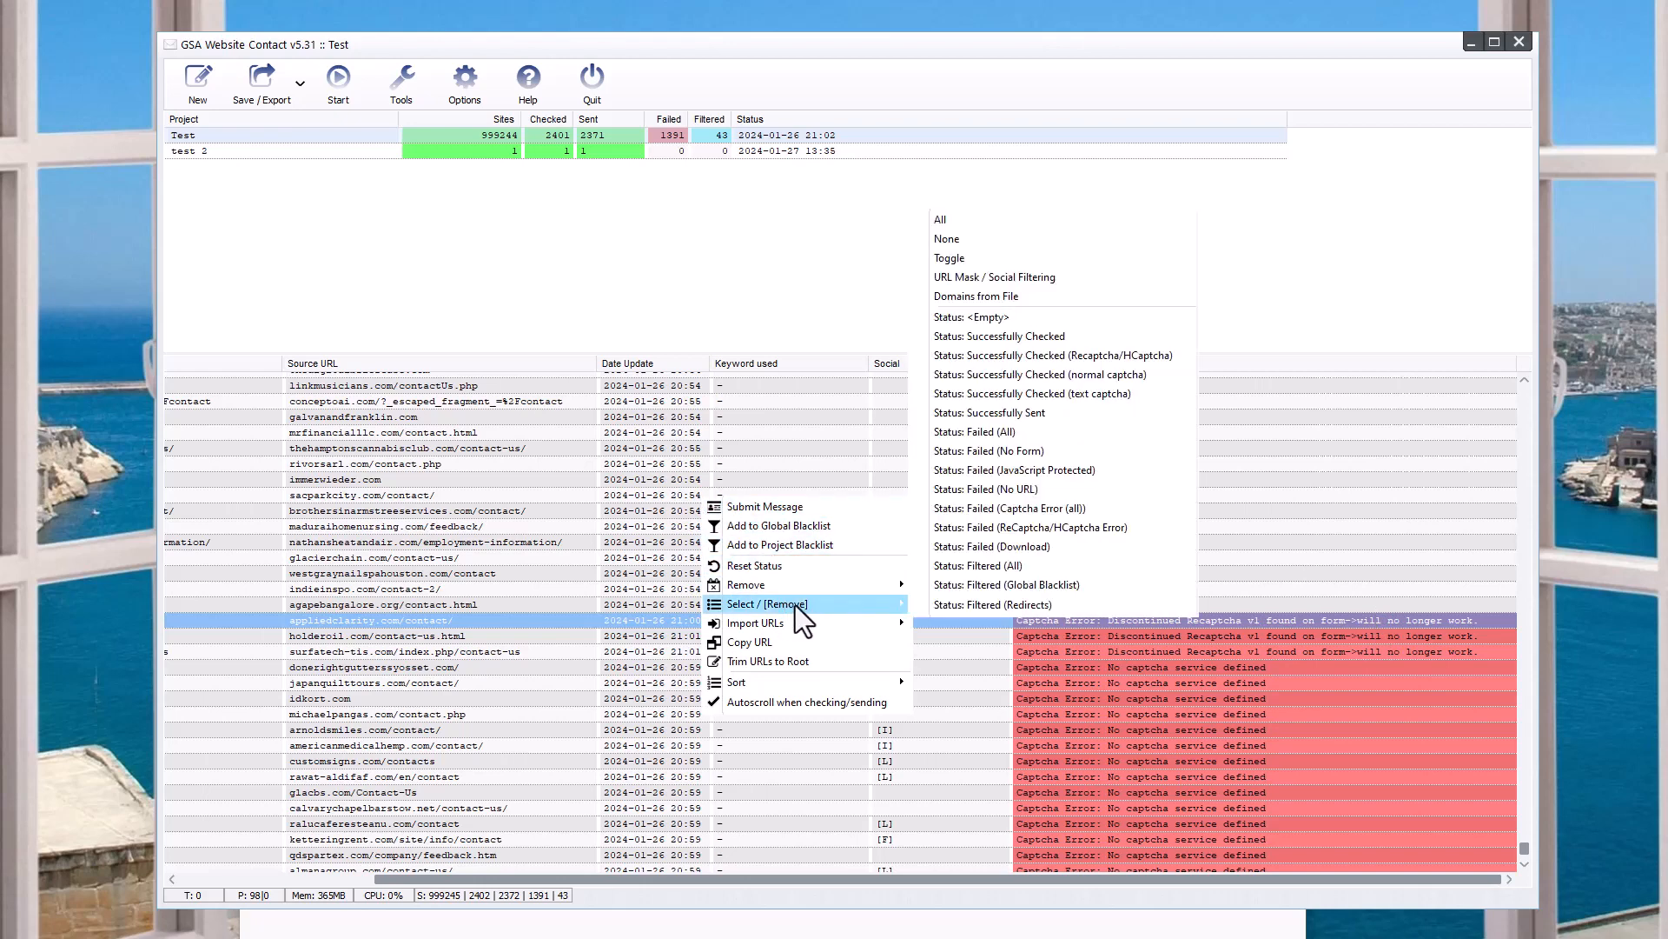
mouse_move(1061, 553)
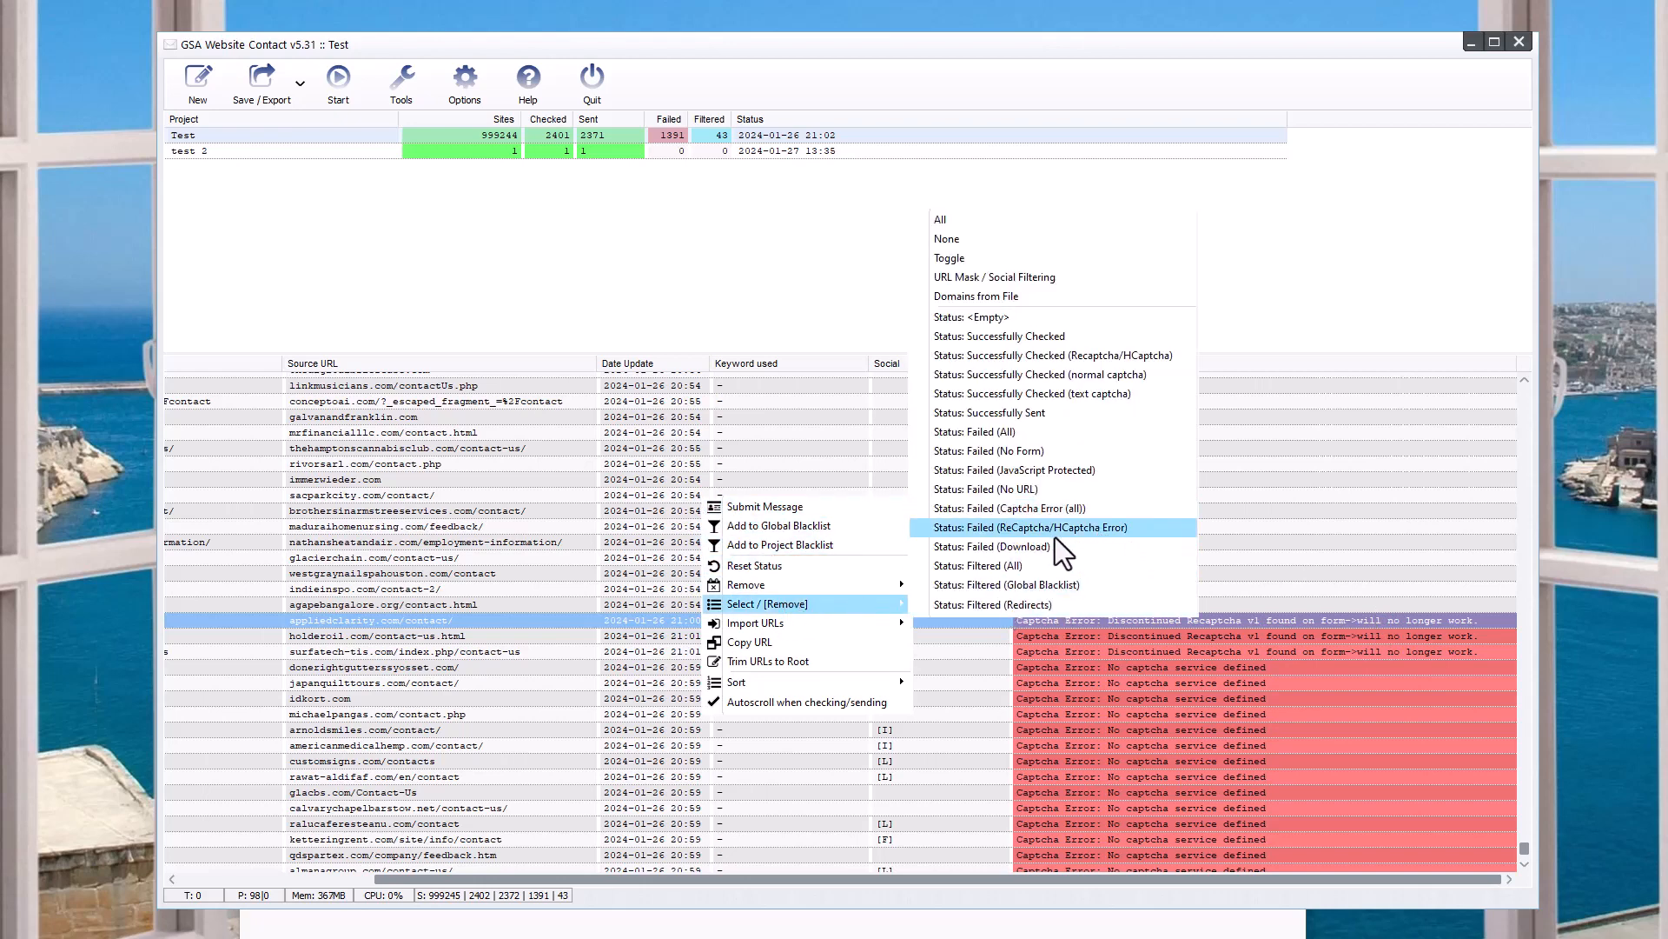
mouse_move(1138, 546)
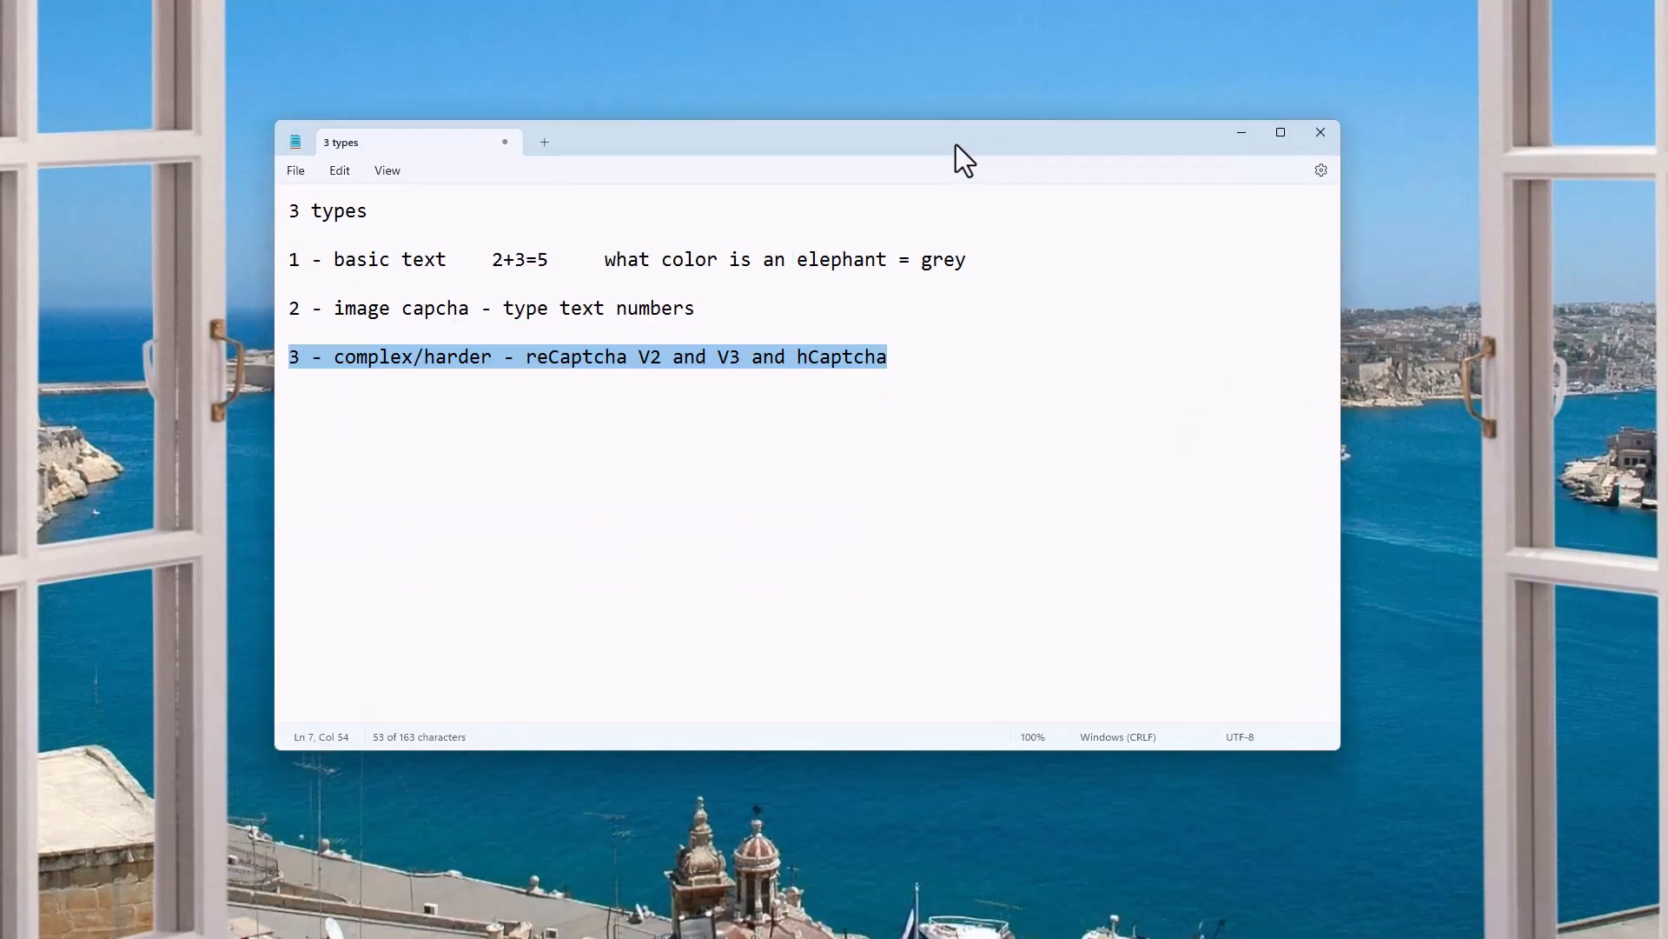
mouse_move(868, 710)
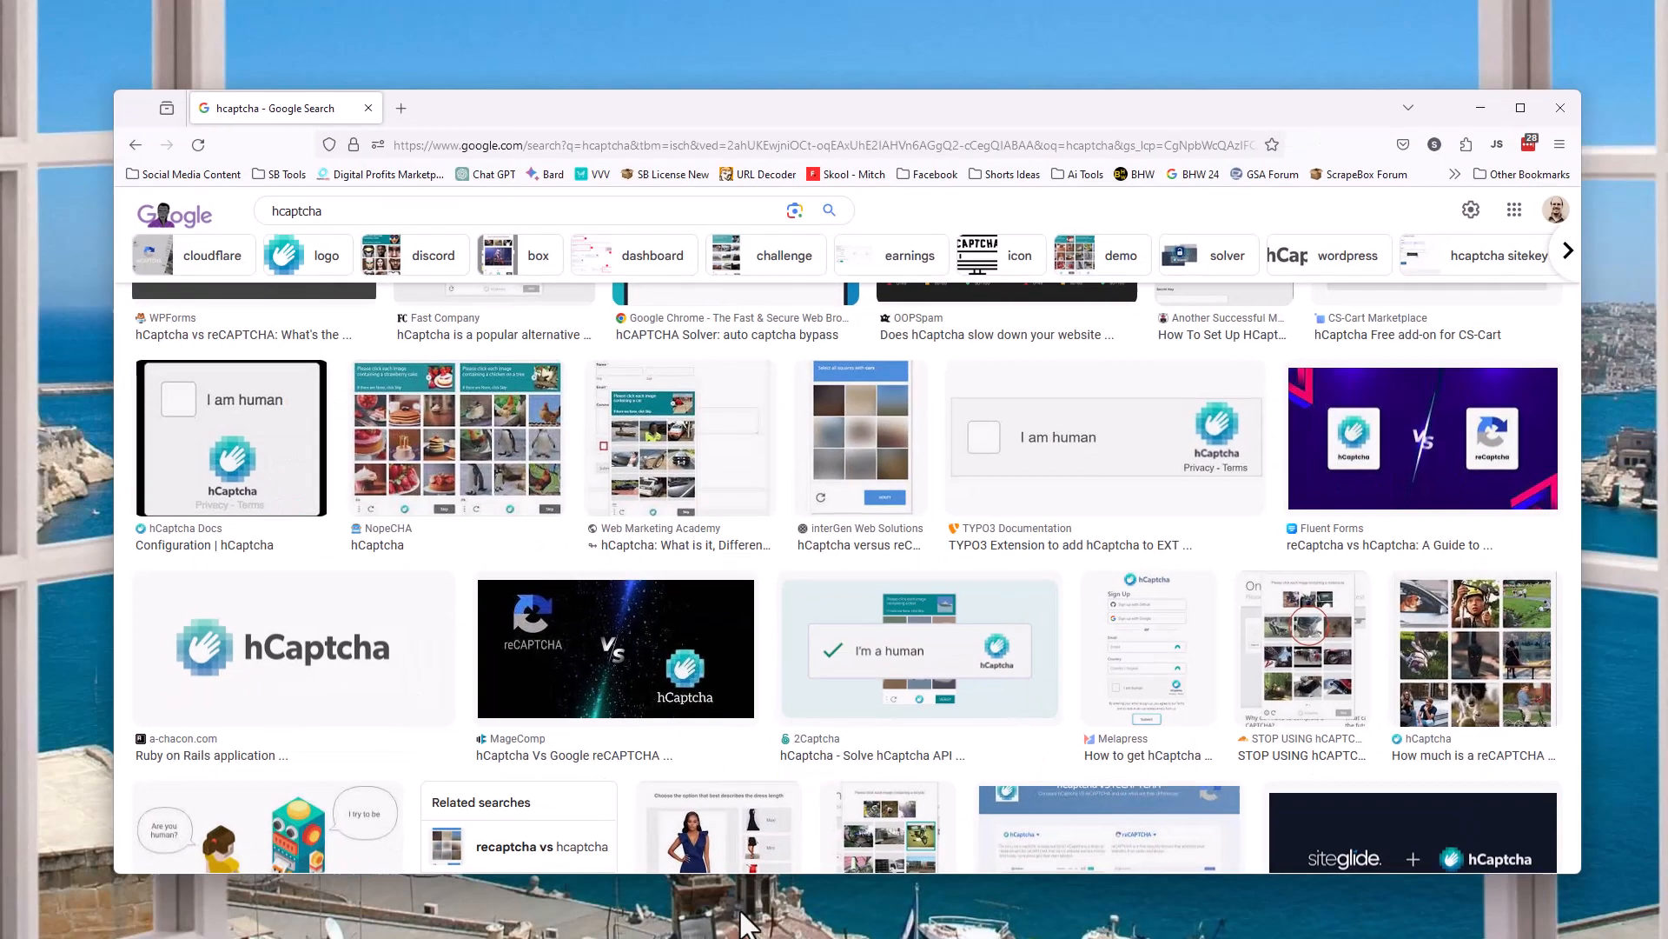
- Navigate Firefox to capmonster.cloud/
click(691, 145)
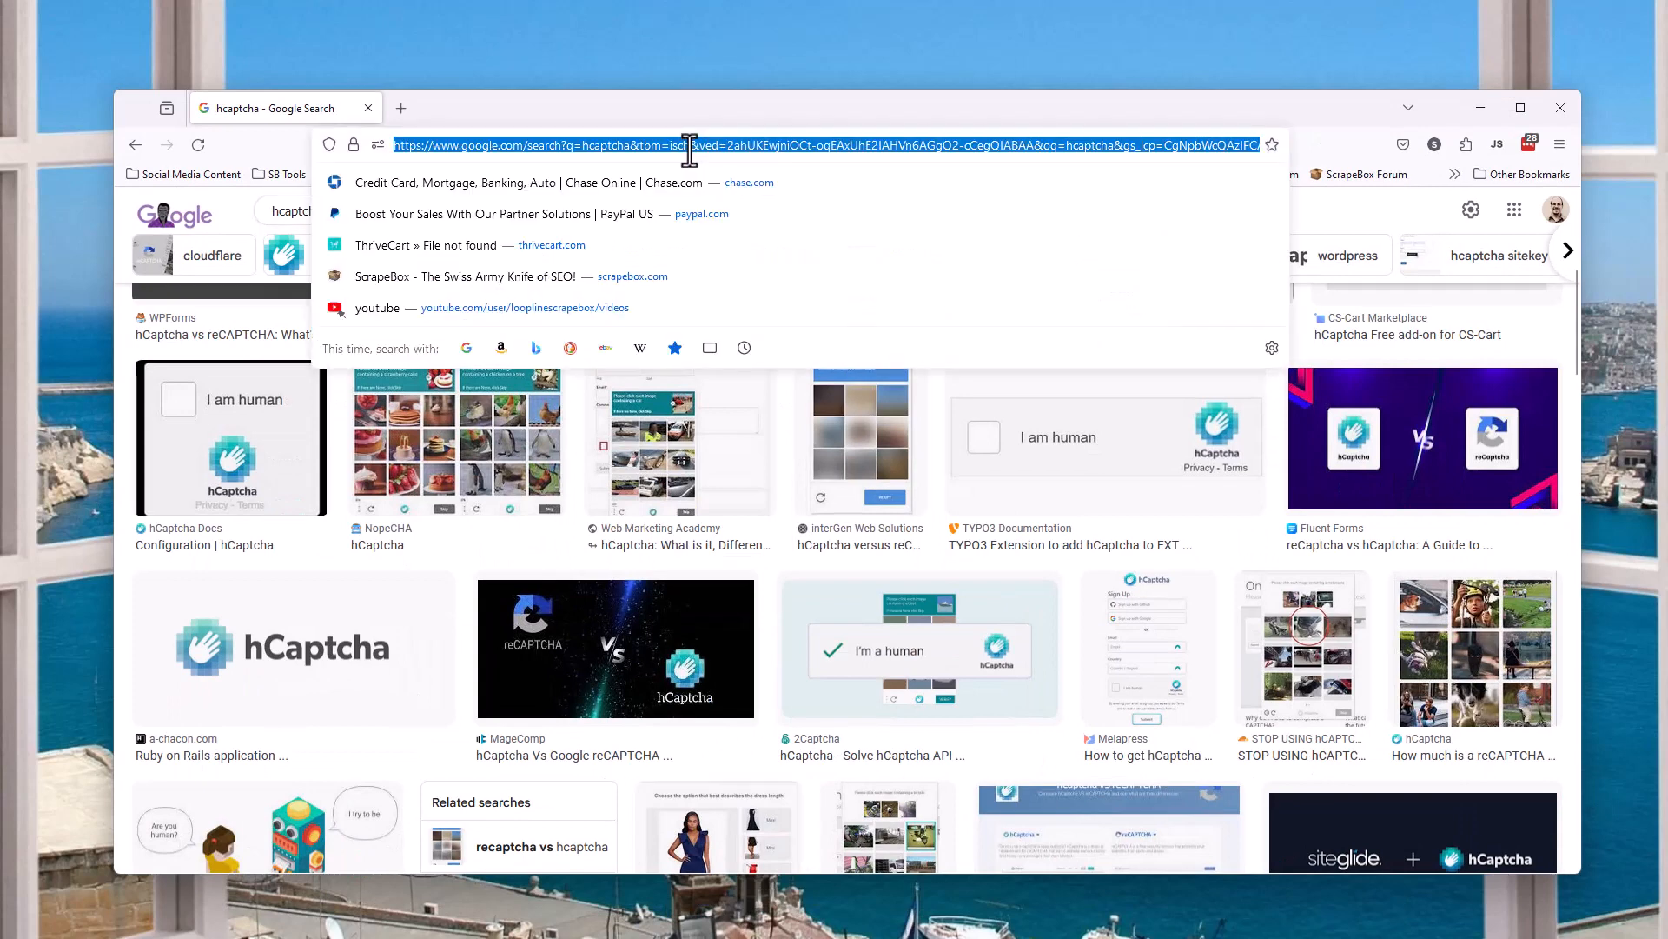
text(capmonster.cloud/en/)
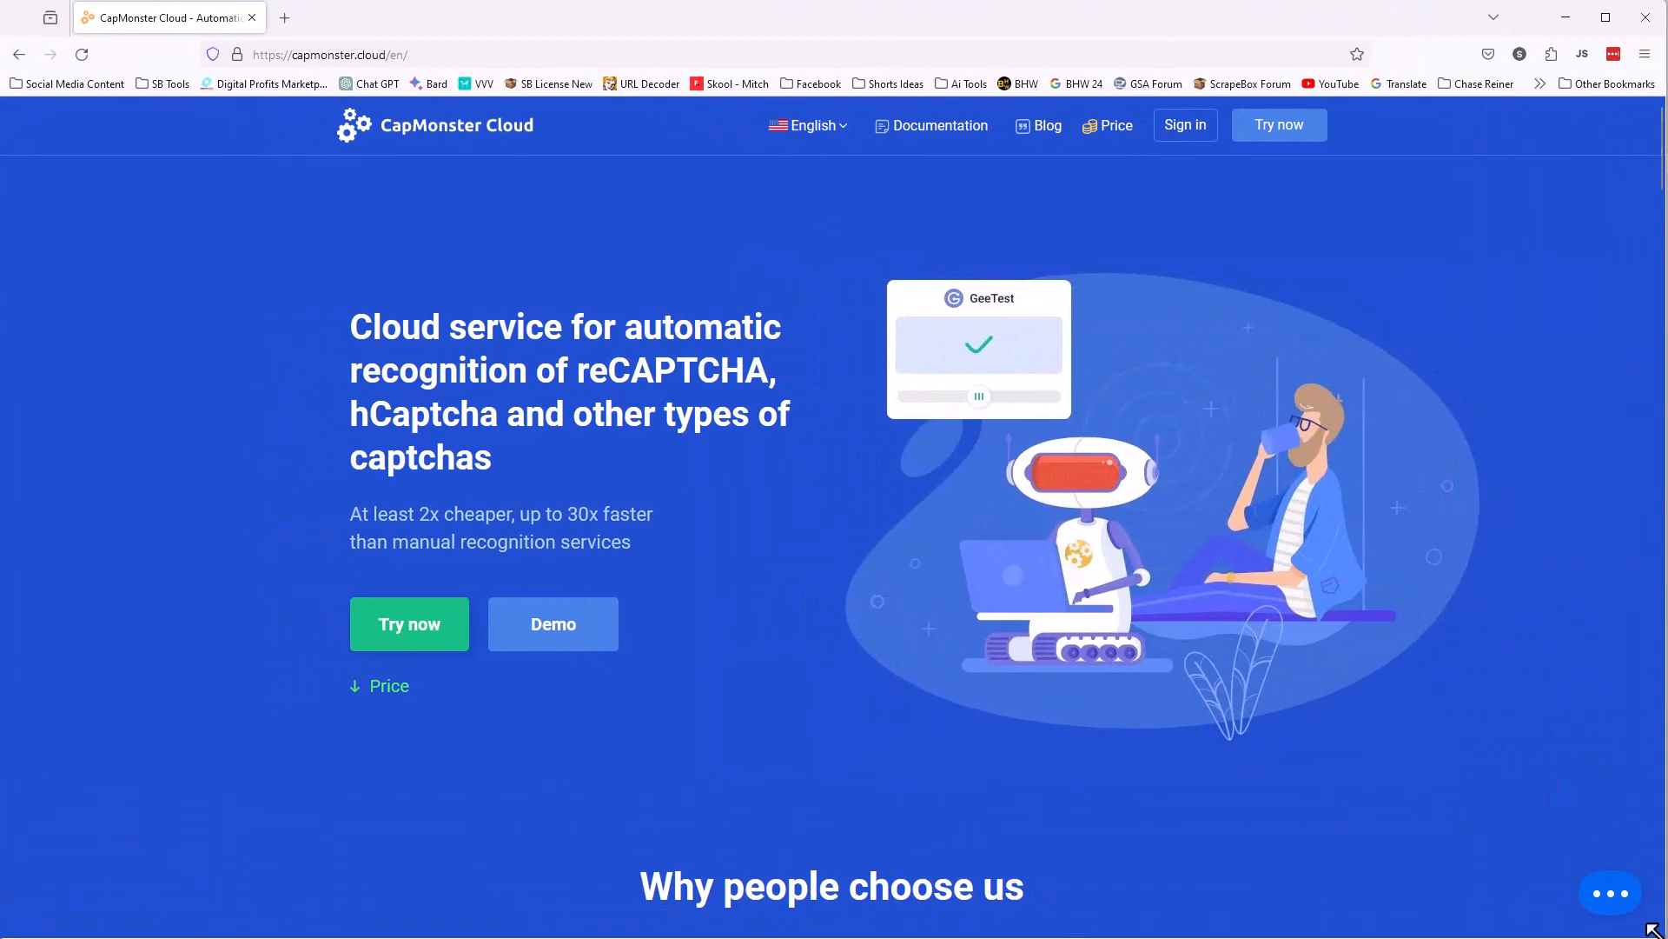
- Review CapMonster Cloud's per-1,000 captcha prices, success rates and speeds
scroll(down, 3)
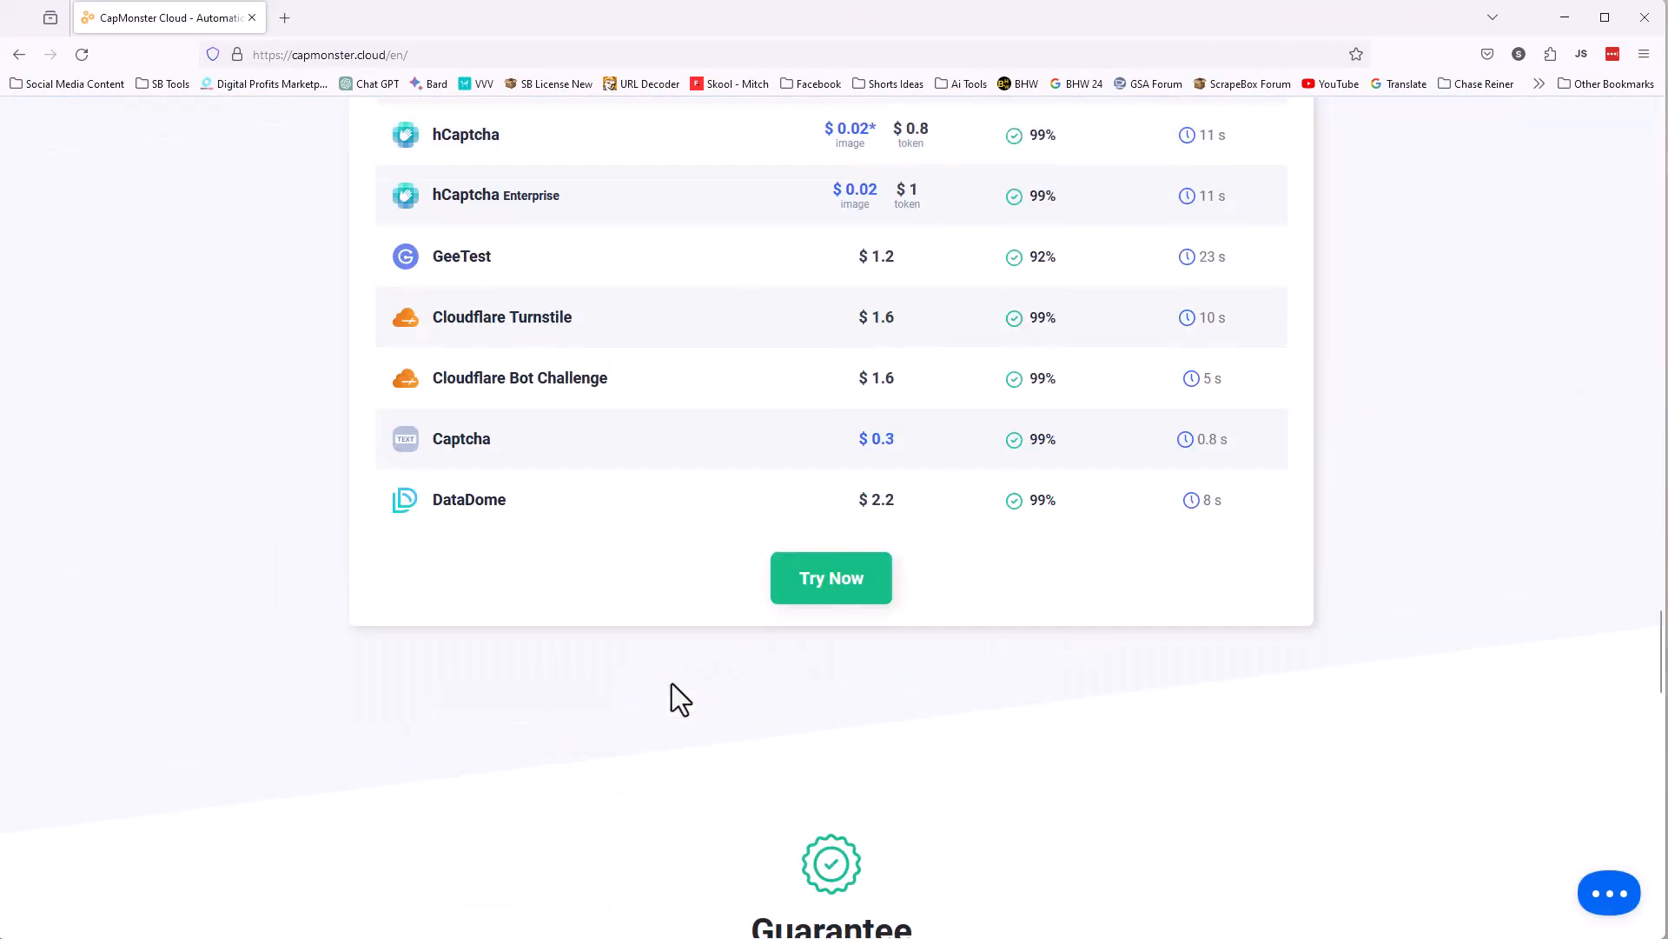
scroll(up, 3)
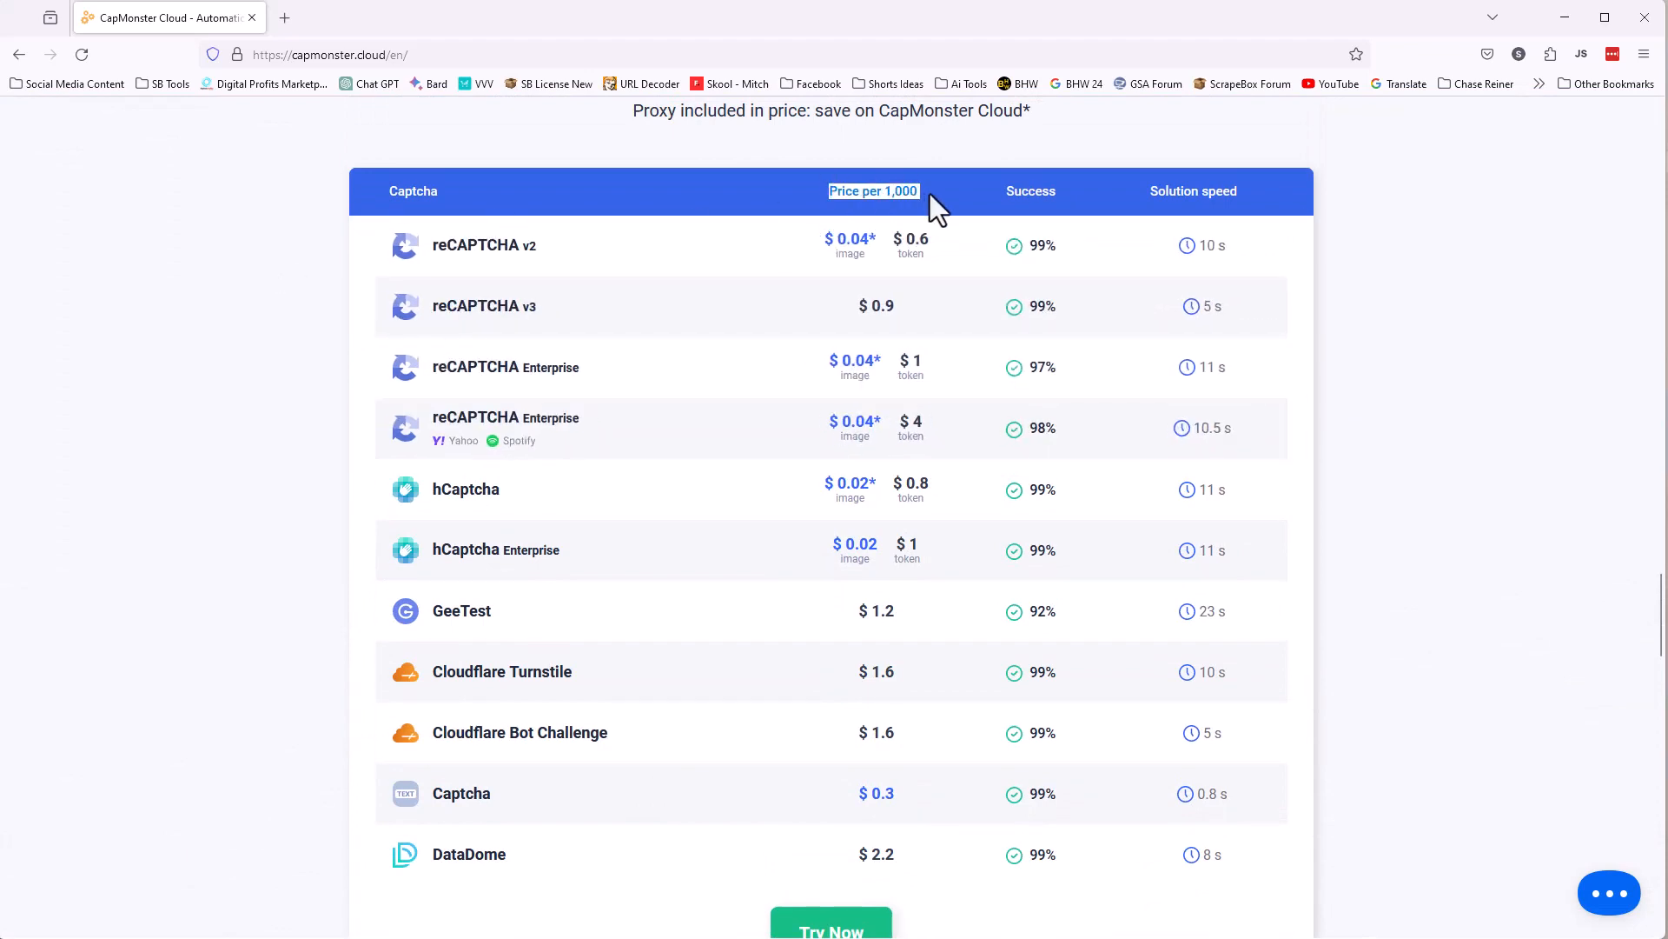
mouse_move(893, 374)
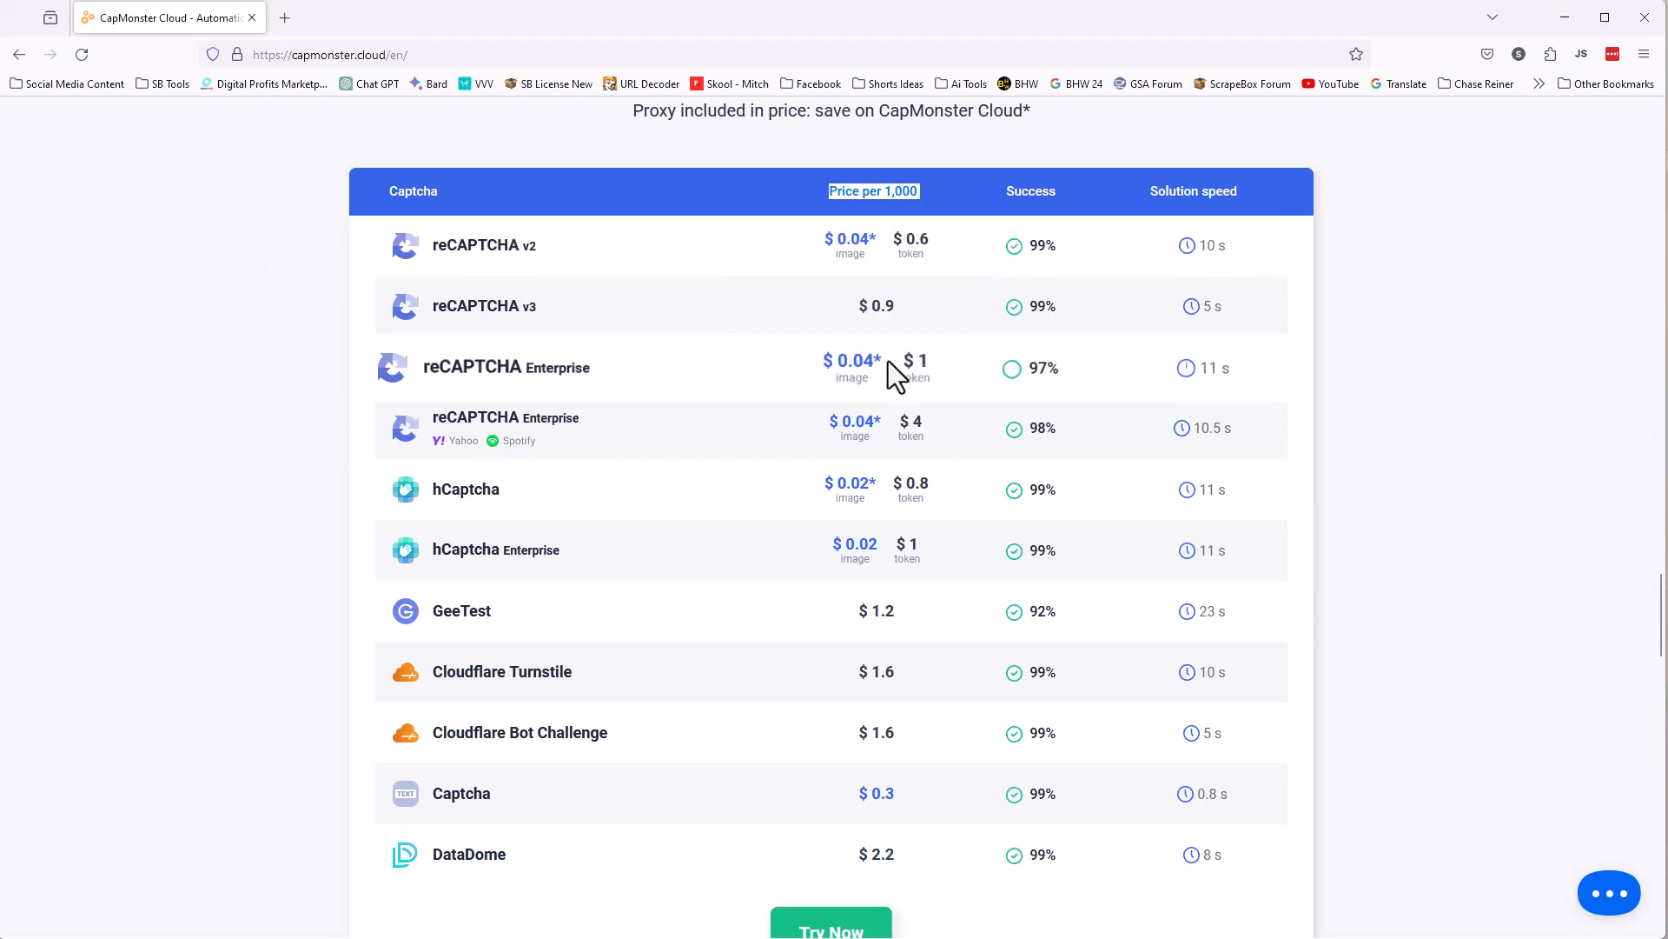
mouse_move(765, 583)
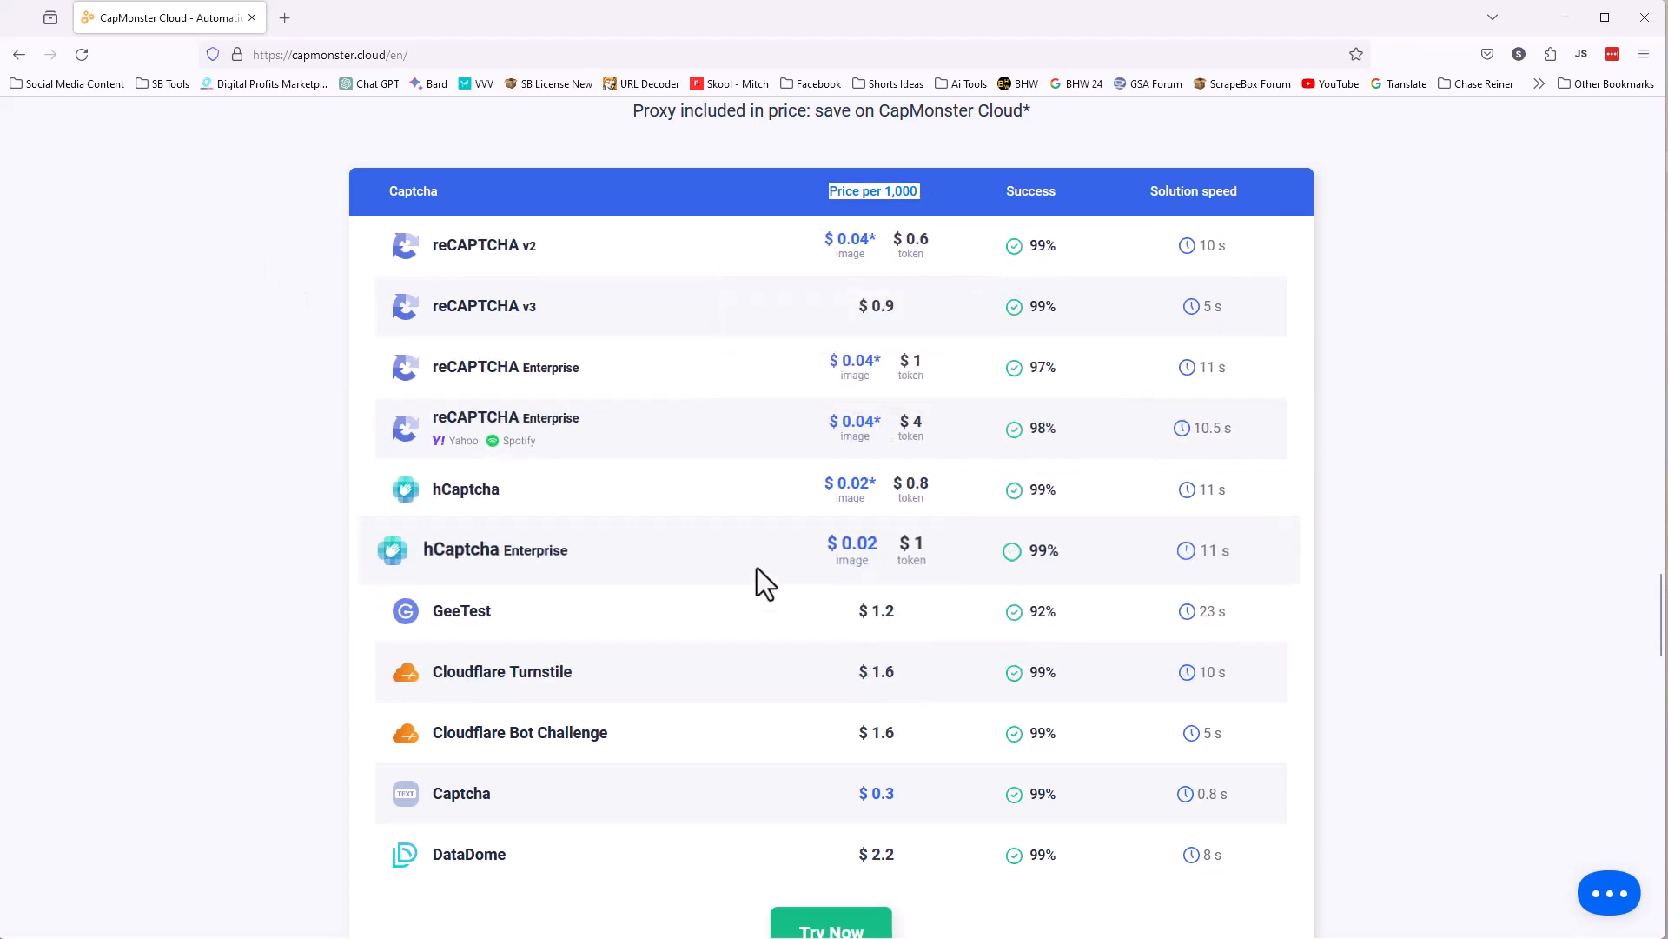
mouse_move(788, 746)
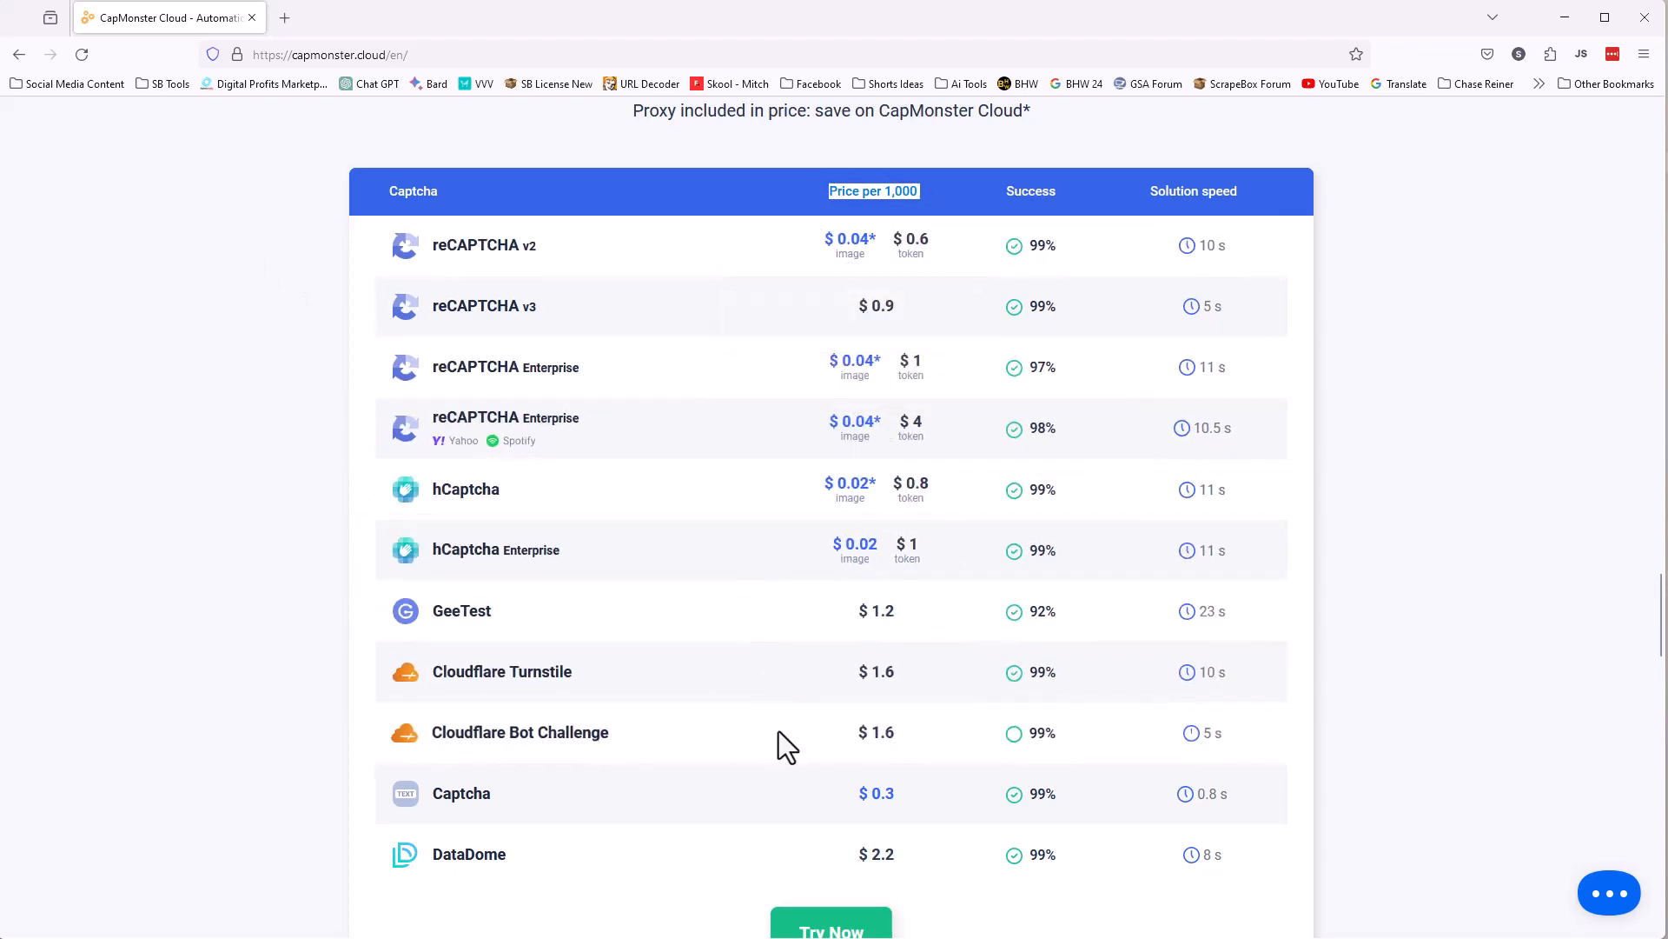
mouse_move(841, 766)
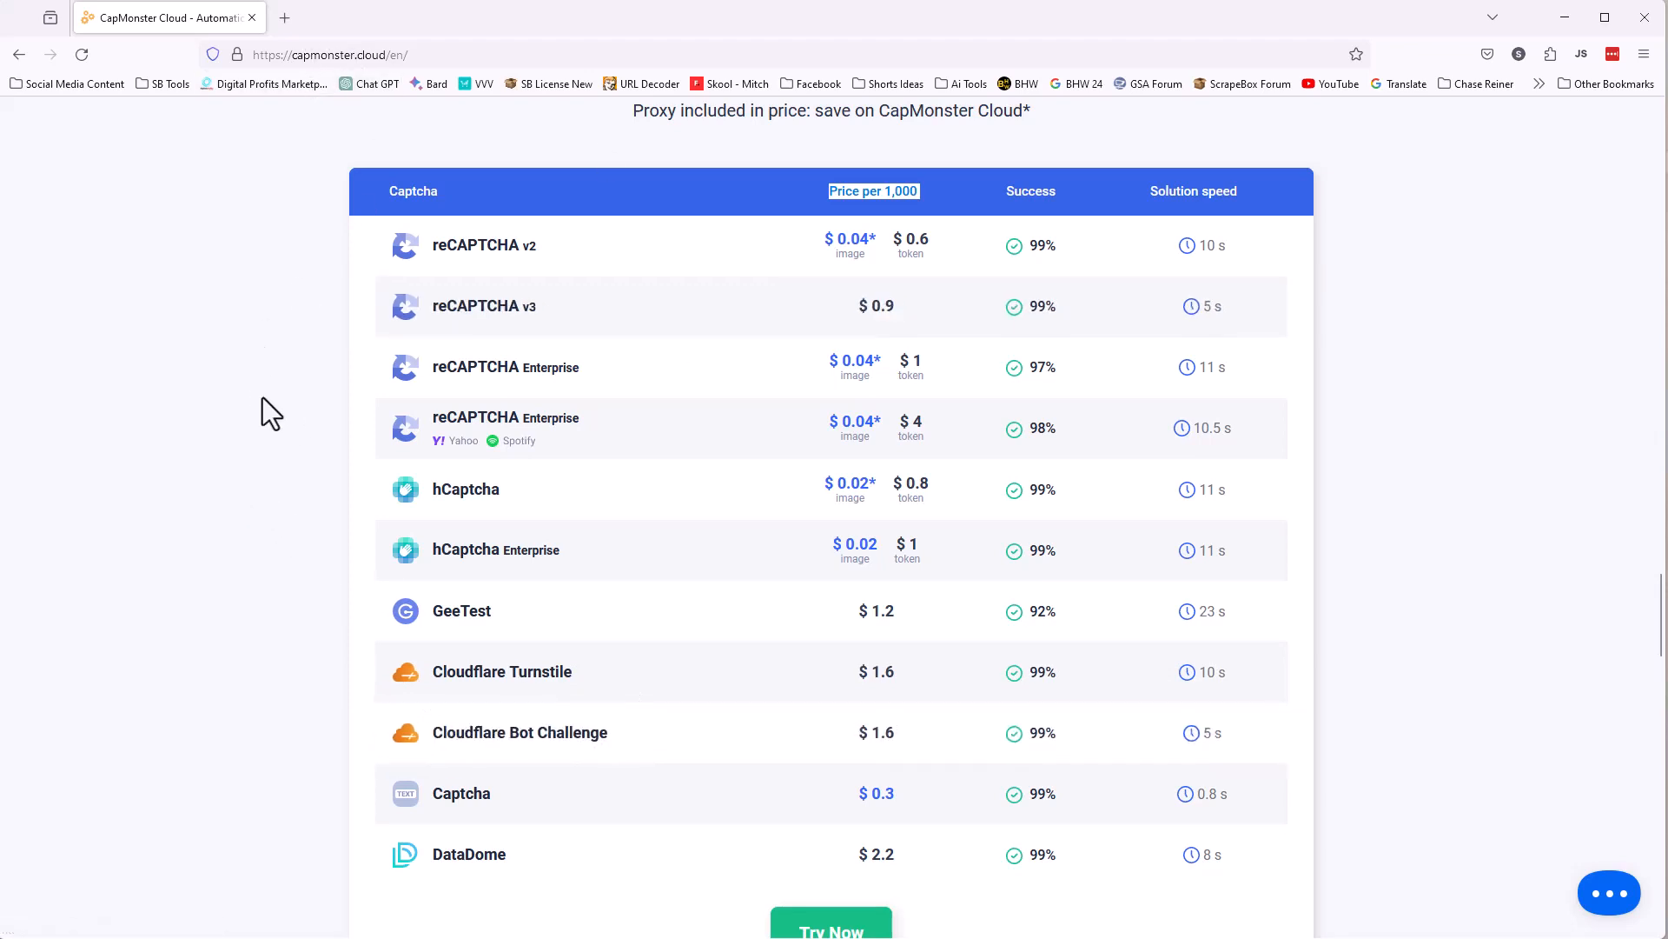
mouse_move(295, 457)
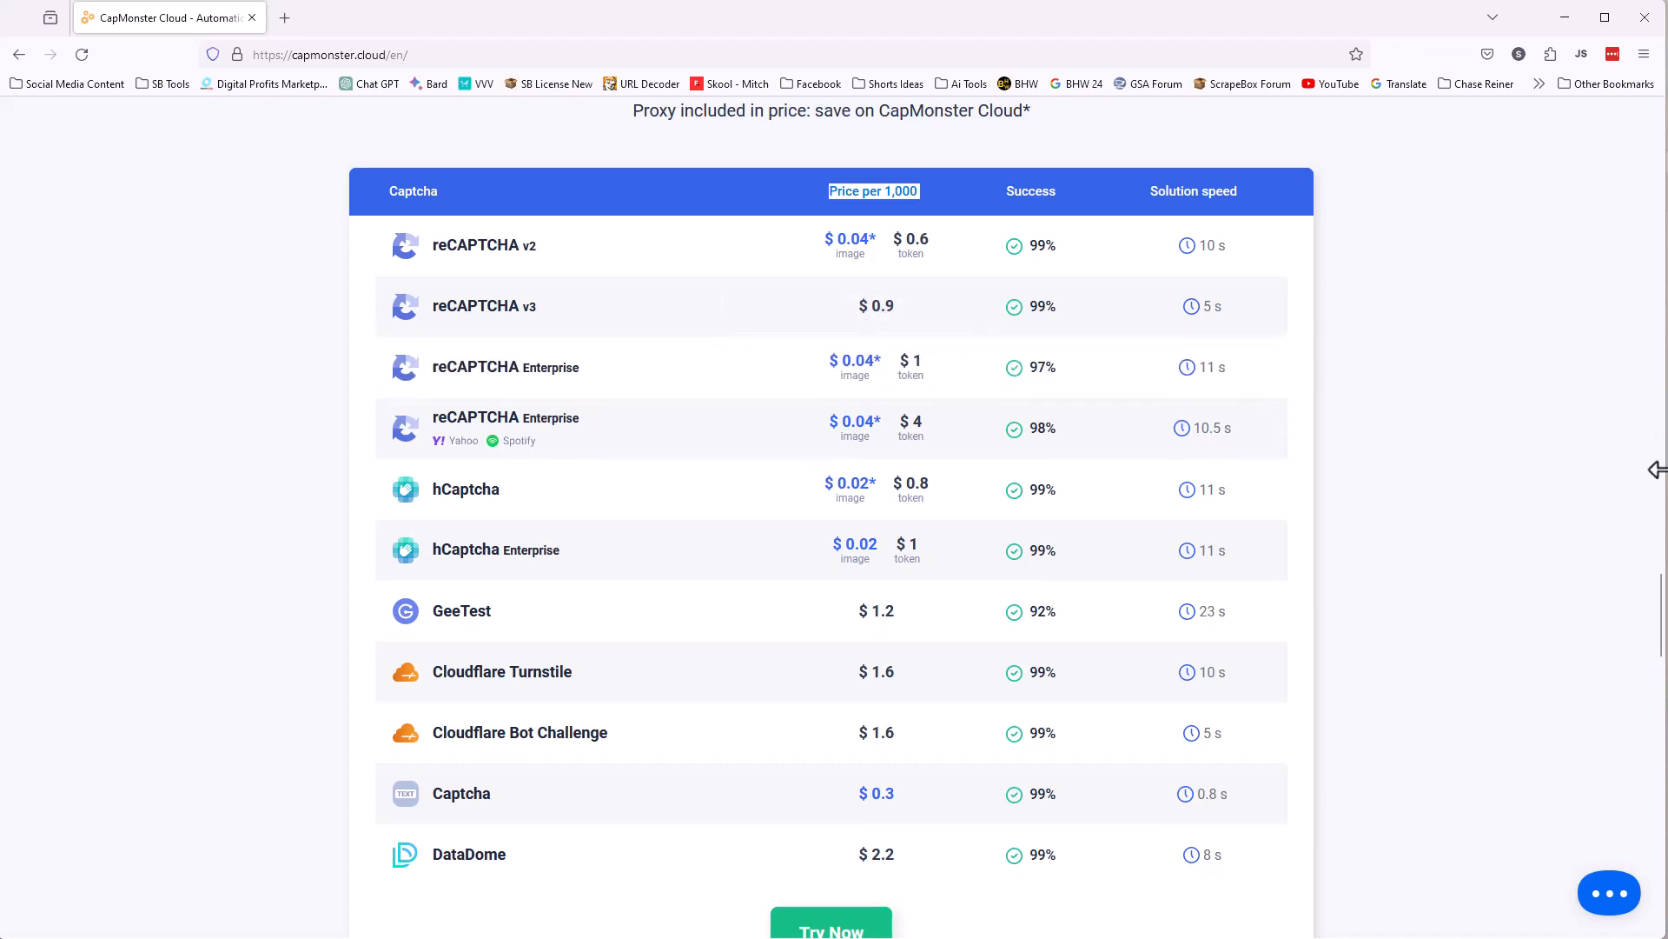
scroll(down, 3)
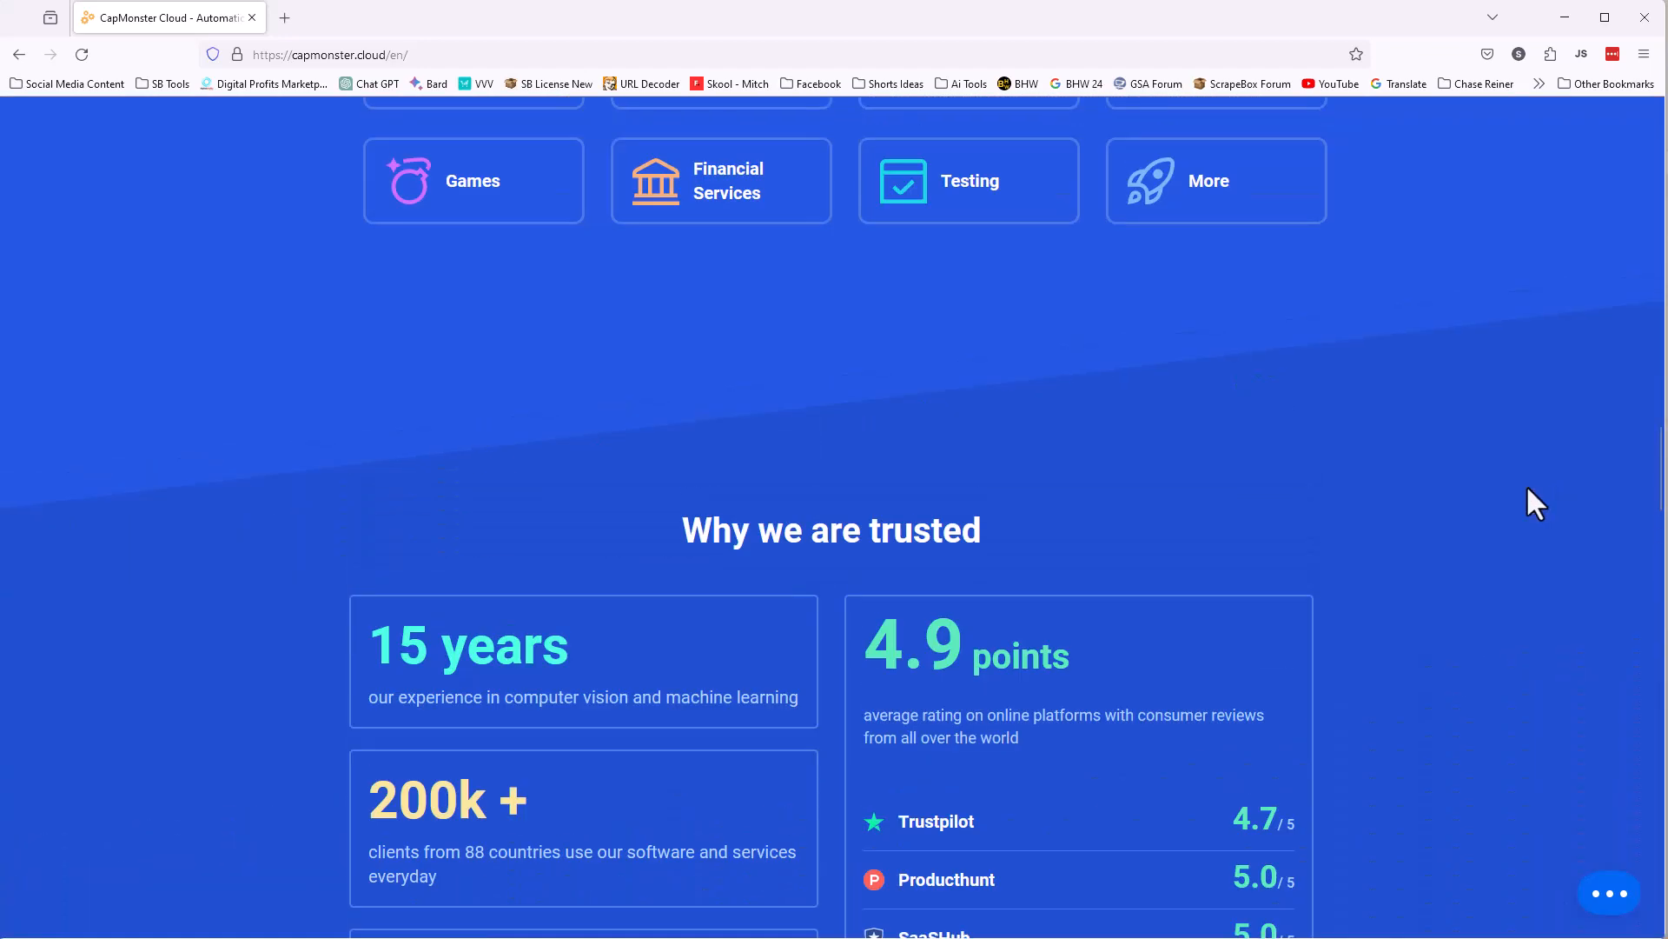
scroll(up, 3)
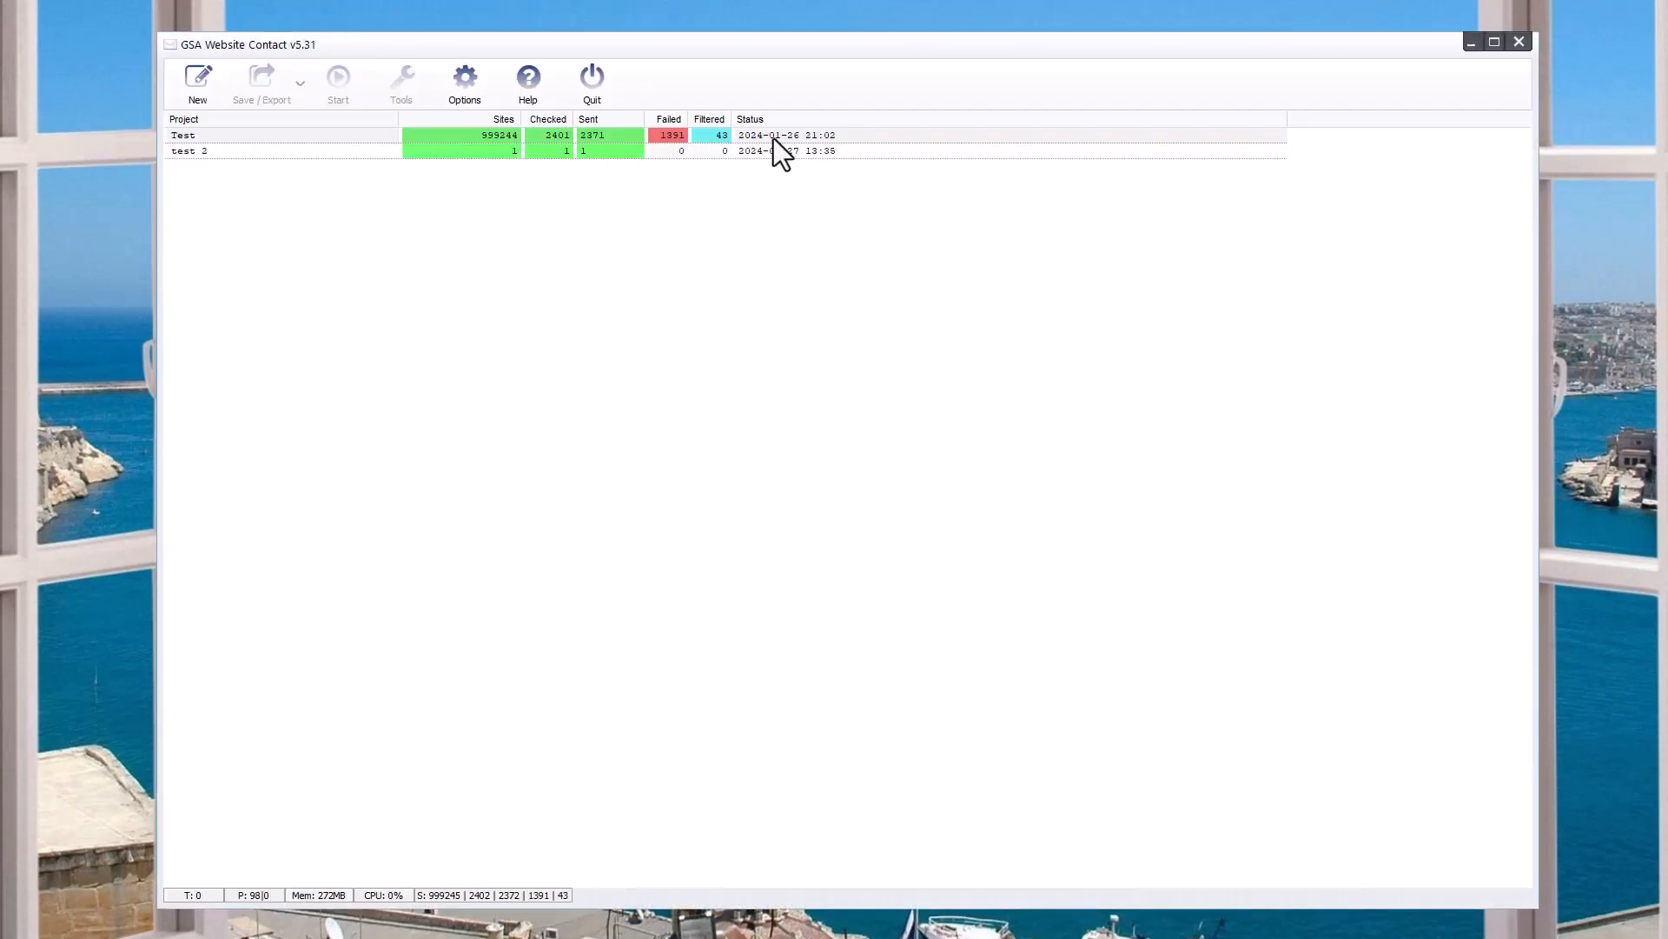
click(464, 73)
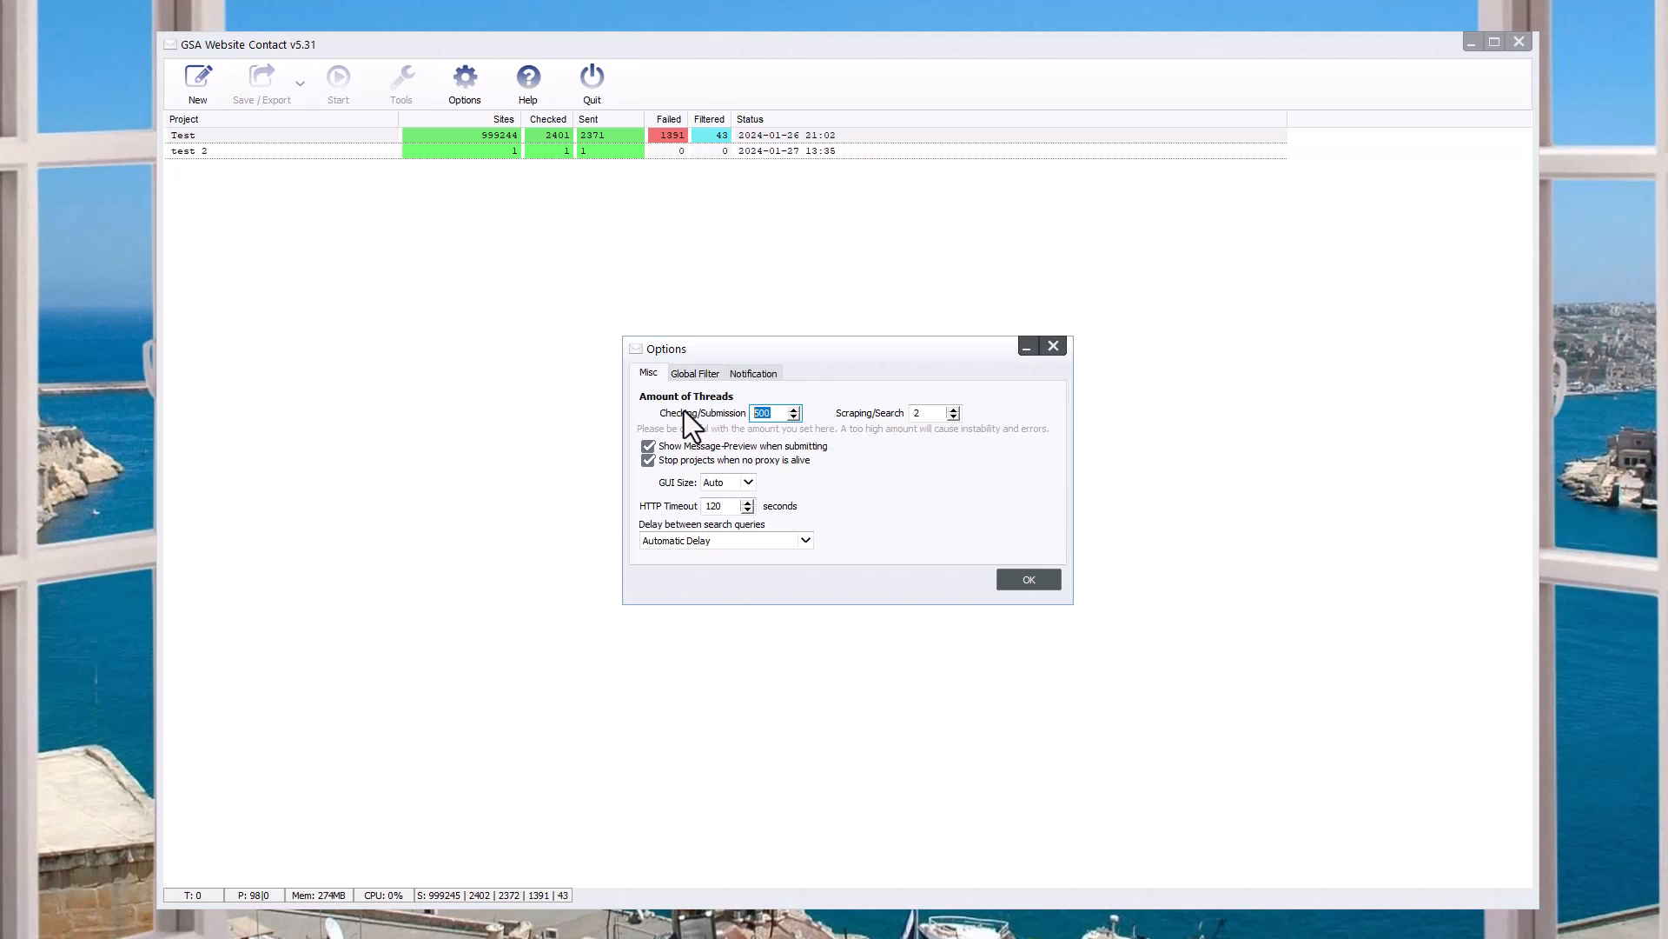
mouse_move(685, 424)
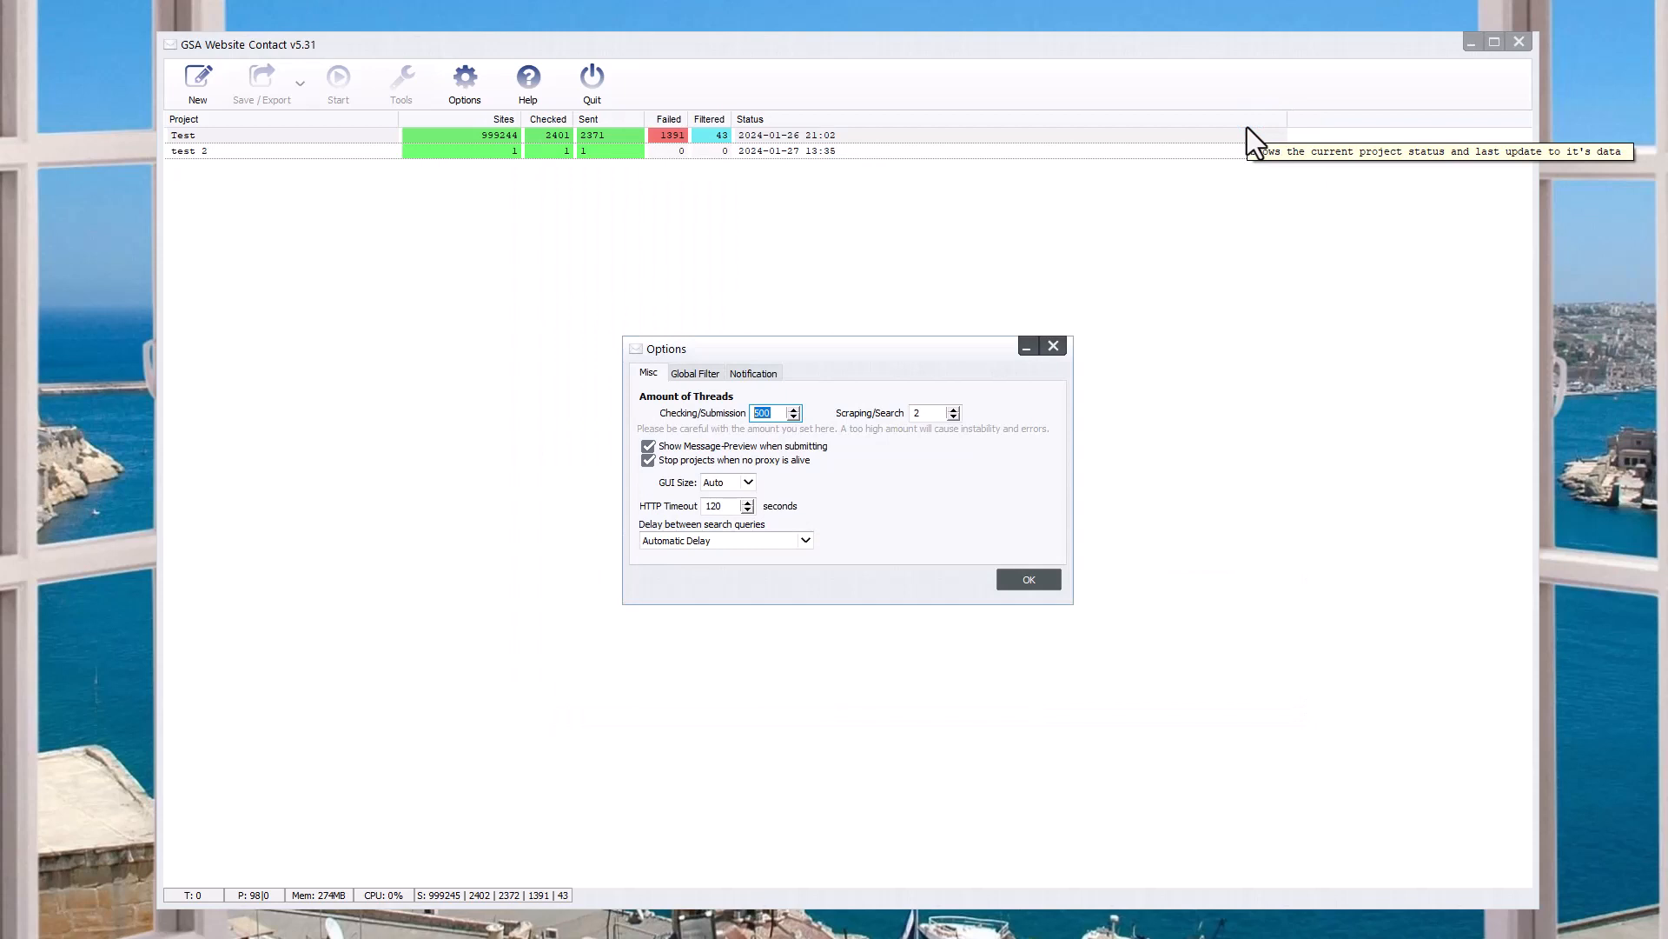
mouse_move(1257, 141)
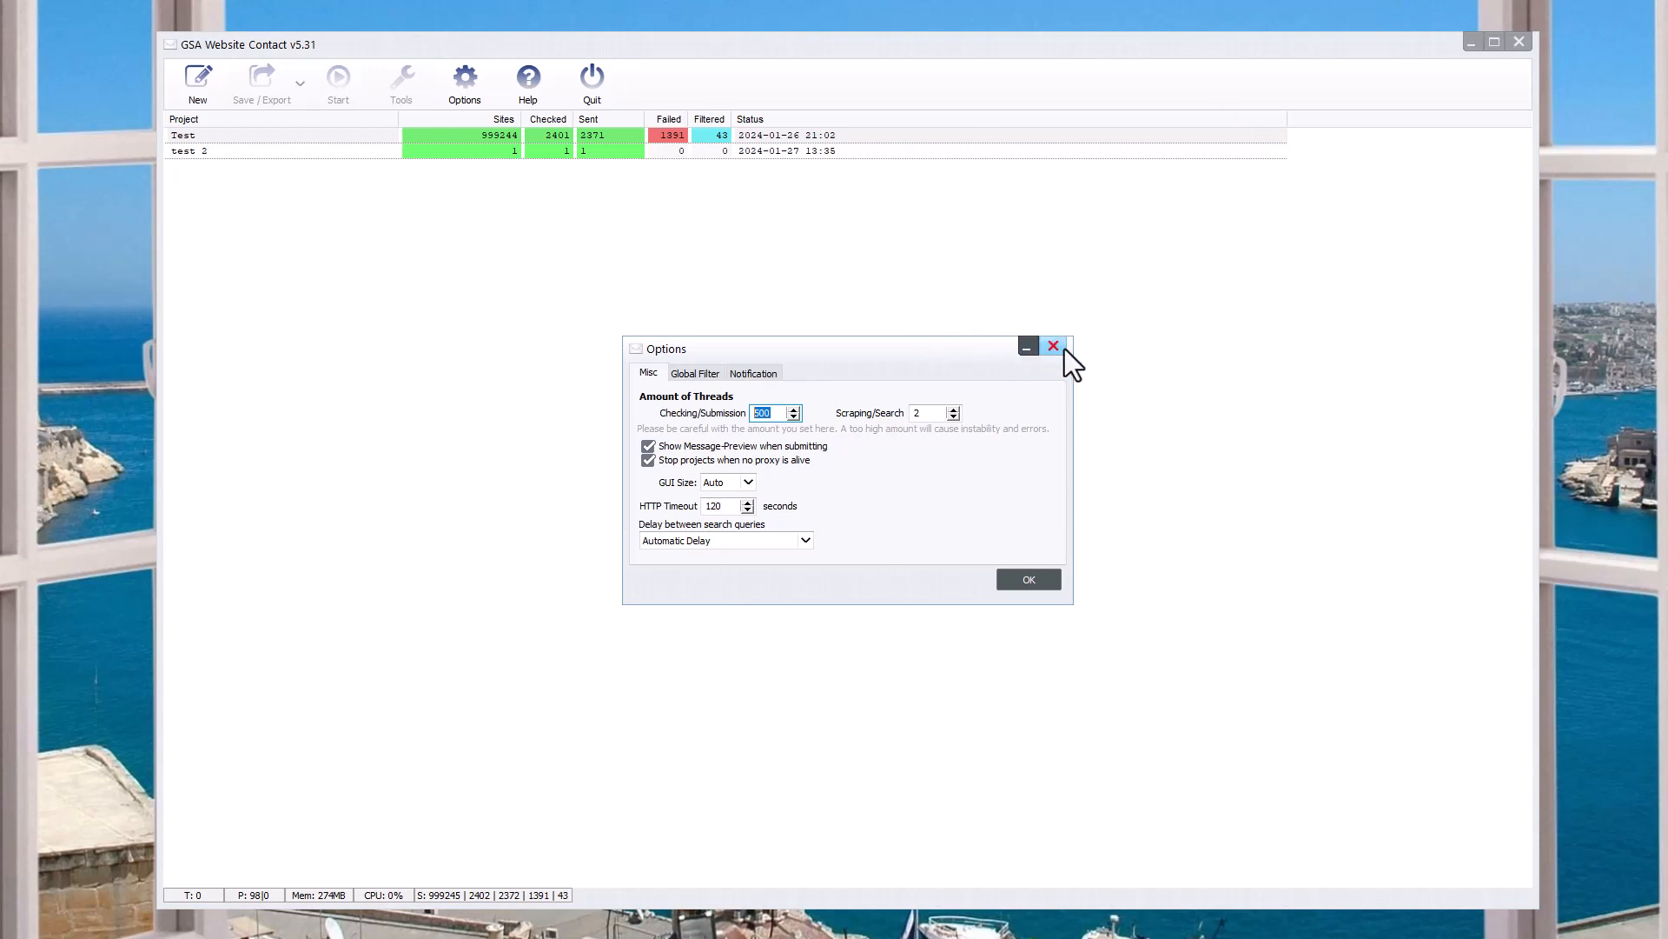
click(1053, 345)
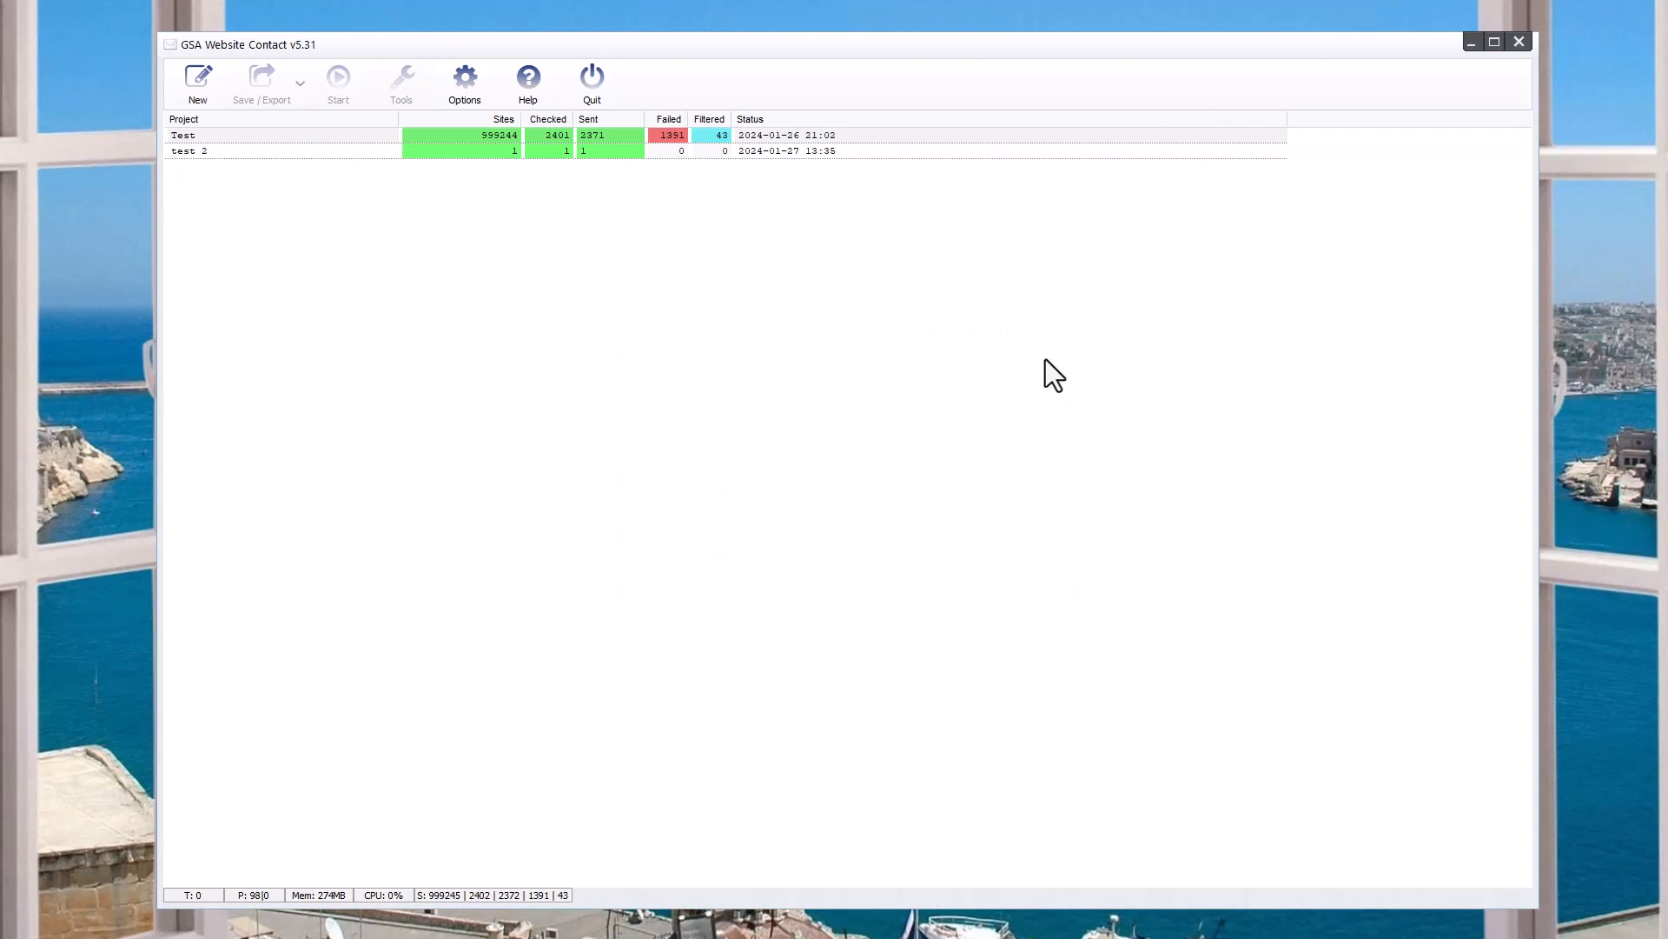